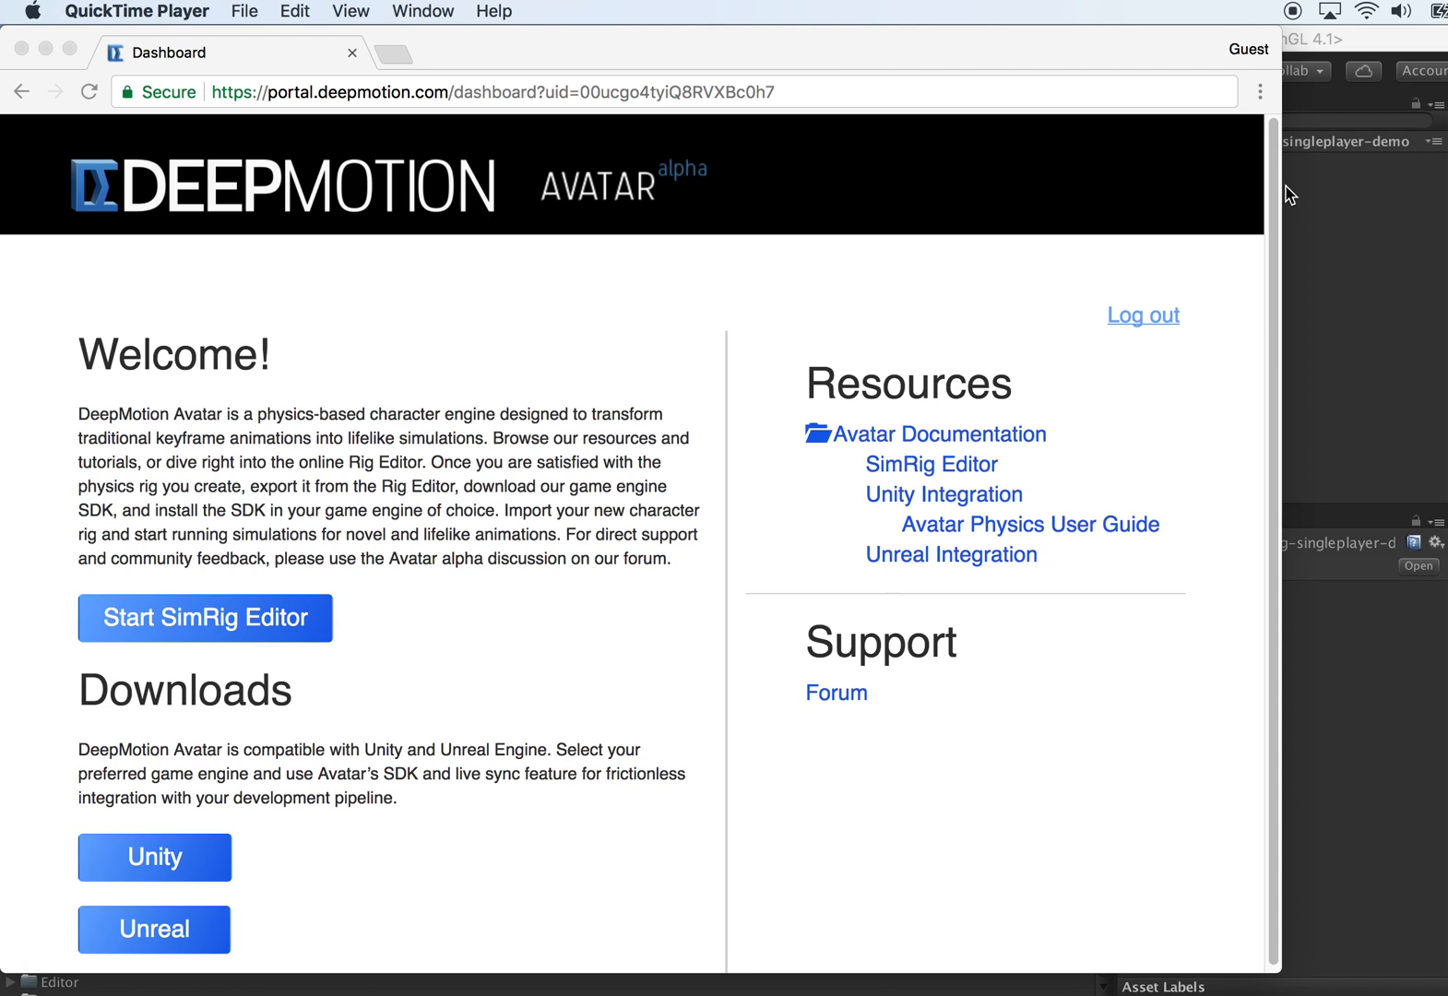
mouse_move(179, 629)
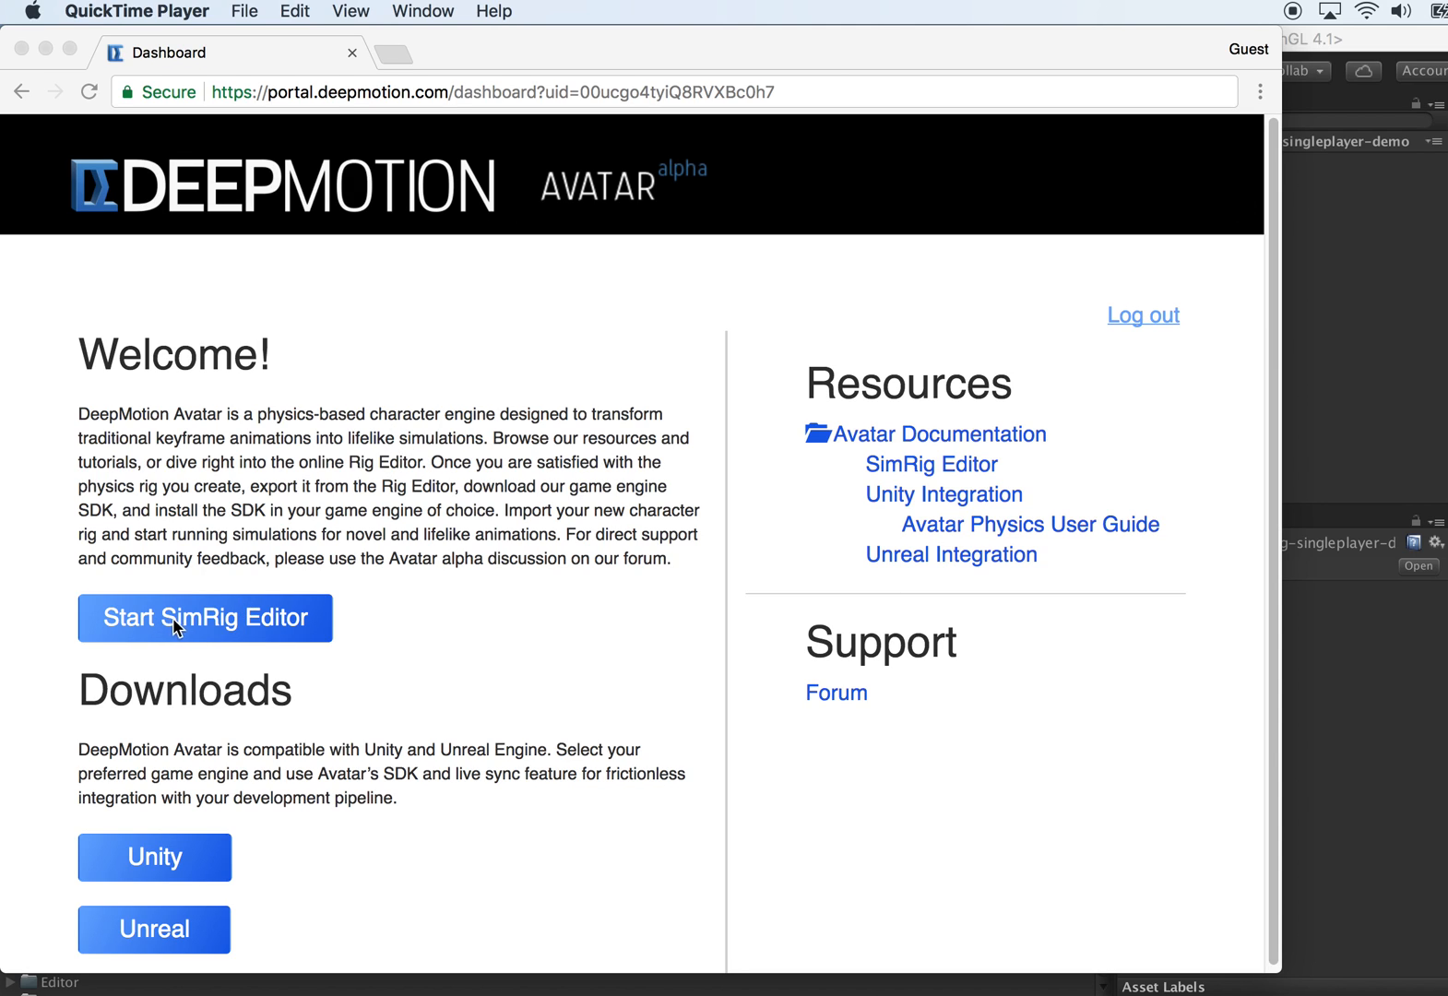
mouse_move(210, 297)
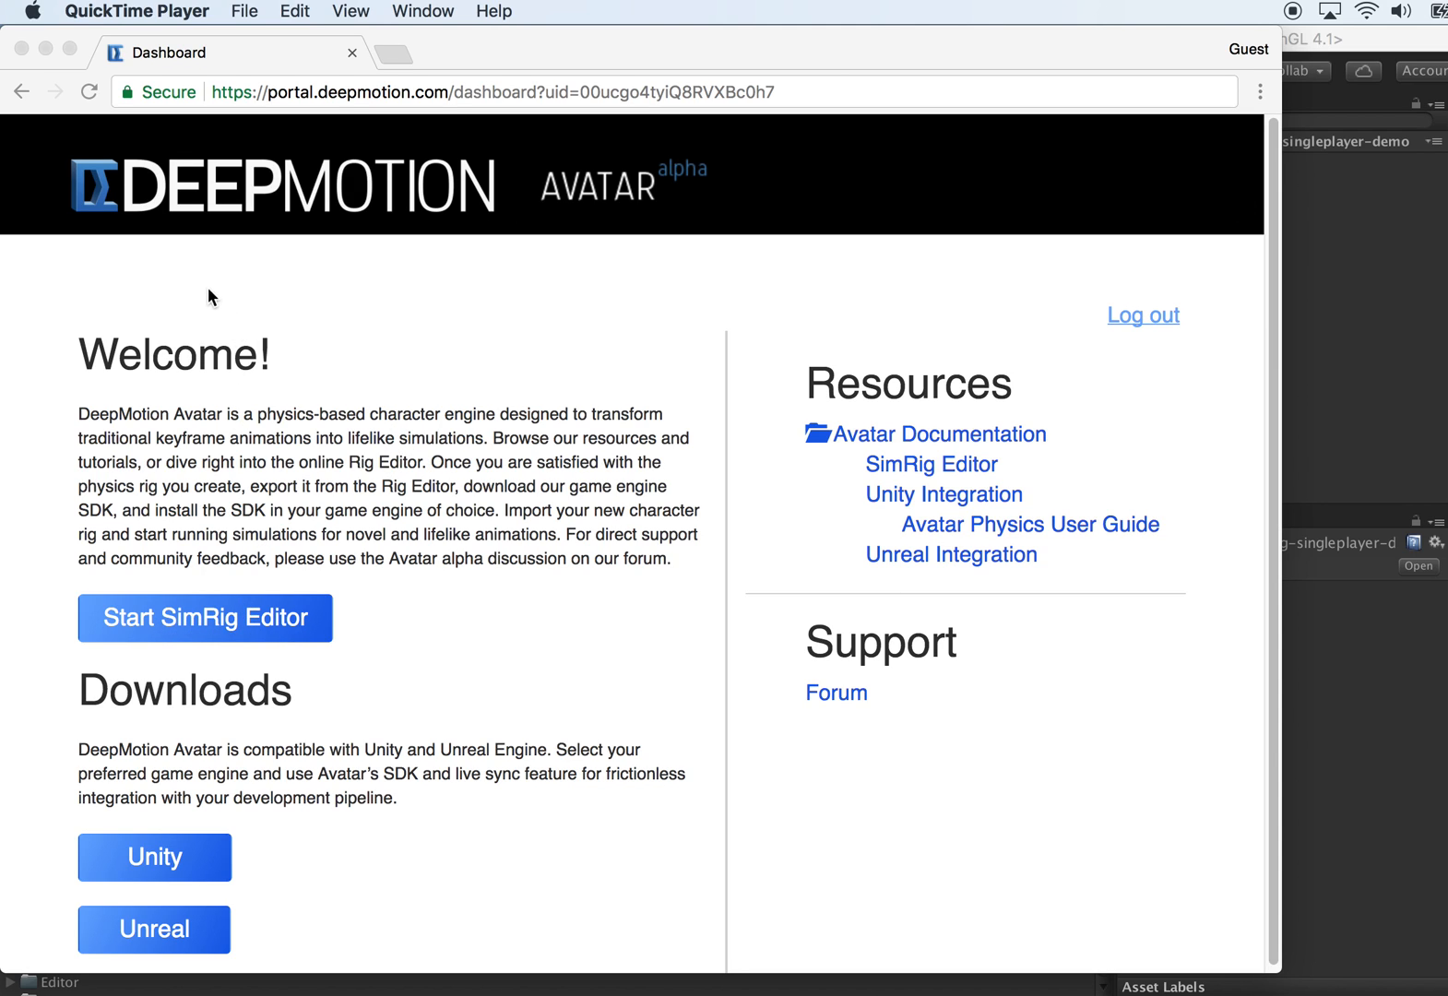
mouse_move(306, 520)
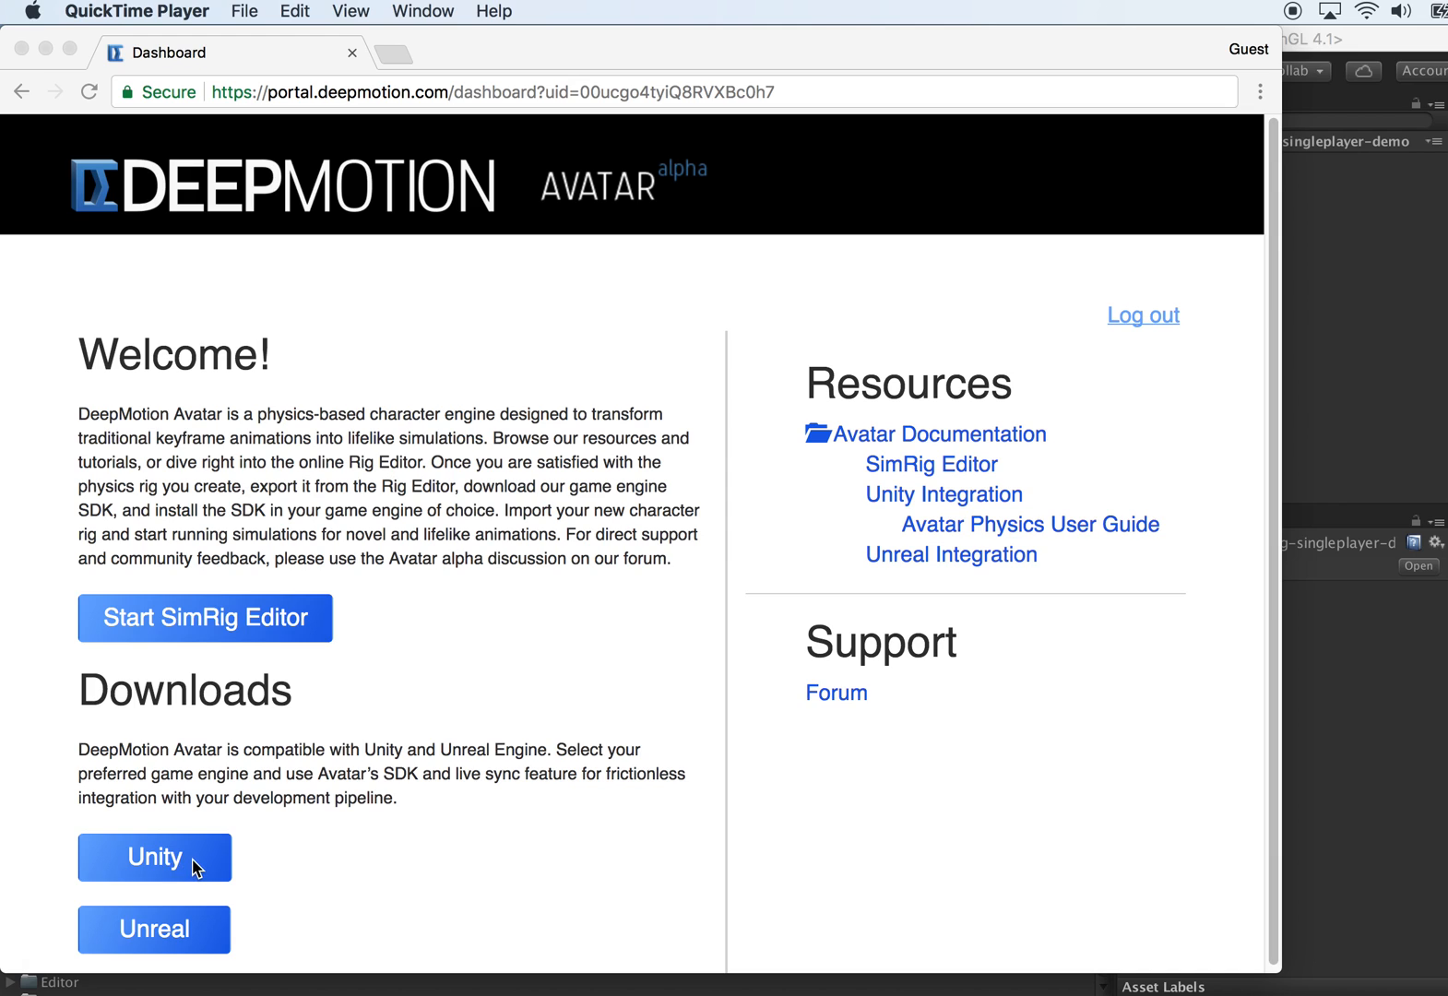
mouse_move(498, 376)
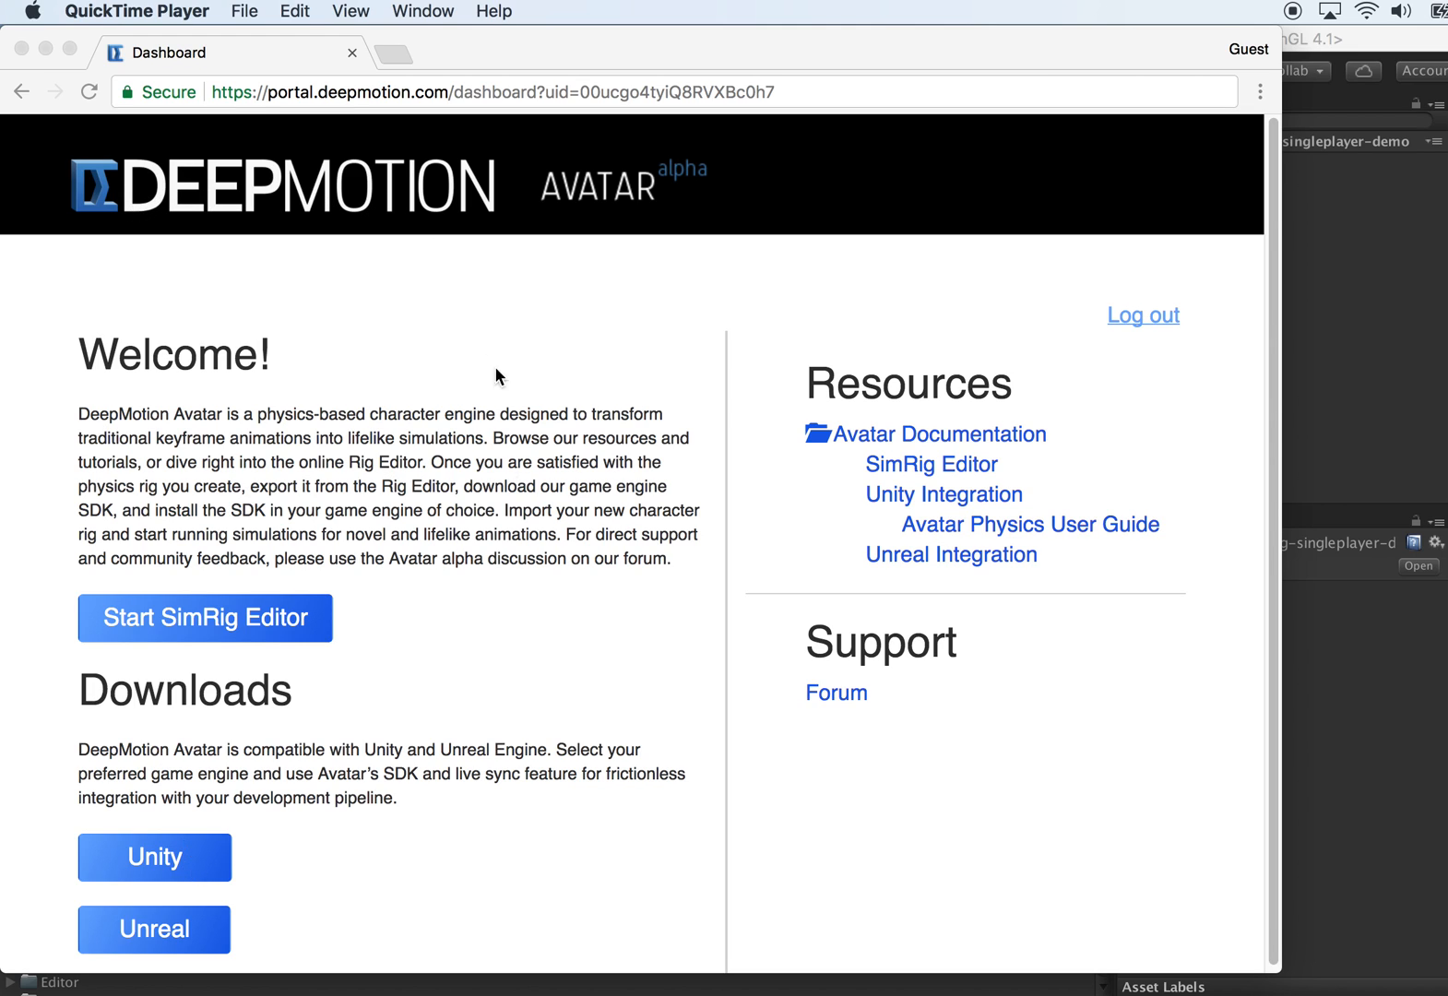
mouse_move(516, 771)
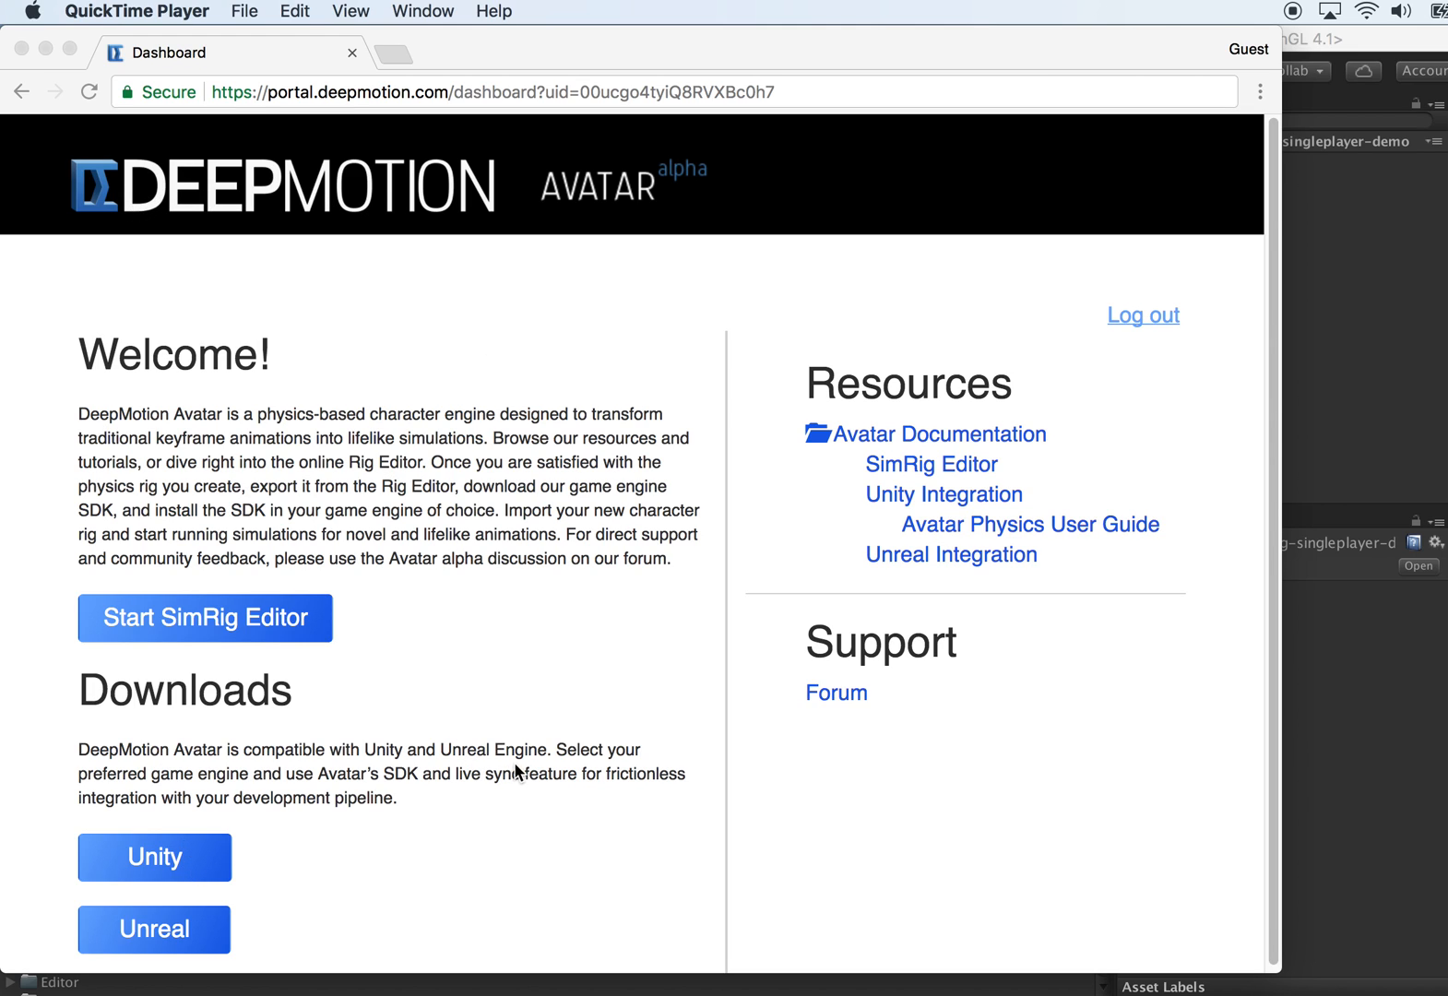
mouse_move(505, 734)
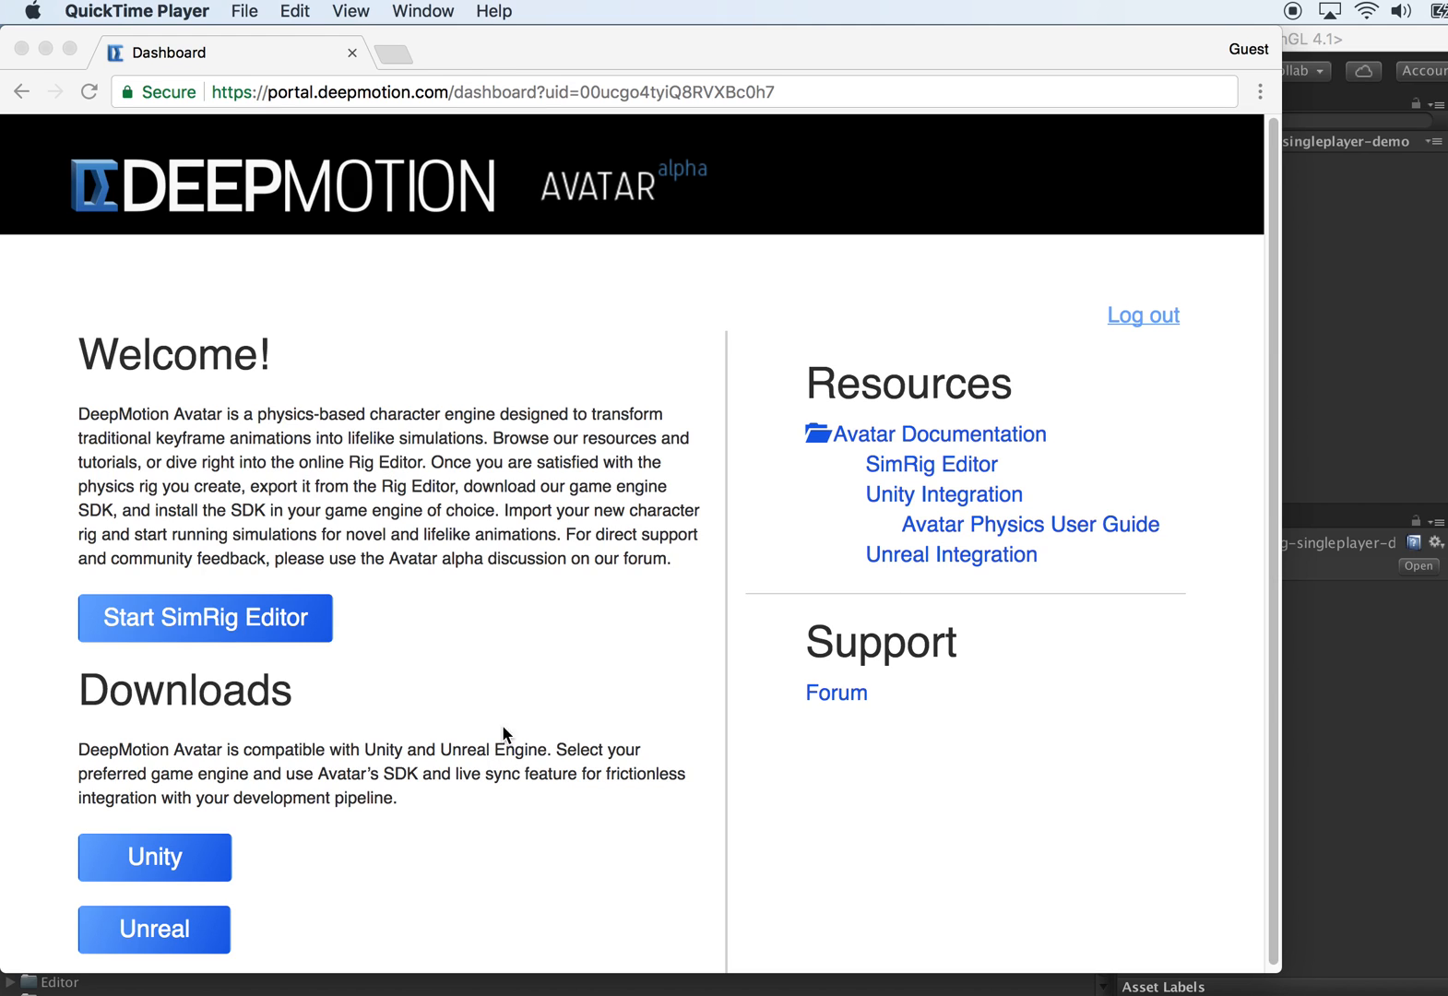
mouse_move(333, 98)
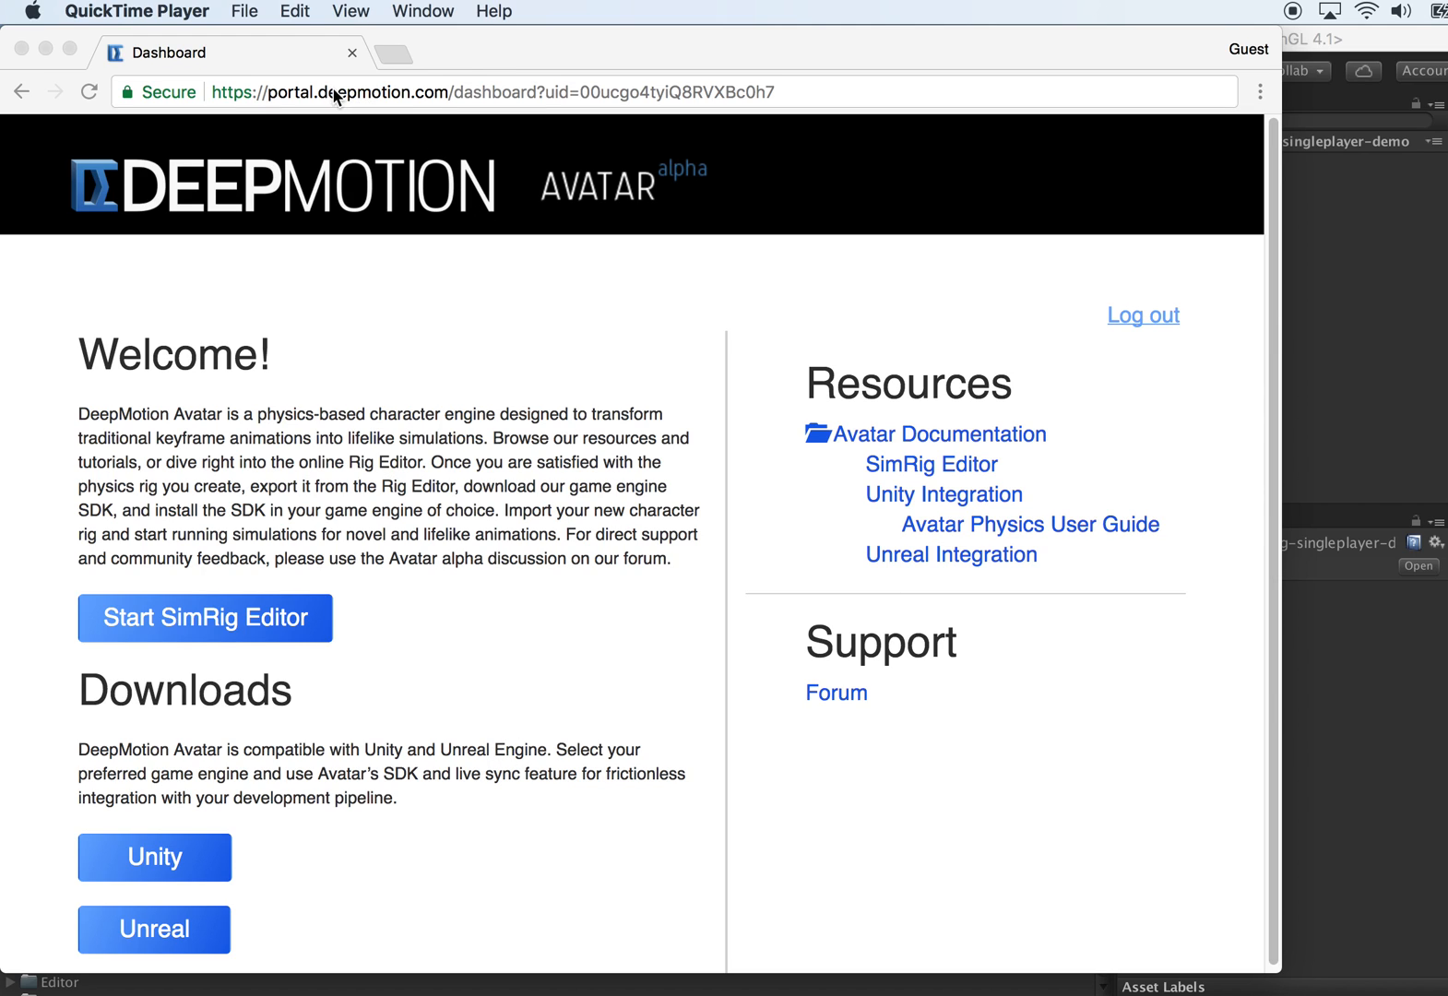
mouse_move(307, 871)
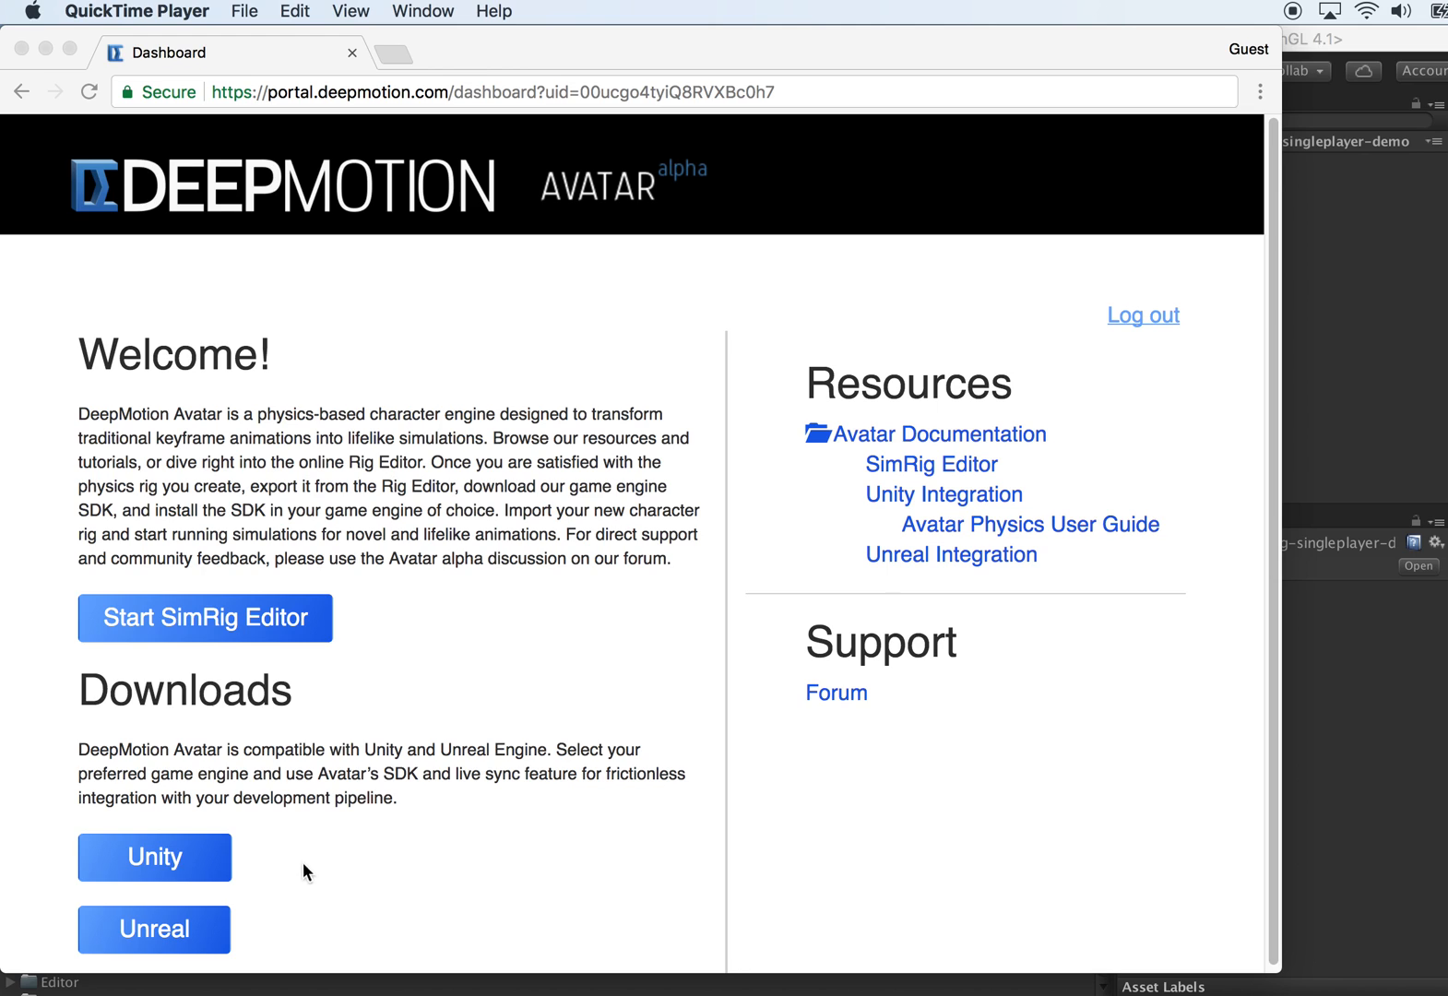
mouse_move(183, 825)
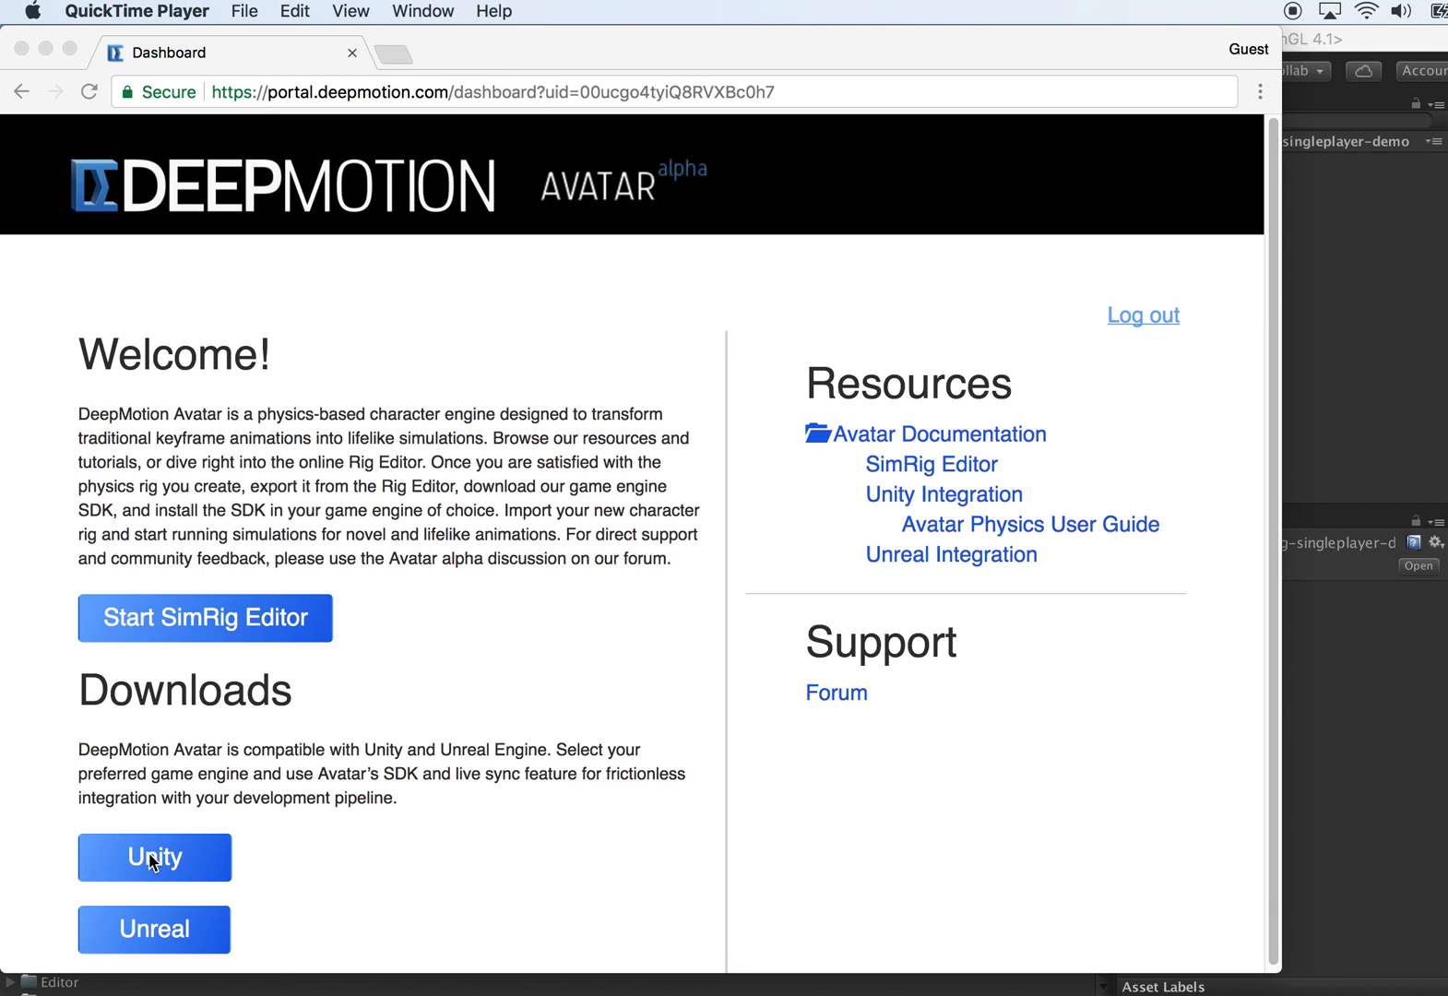
mouse_move(1361, 299)
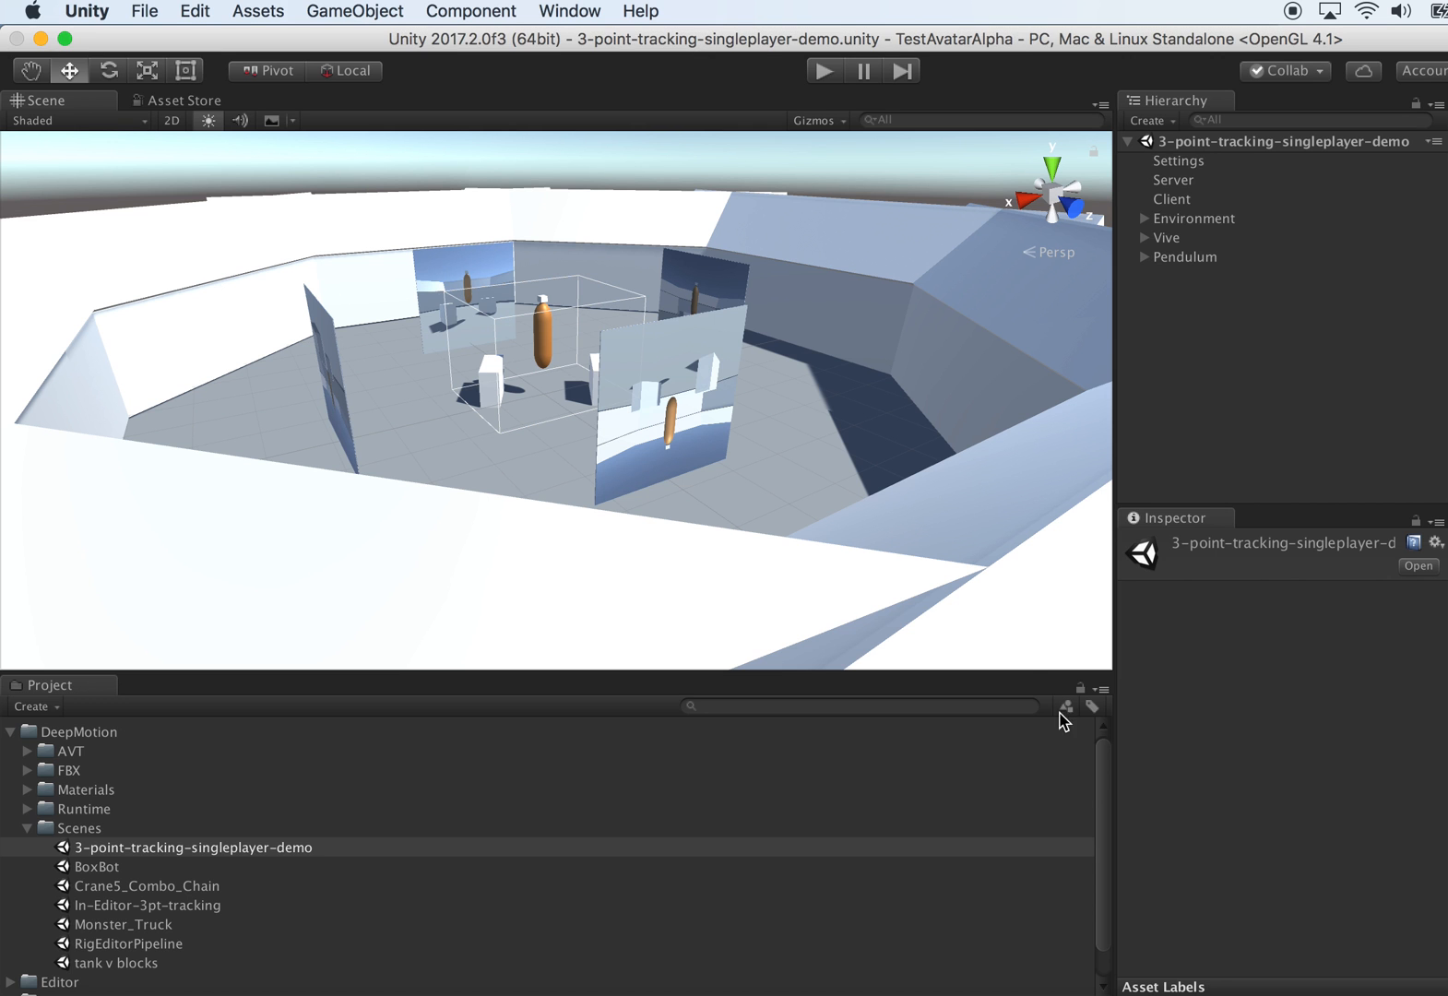
mouse_move(139, 913)
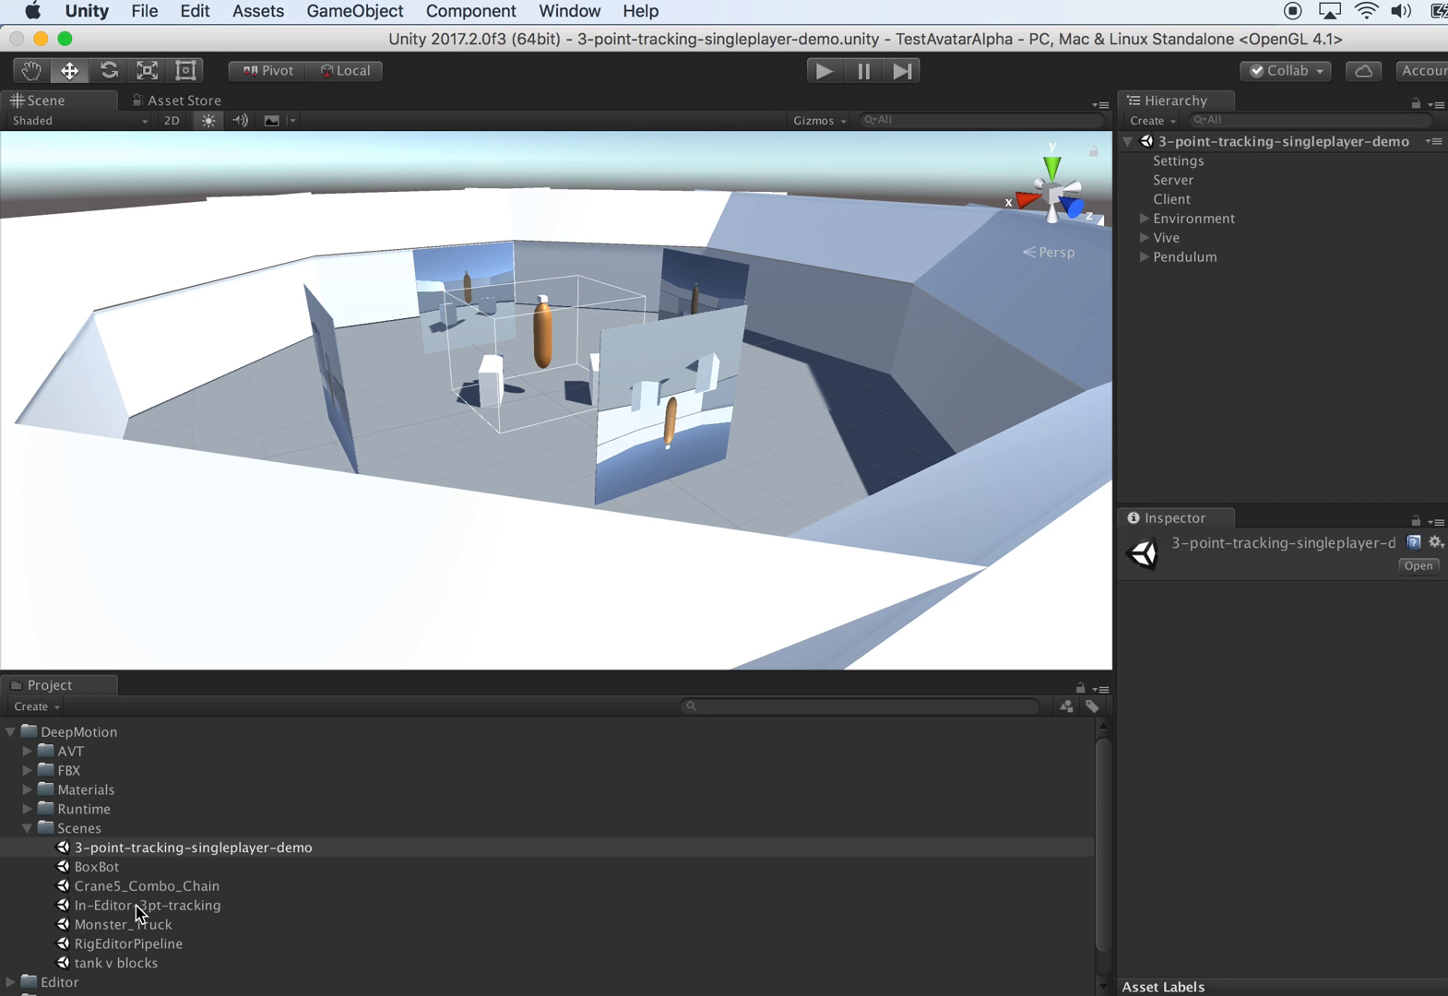
mouse_move(194, 915)
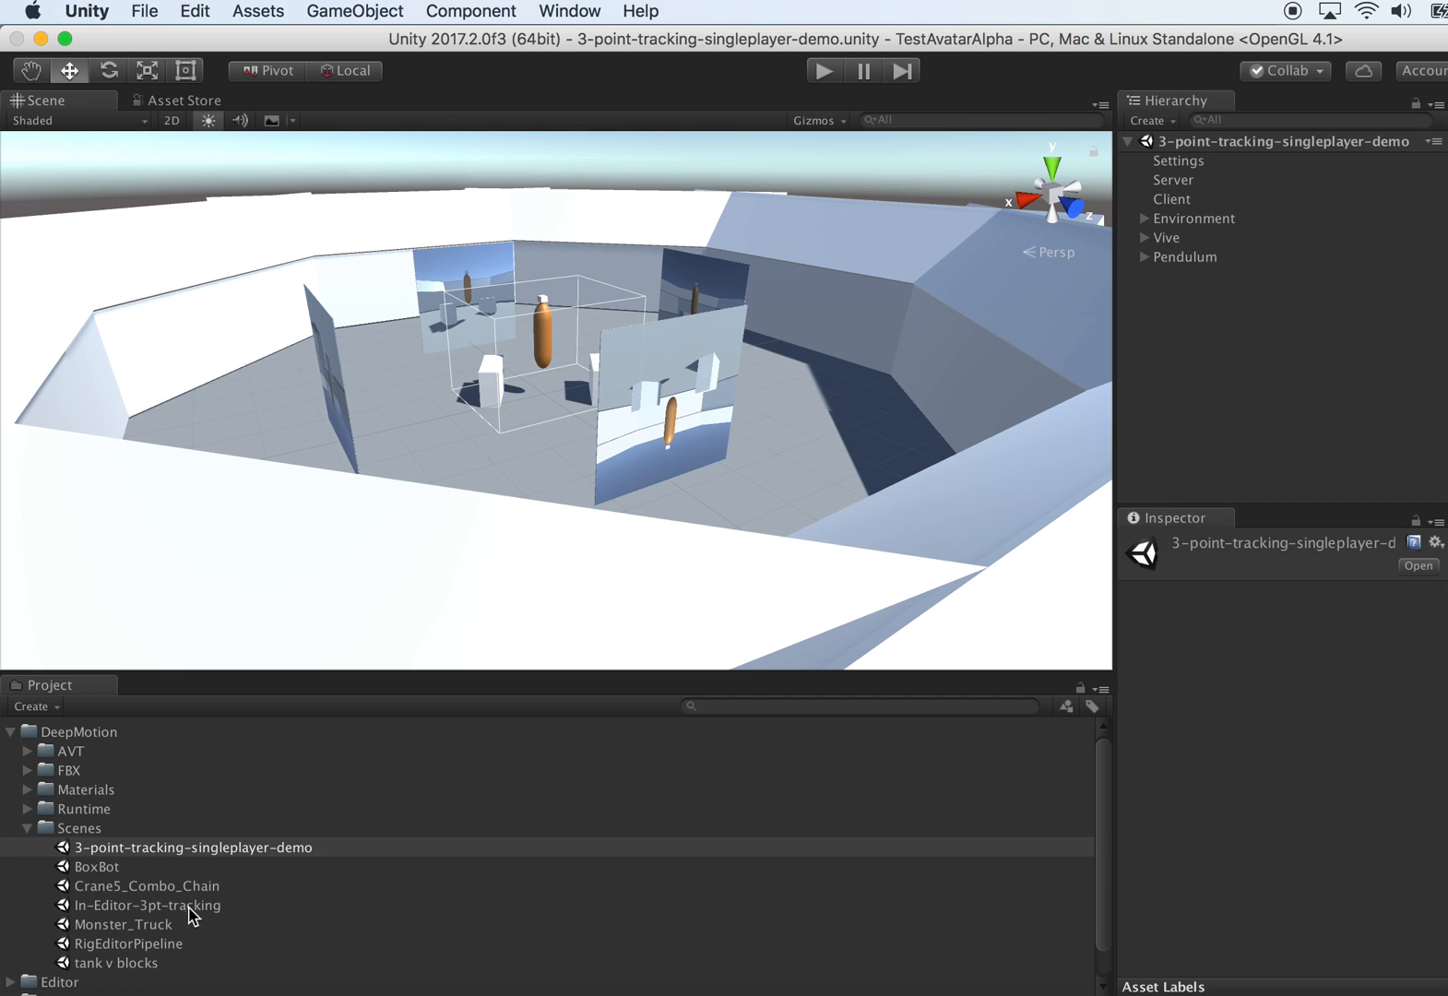
- Open the In-Editor-3pt-tracking scene from DeepMotion > Scenes in the Project panel
scroll("down", 3)
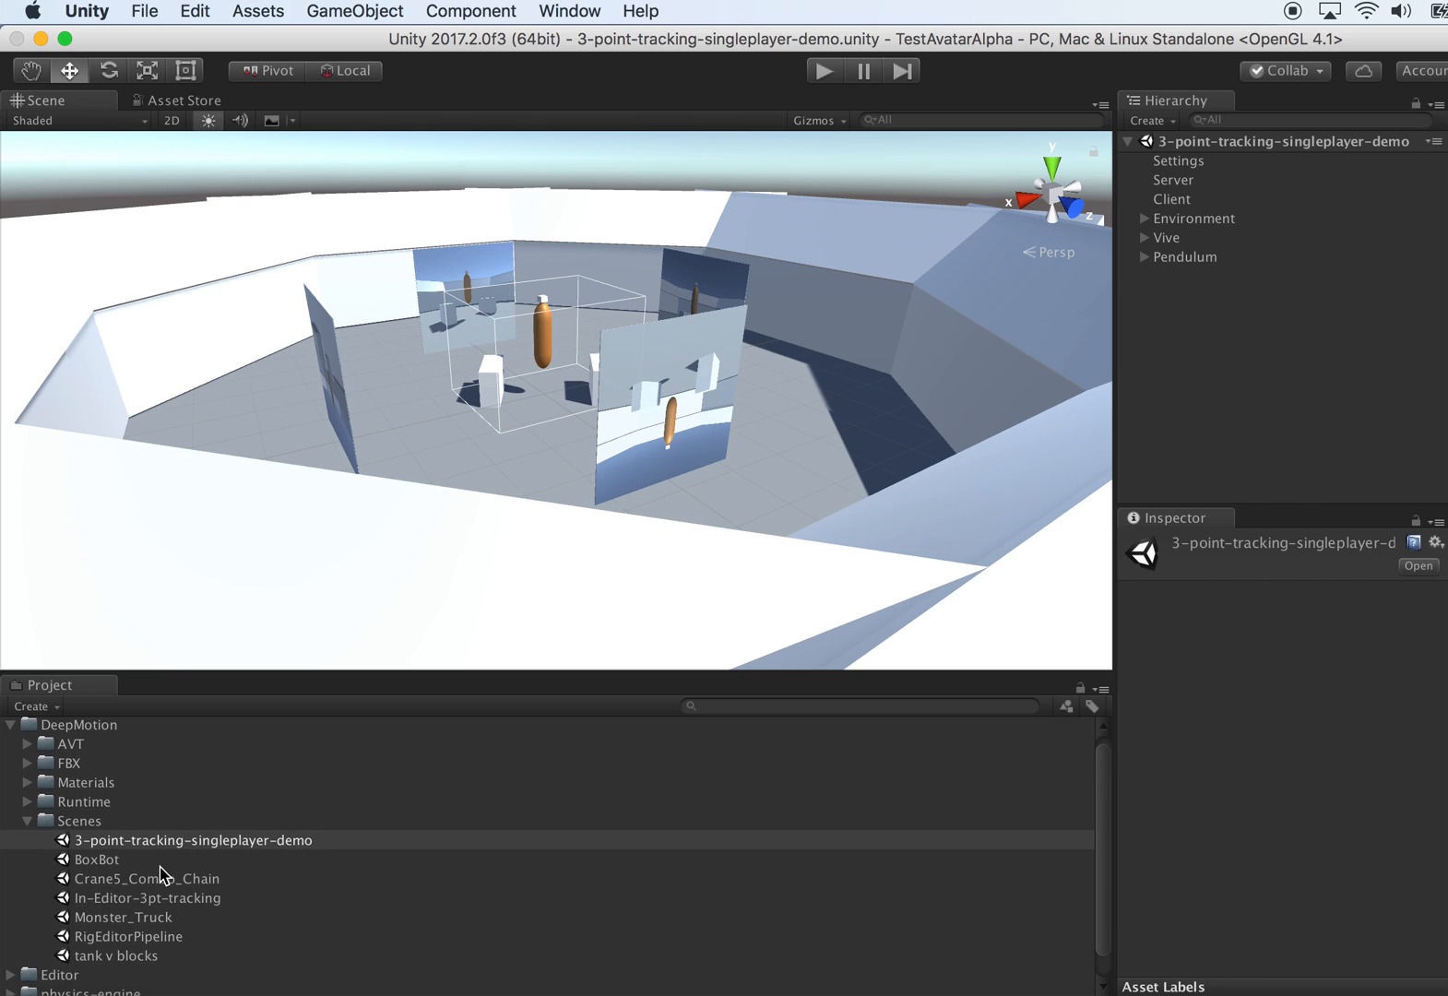
mouse_move(142, 906)
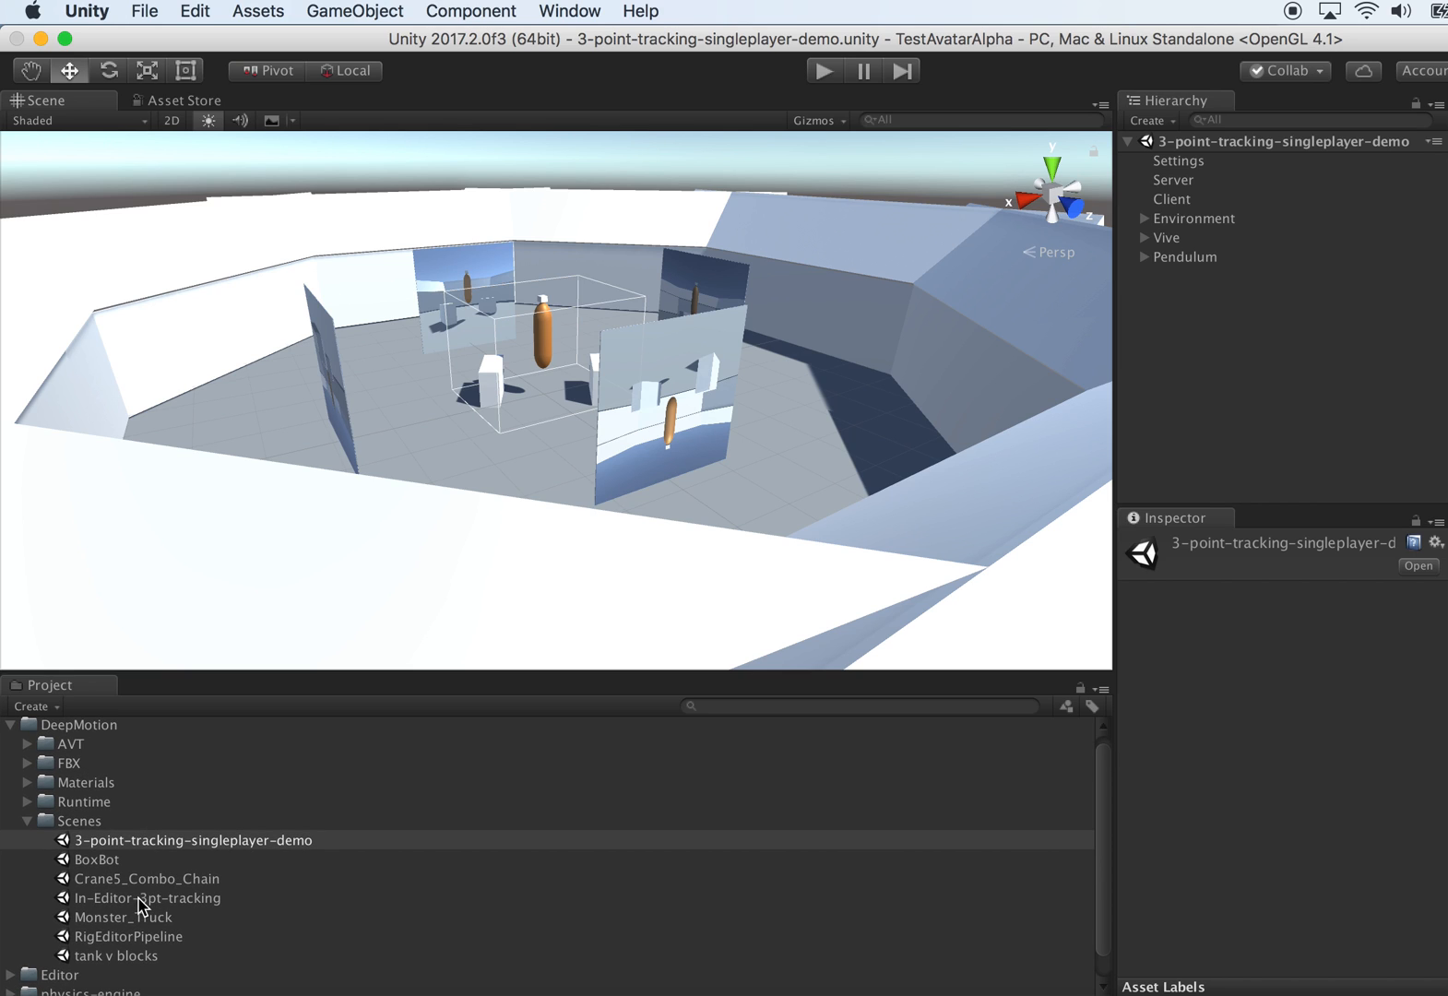
left_click(149, 897)
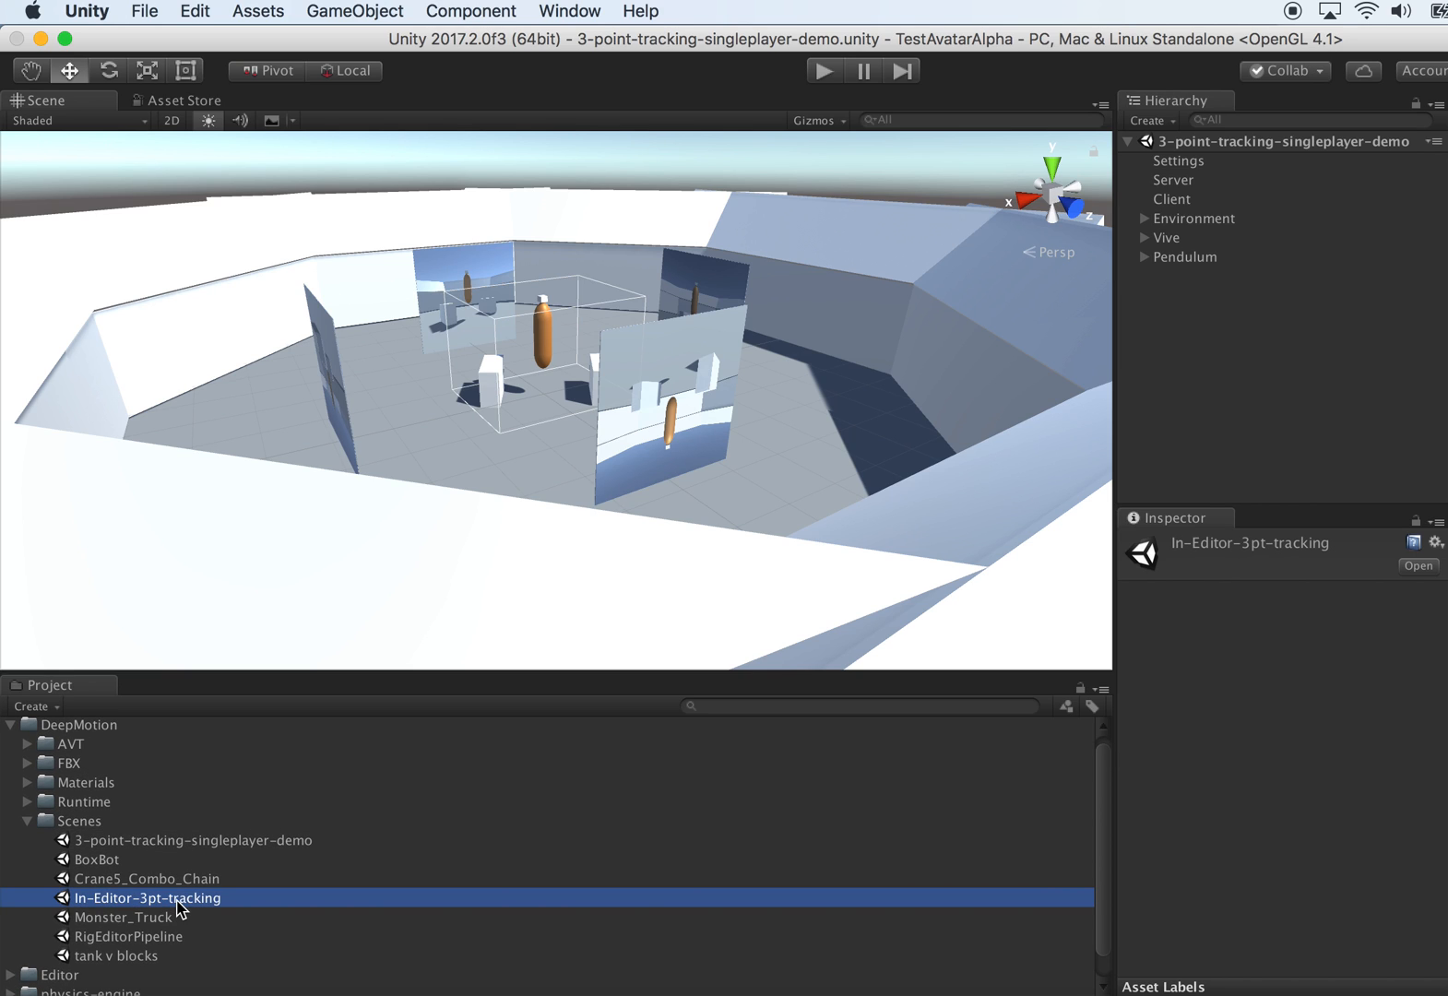
double_click(147, 897)
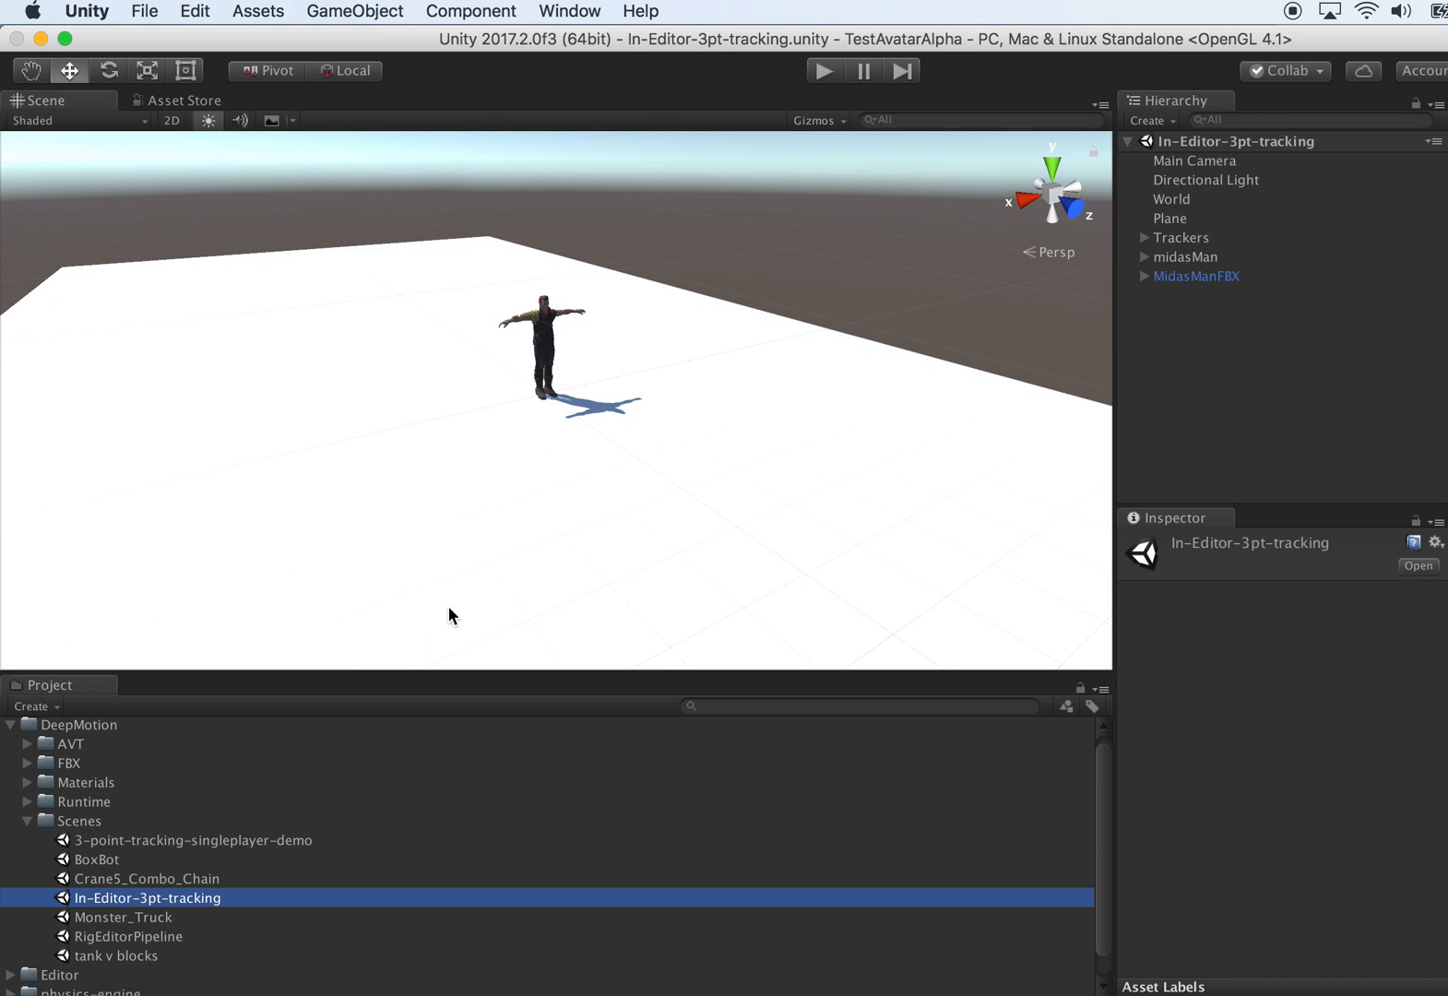
mouse_move(1171, 267)
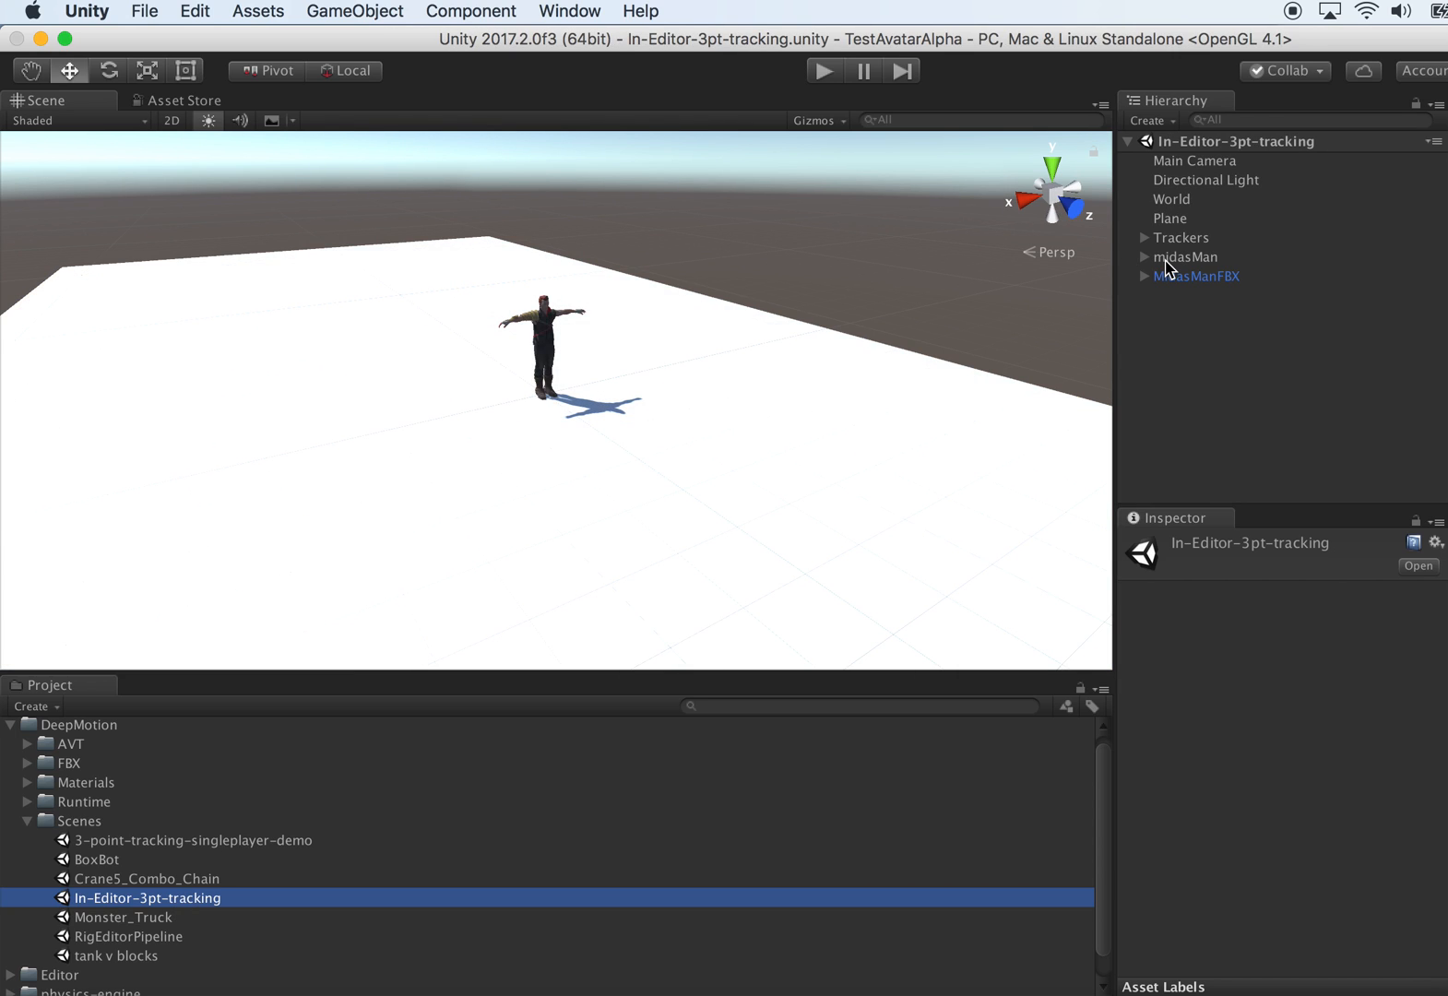
- Select the MidasManFBX character to show its Animator settings
left_click(1196, 275)
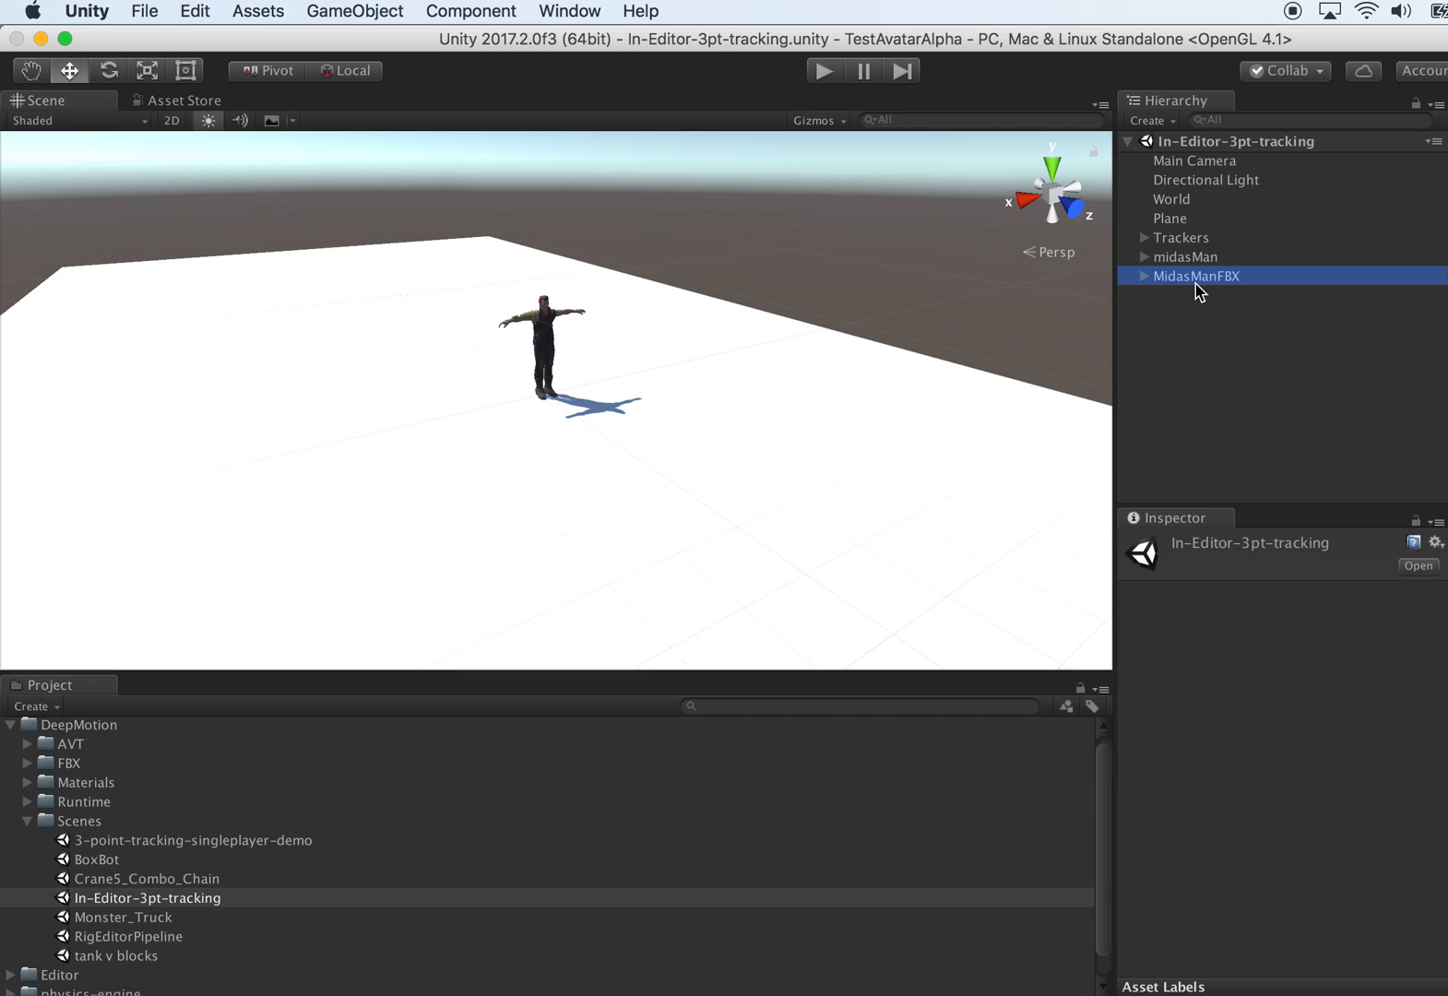
left_click(1196, 276)
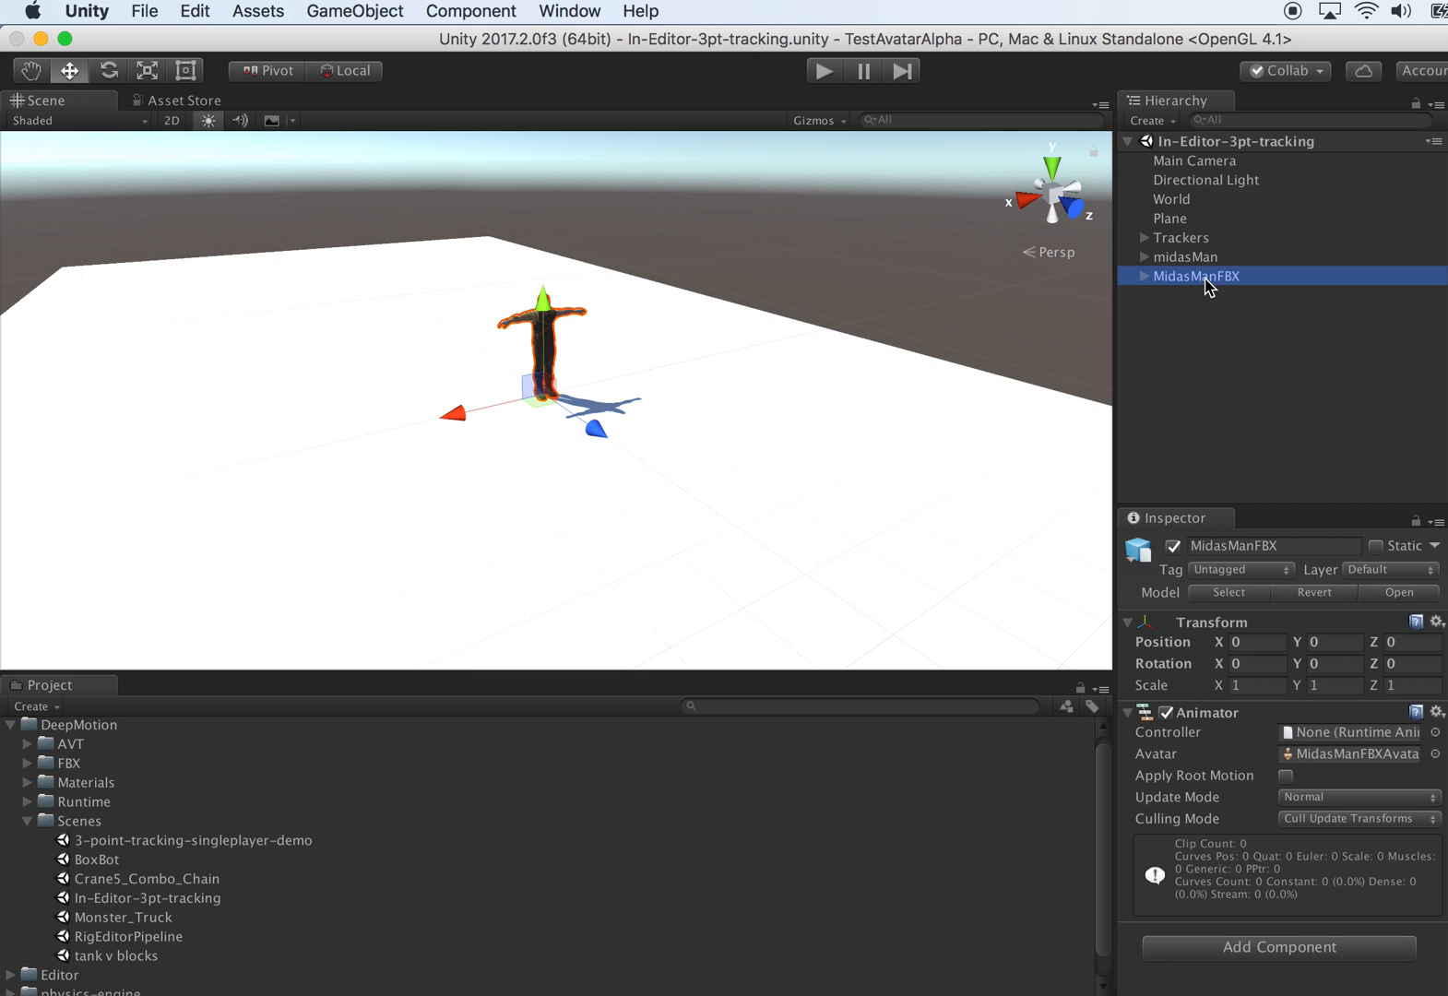
mouse_move(1227, 279)
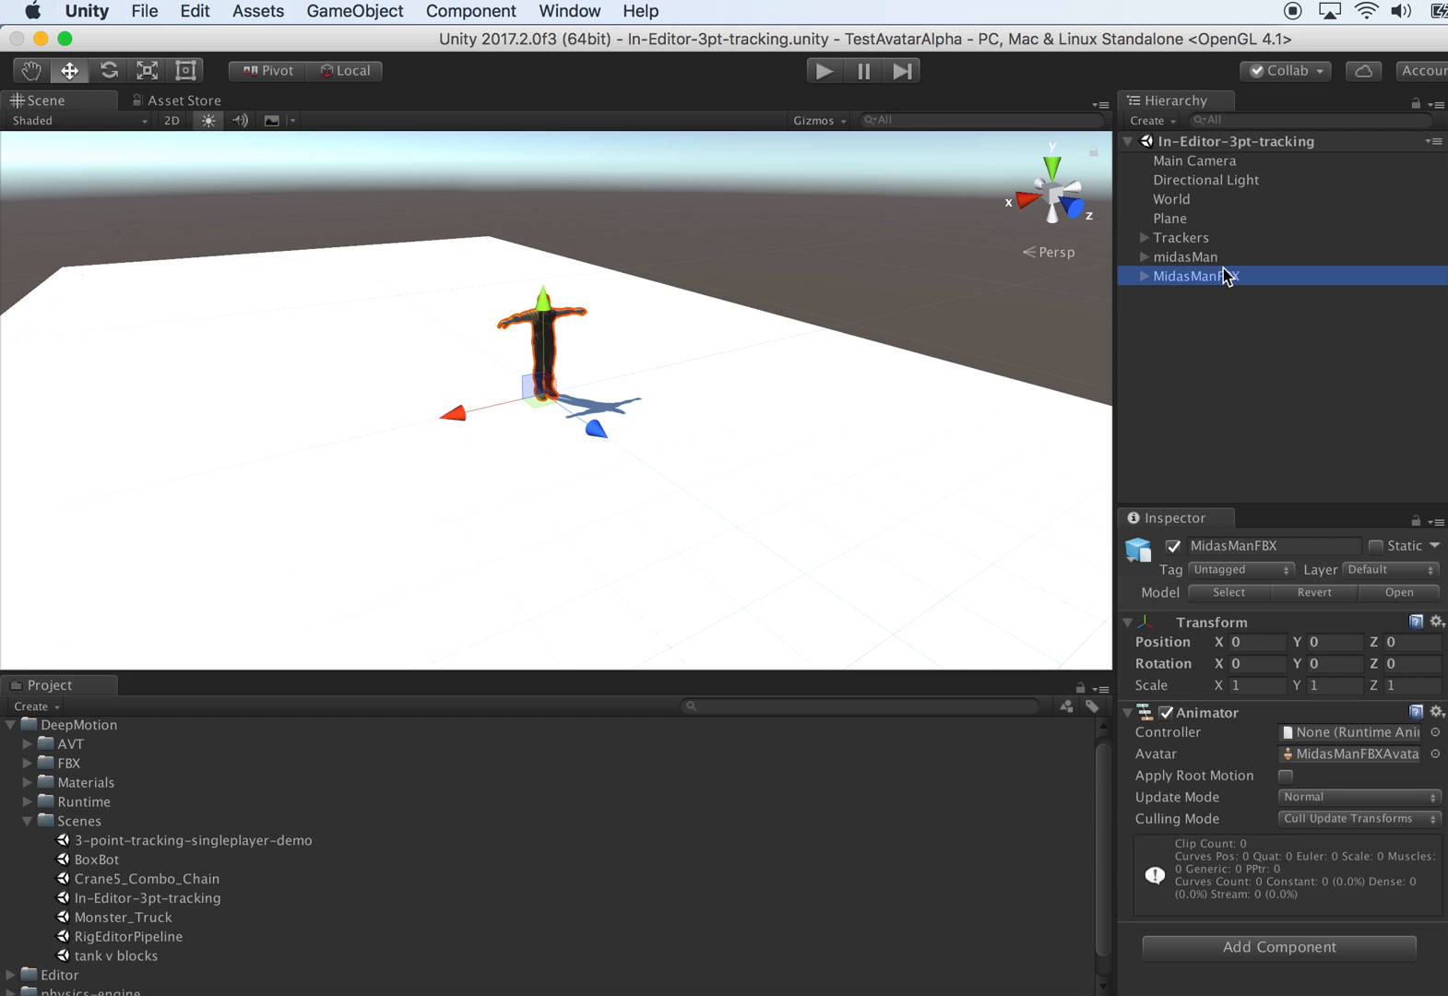
- Delete the Trackers, midasMan and MidasManFBX objects from the scene
left_click(1184, 256)
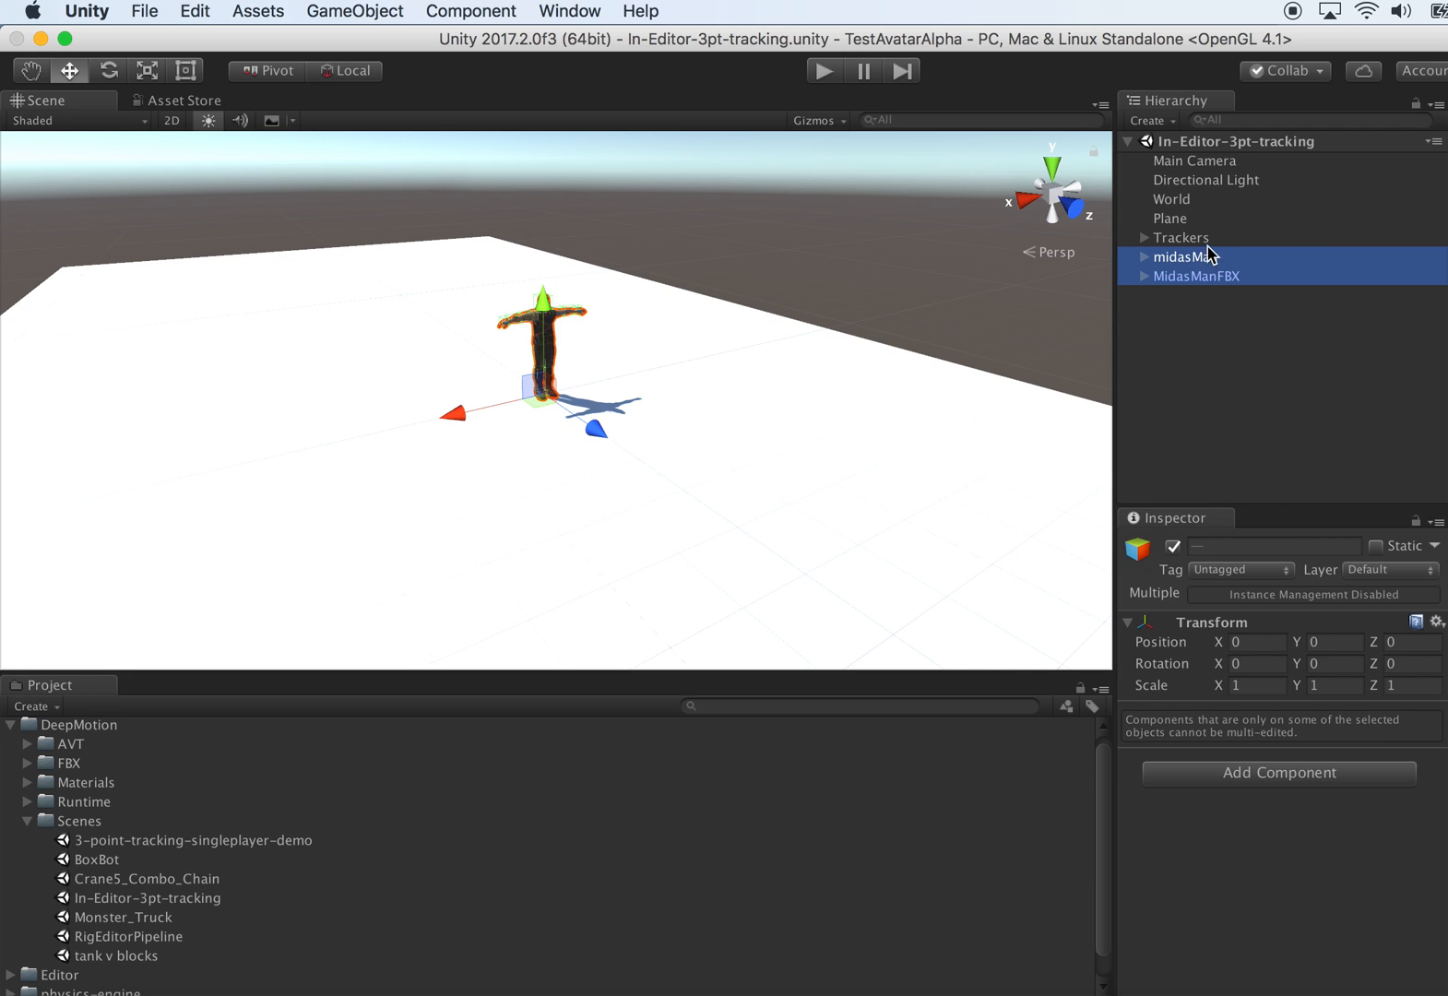
right_click(1181, 238)
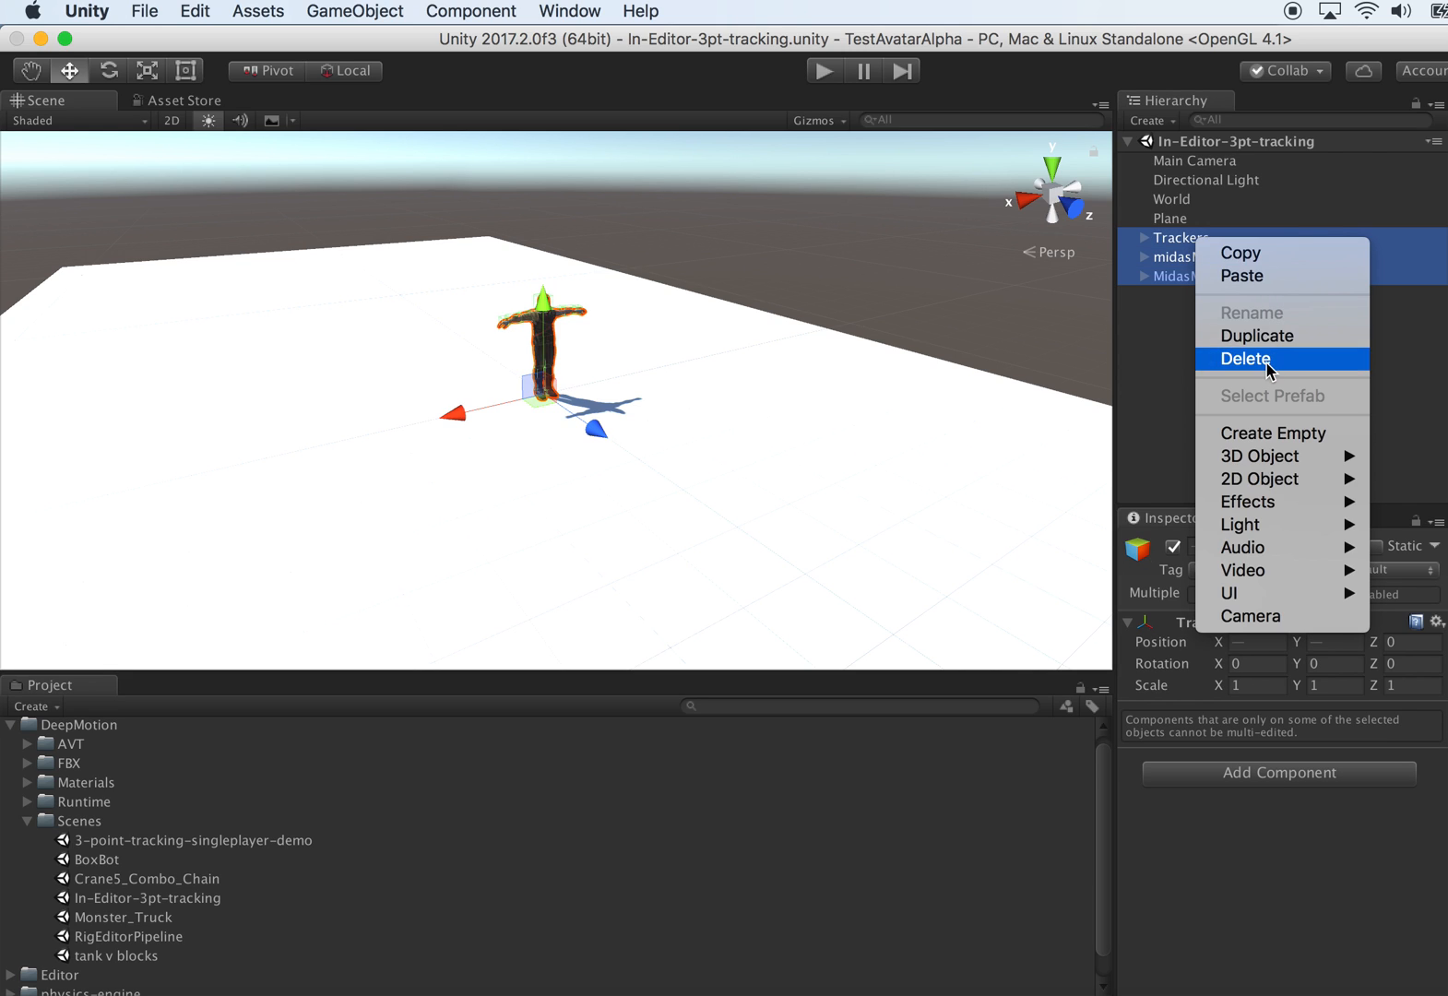
left_click(1245, 359)
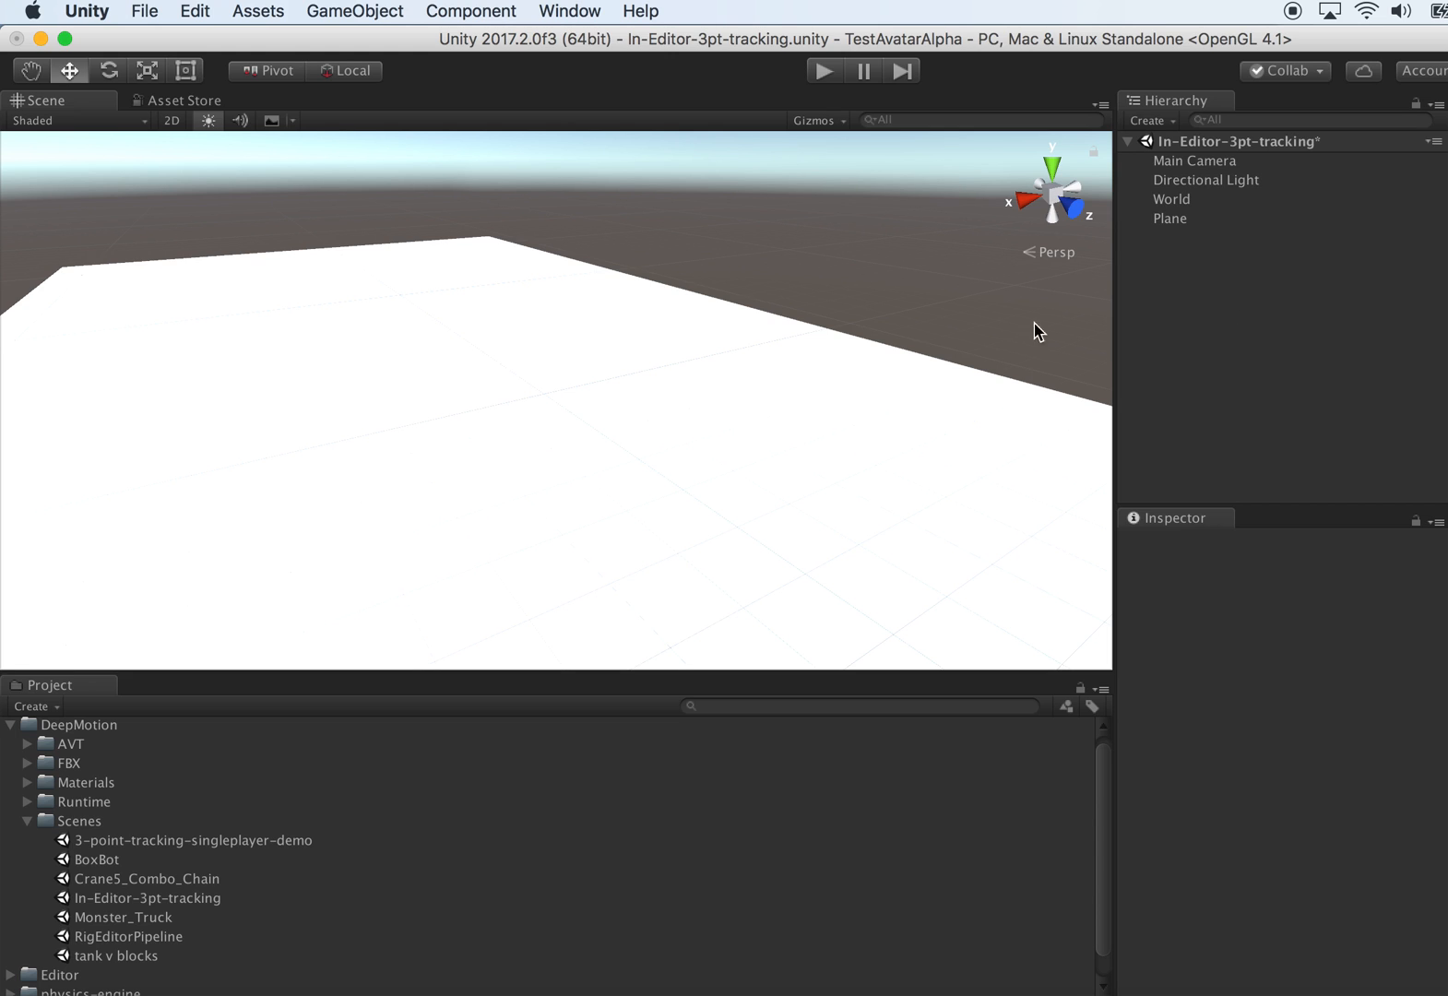
- Give the Plane a Box Collider component in place of its Mesh Collider
left_click(1169, 218)
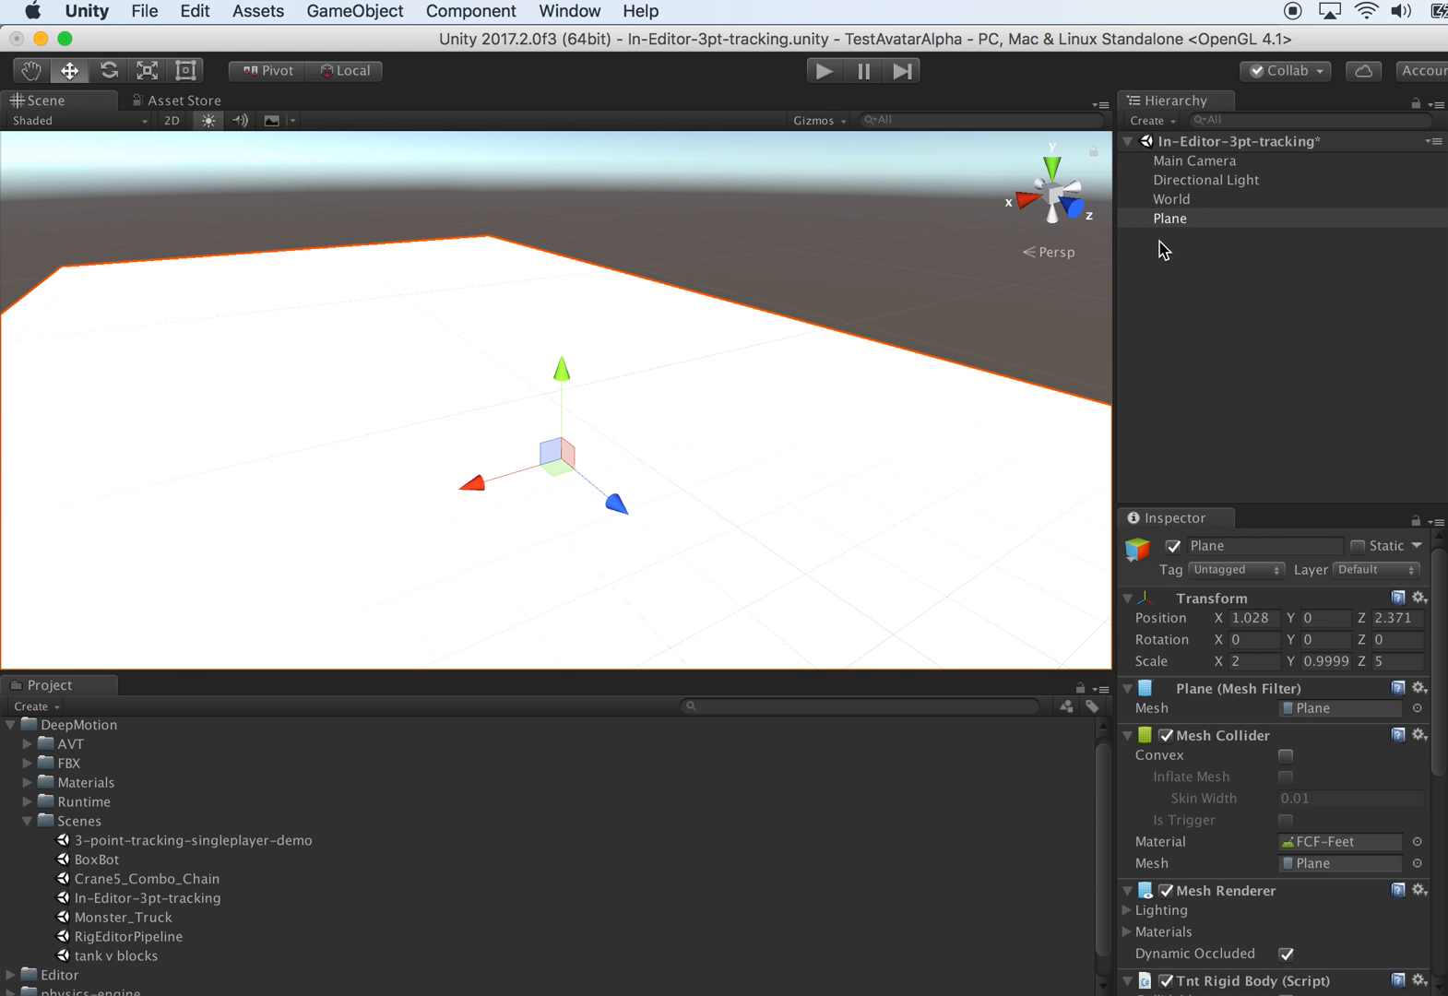
scroll("down", 3)
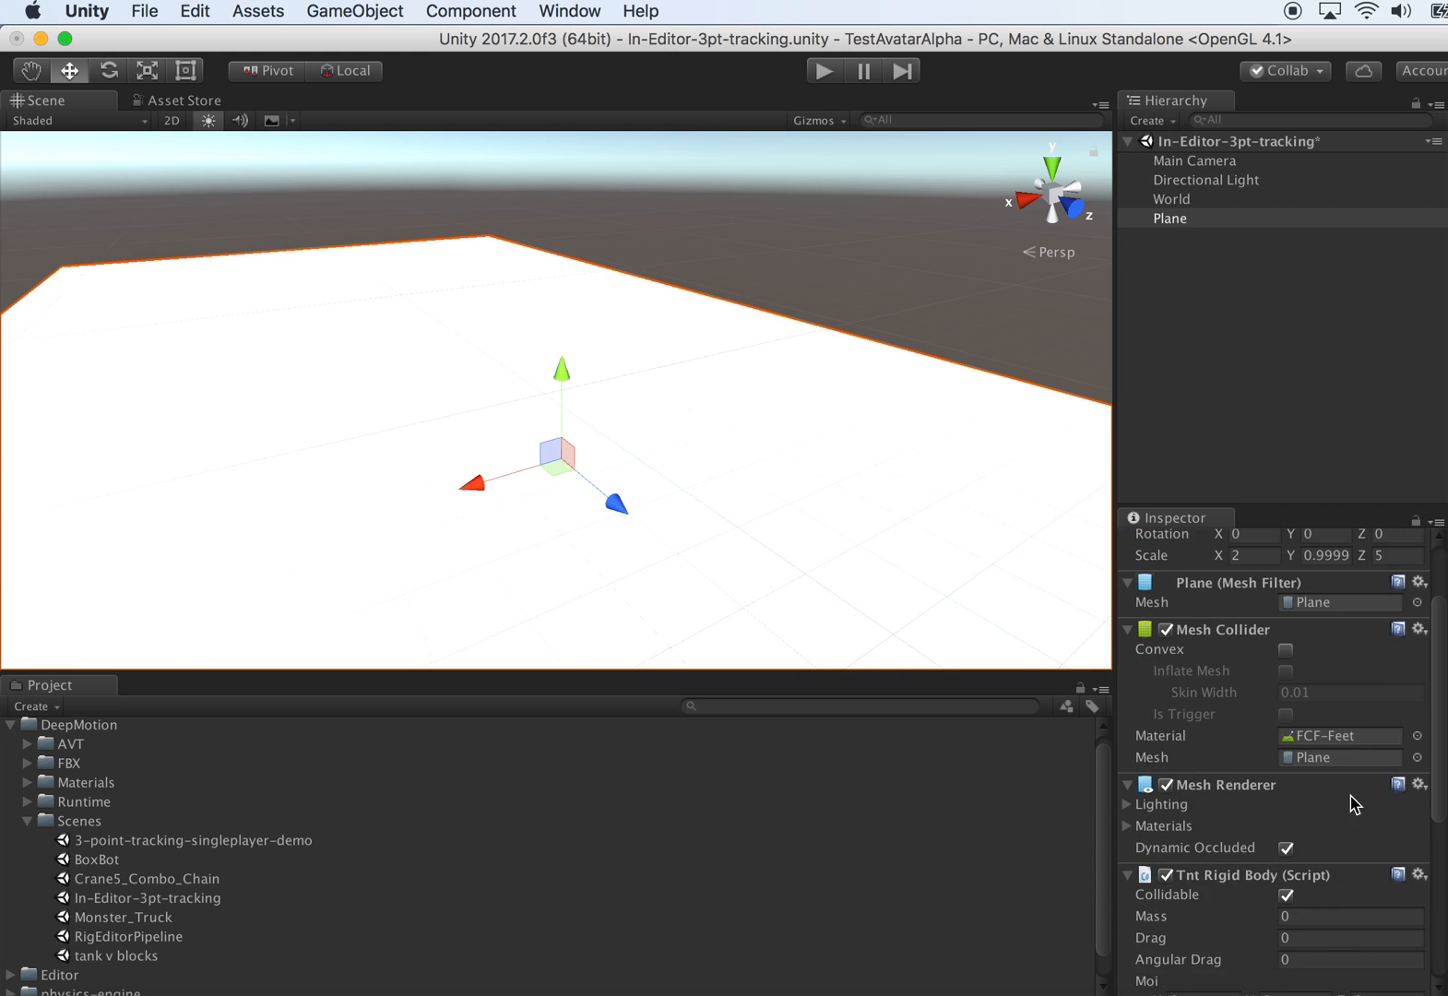
left_click(1420, 629)
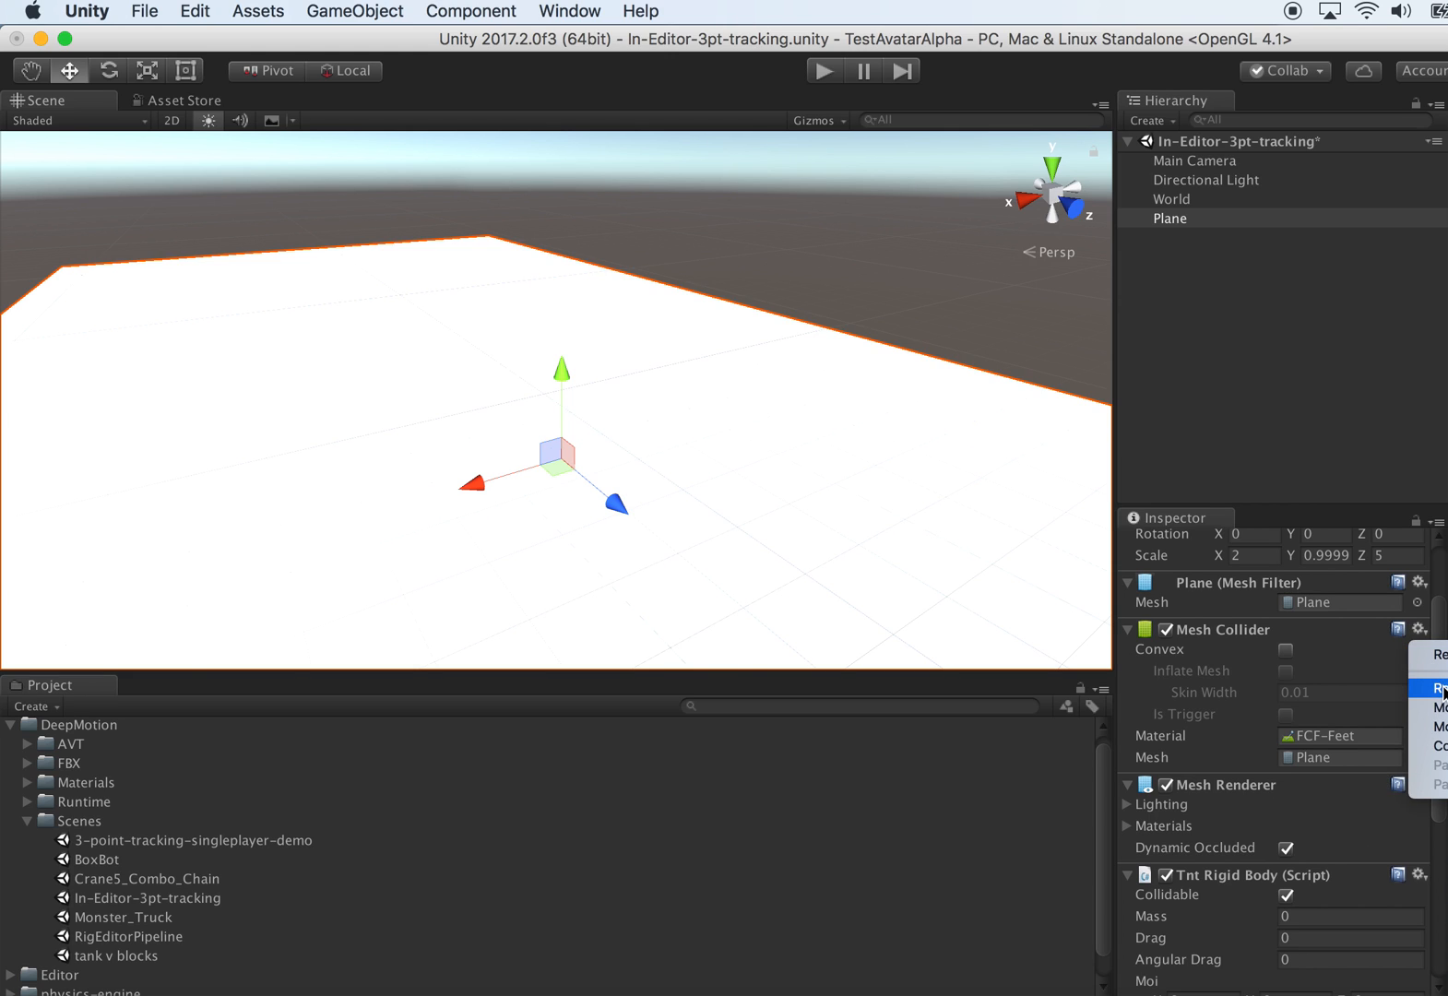
scroll("down", 3)
type("b")
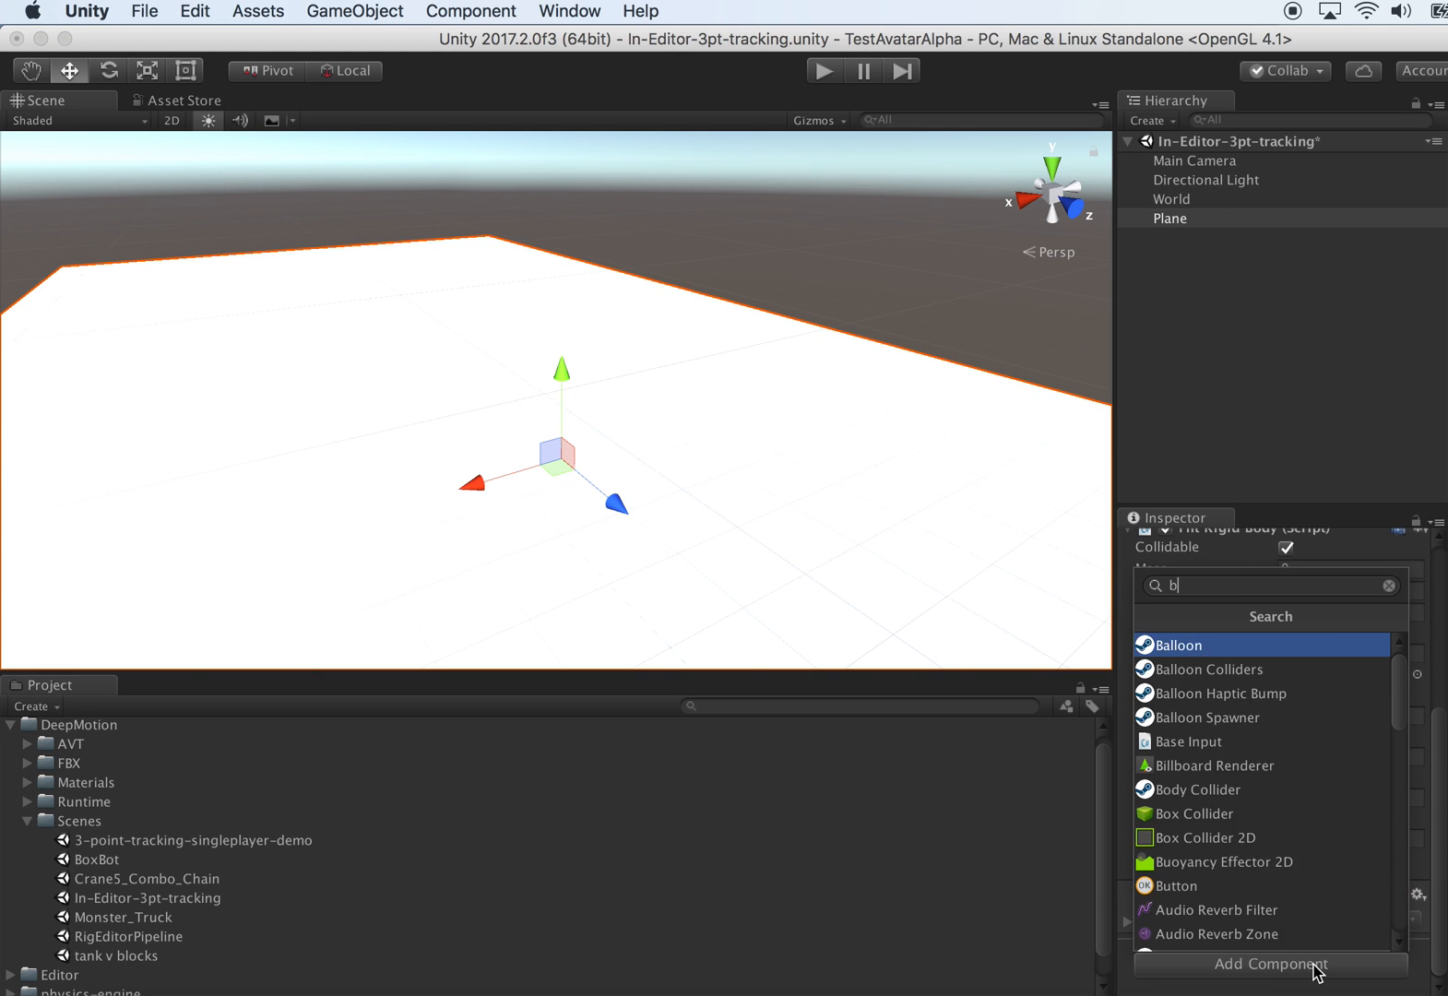
left_click(1198, 814)
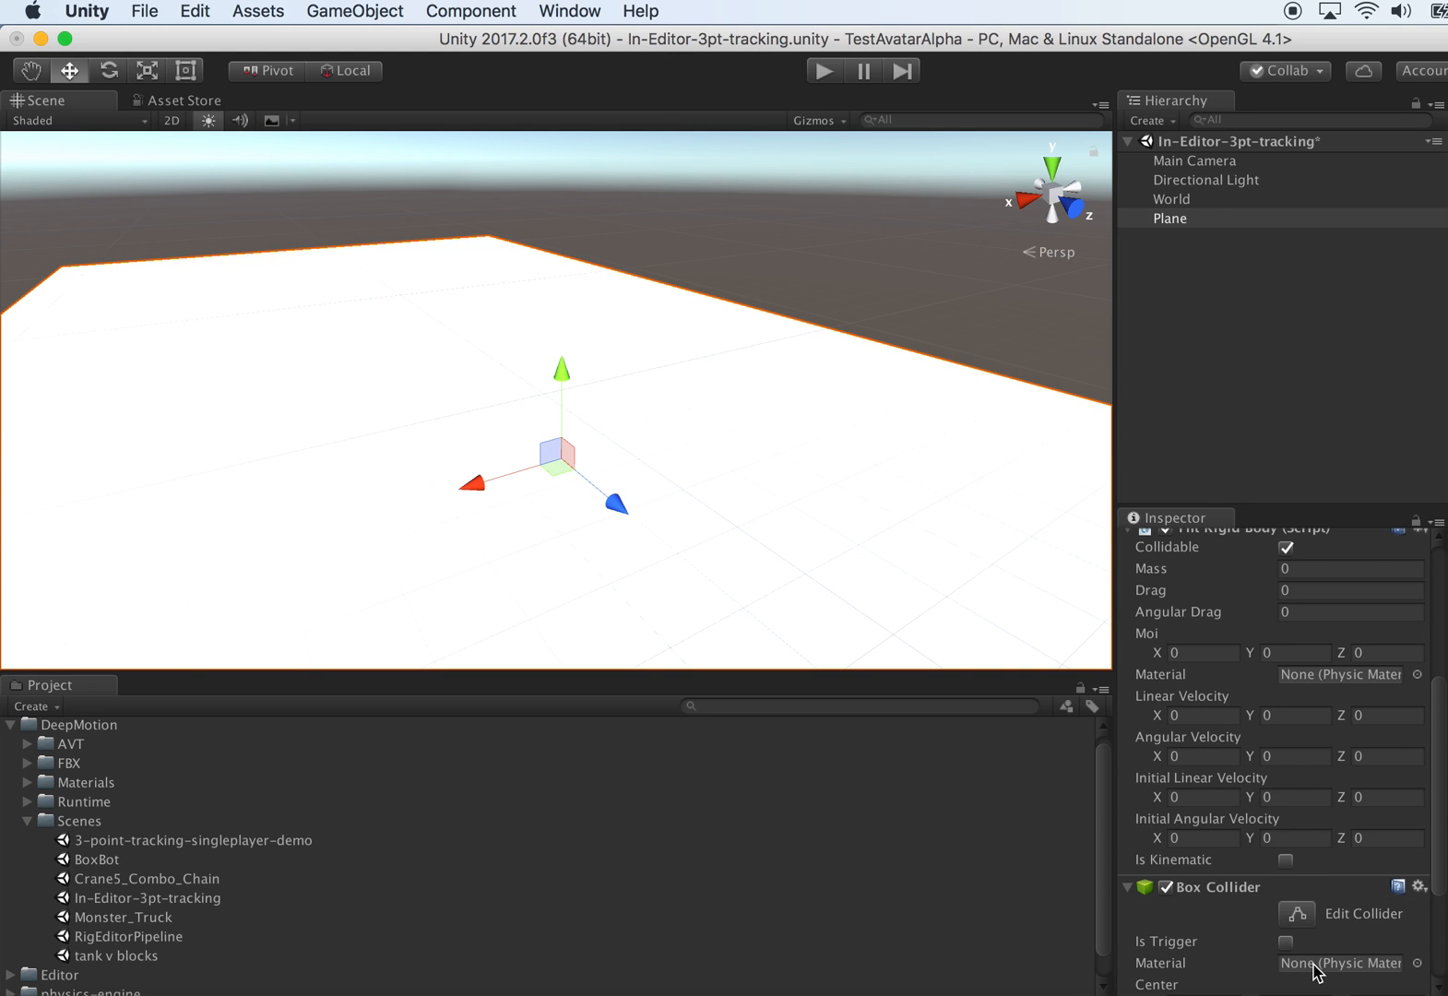
mouse_move(887, 406)
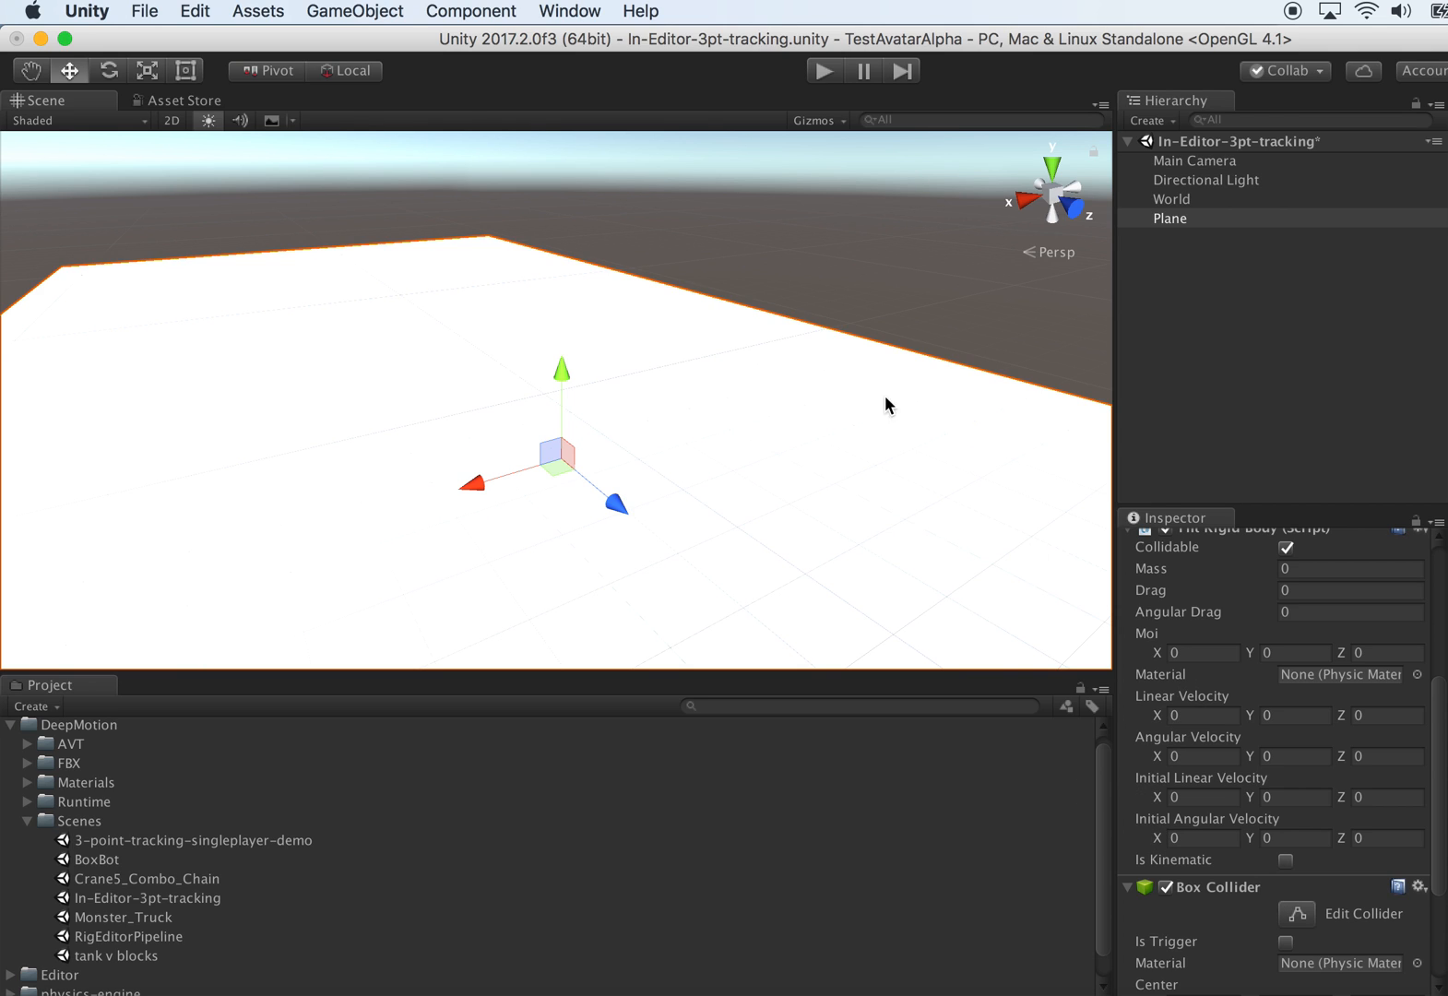
- Add a new cube to the scene and rename it Pelvis
left_click(354, 11)
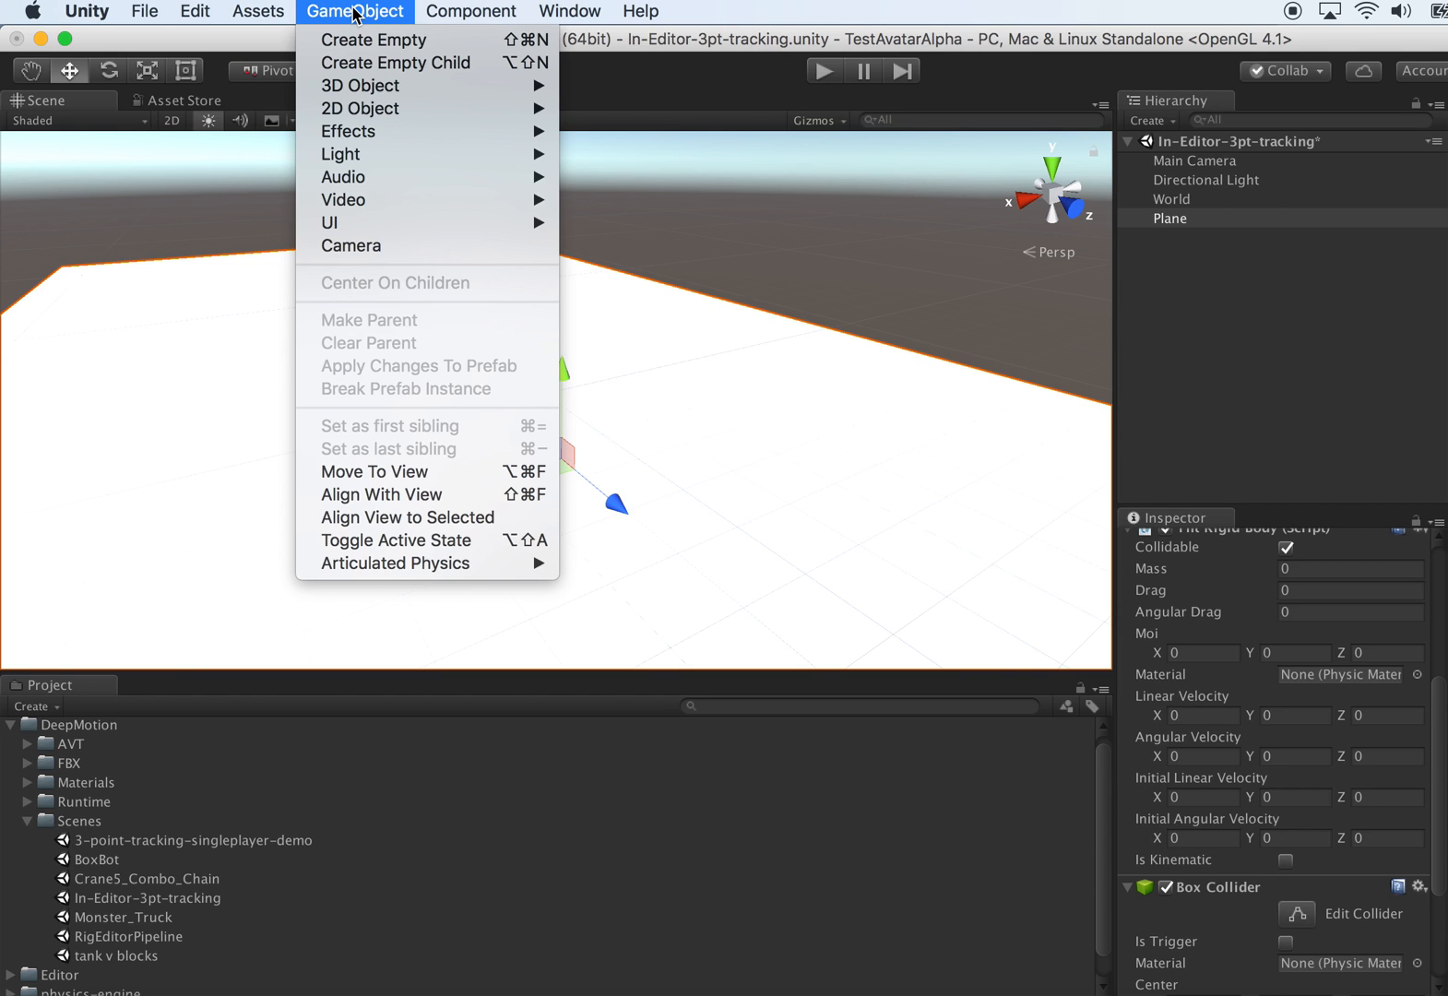
mouse_move(361, 85)
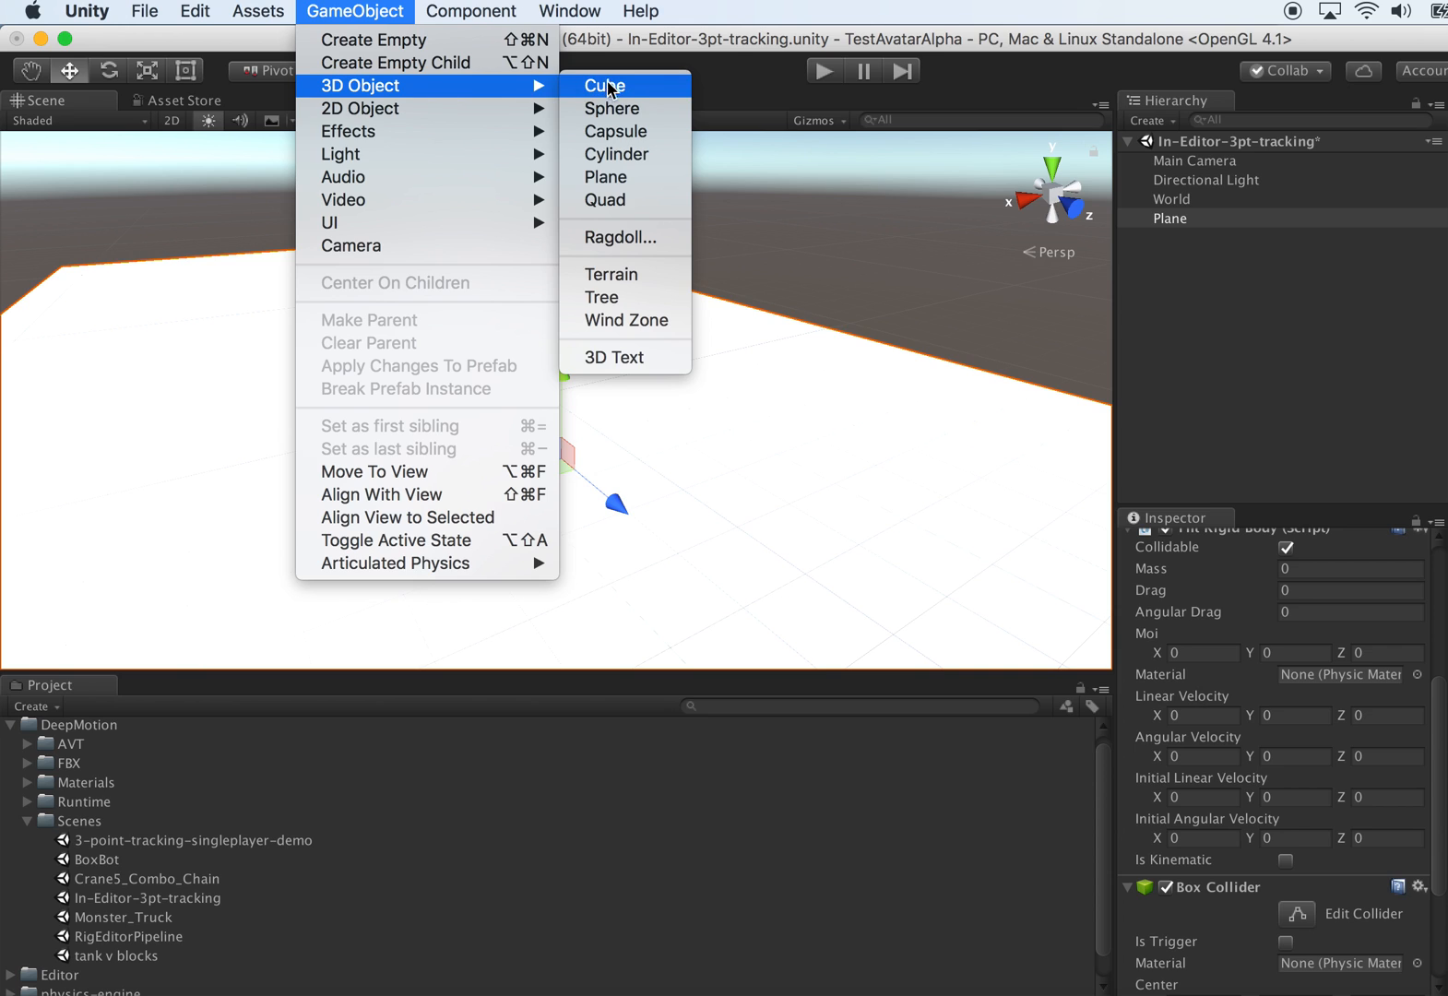
mouse_move(633, 91)
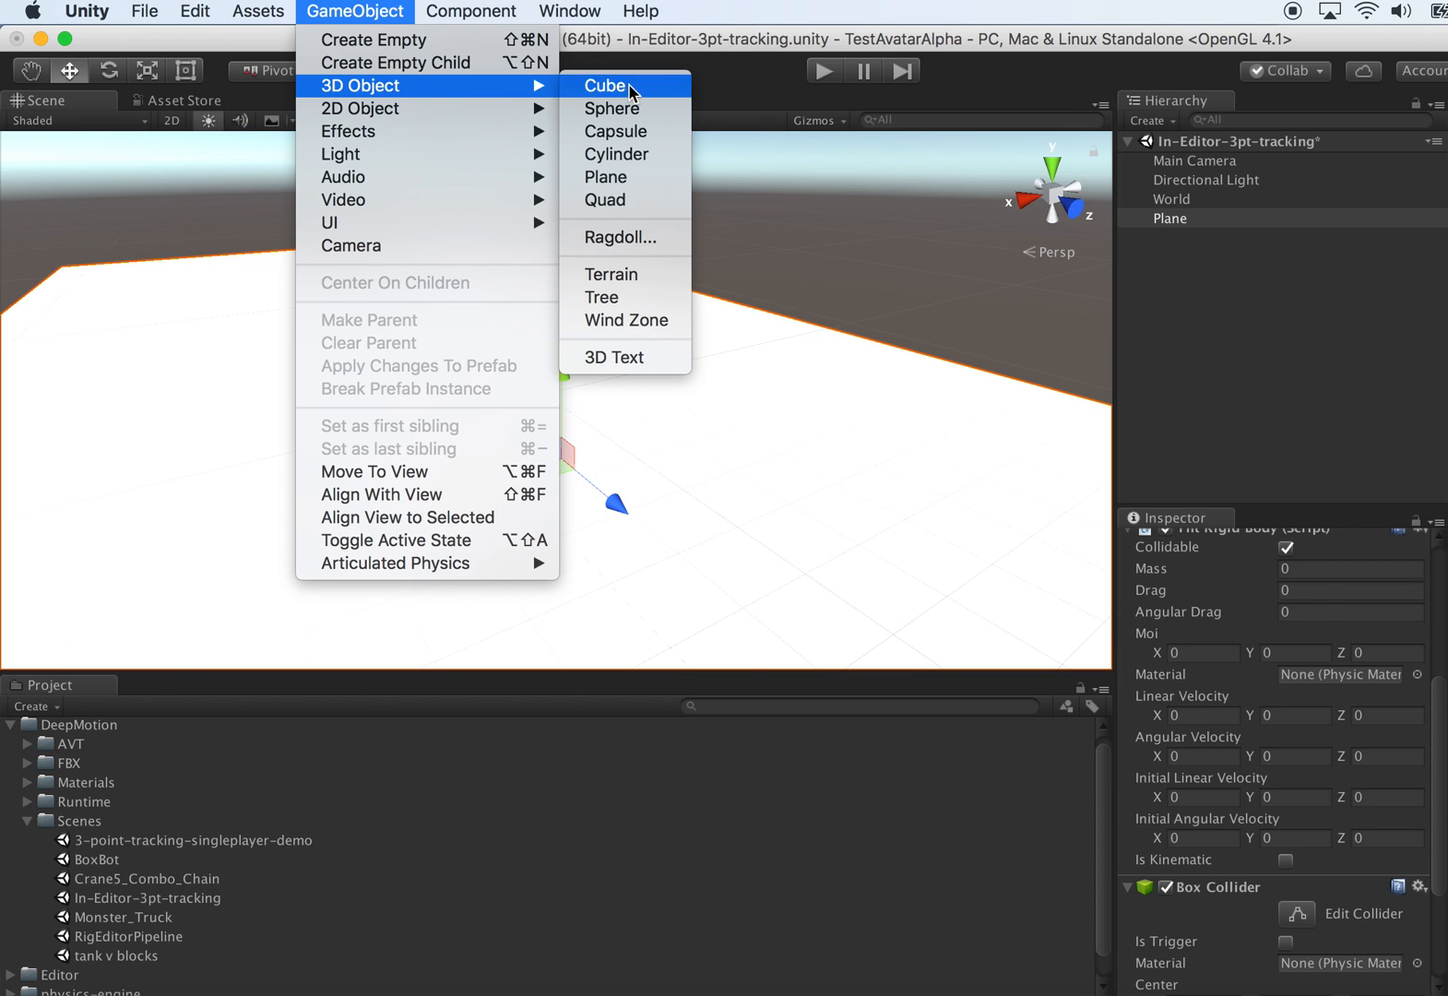
left_click(605, 85)
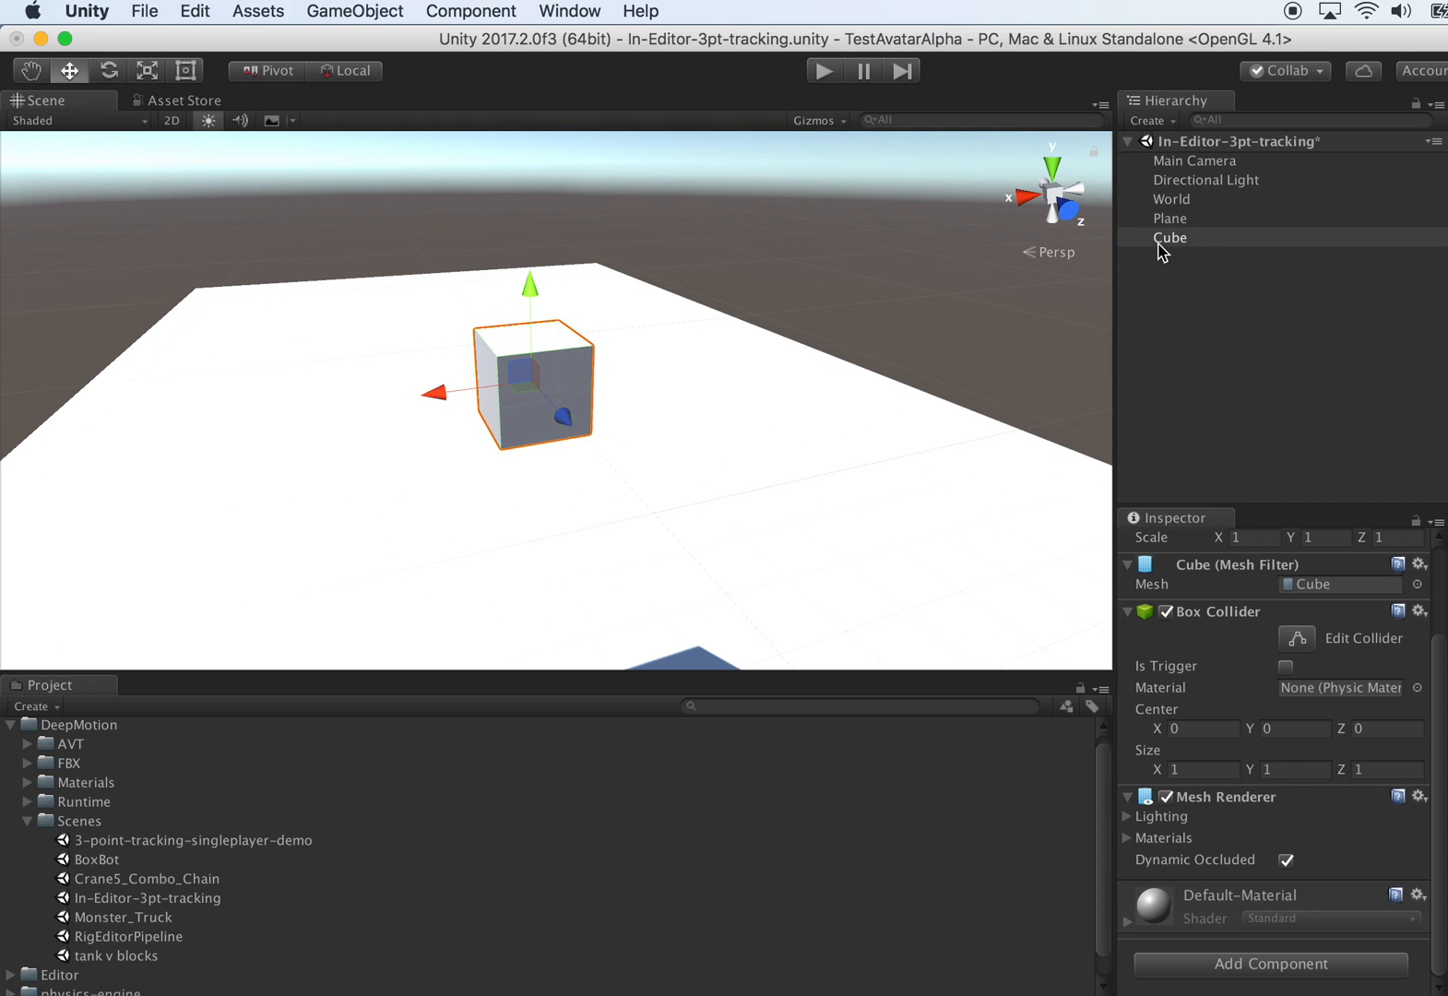
double_click(1169, 238)
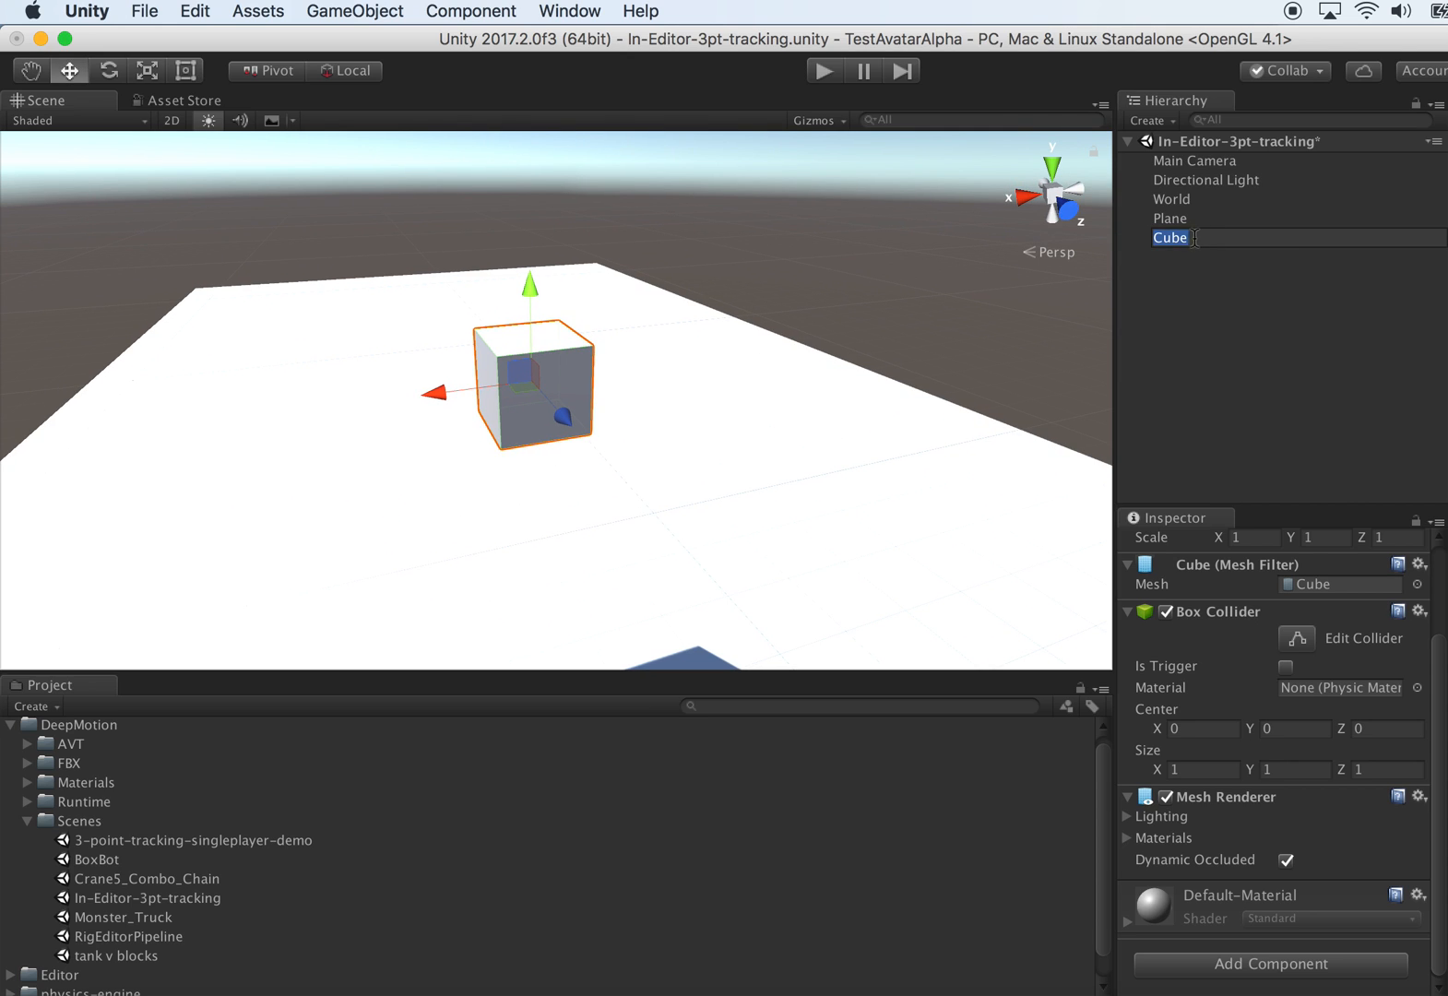
type("Pelvis")
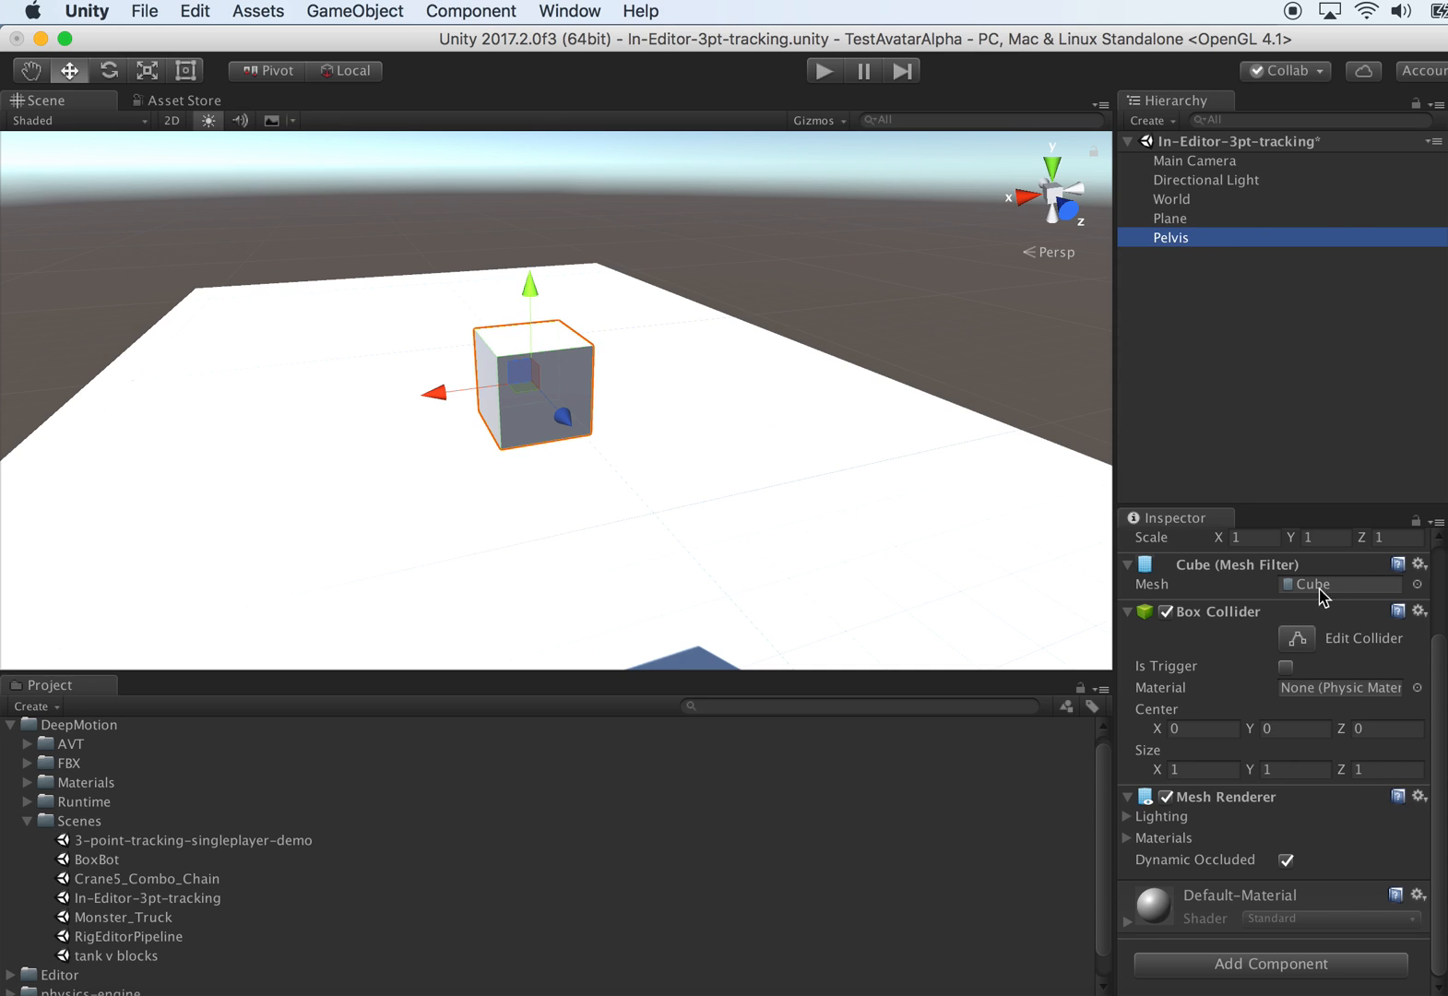
mouse_move(762, 302)
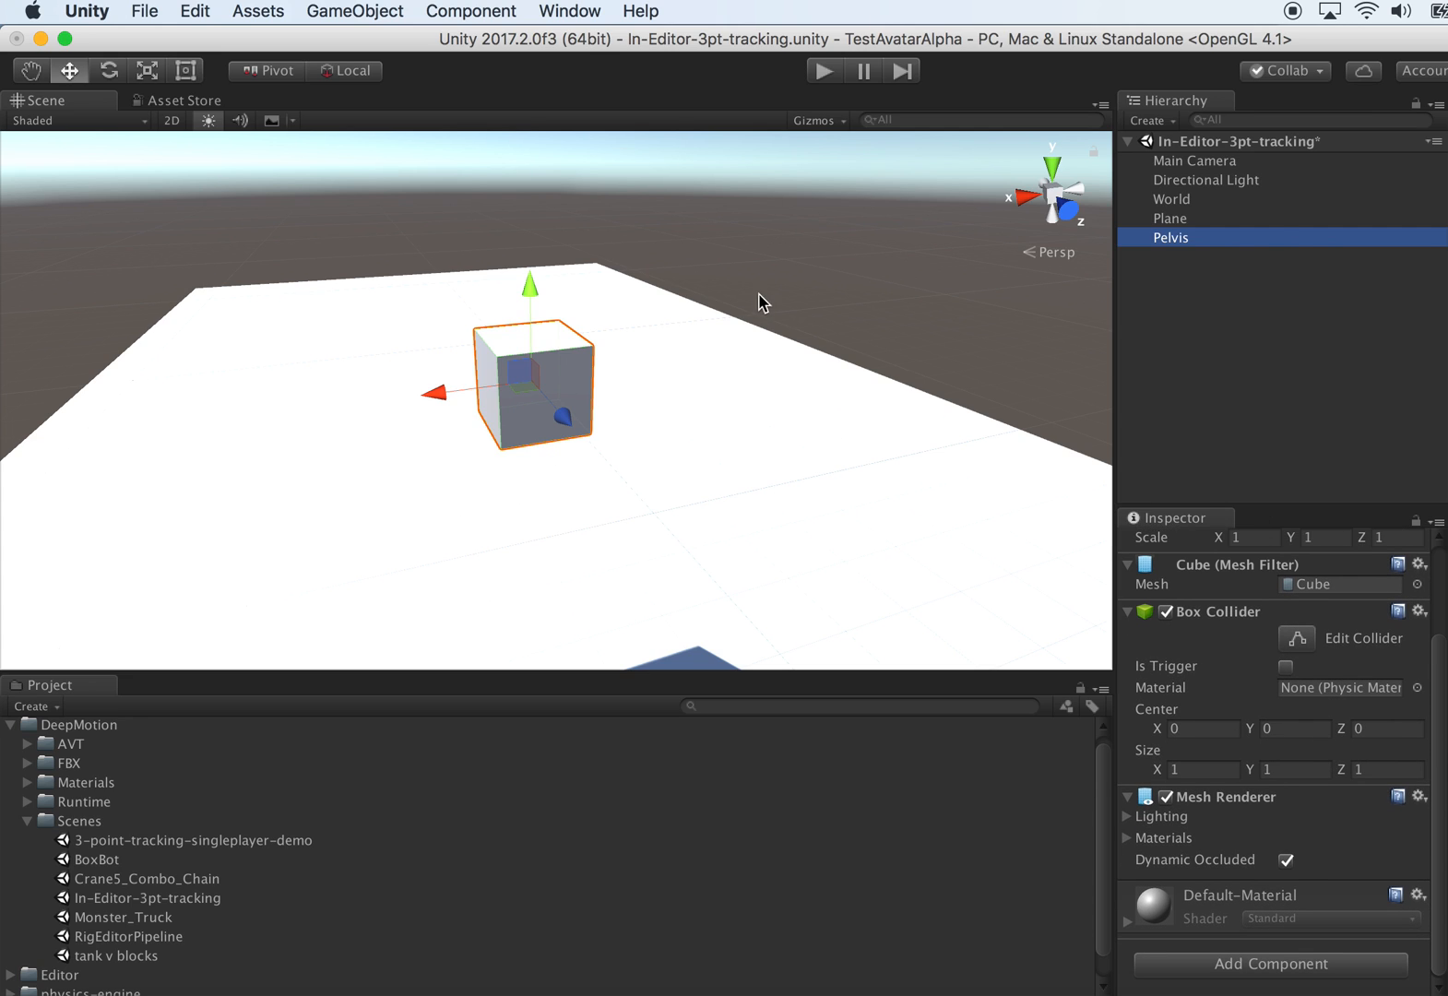
- Scale the Pelvis cube to 0.5 on X, Y and Z
scroll("up", 3)
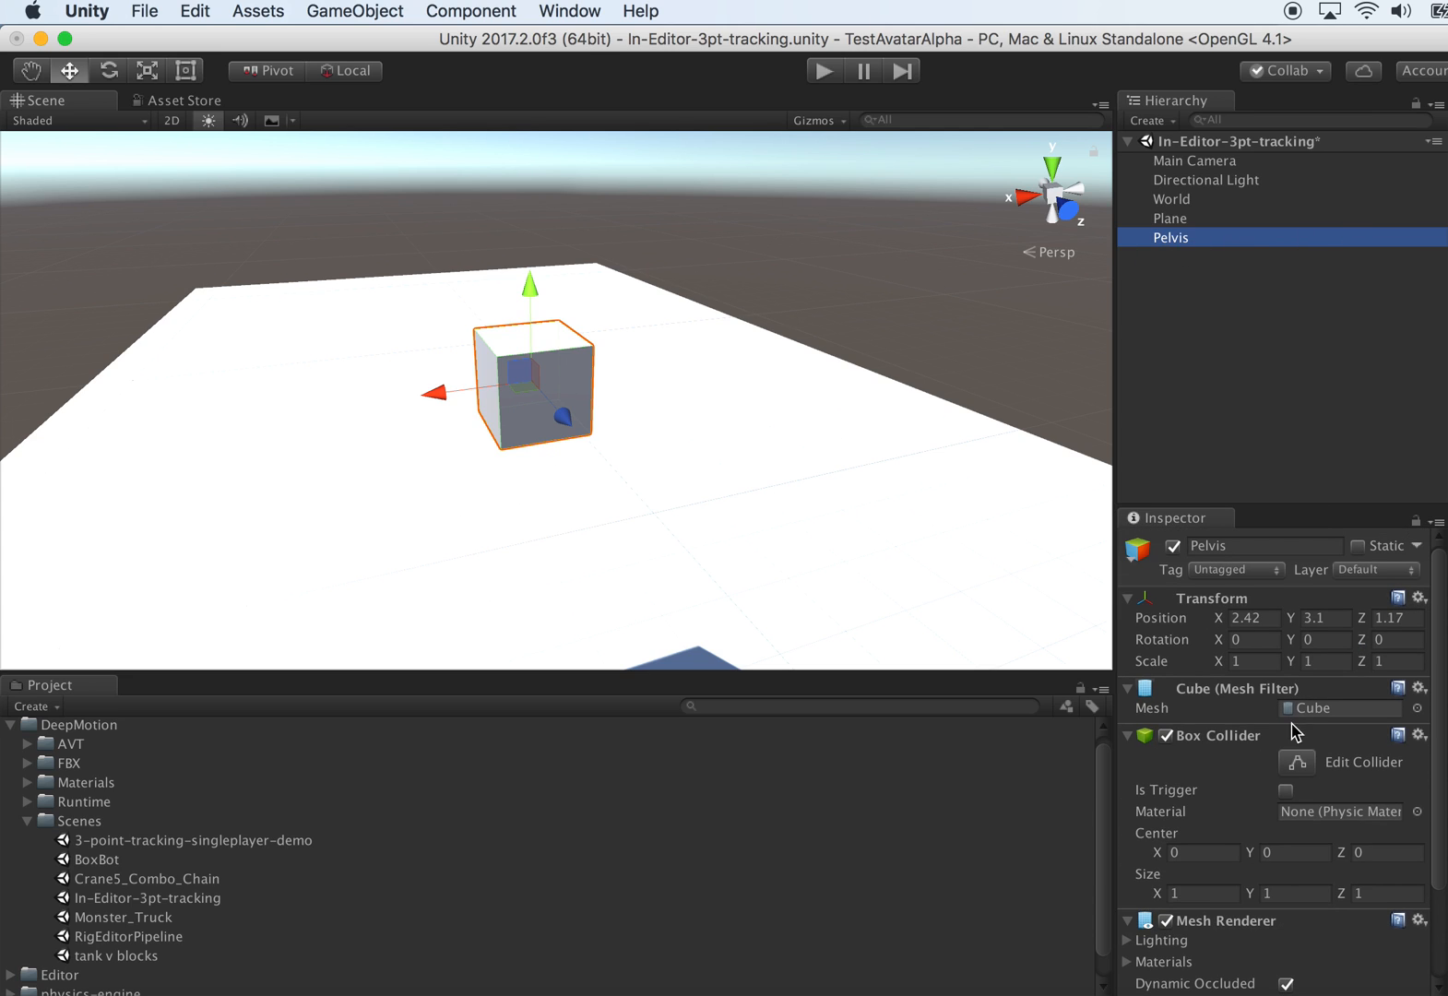
mouse_move(1291, 666)
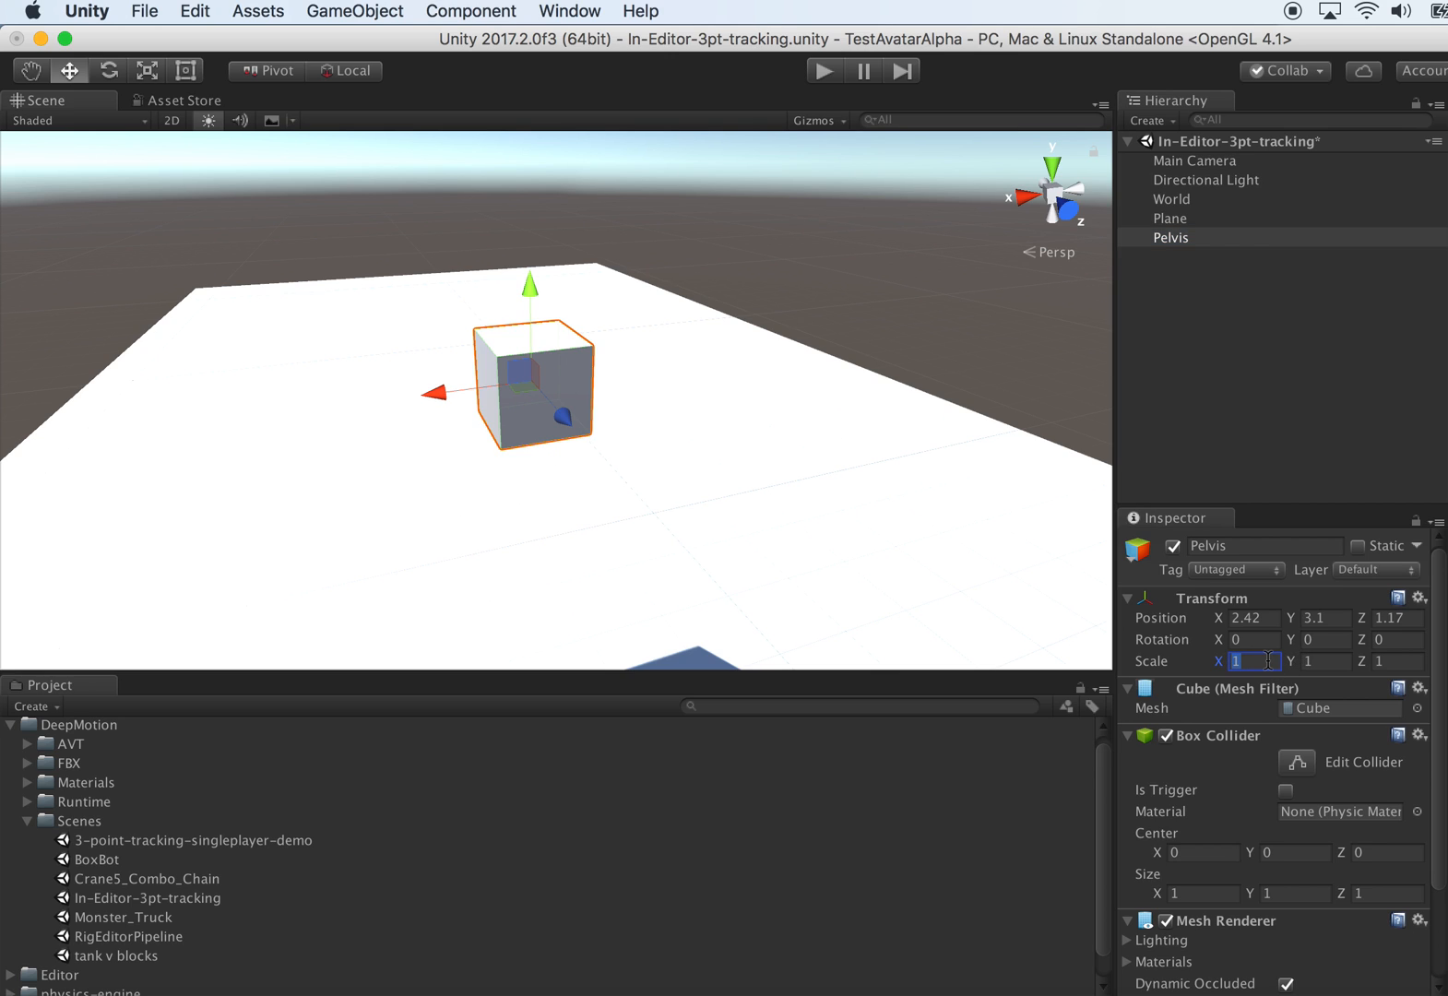
type("0.2")
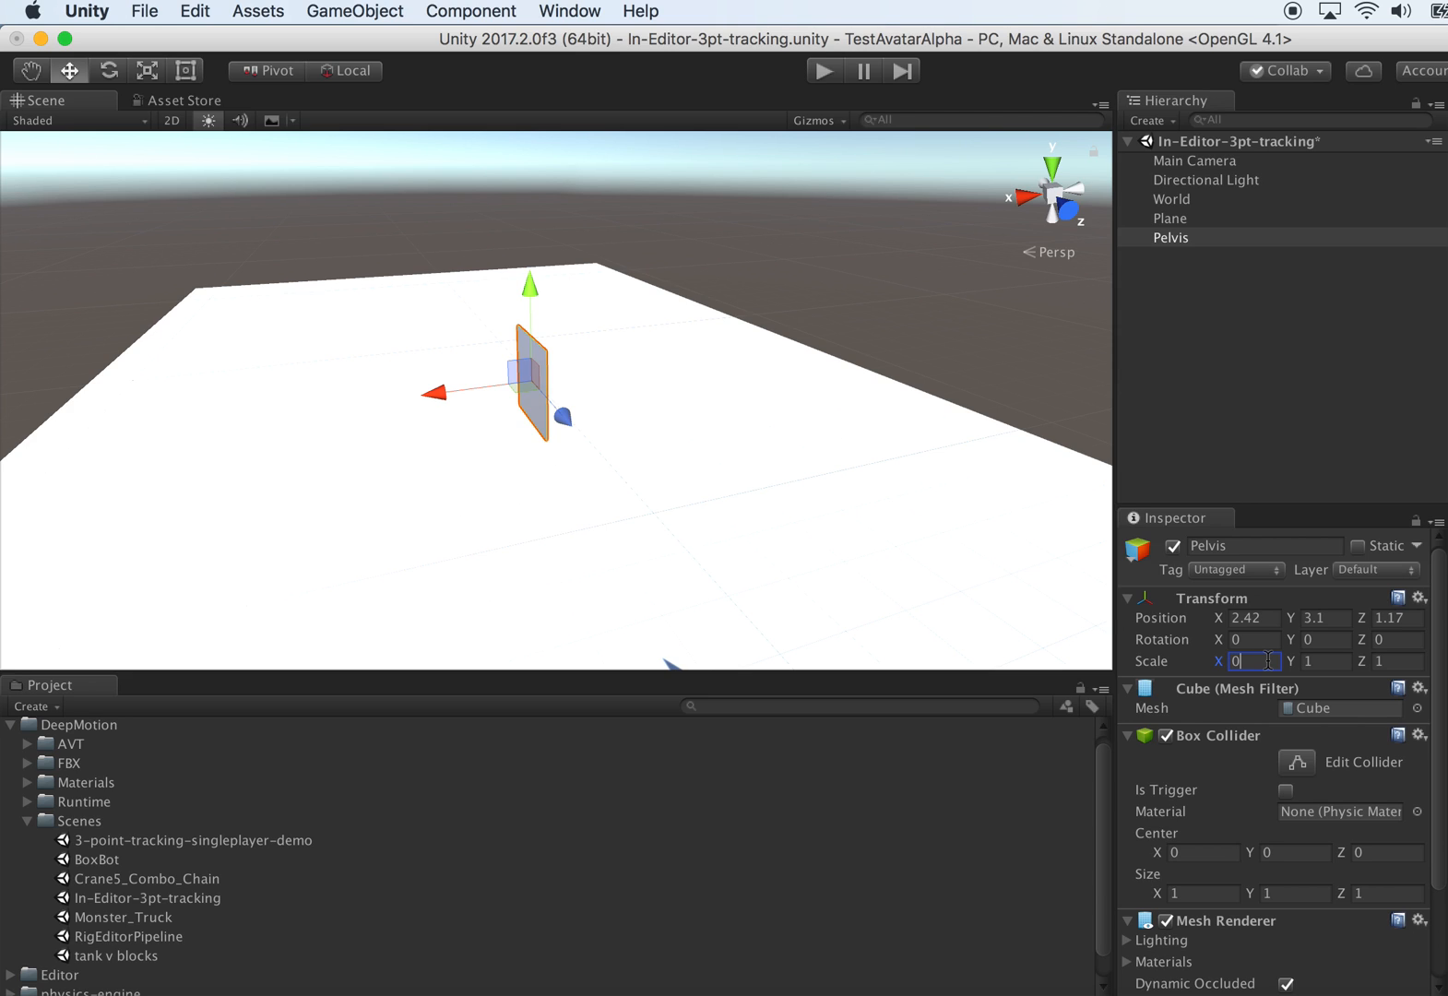
type("0.5")
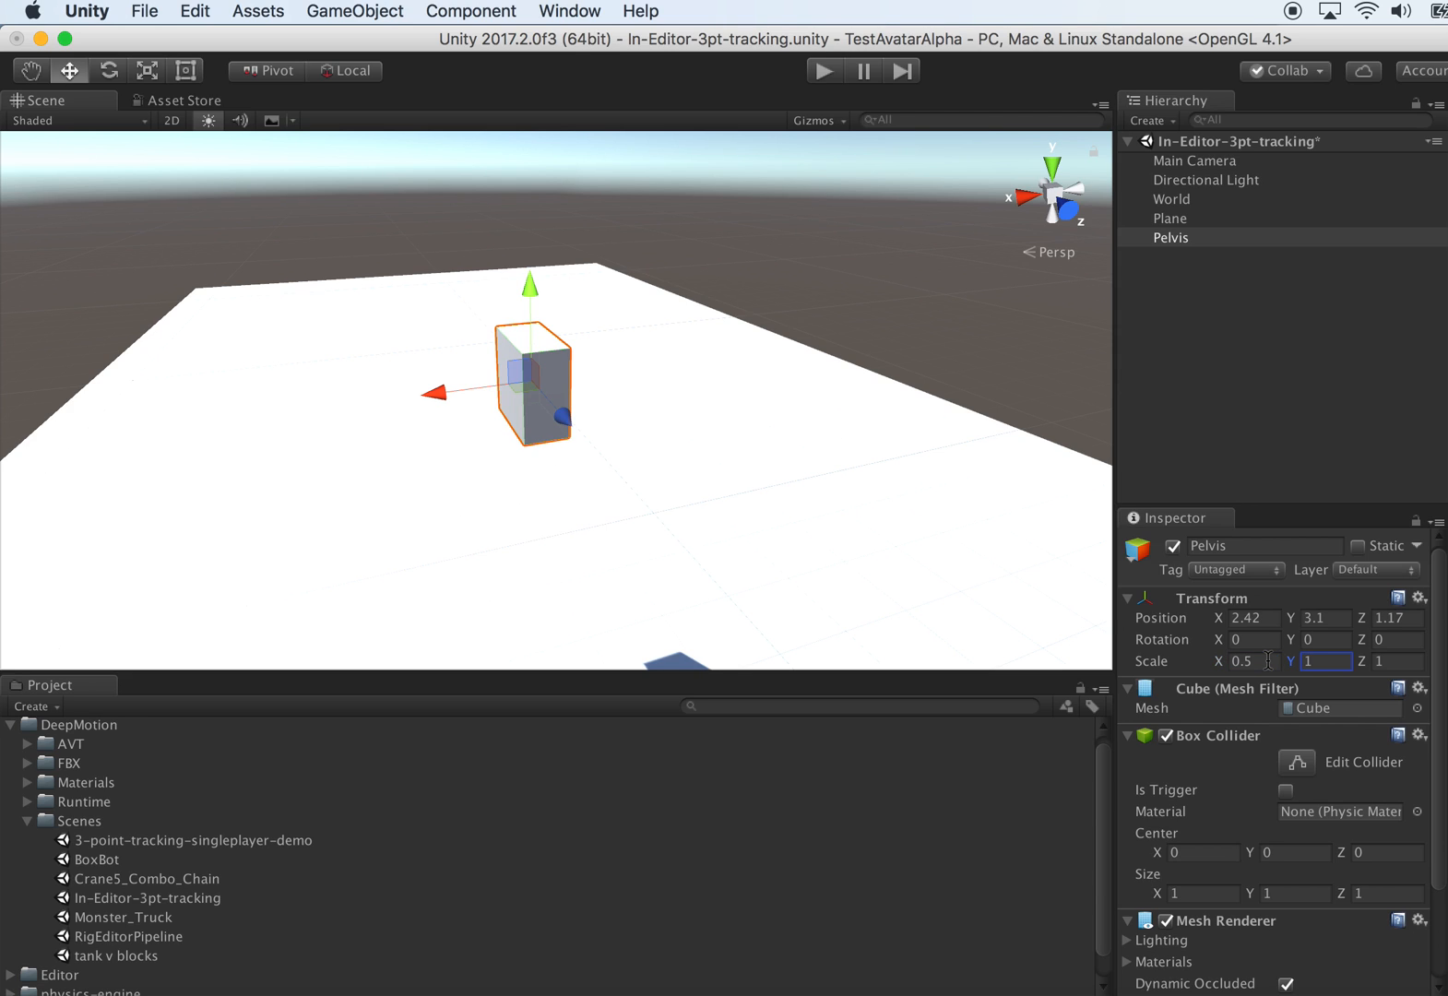
type("0.5")
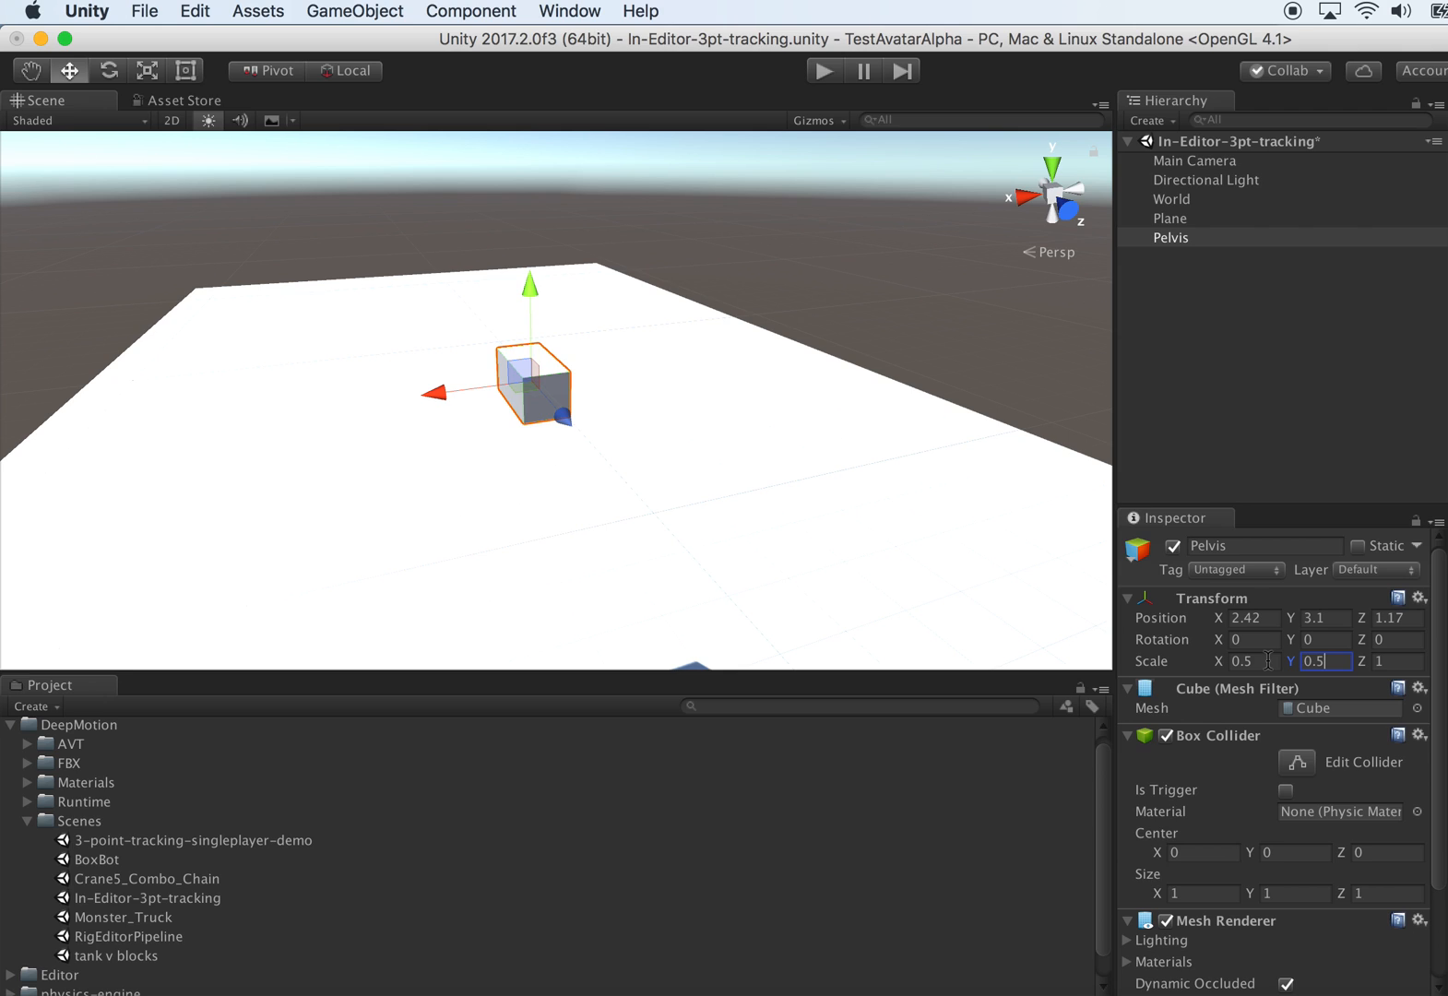
key("Tab")
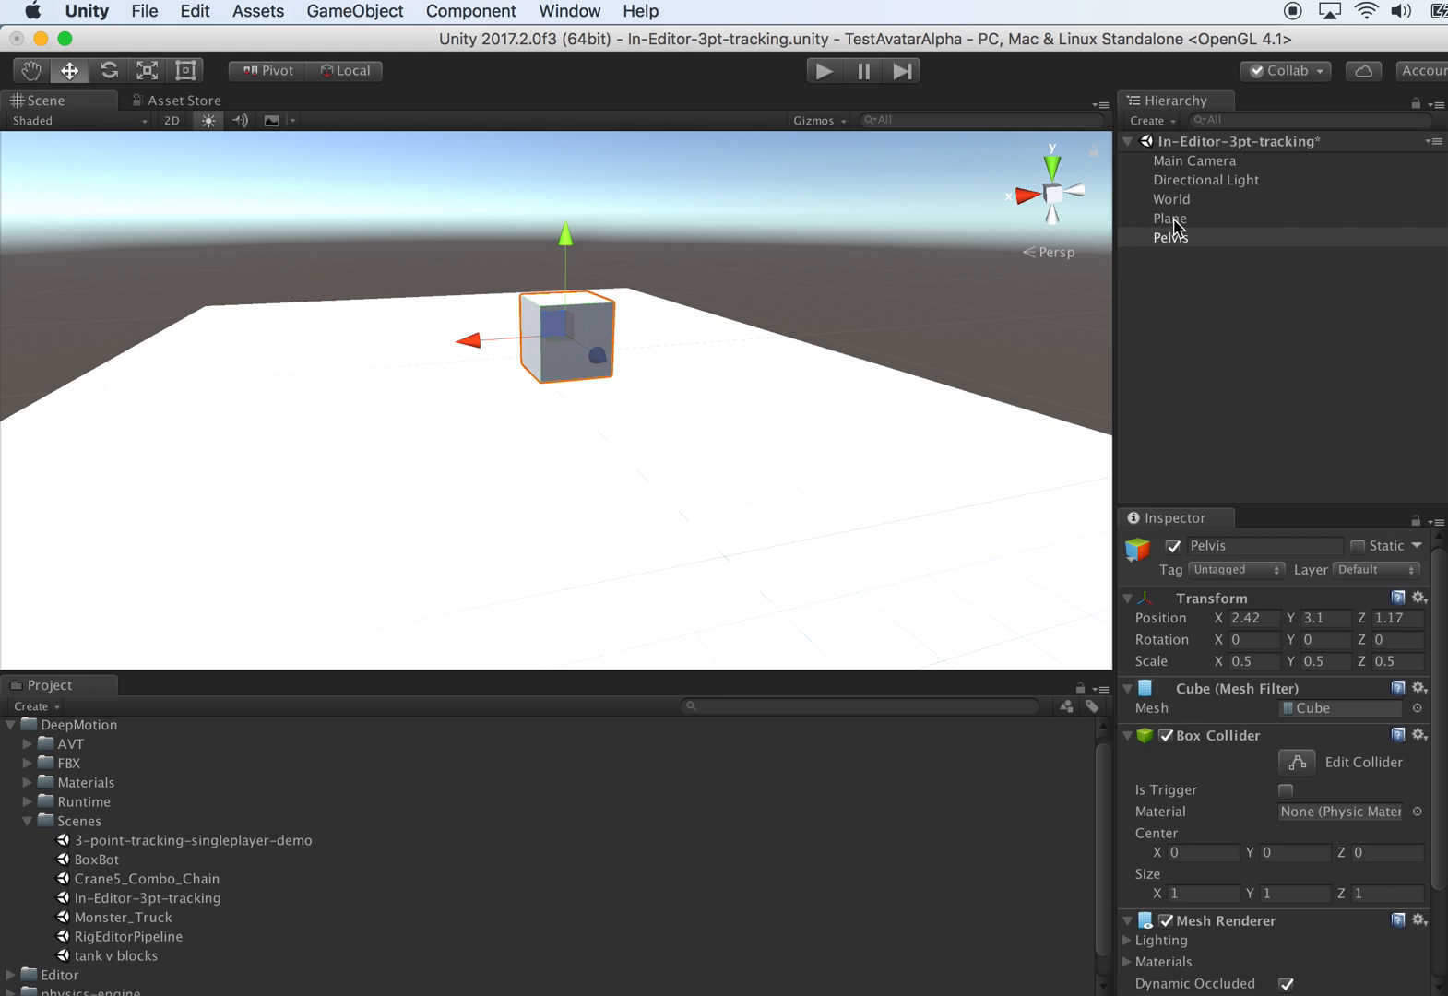
- Duplicate Pelvis and rename the copy lHip
key("cmd+d")
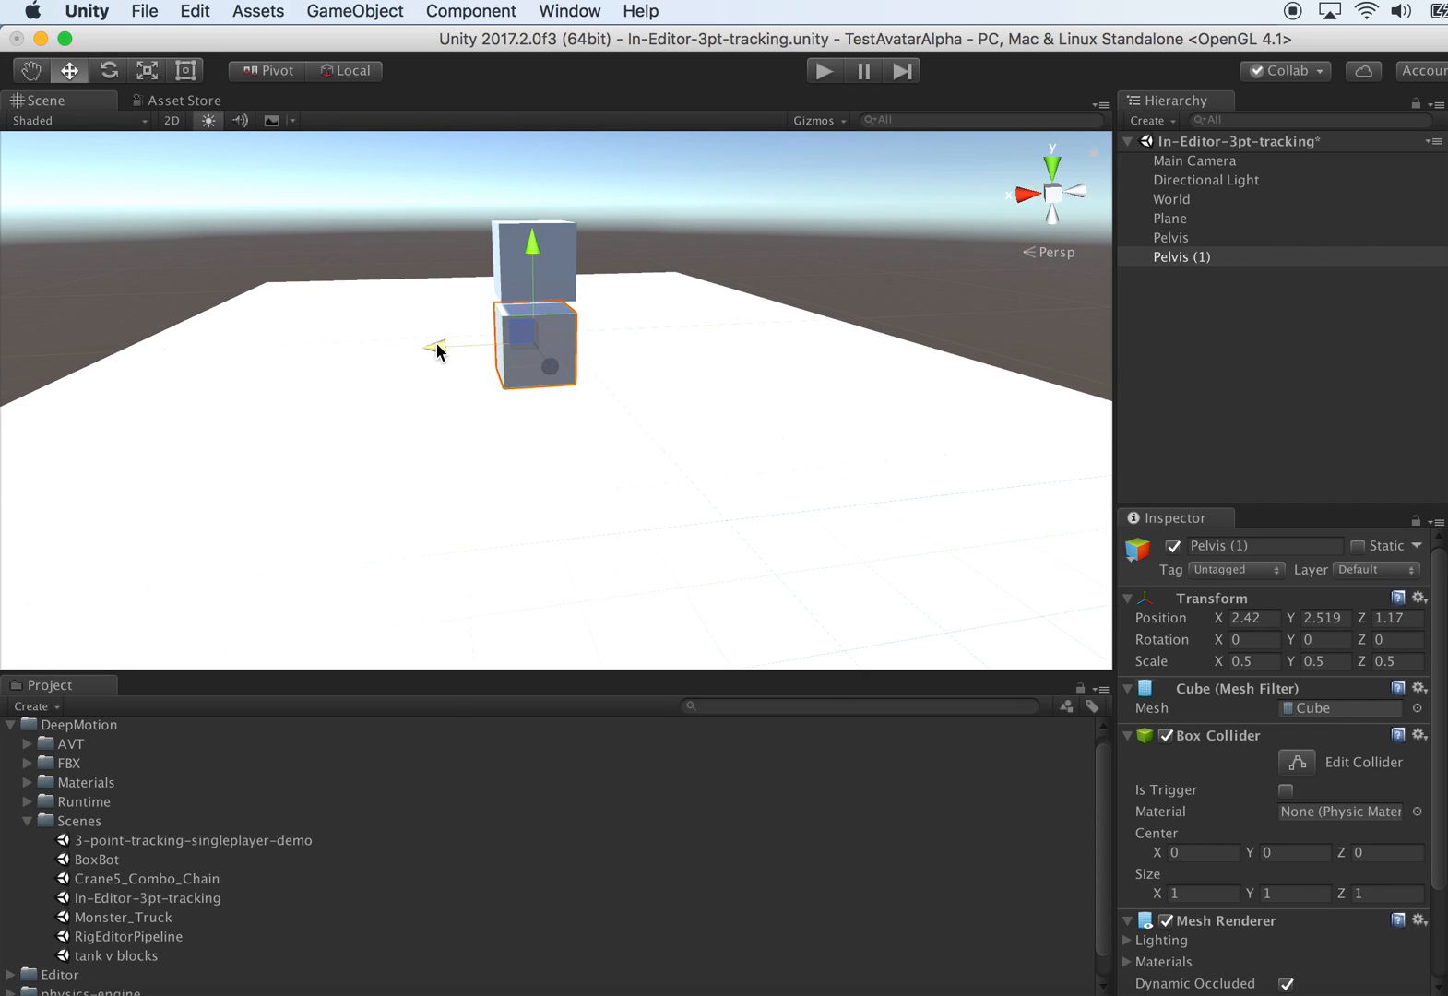
left_click(1169, 238)
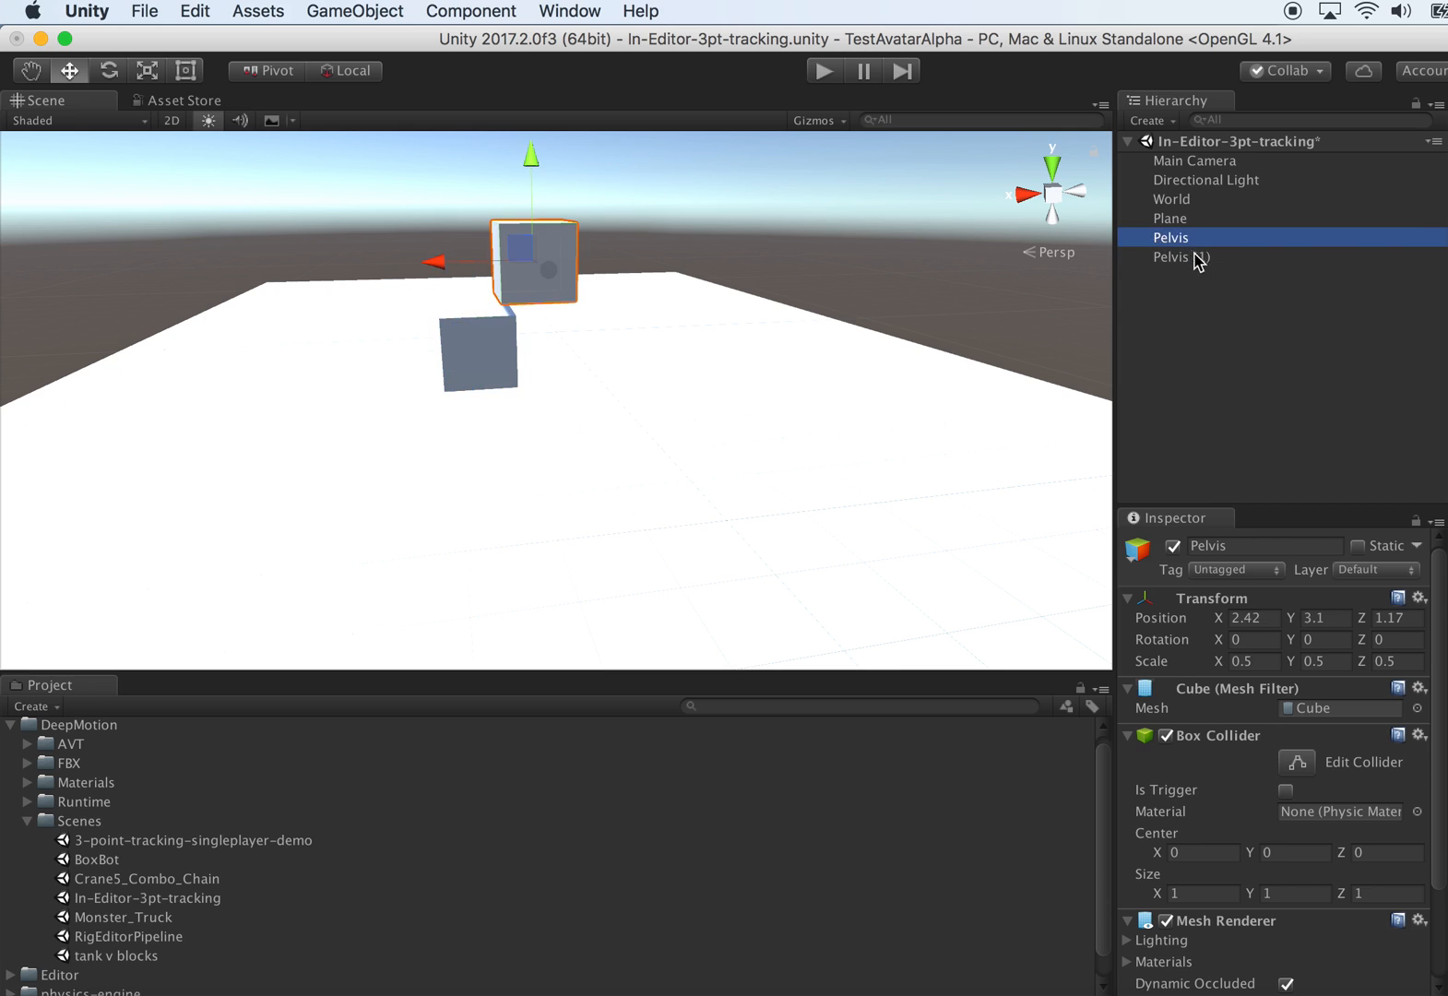
left_click(1182, 257)
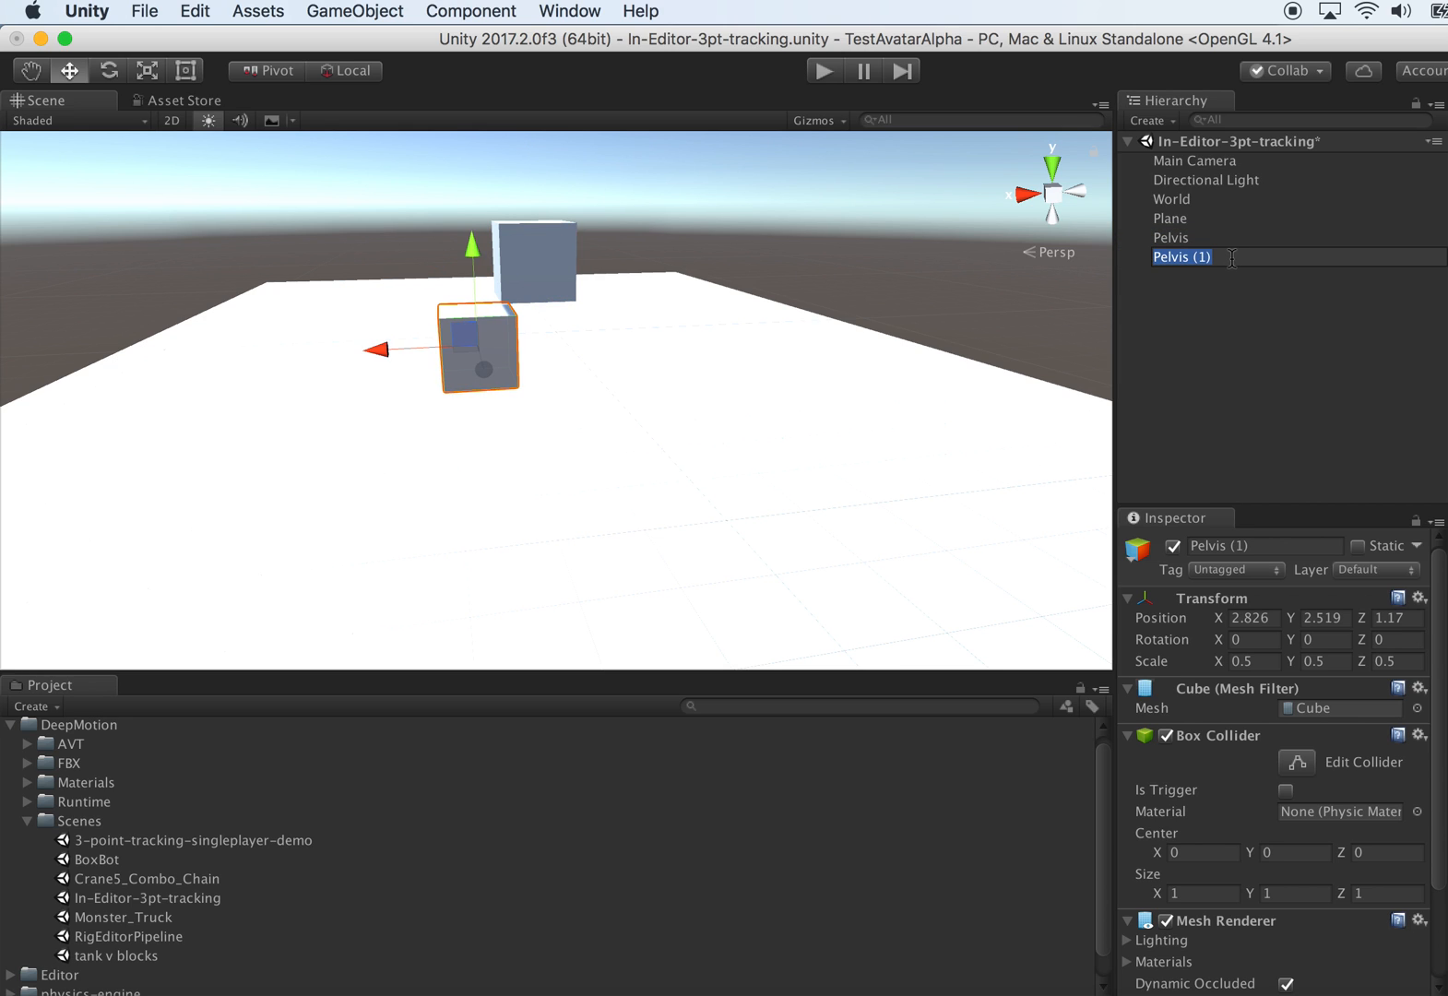
type("lHip")
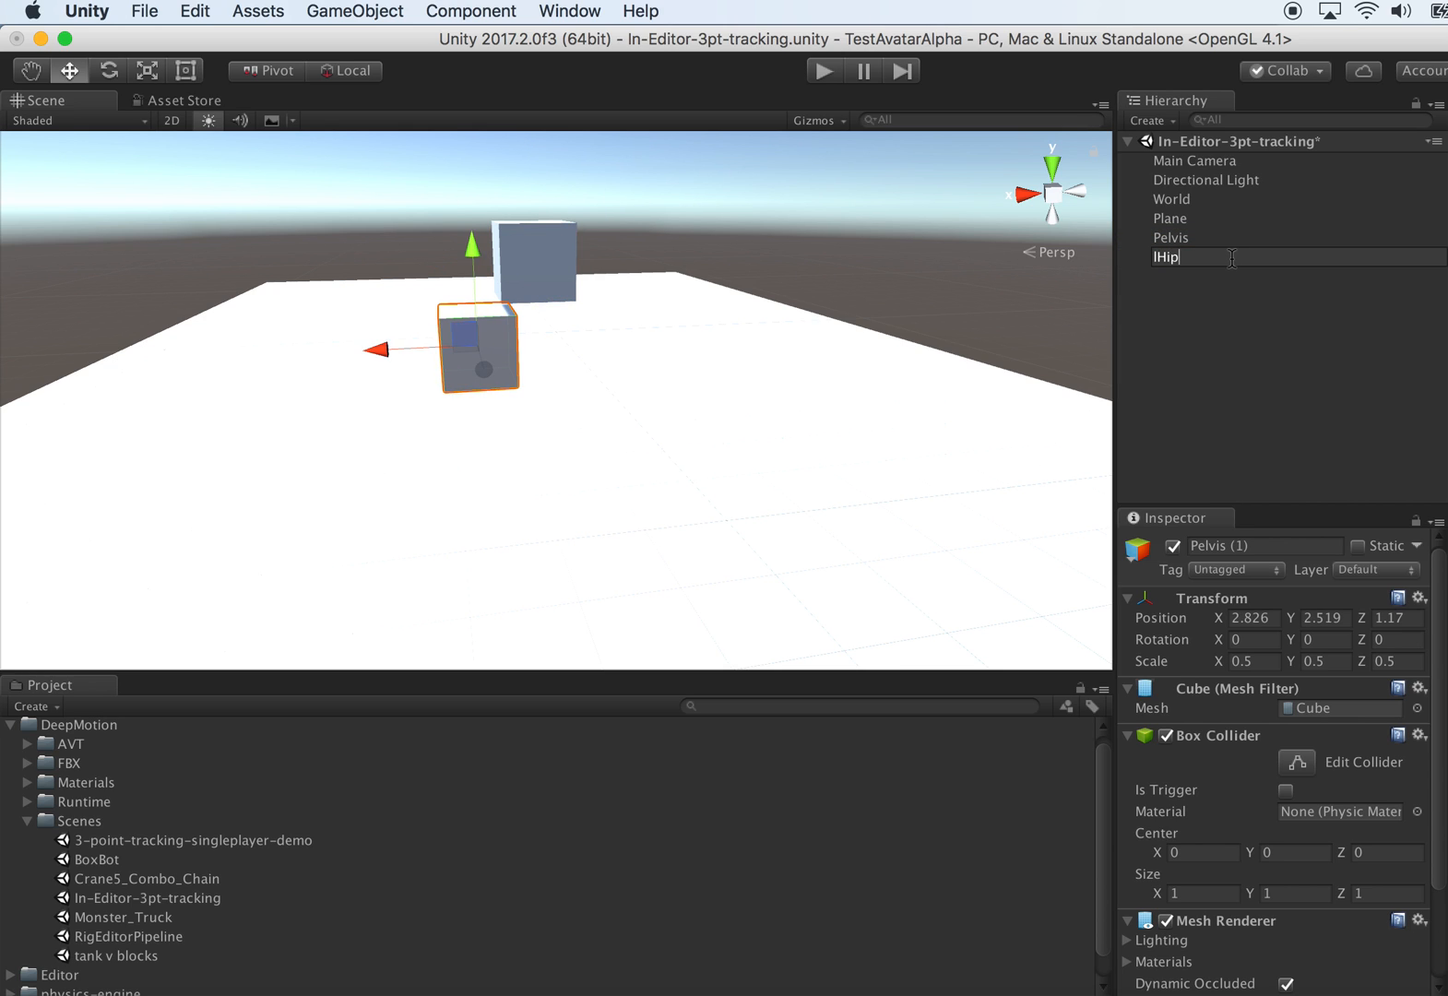
key("Return")
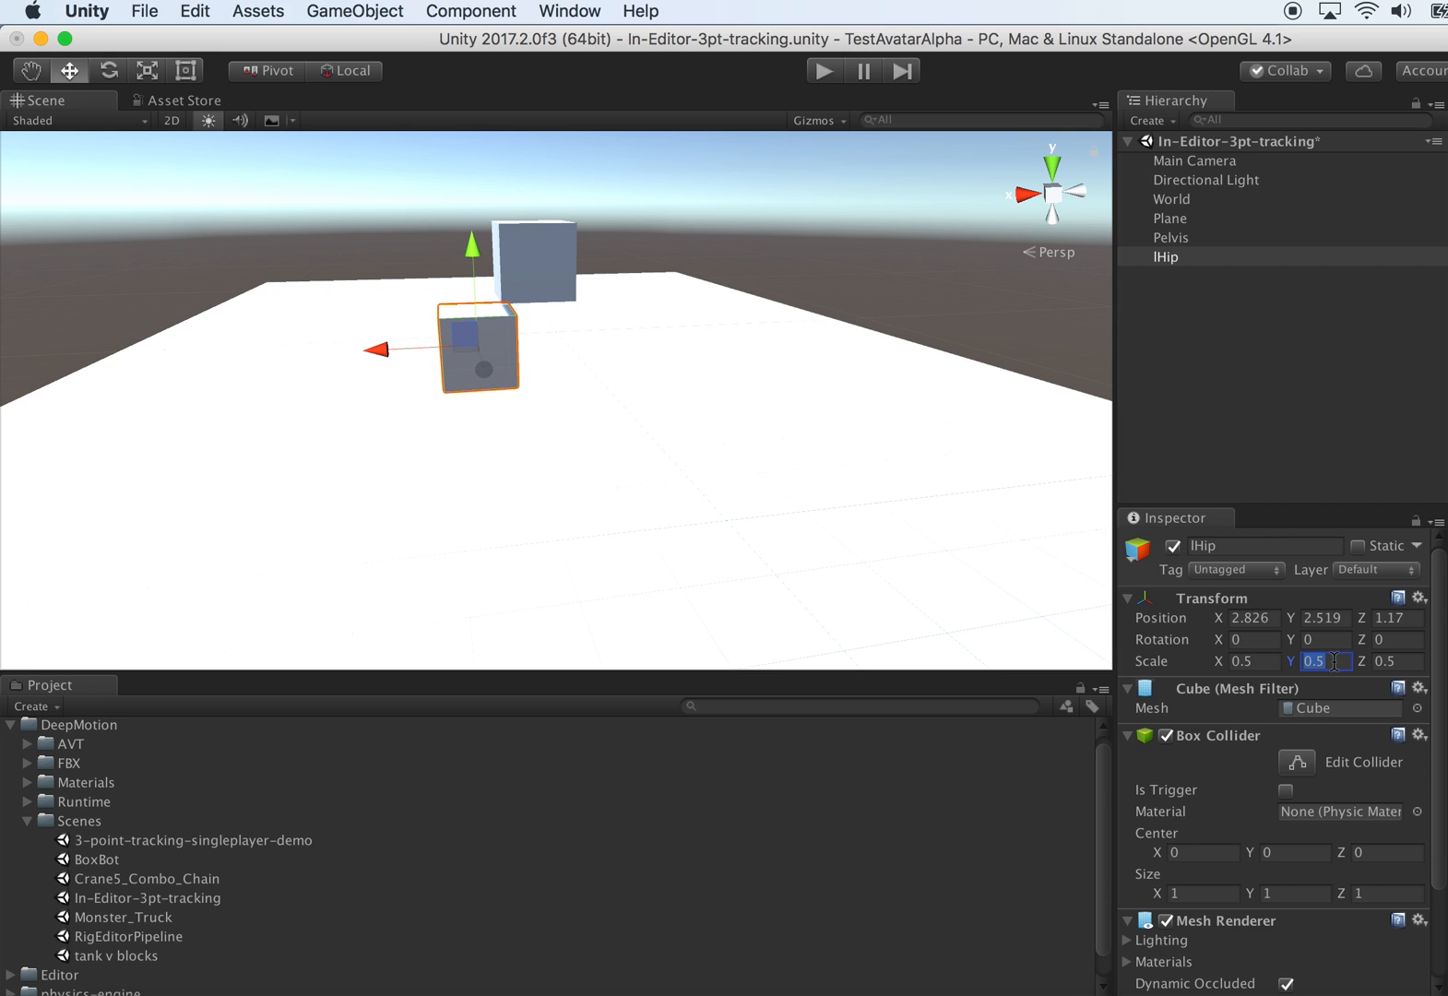
- Scale lHip to a slimmer 0.3, 0.5, 0.3 box positioned below the pelvis
type("0.3")
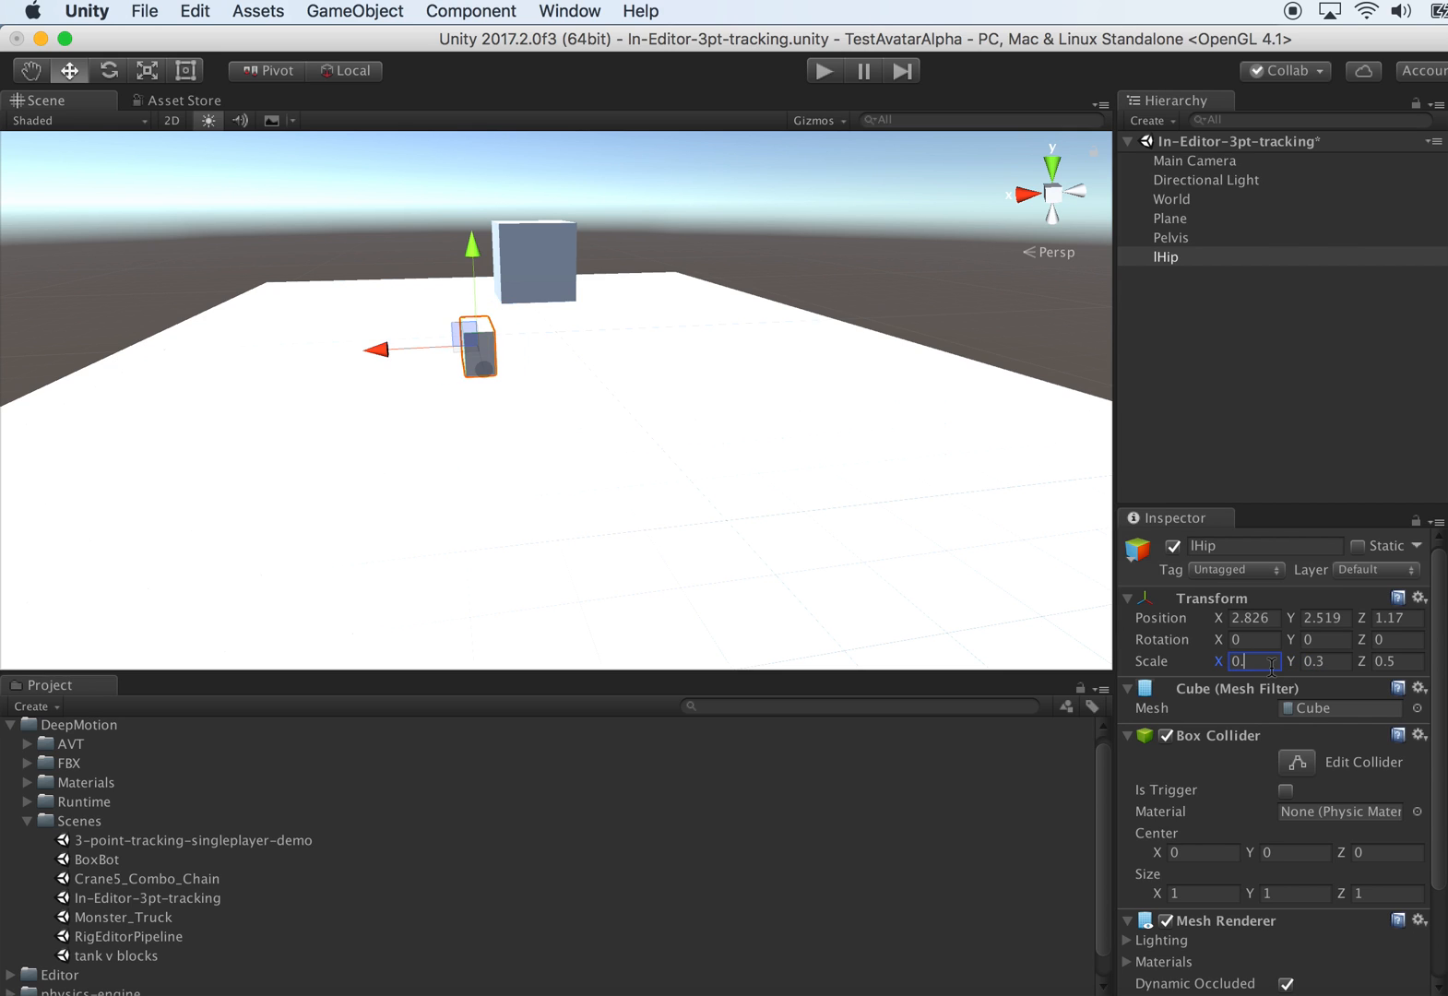
left_click(1393, 662)
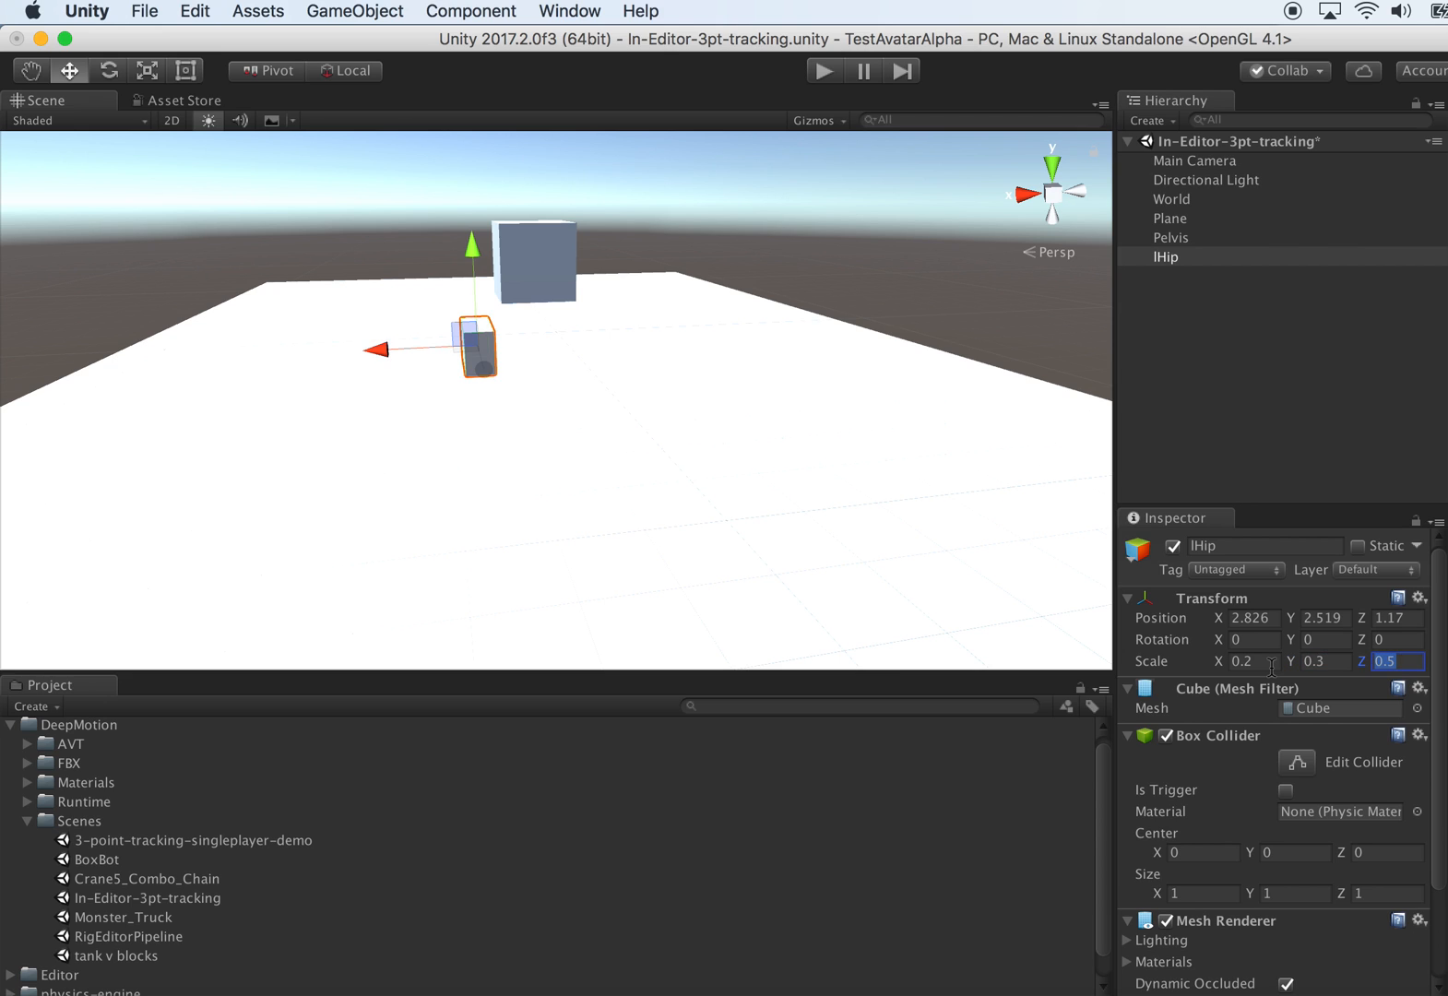
type("0.2")
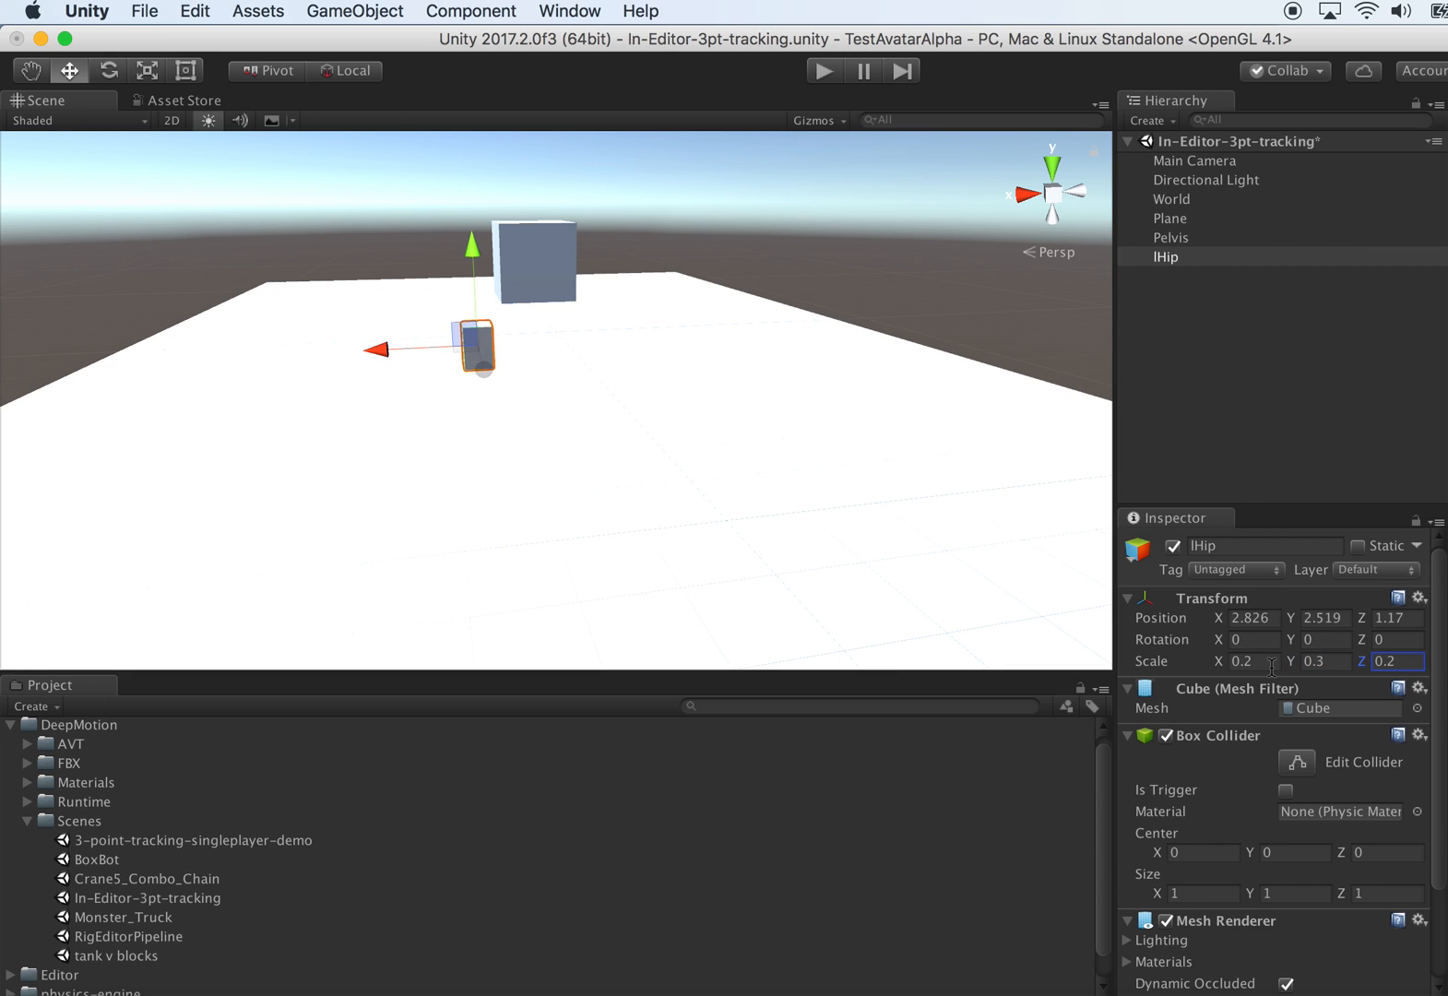
mouse_move(745, 477)
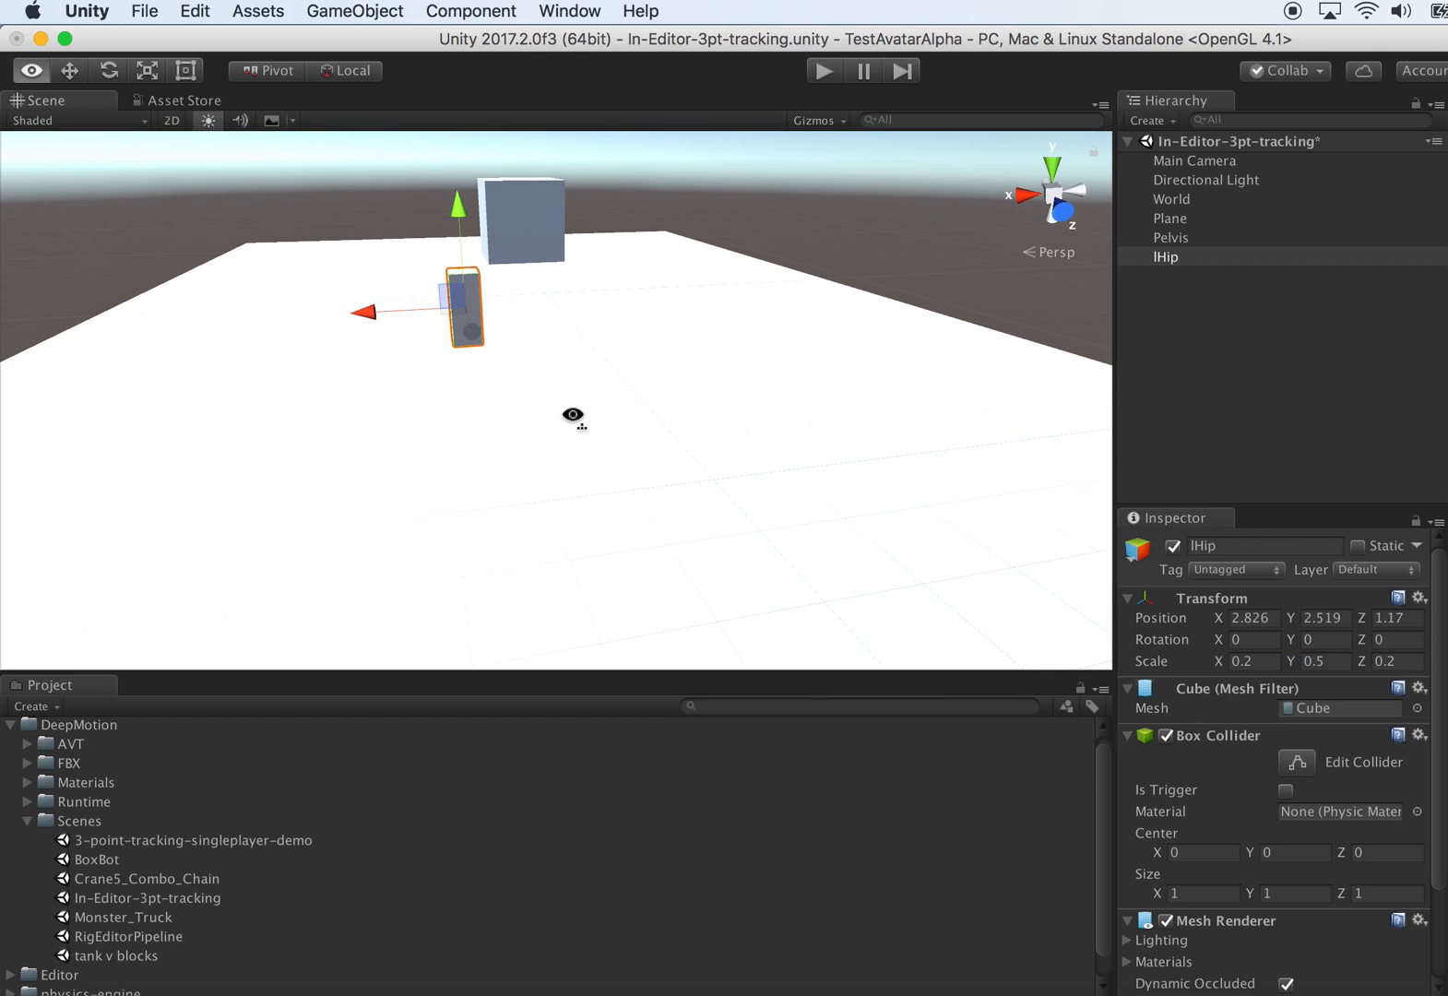
left_click(1247, 660)
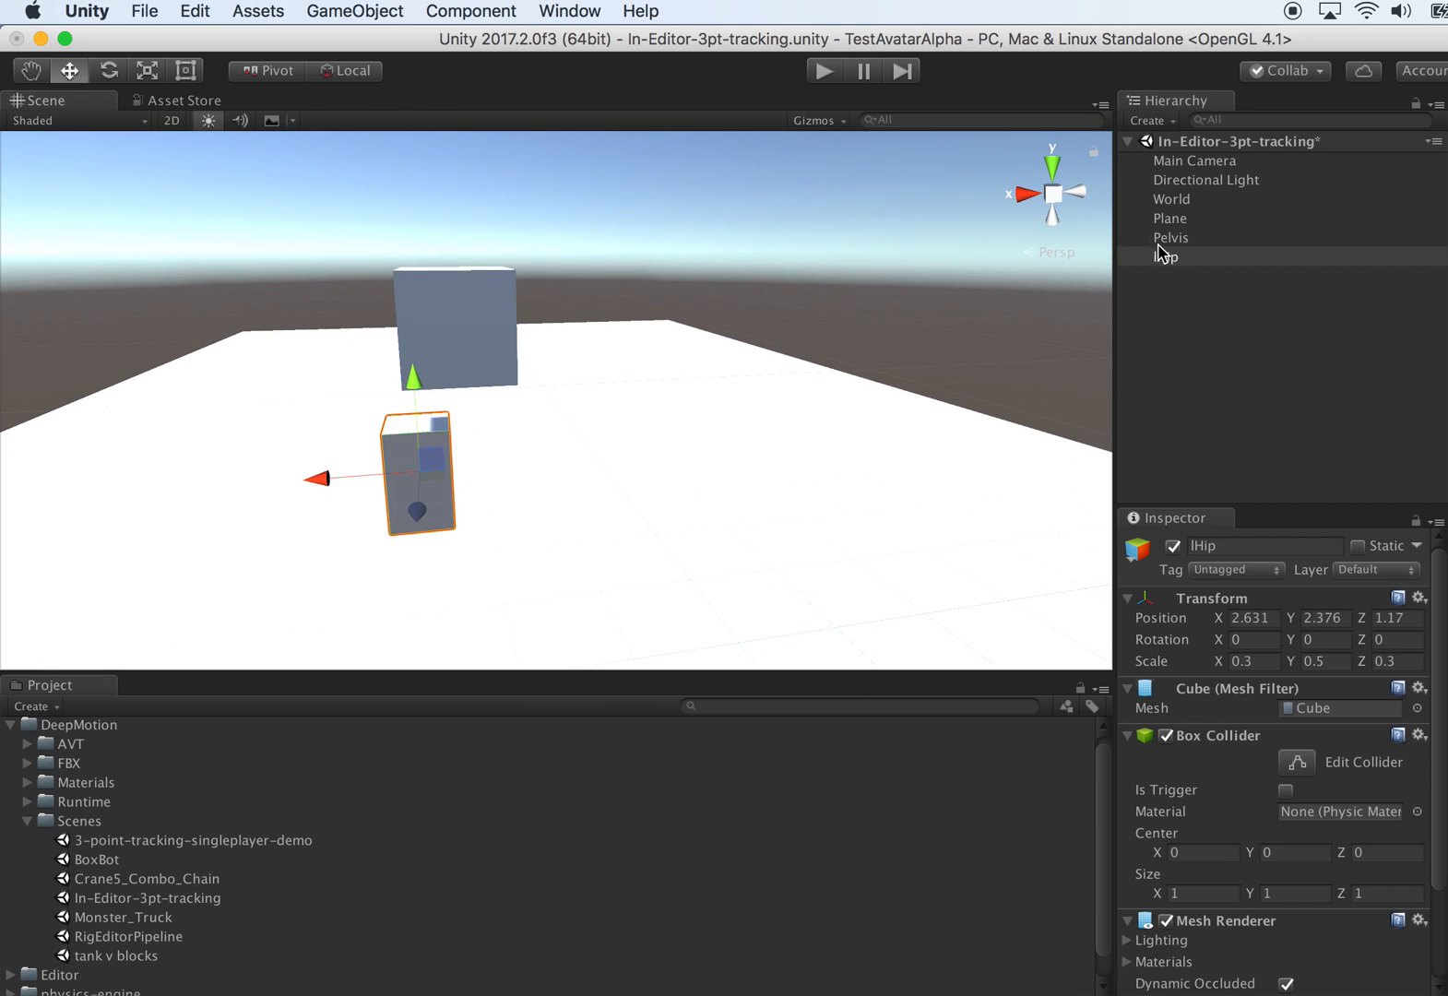
- Duplicate the hip box into rHip, lKnee and rKnee and arrange them as two legs under the pelvis
left_click(1169, 238)
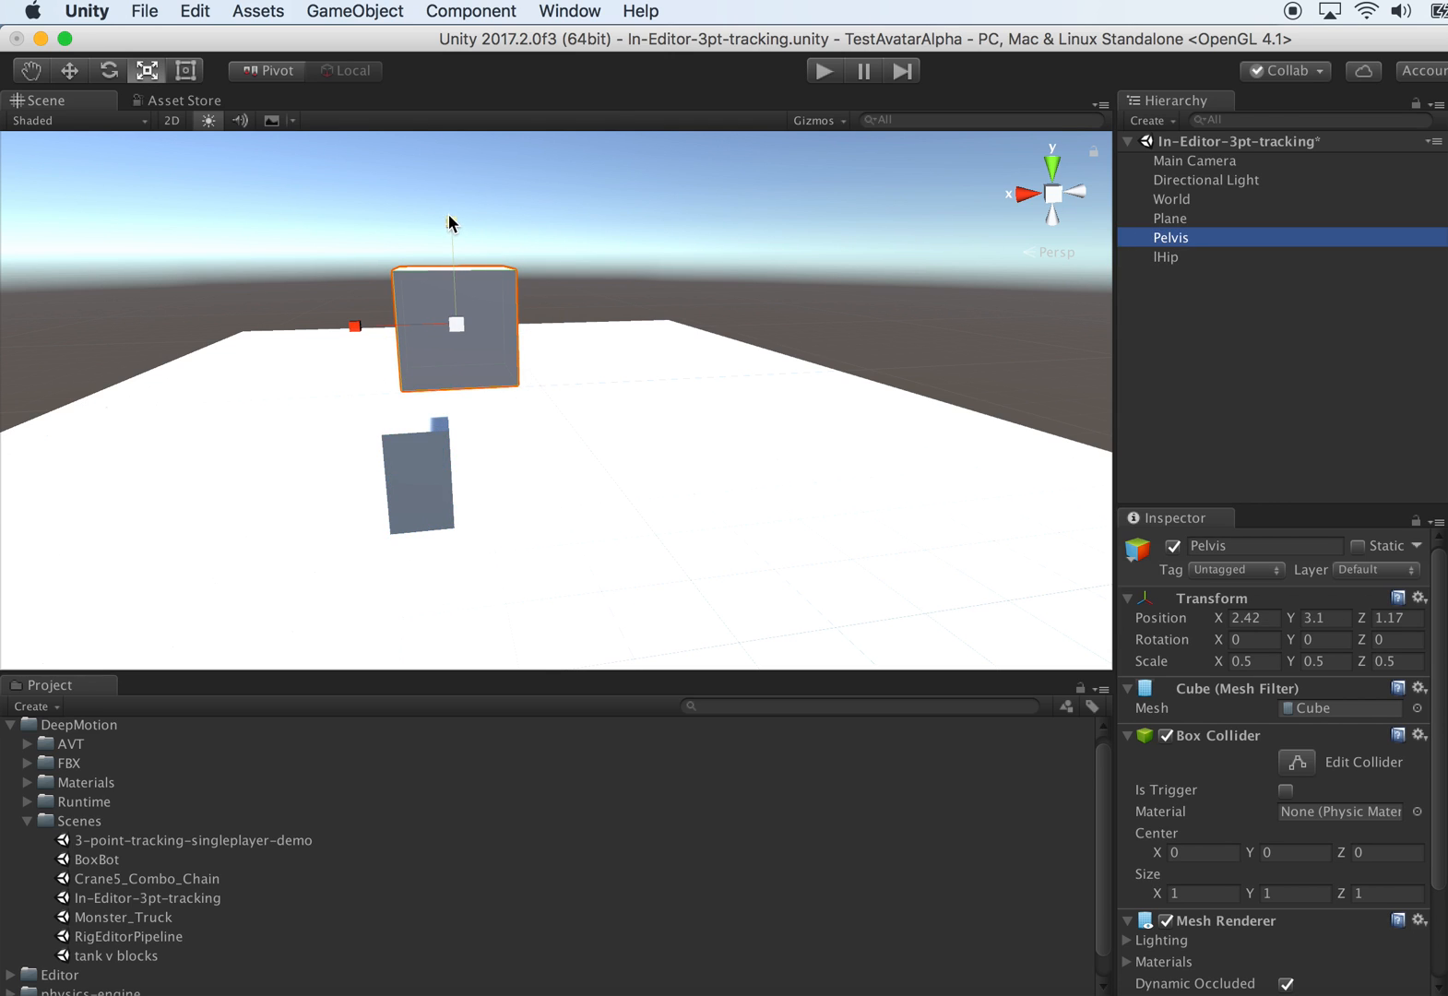
left_click(1166, 256)
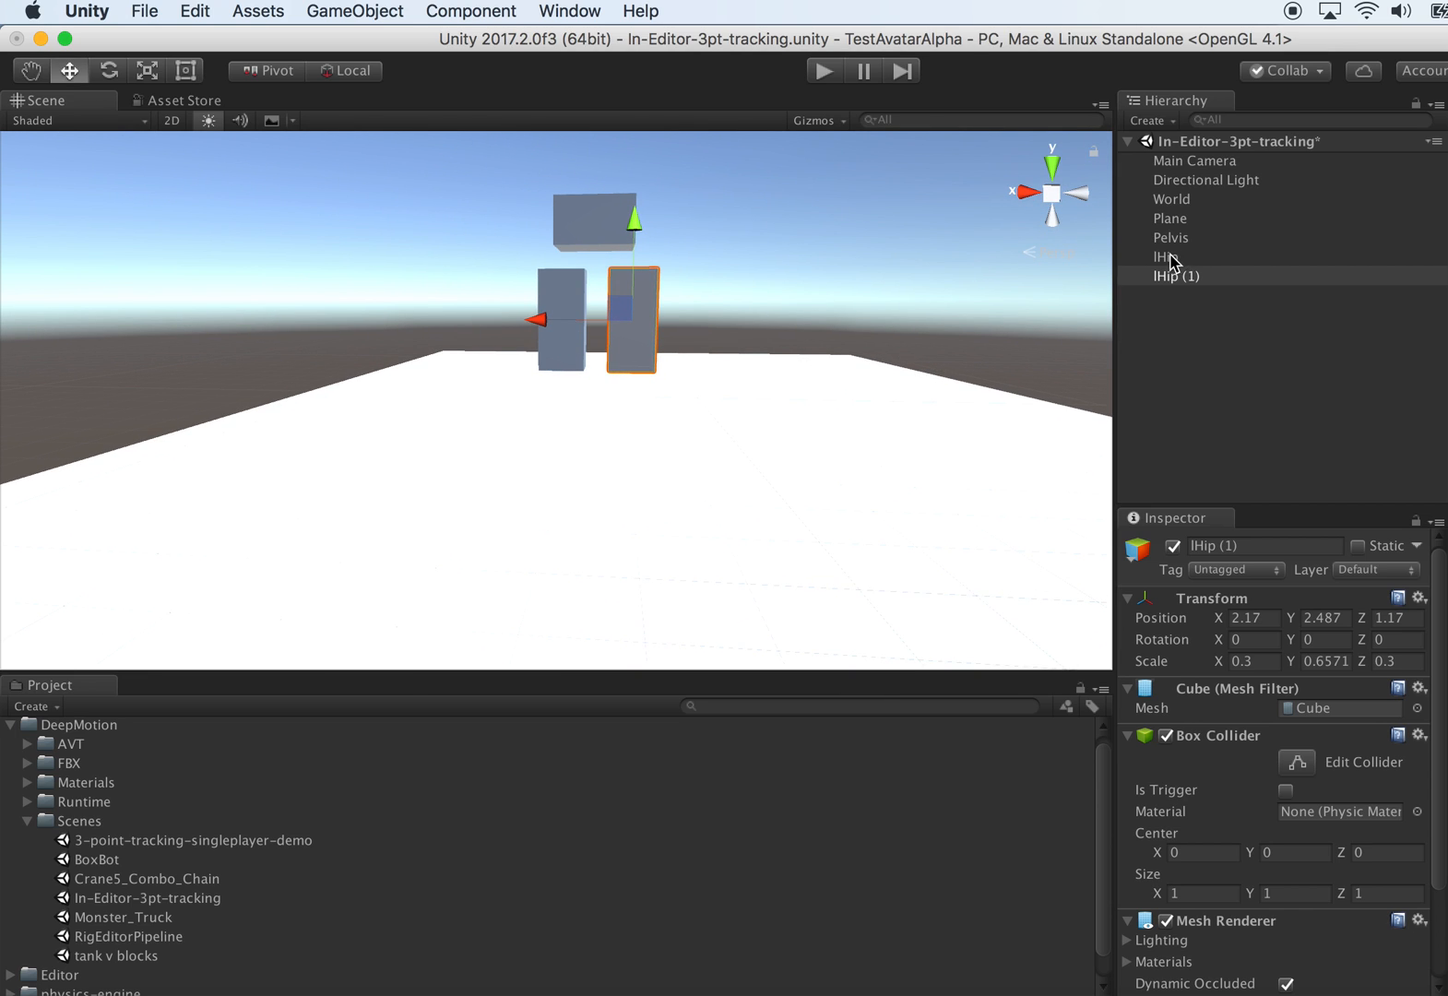
left_click(1174, 275)
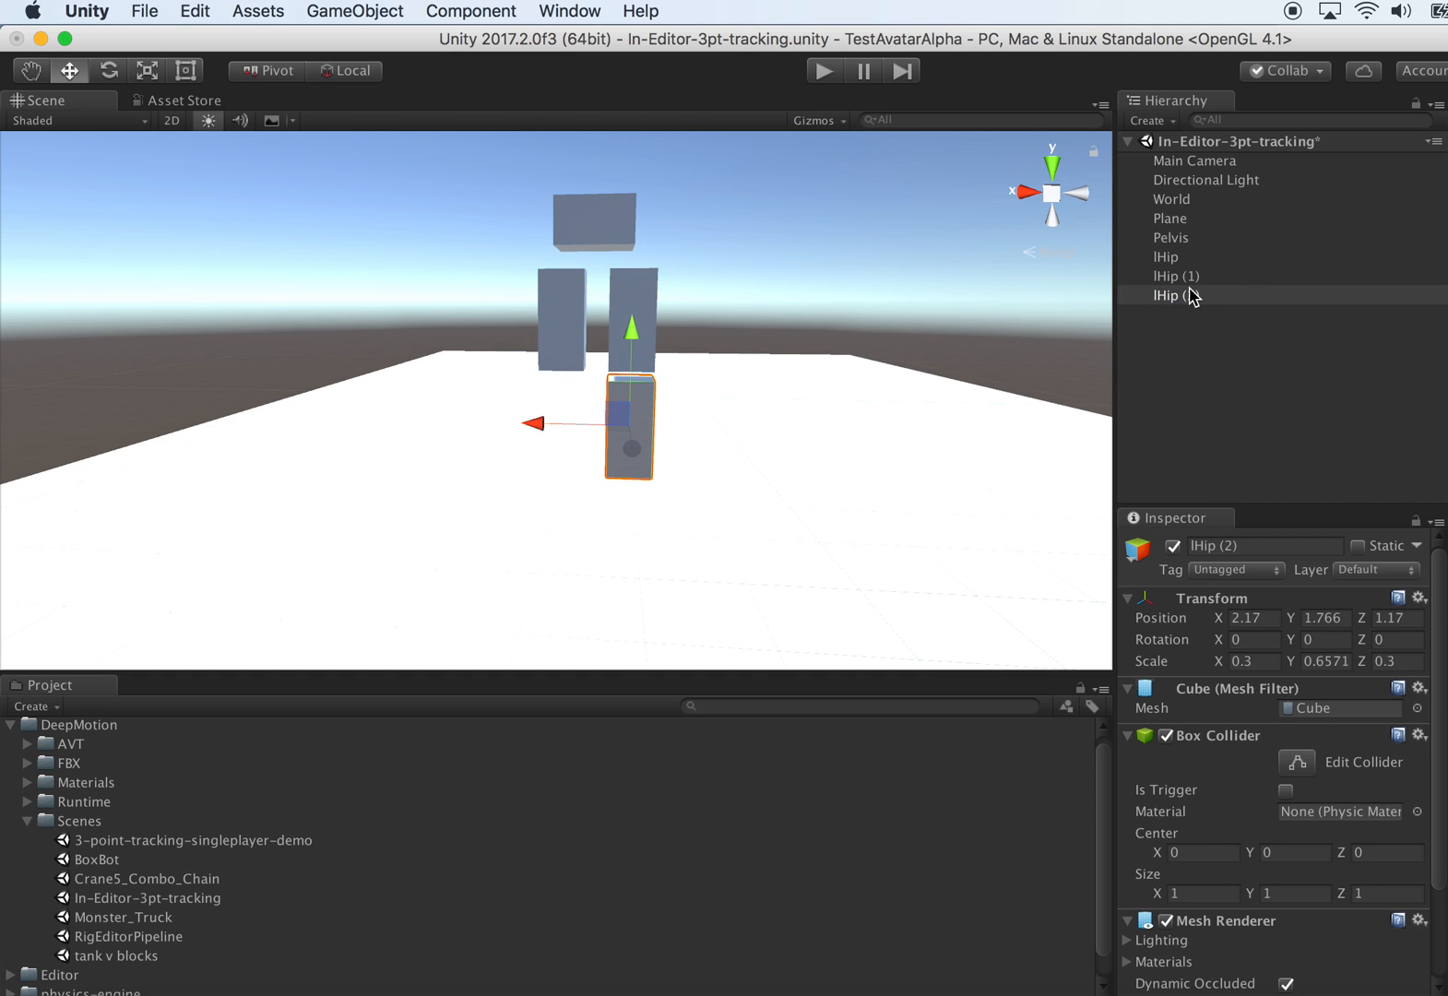
left_click(1177, 314)
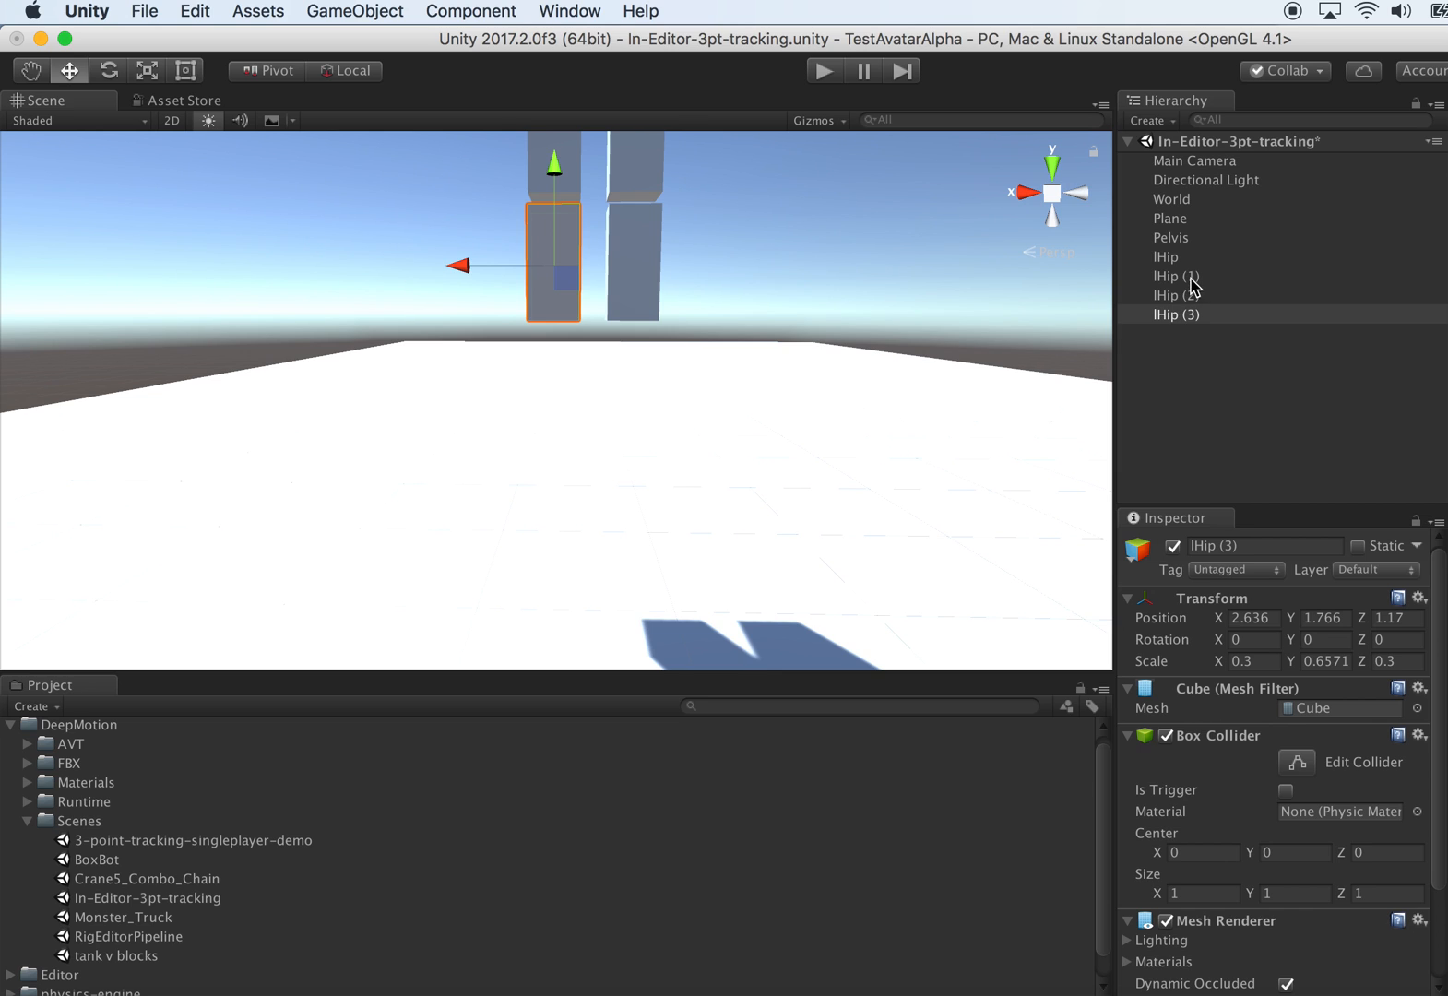
left_click(1175, 275)
type("rHip")
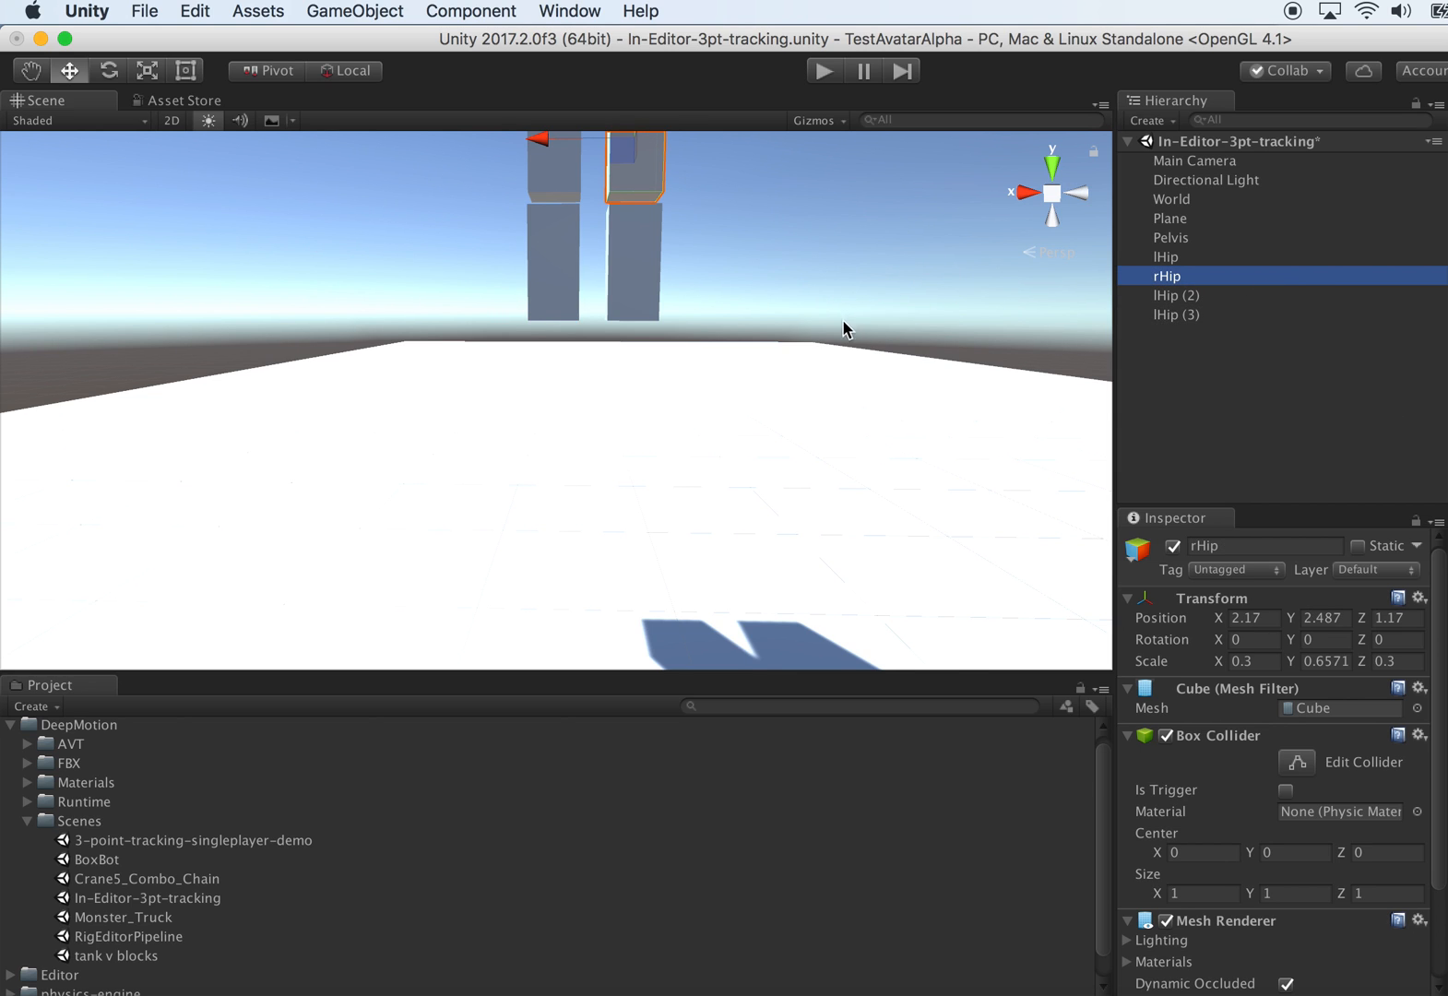
left_click(1175, 296)
type("lKN")
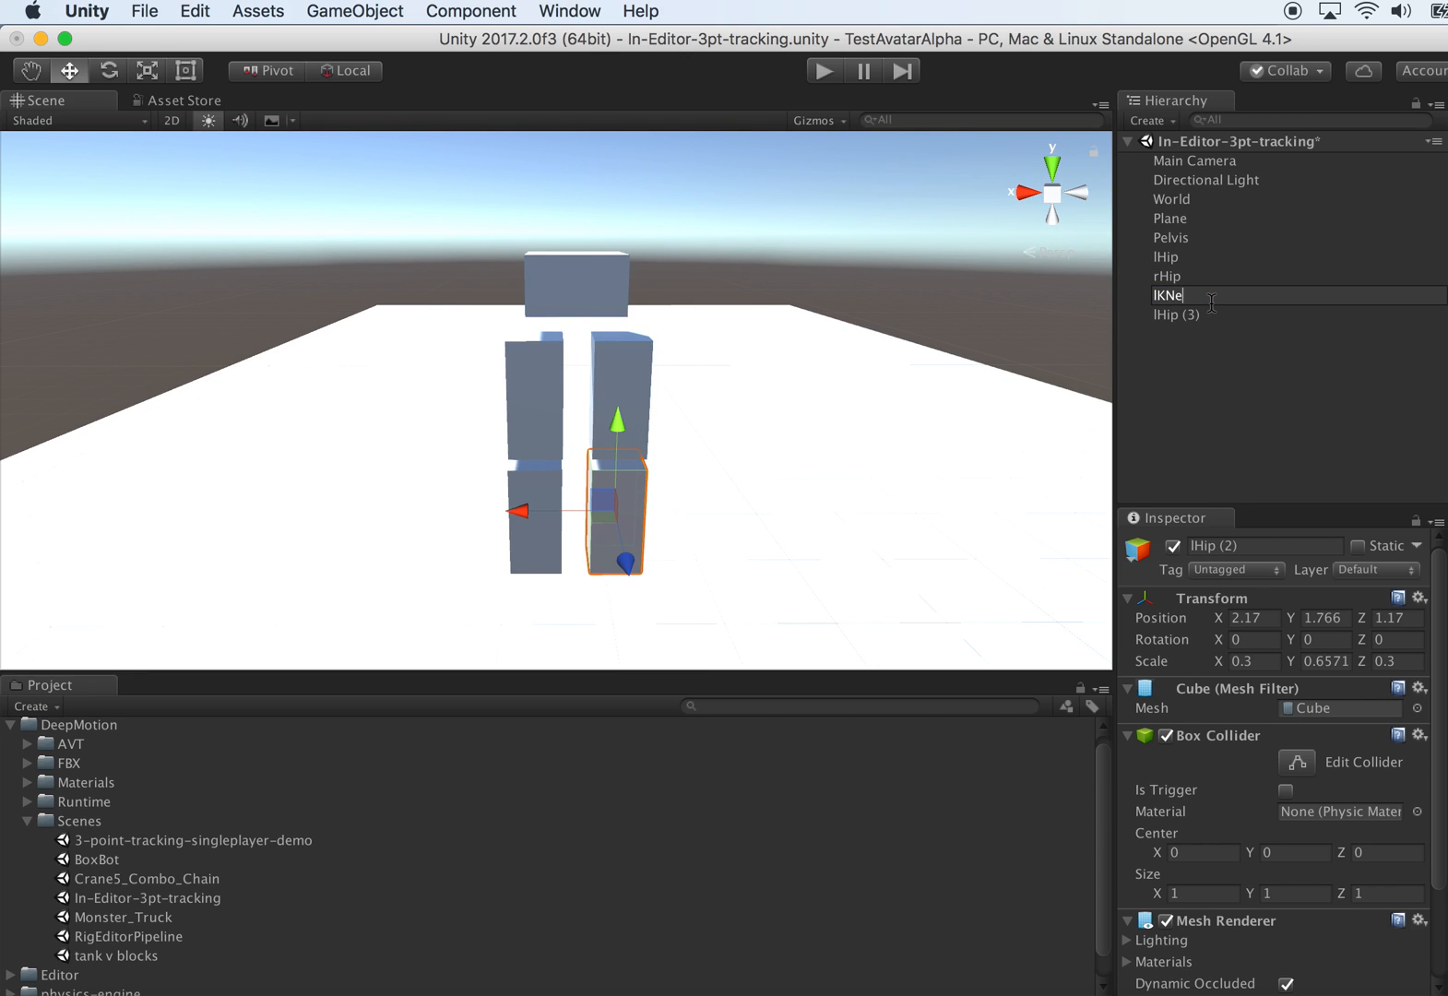
type("ee")
left_click(1298, 314)
type("rKnee")
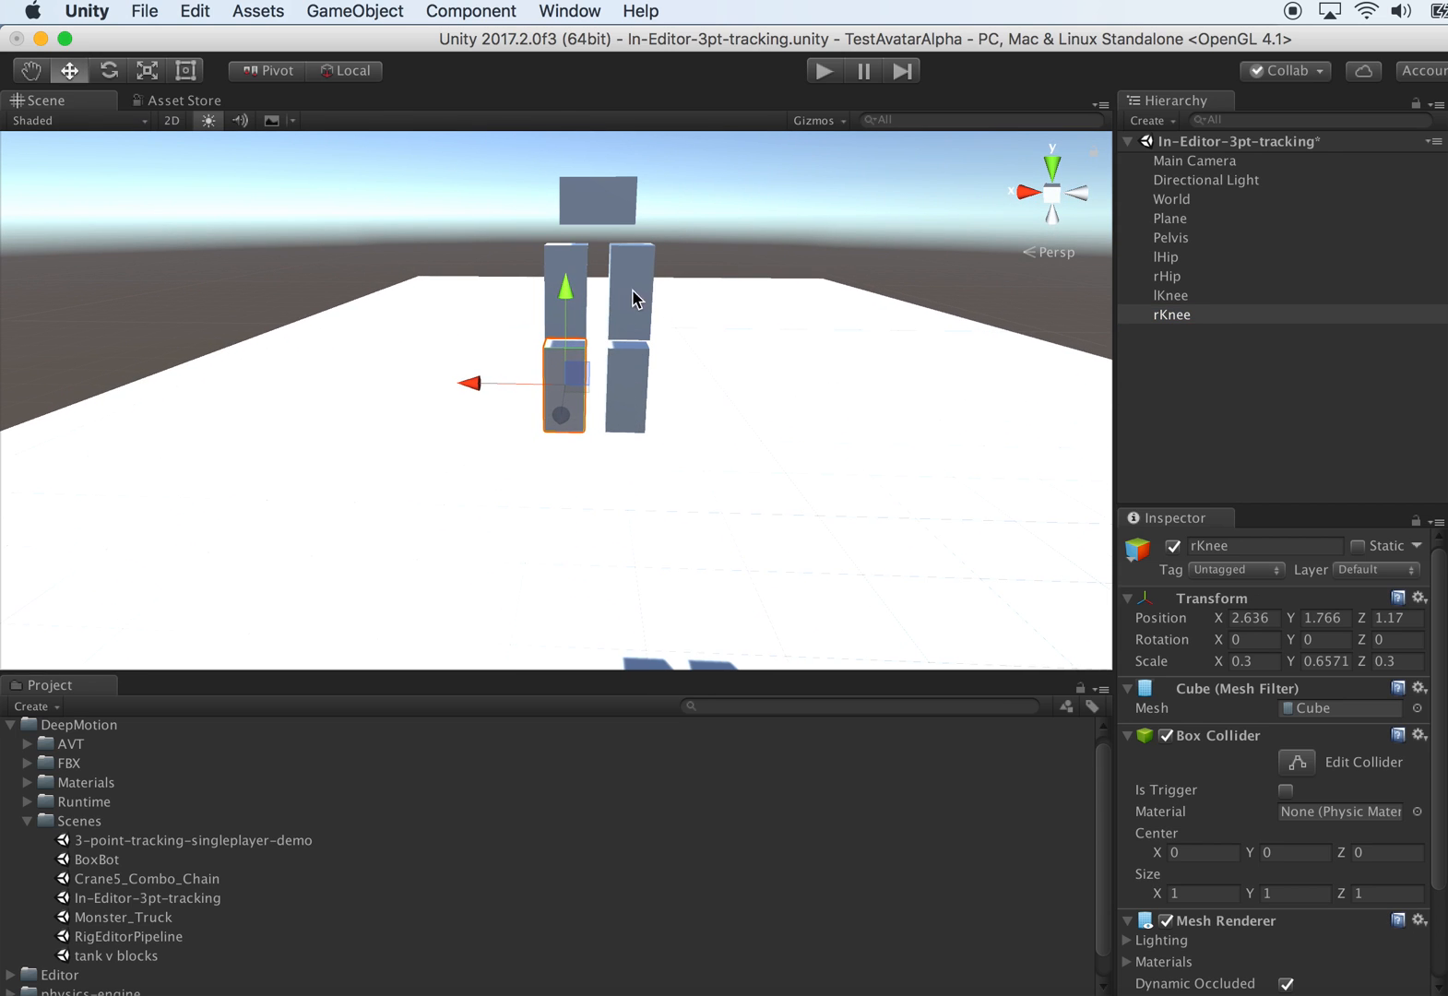
mouse_move(568, 378)
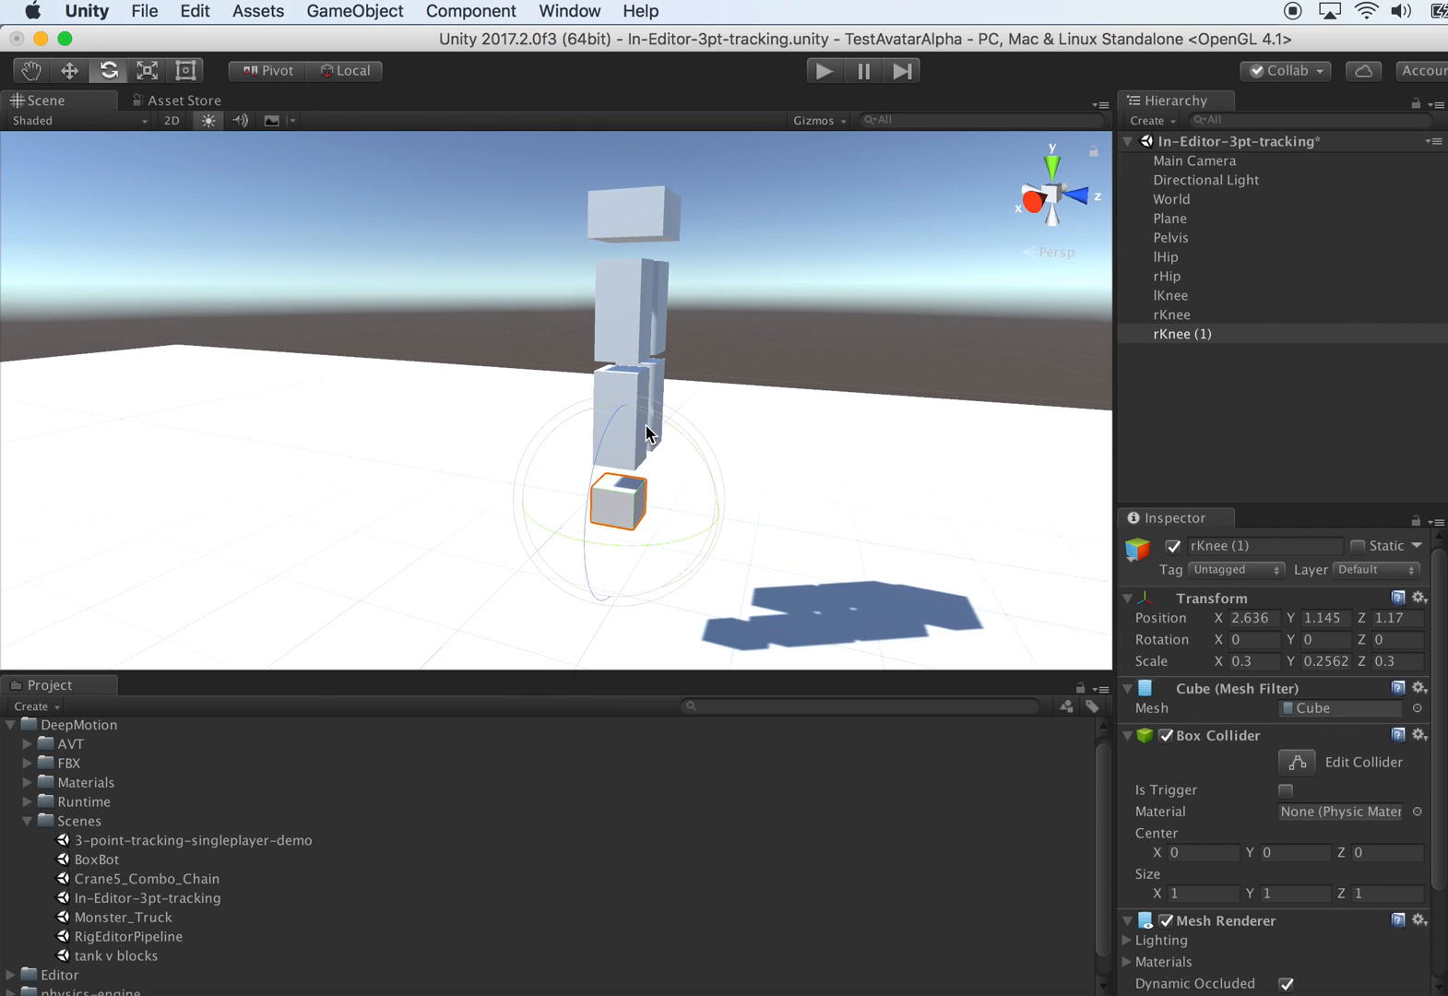
- Duplicate the lFoot block and place the copy under the right lower leg, ready to rename
left_click(148, 70)
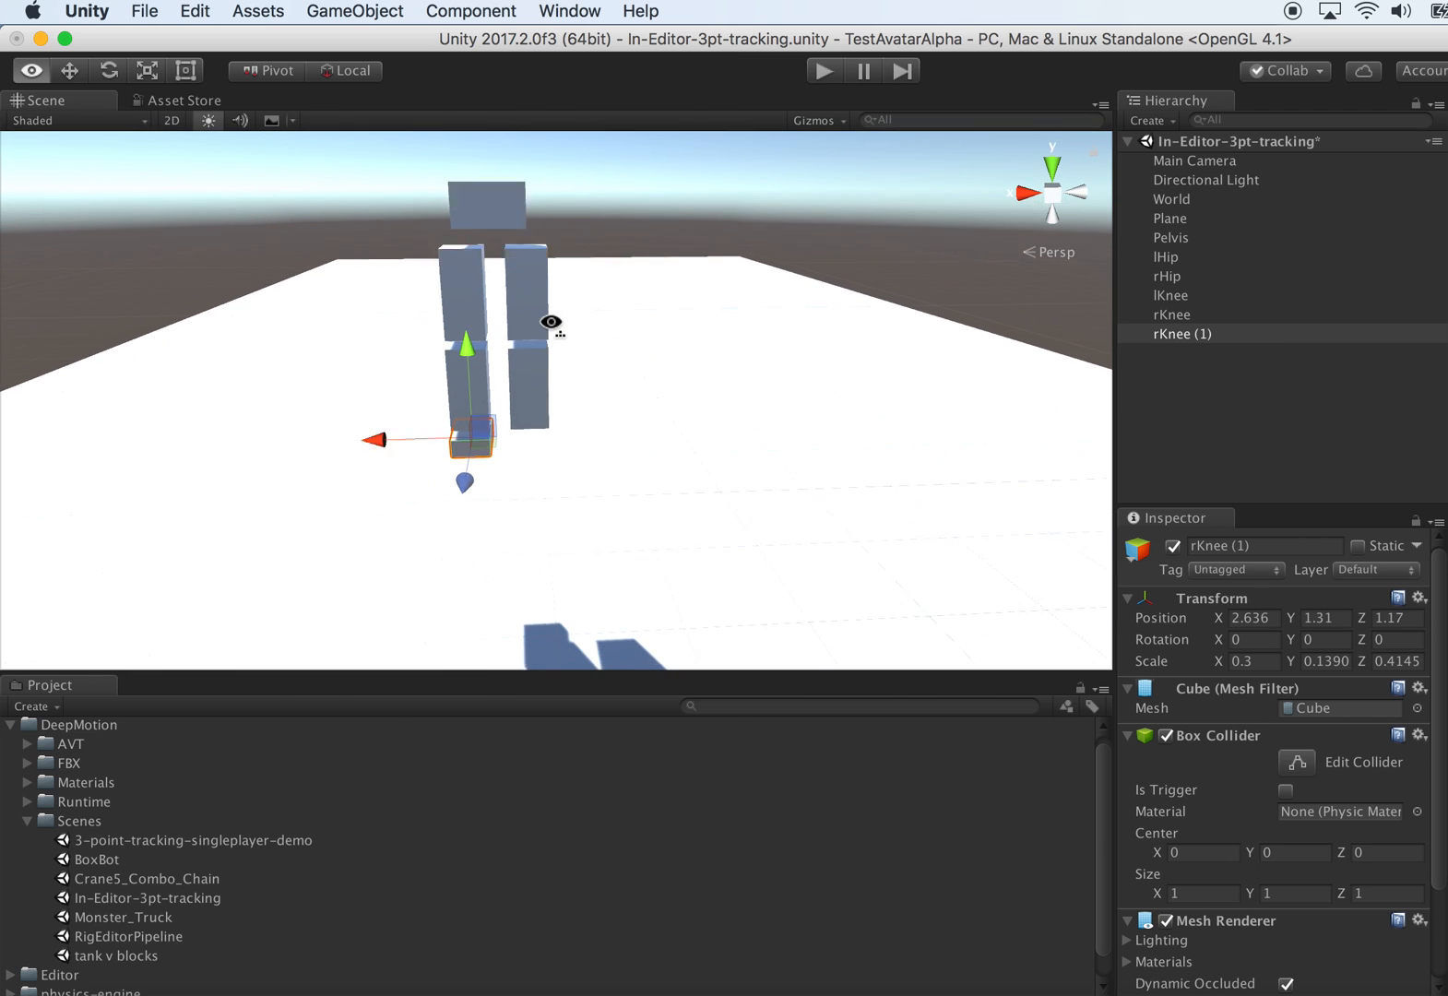
left_click(1170, 315)
type("lFoot")
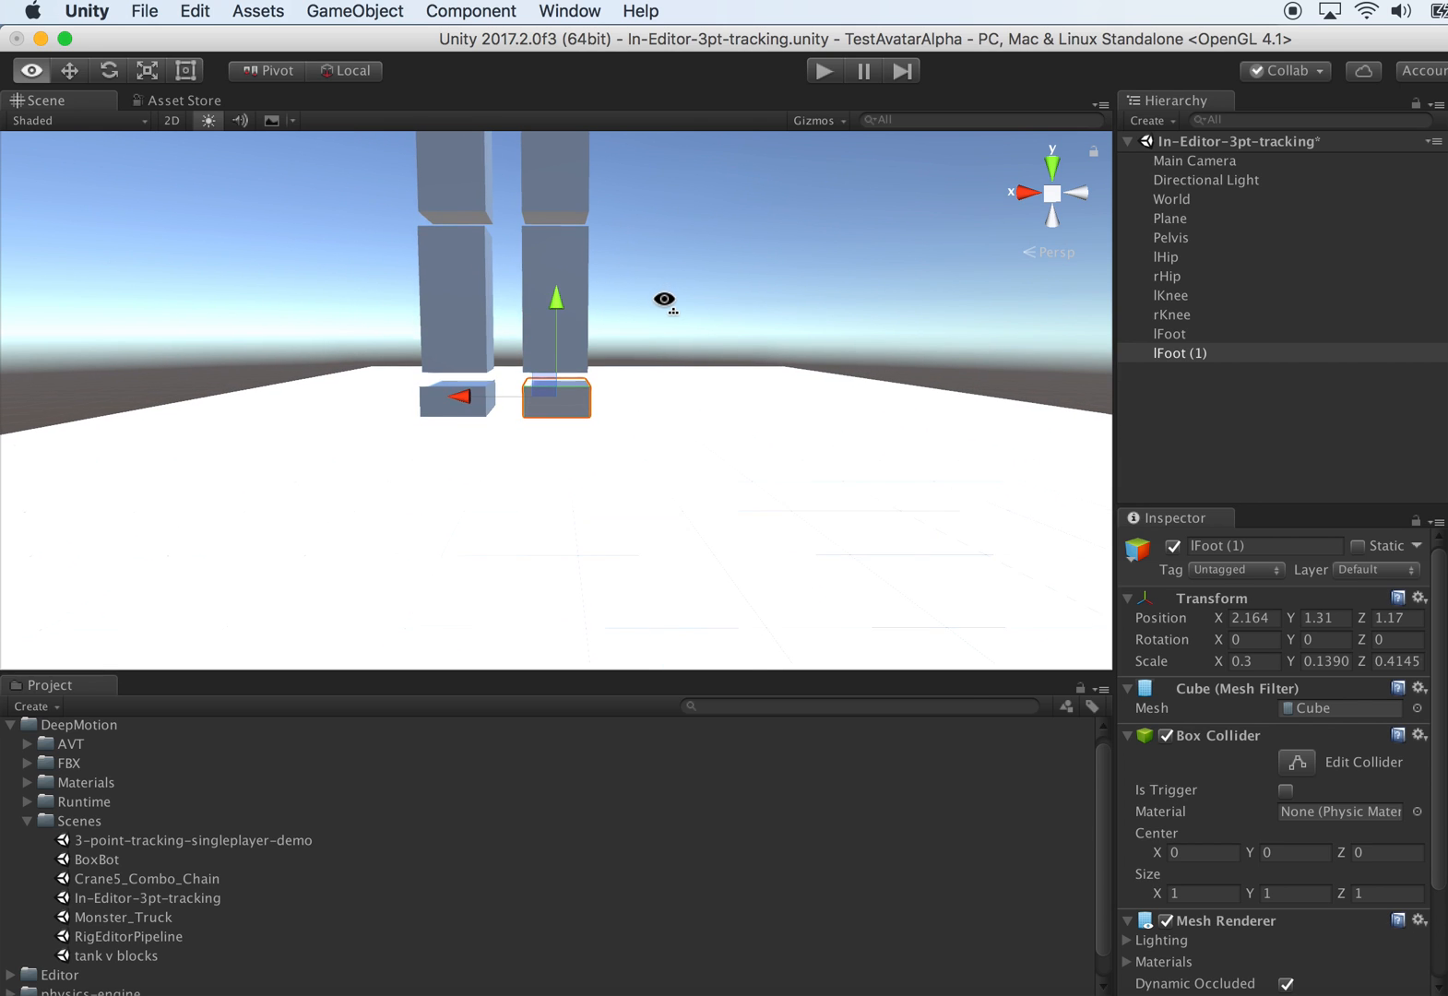
right_click(1148, 397)
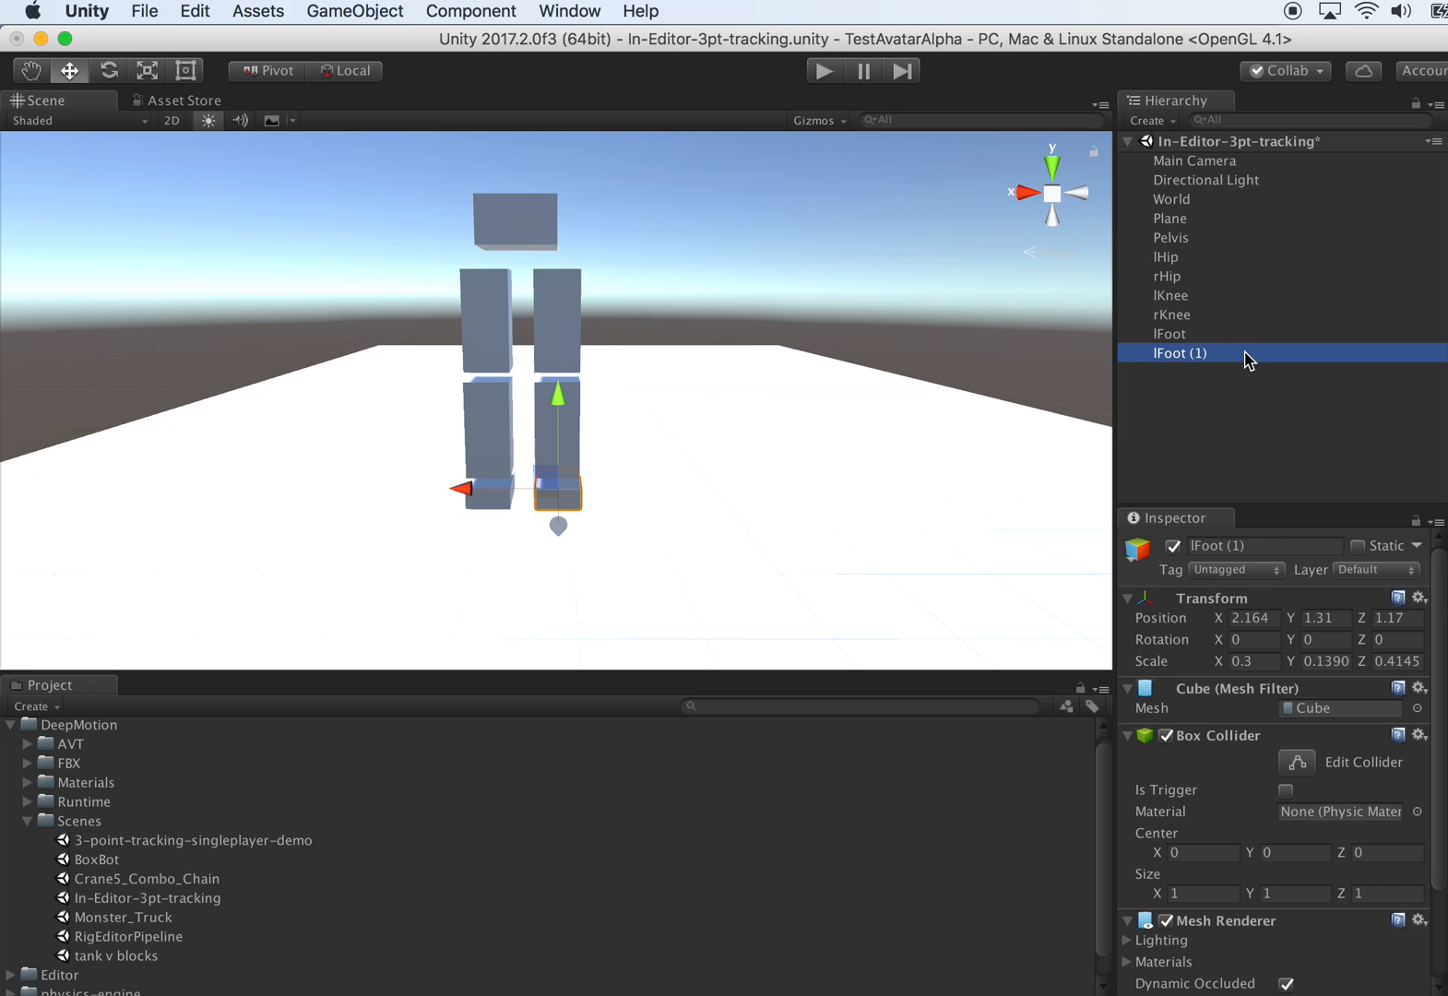
double_click(1175, 352)
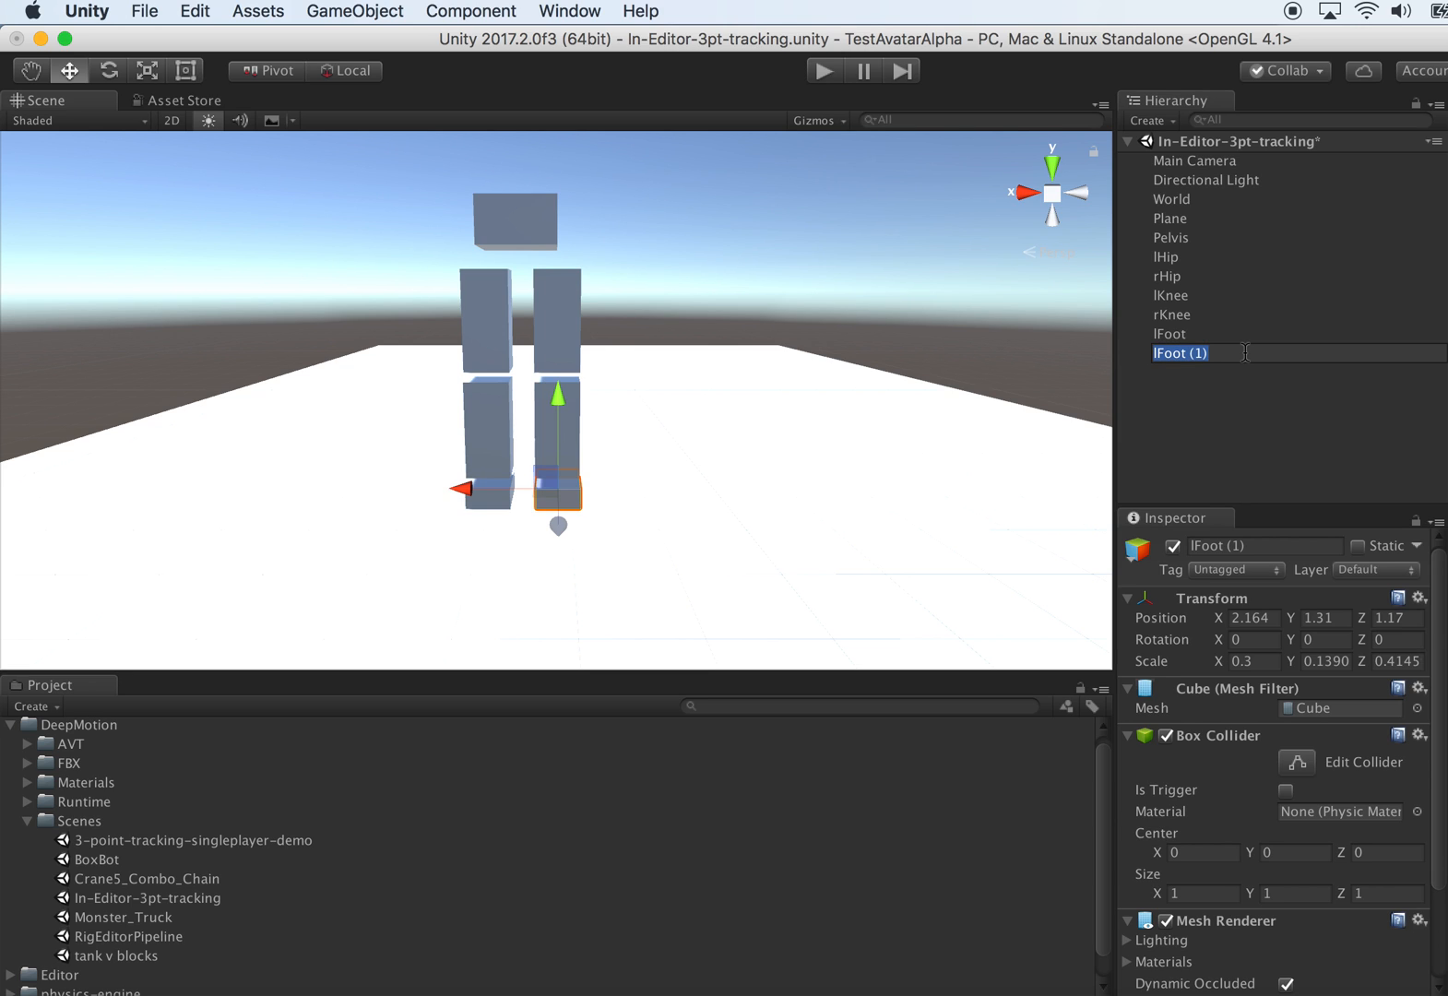
- Create an empty BoxBot object at scale 1 and parent all seven body blocks, including rFoot, under it
right_click(1169, 352)
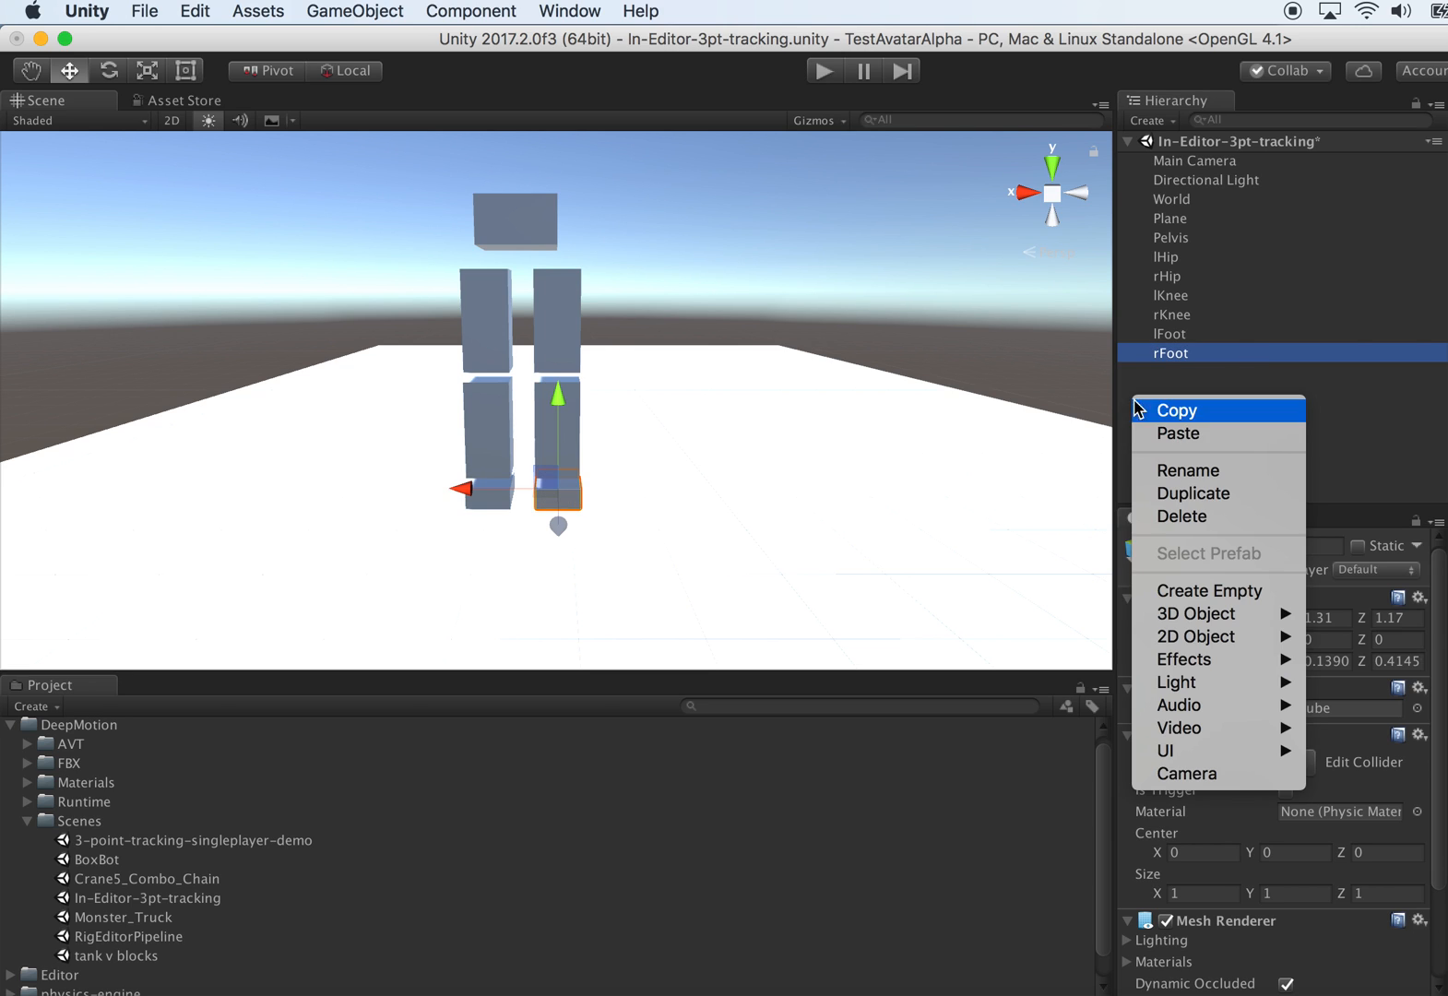
mouse_move(1238, 590)
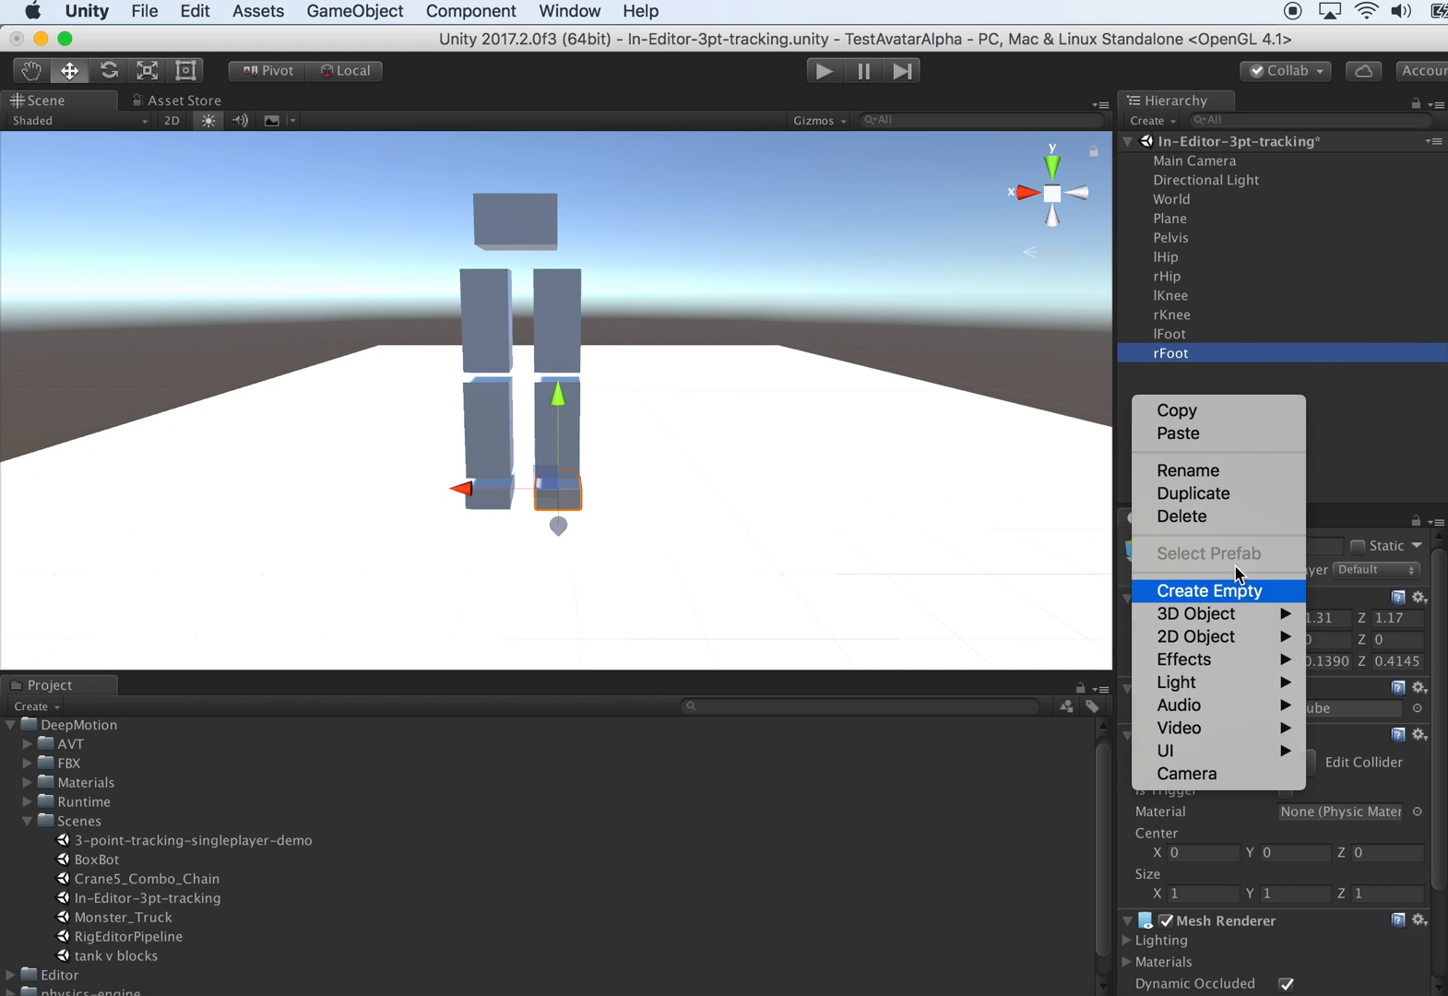
left_click(1208, 590)
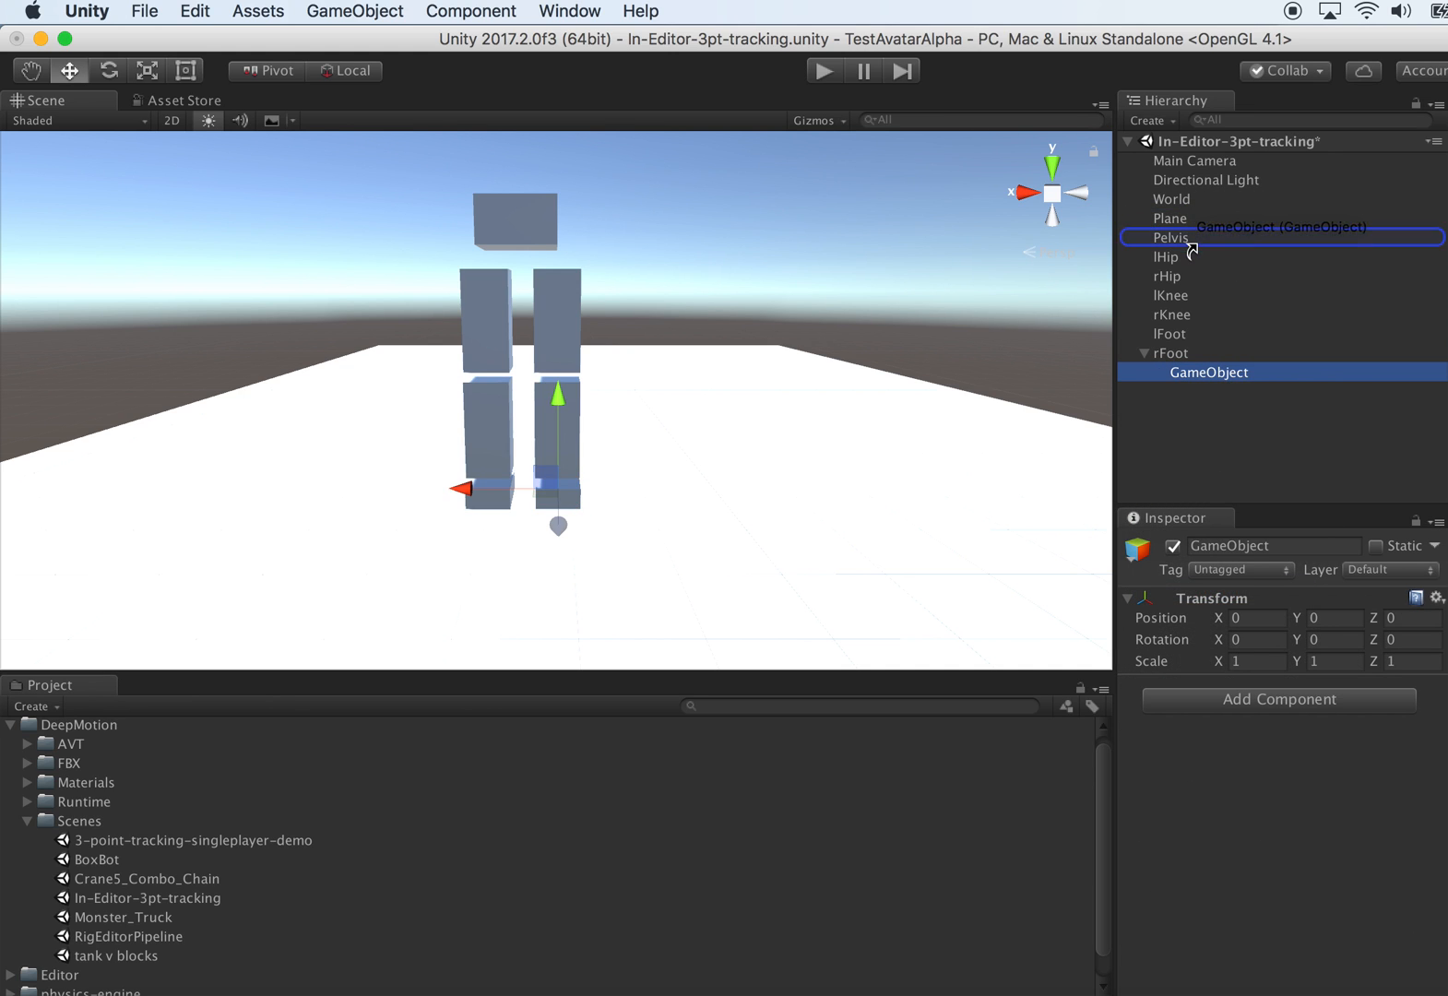
left_click(1194, 238)
type("BoxBot")
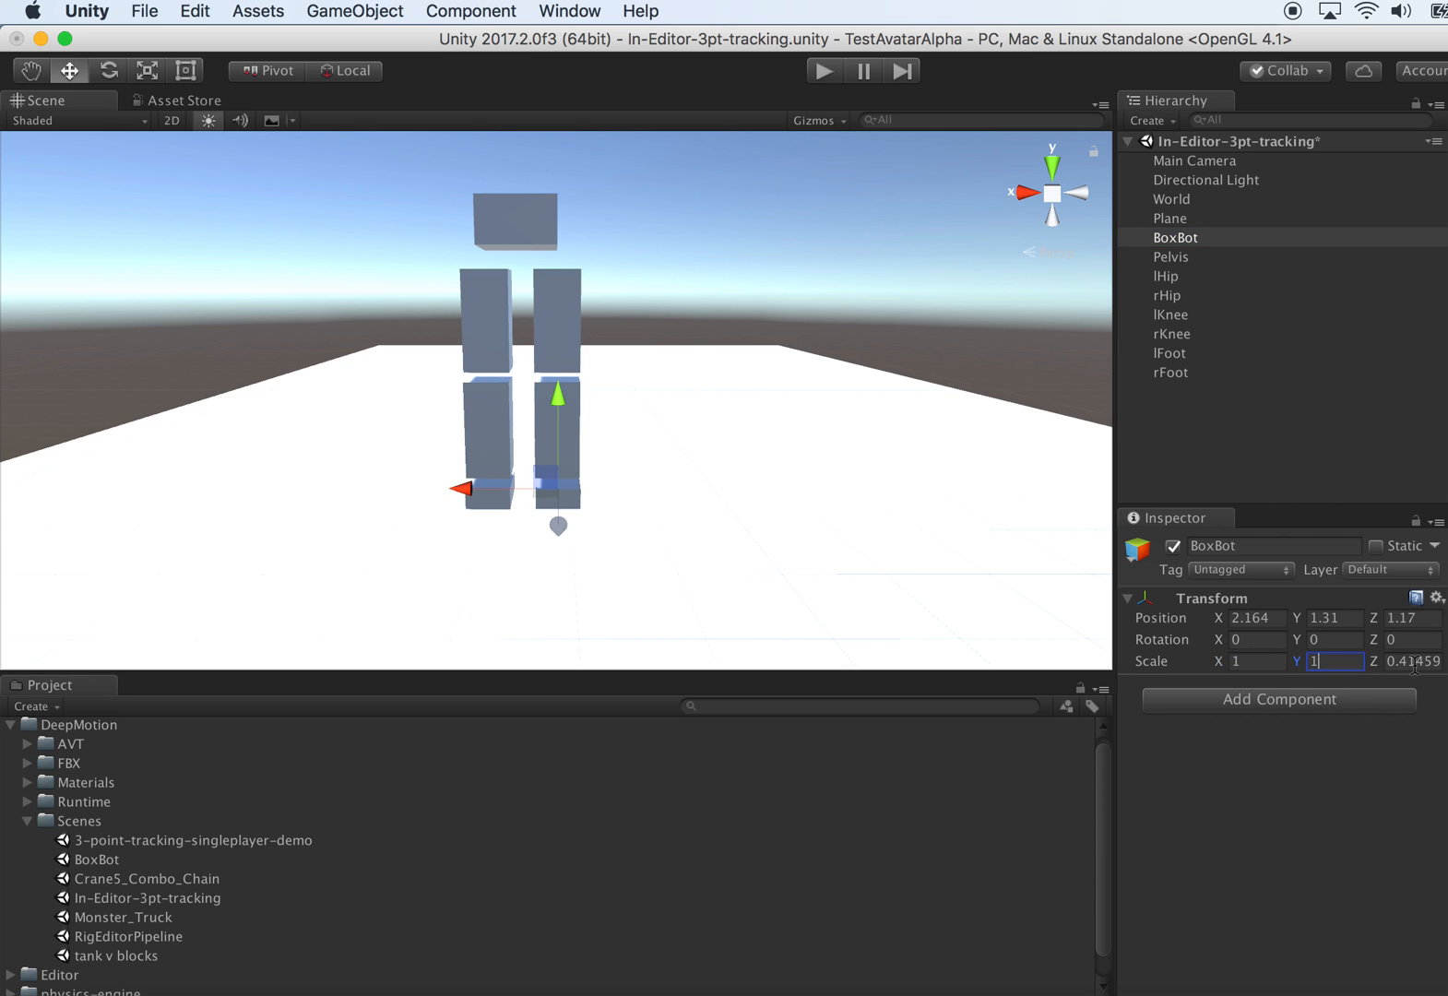
key("Tab")
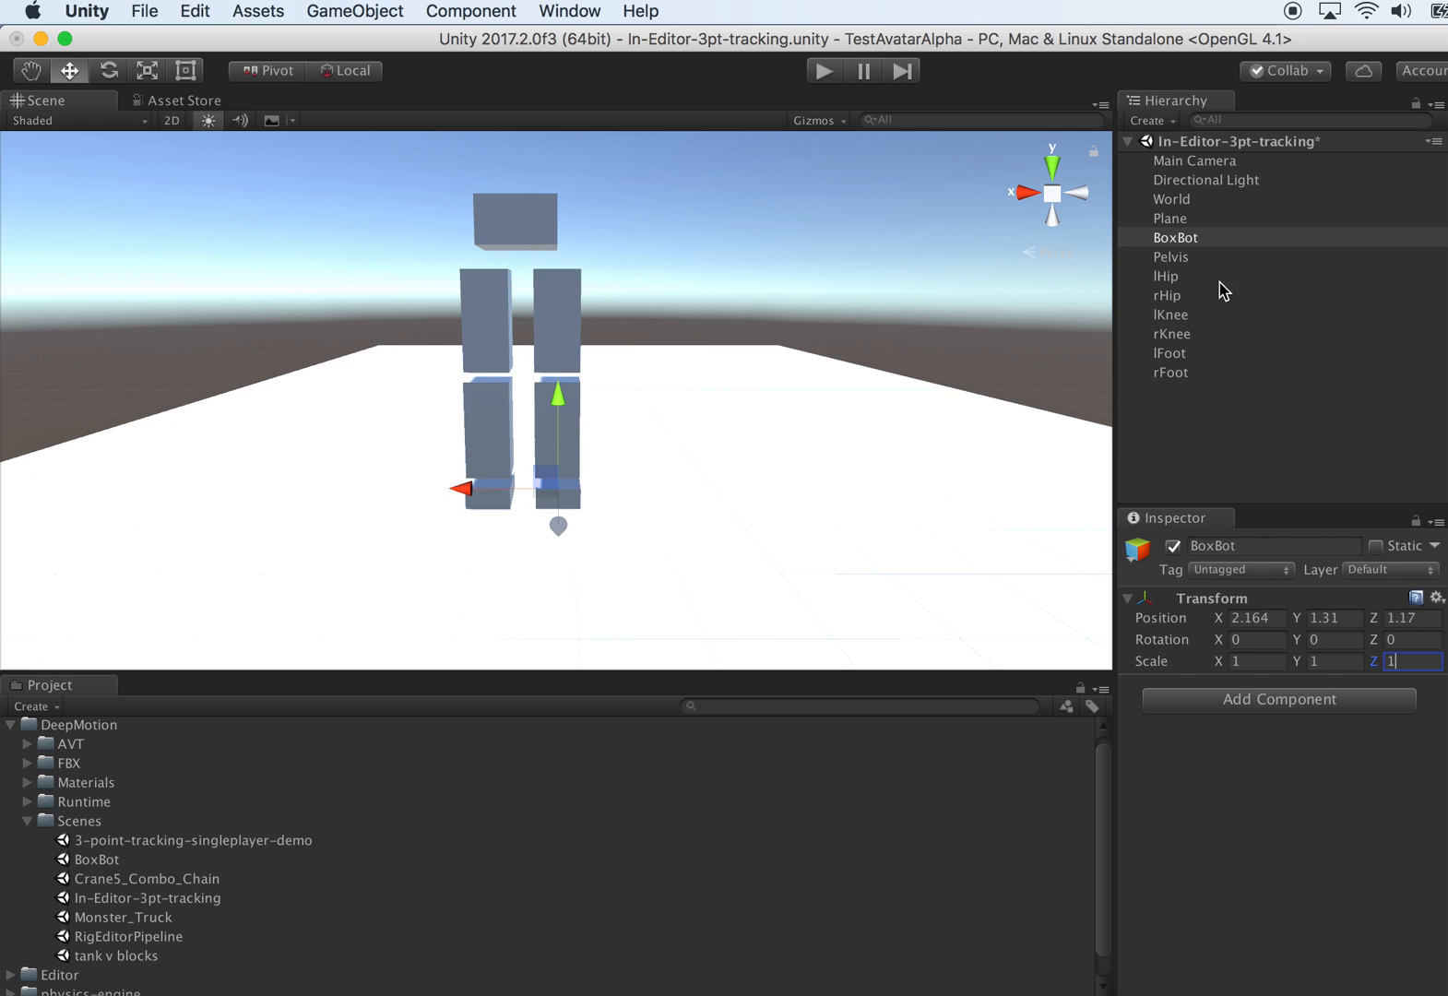
mouse_move(1349, 665)
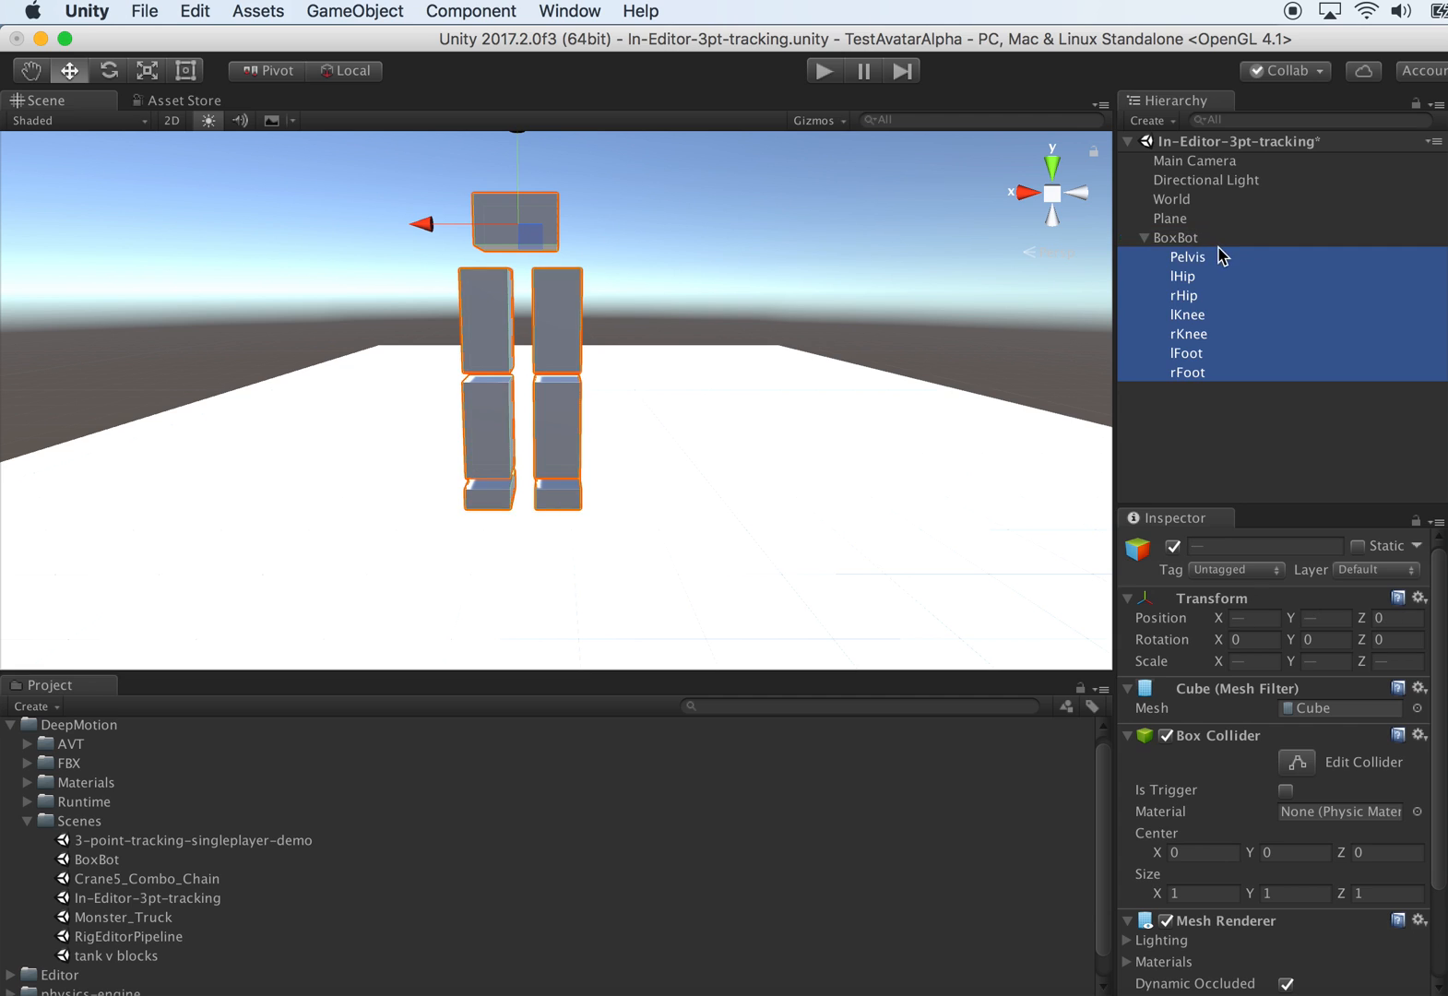
left_click(1188, 372)
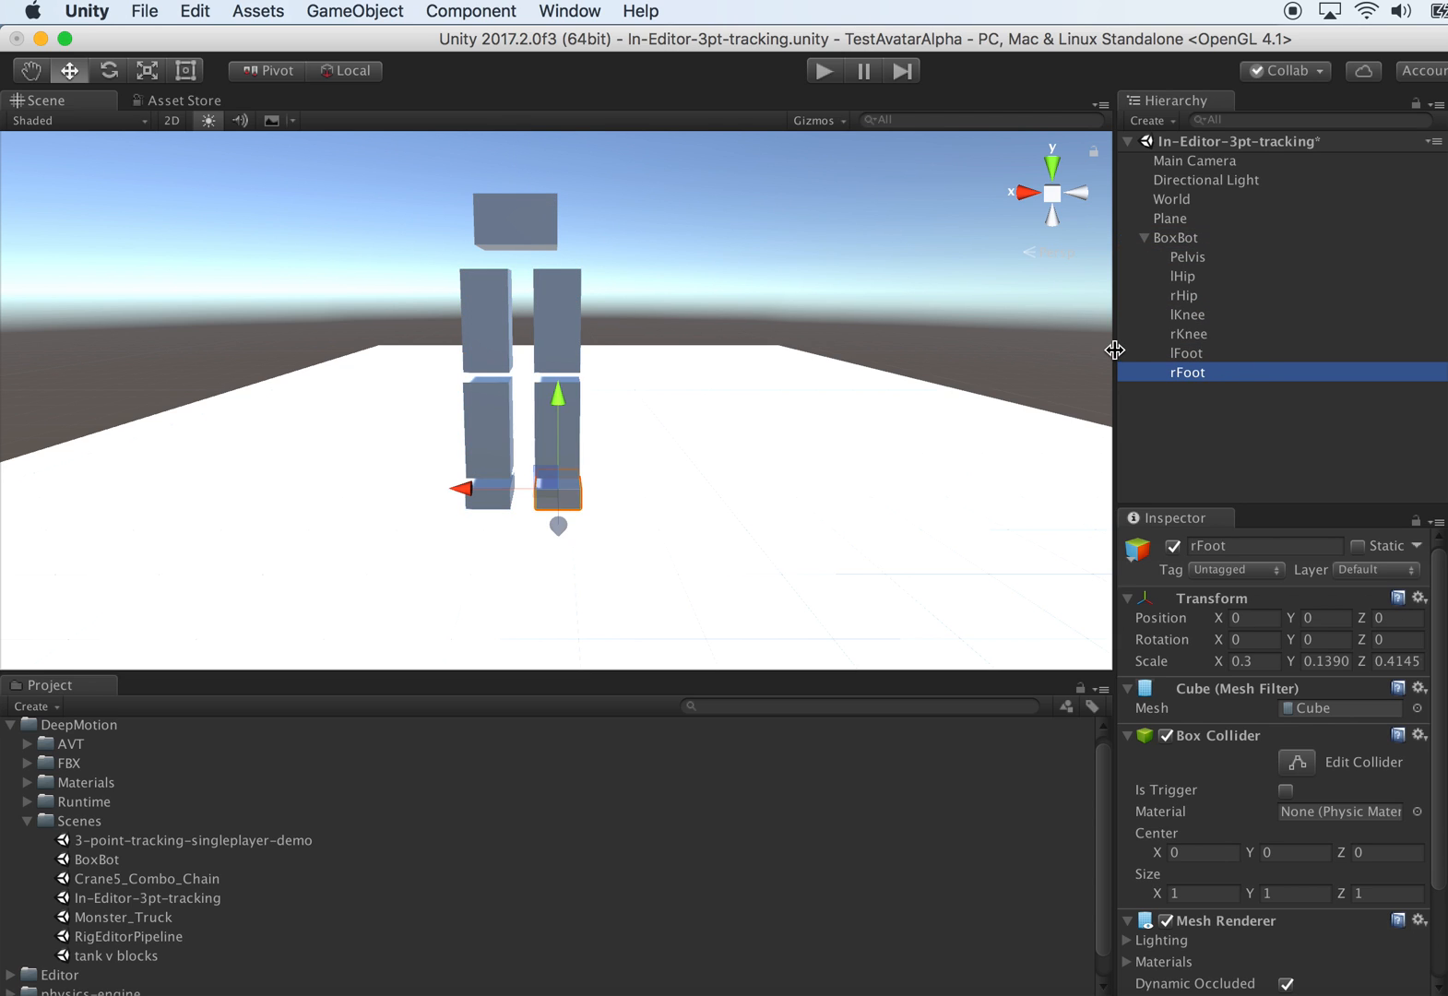
mouse_move(158, 31)
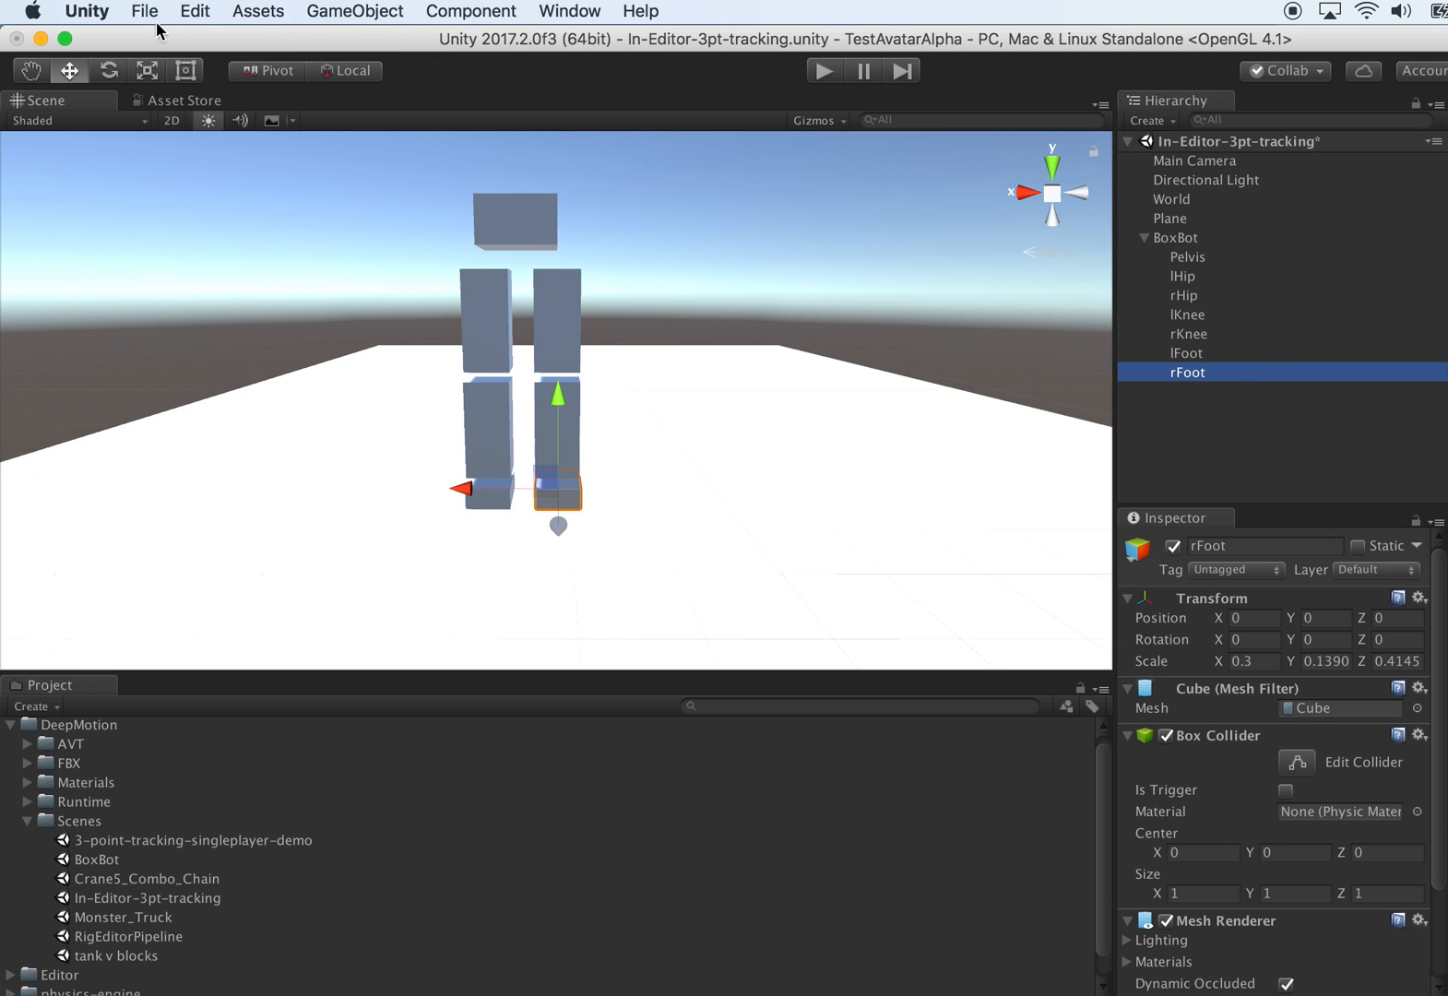
- Save the scene as boxbot in the Assets folder
left_click(144, 11)
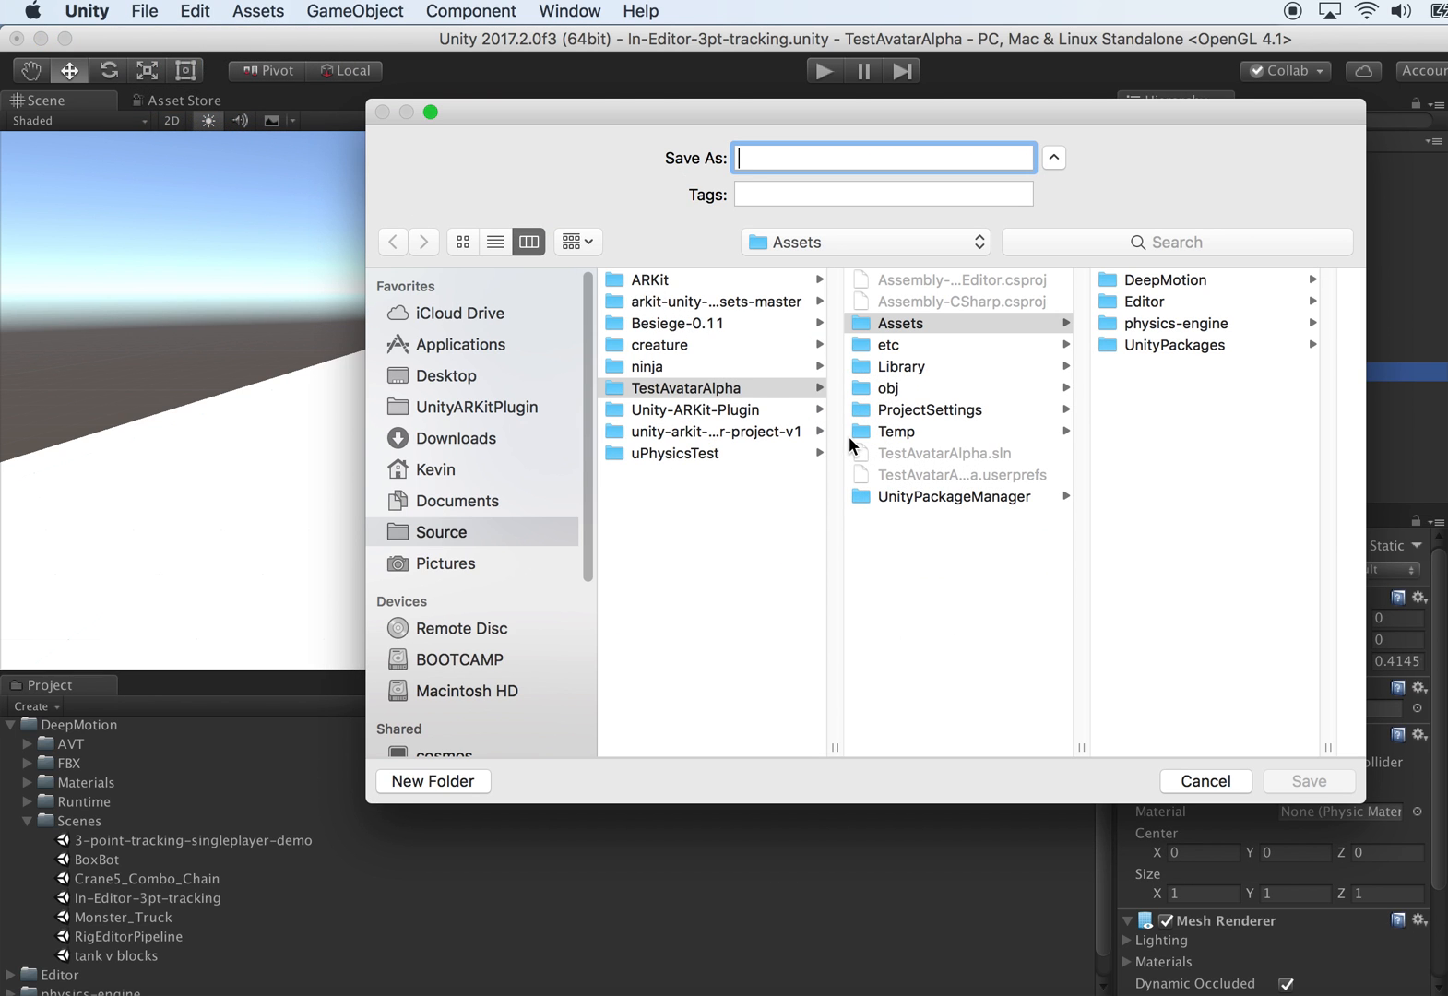
mouse_move(787, 153)
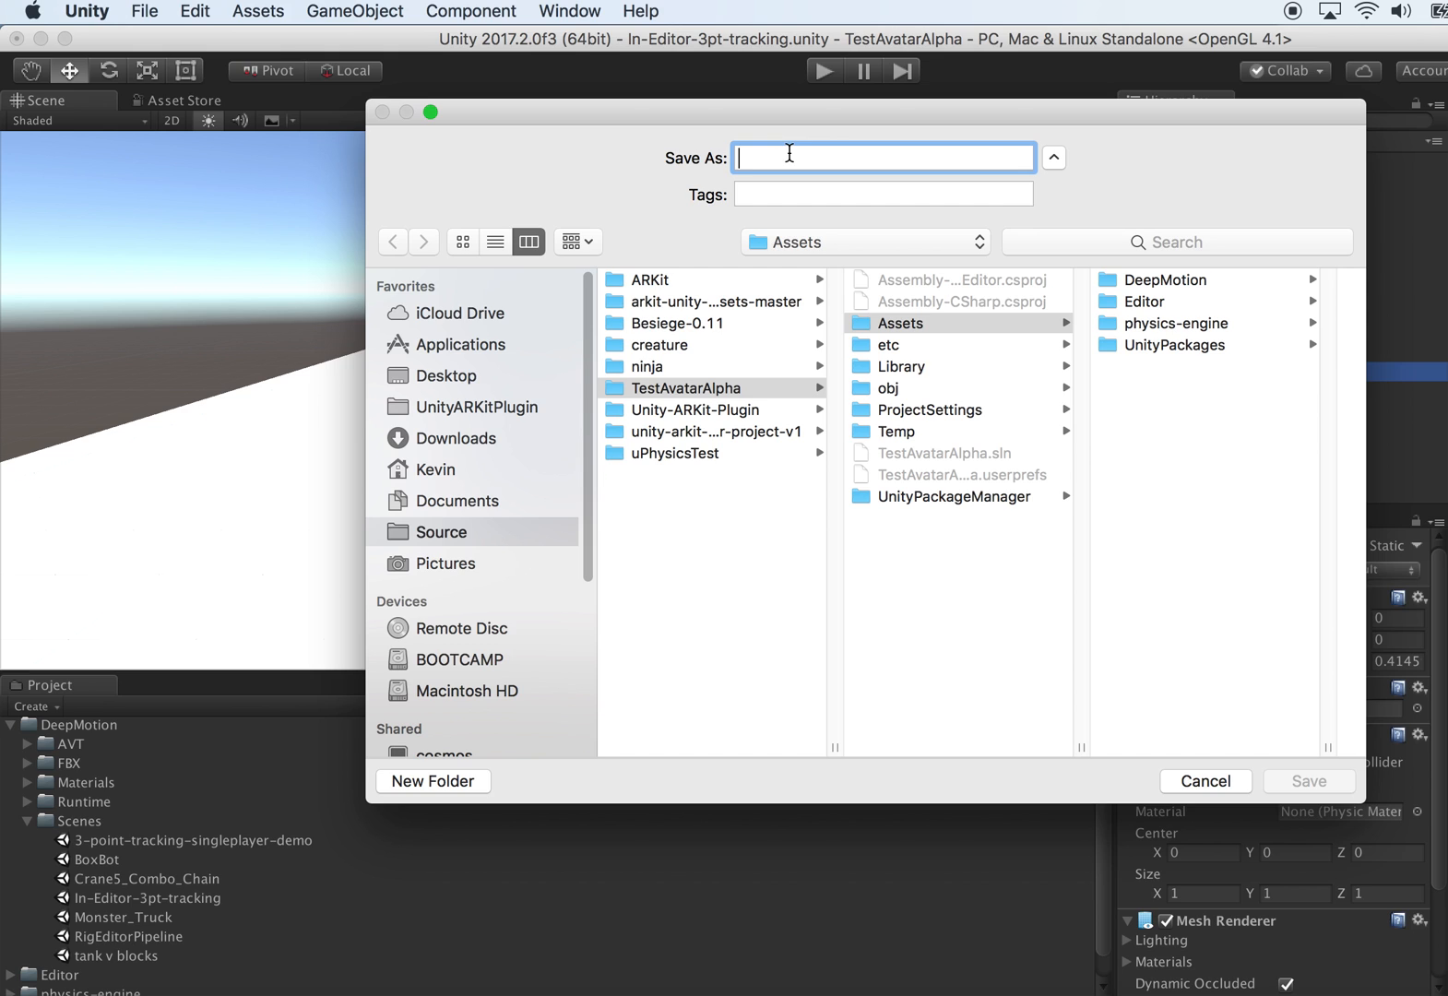
type("boxbot")
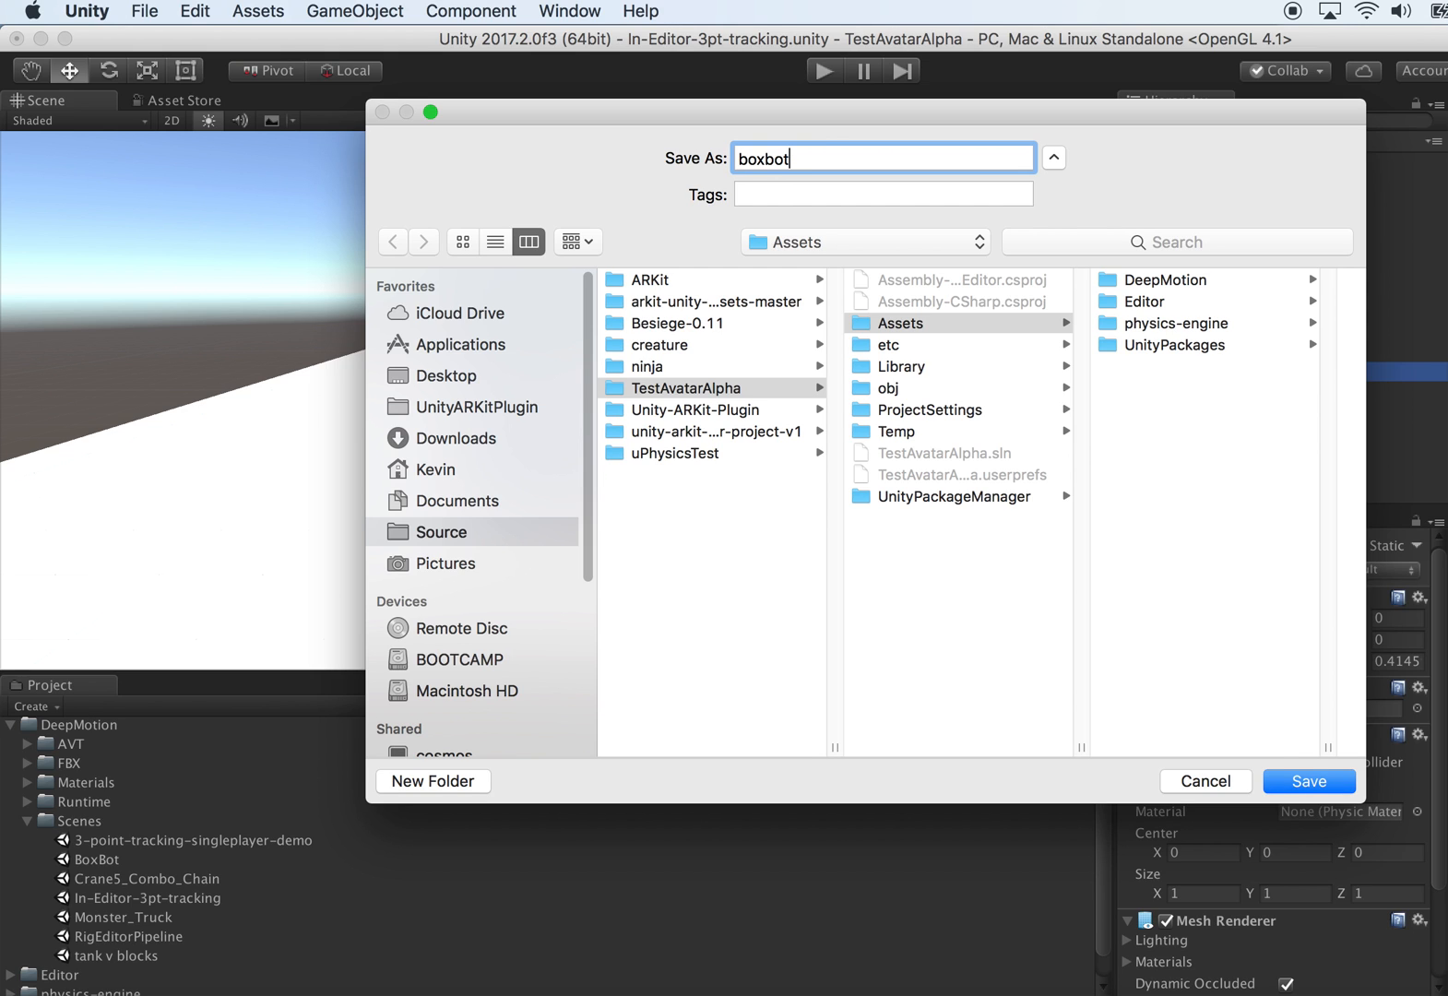
left_click(1308, 780)
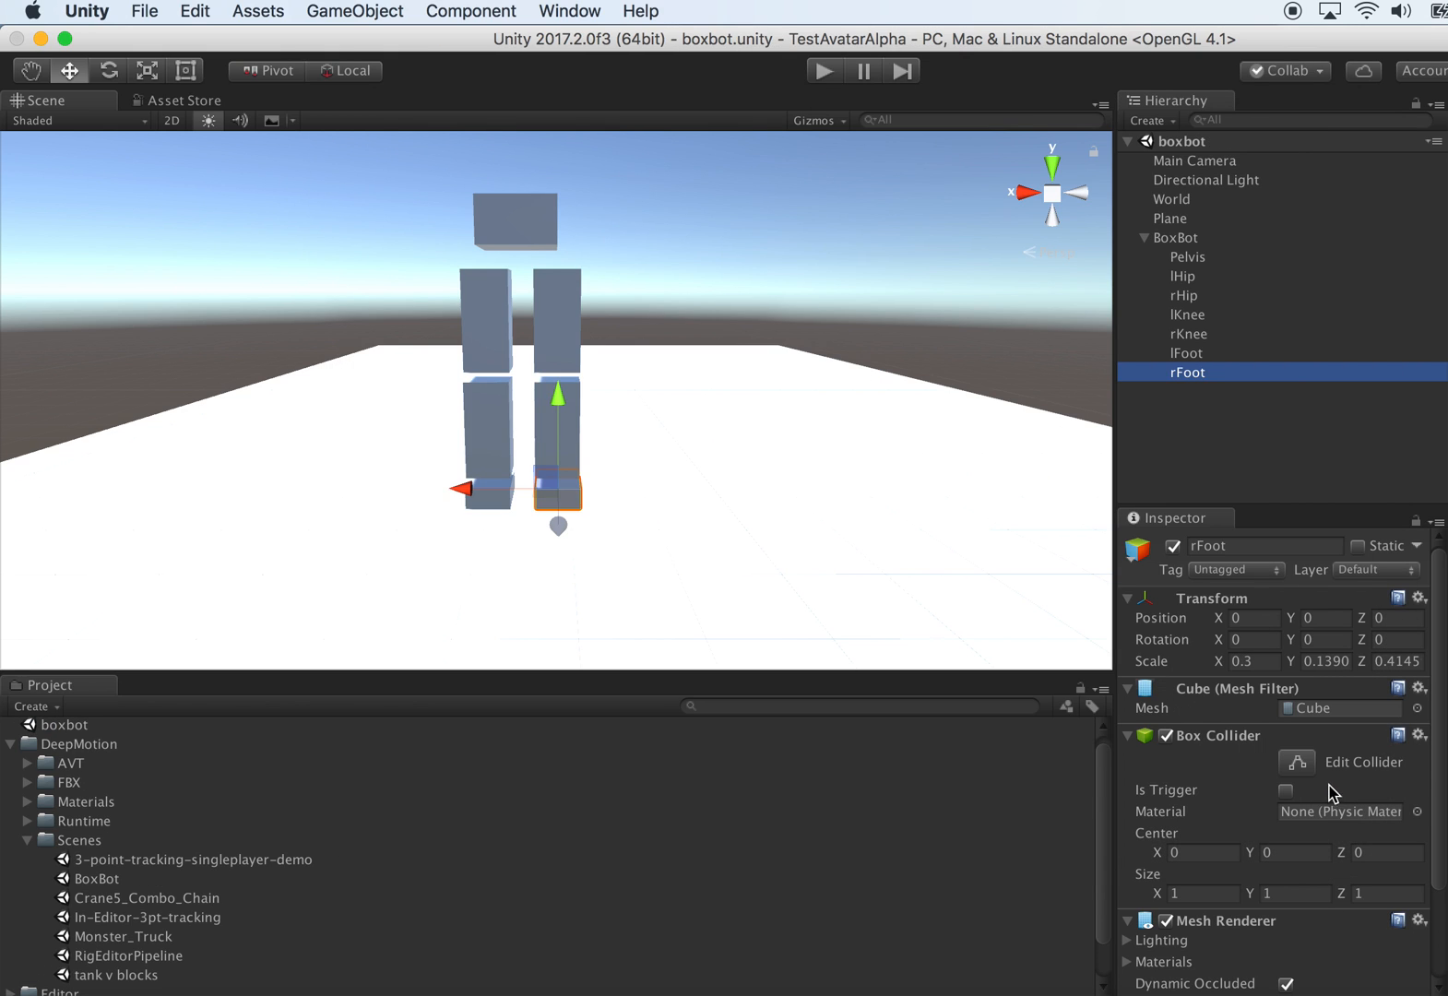
mouse_move(1112, 351)
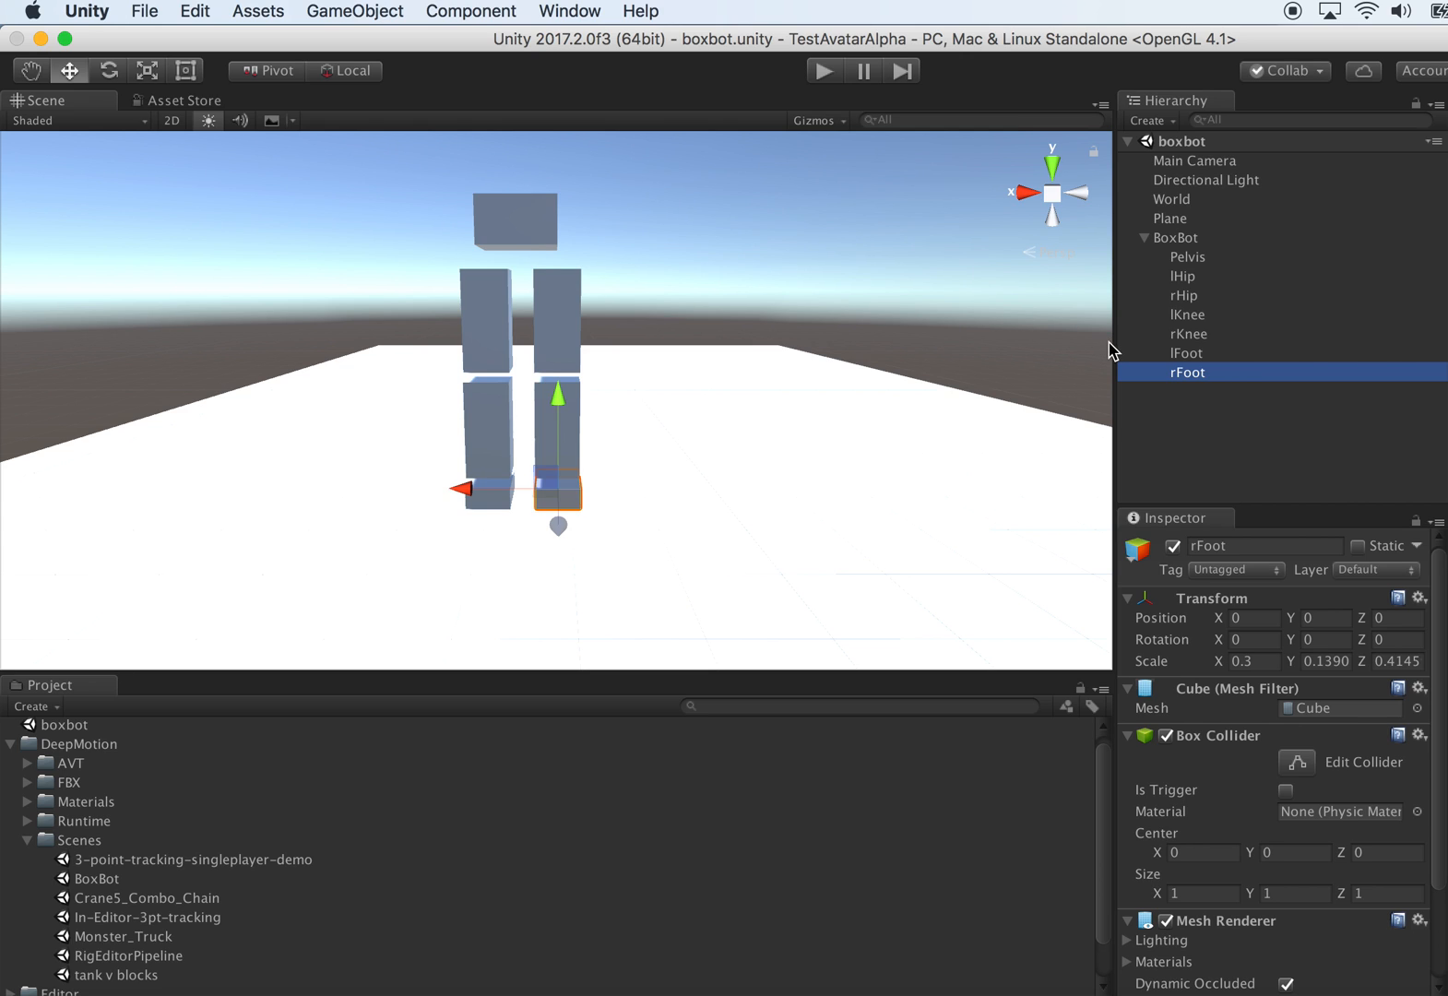
mouse_move(843, 422)
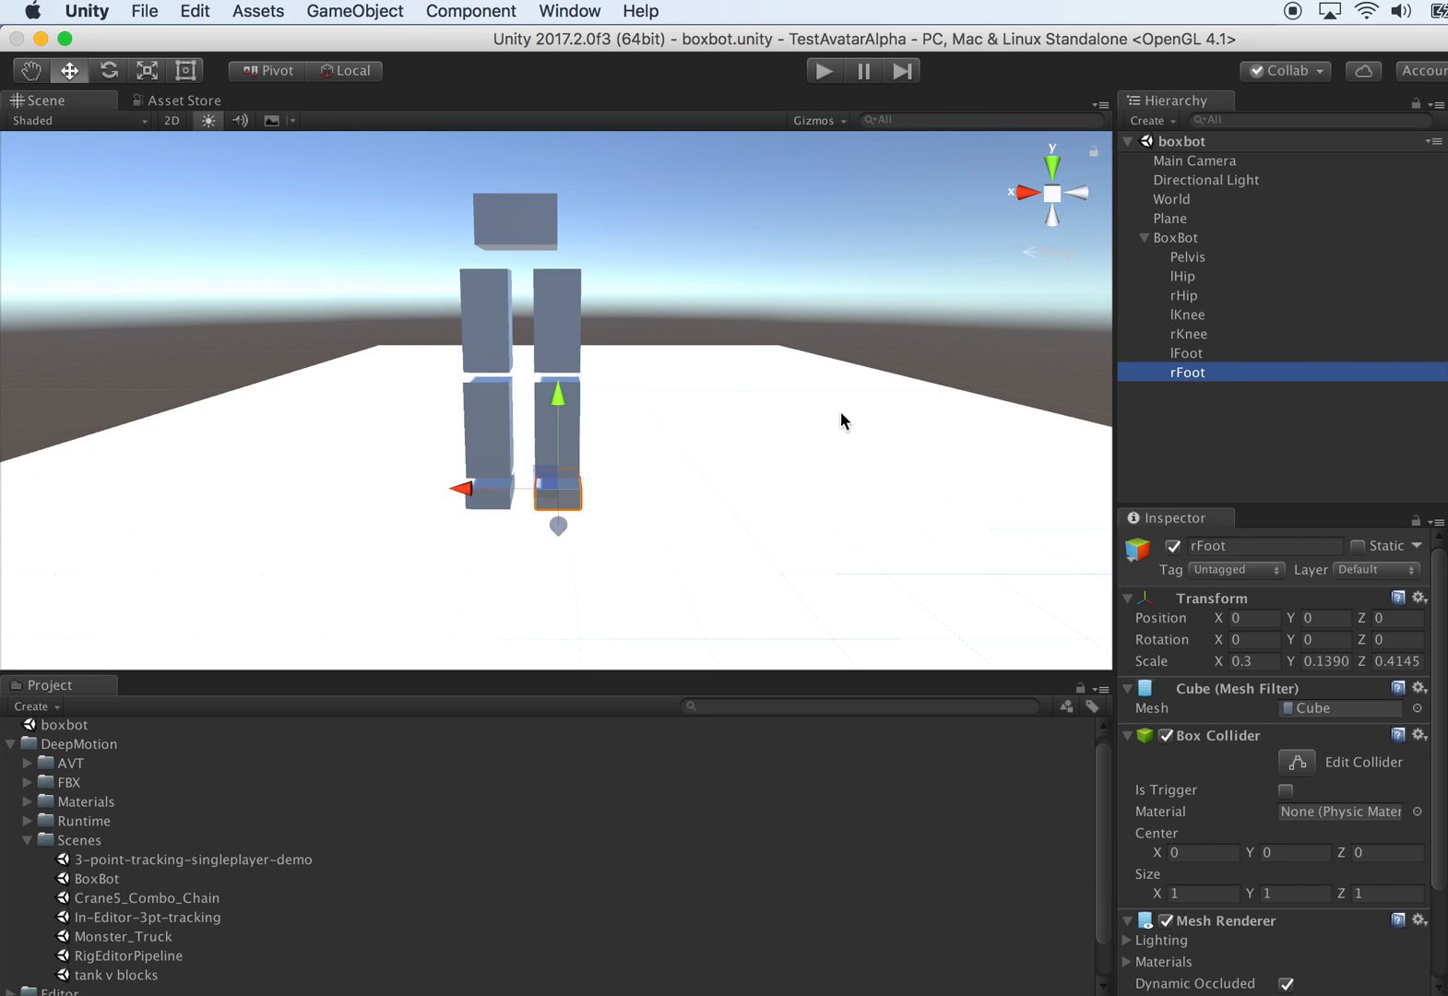
- Add a Tnt Base component to the Pelvis block
left_click(1188, 257)
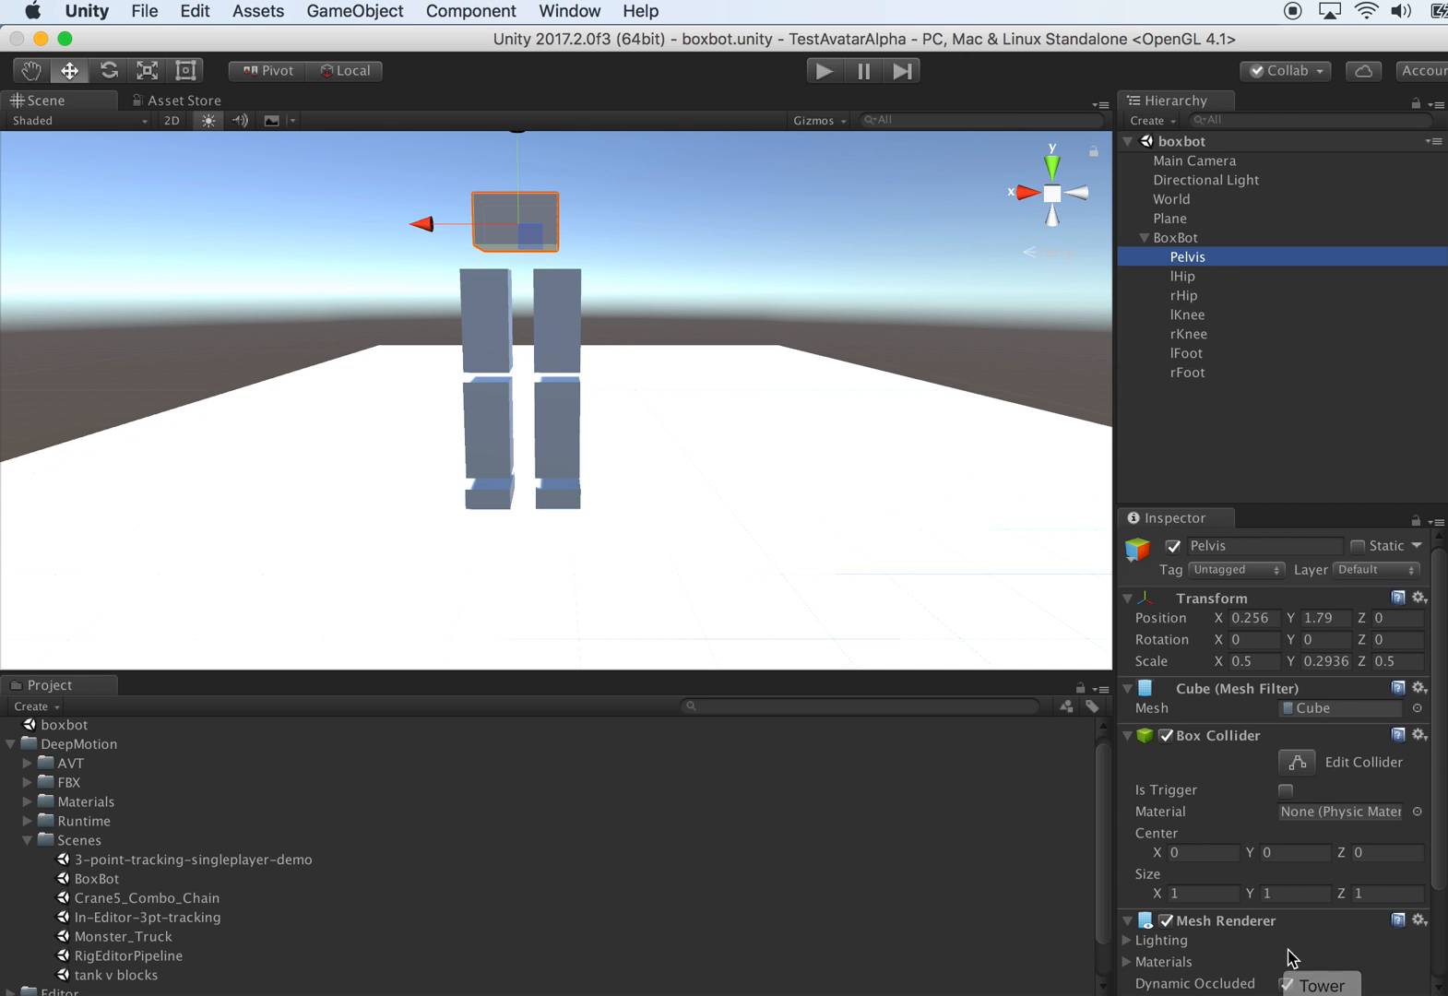
scroll("down", 3)
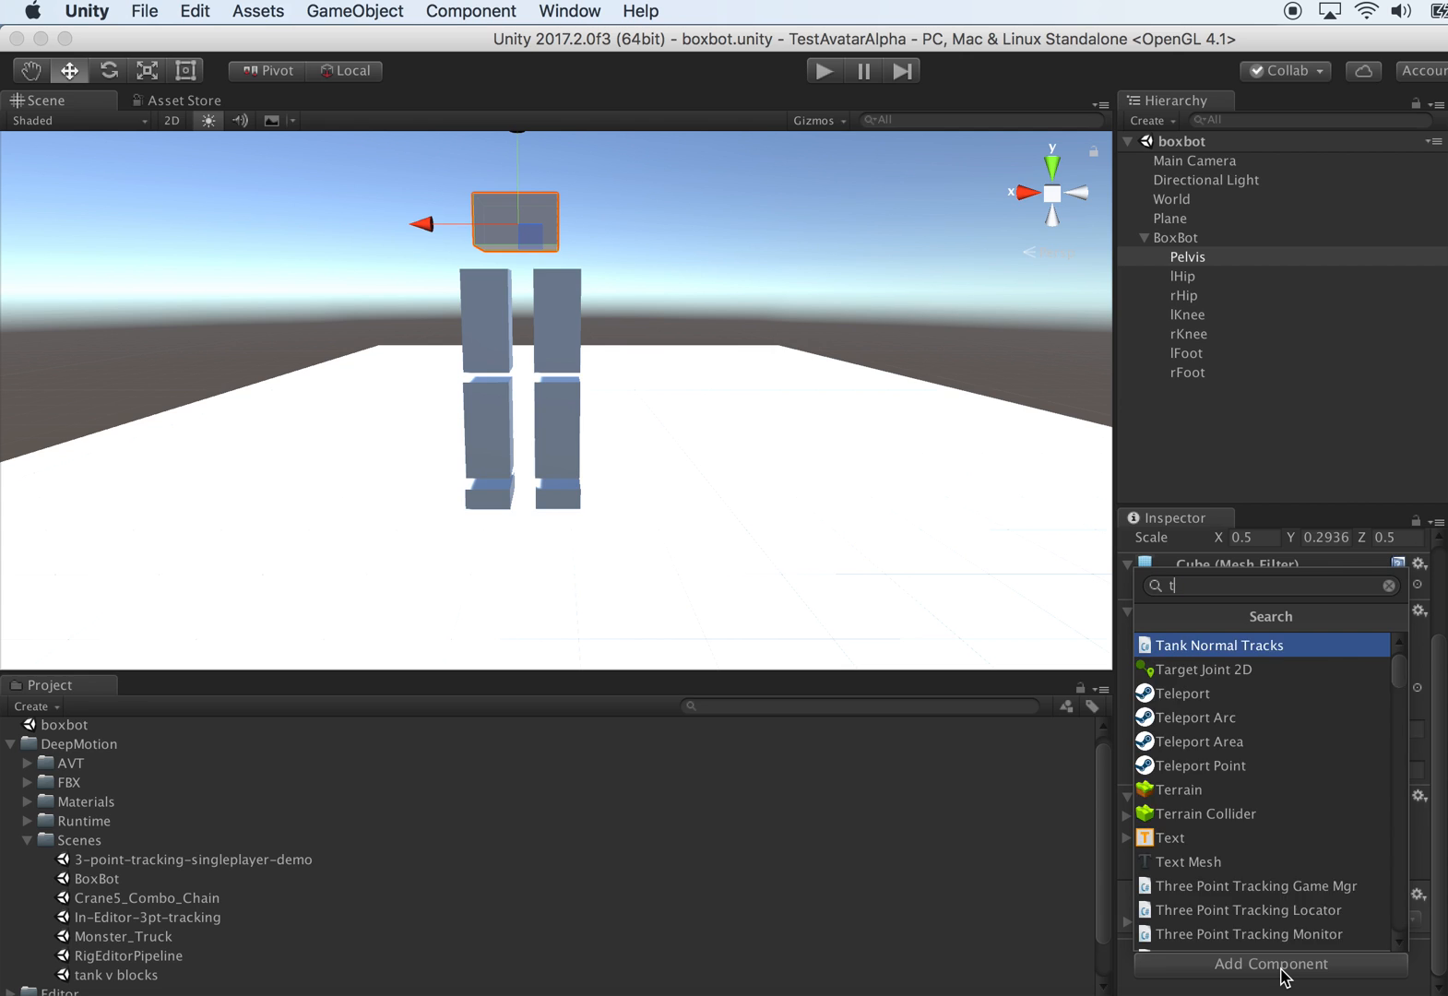
type("tntBas")
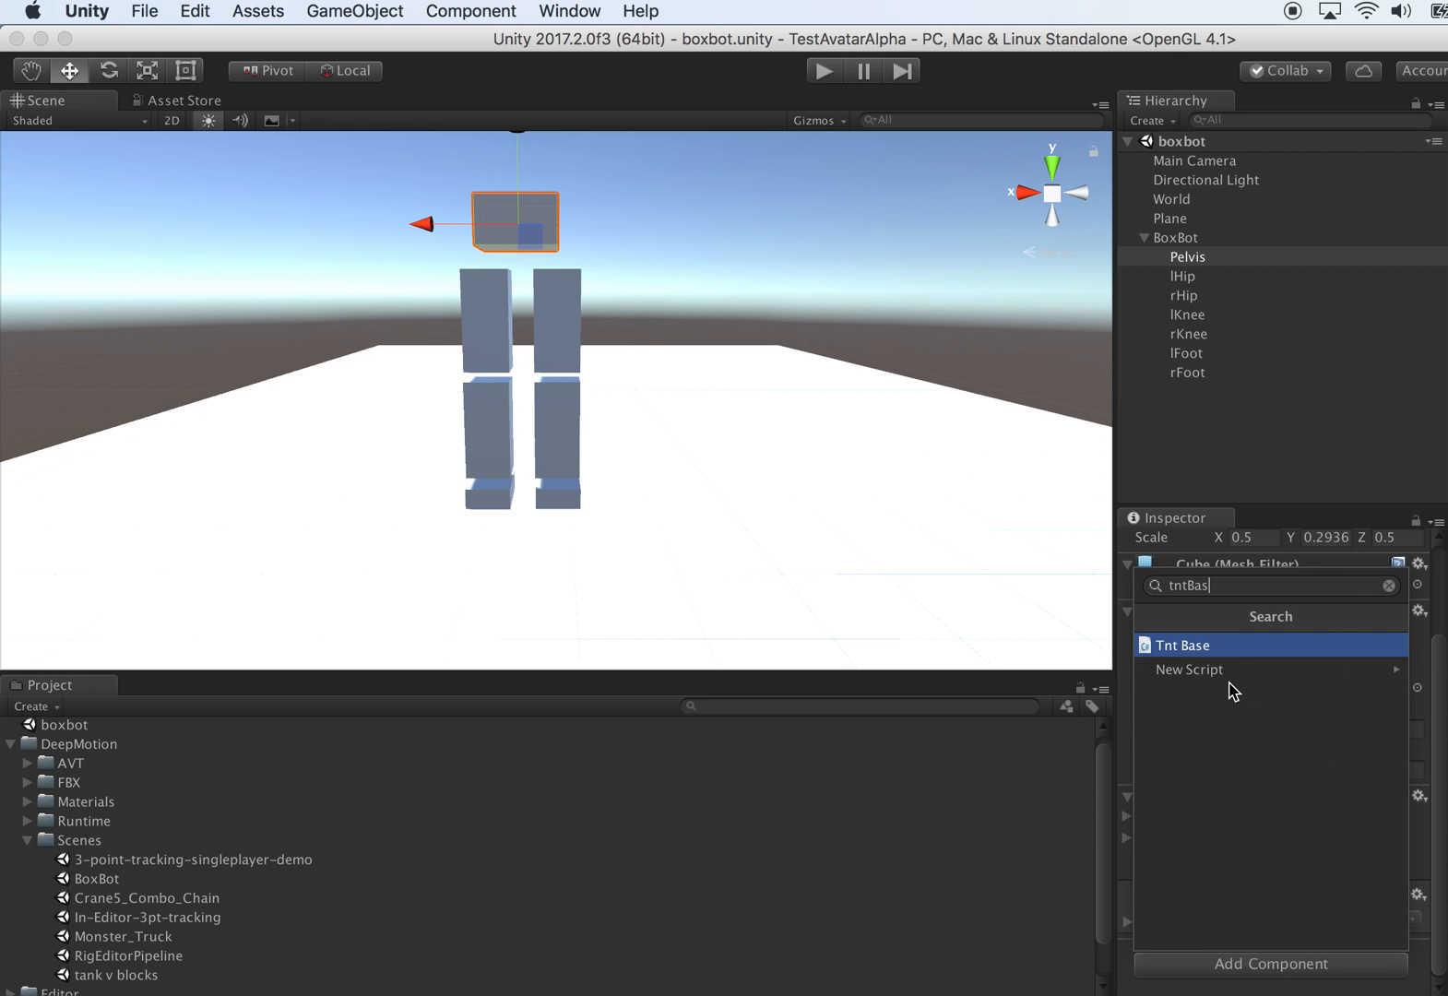
left_click(1182, 643)
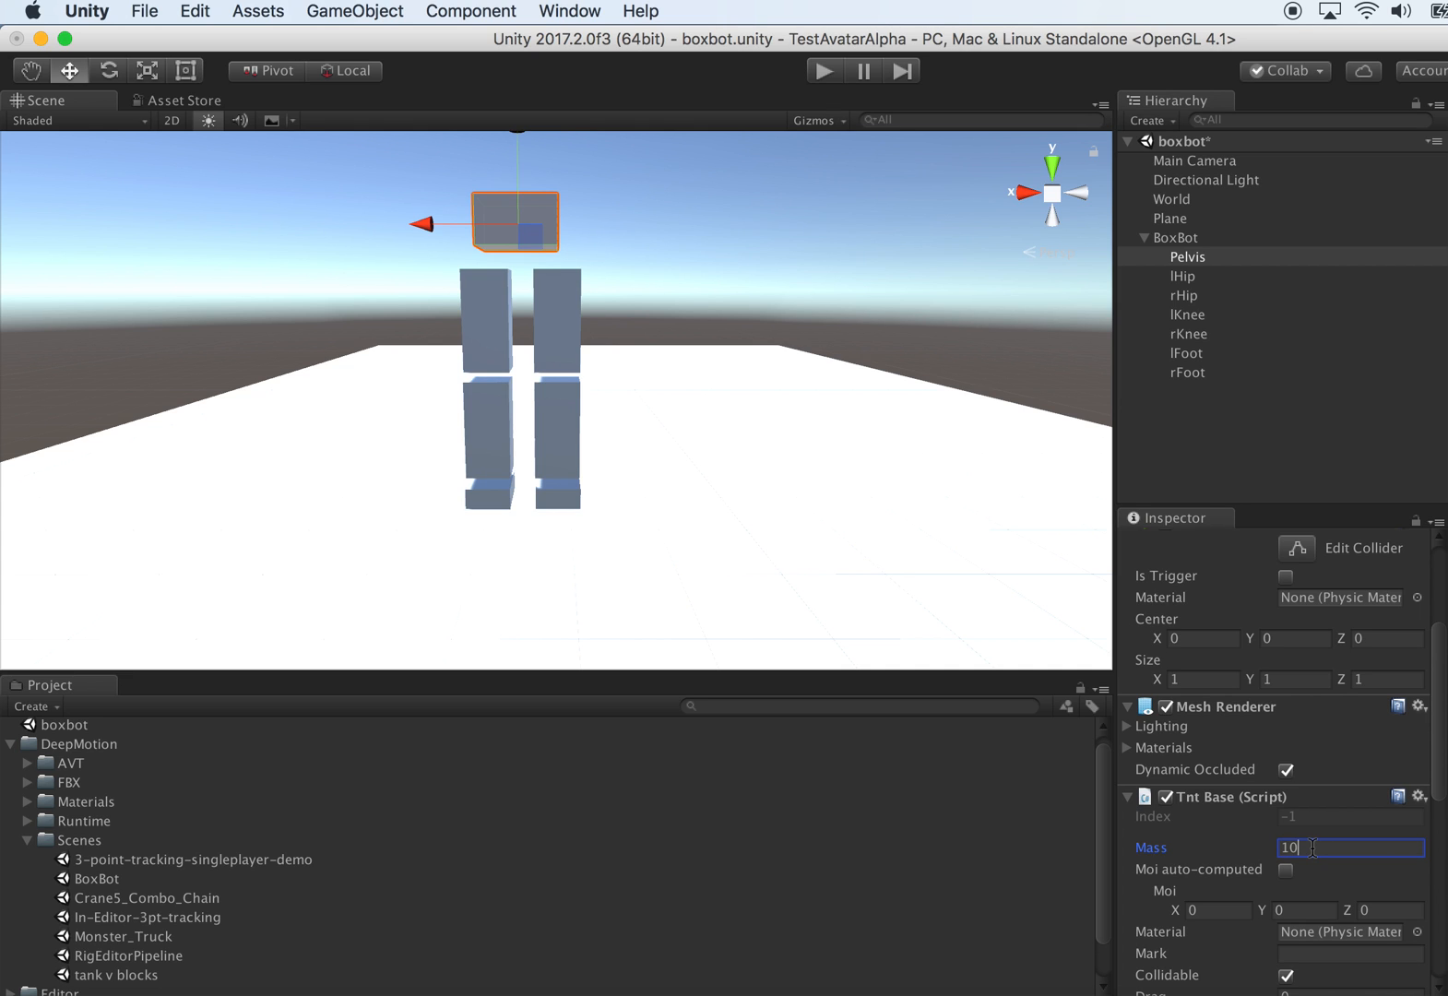
- Set the Pelvis Tnt Base mass to 100 with moment of inertia auto-computed
type("100")
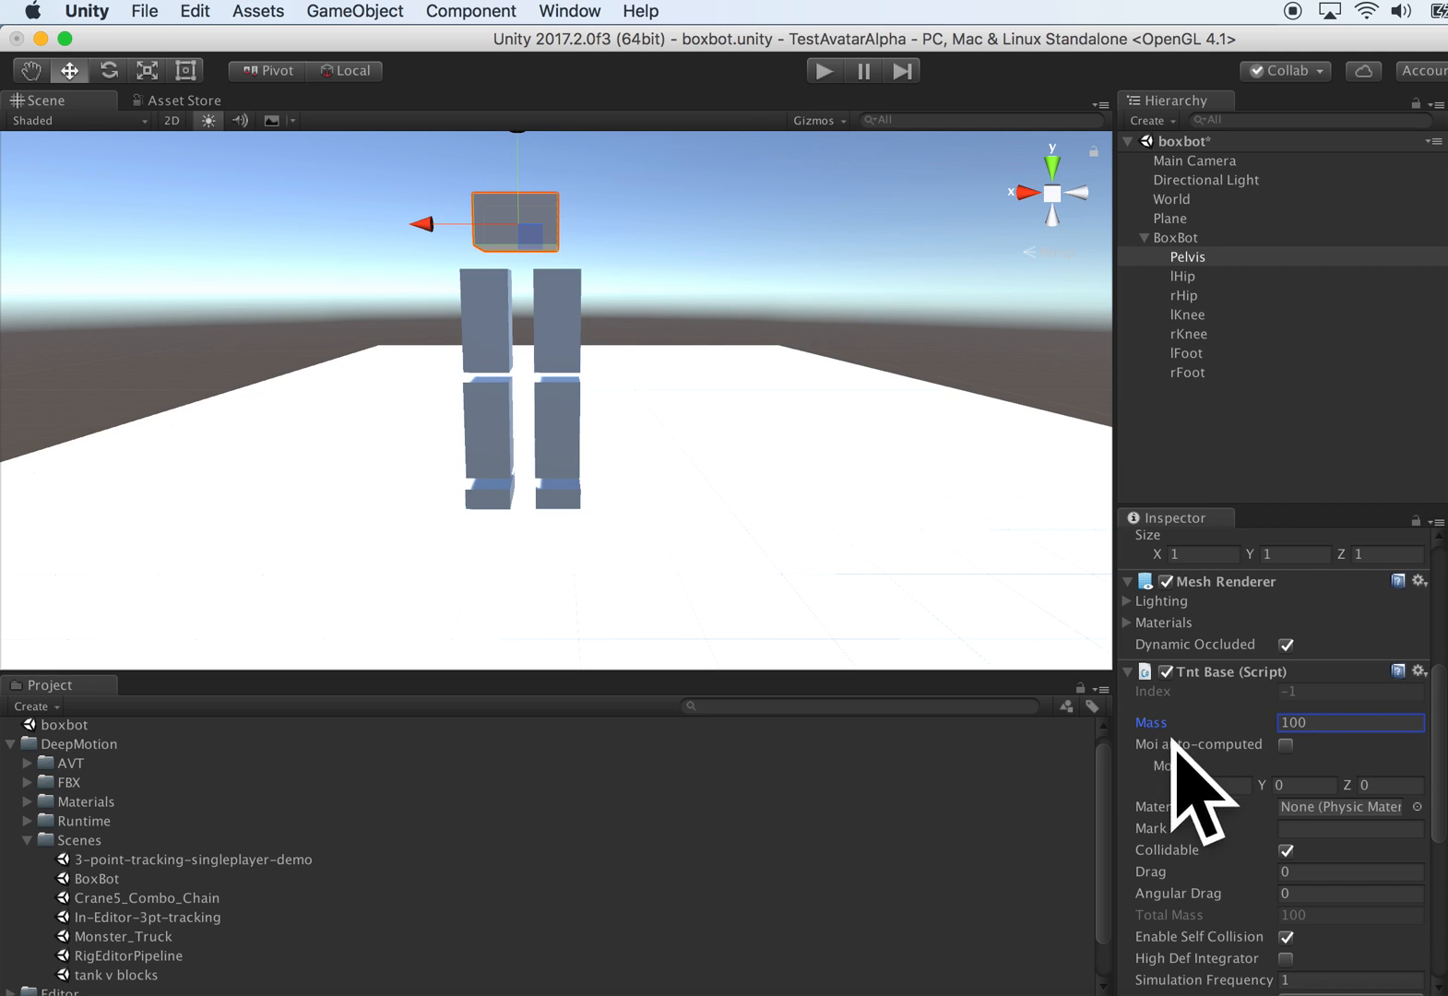
left_click(1210, 784)
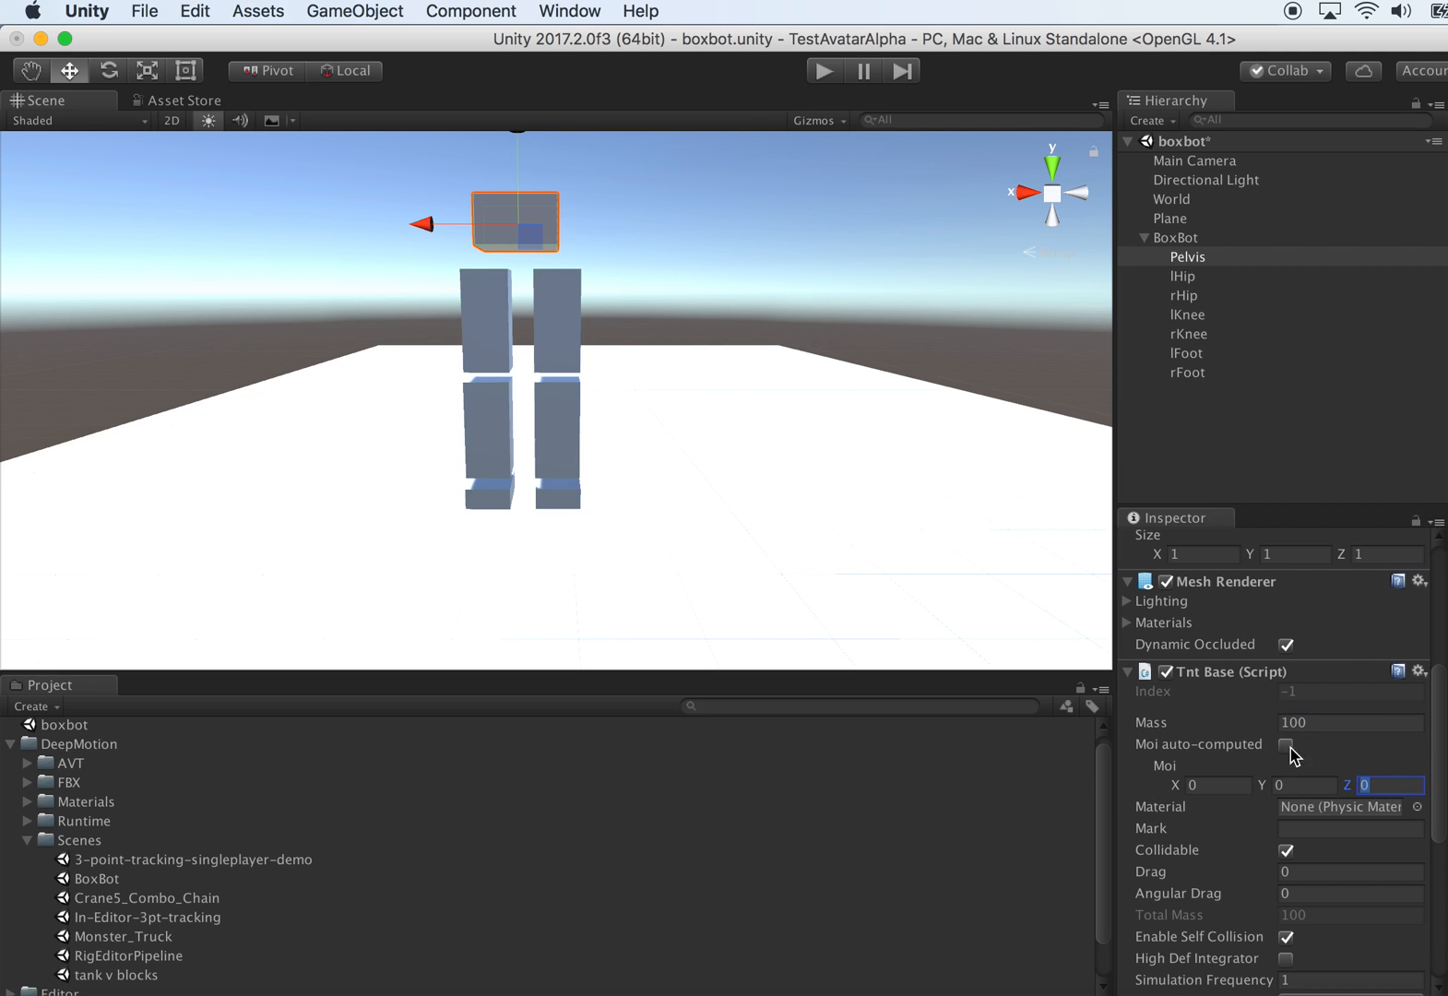
mouse_move(1289, 756)
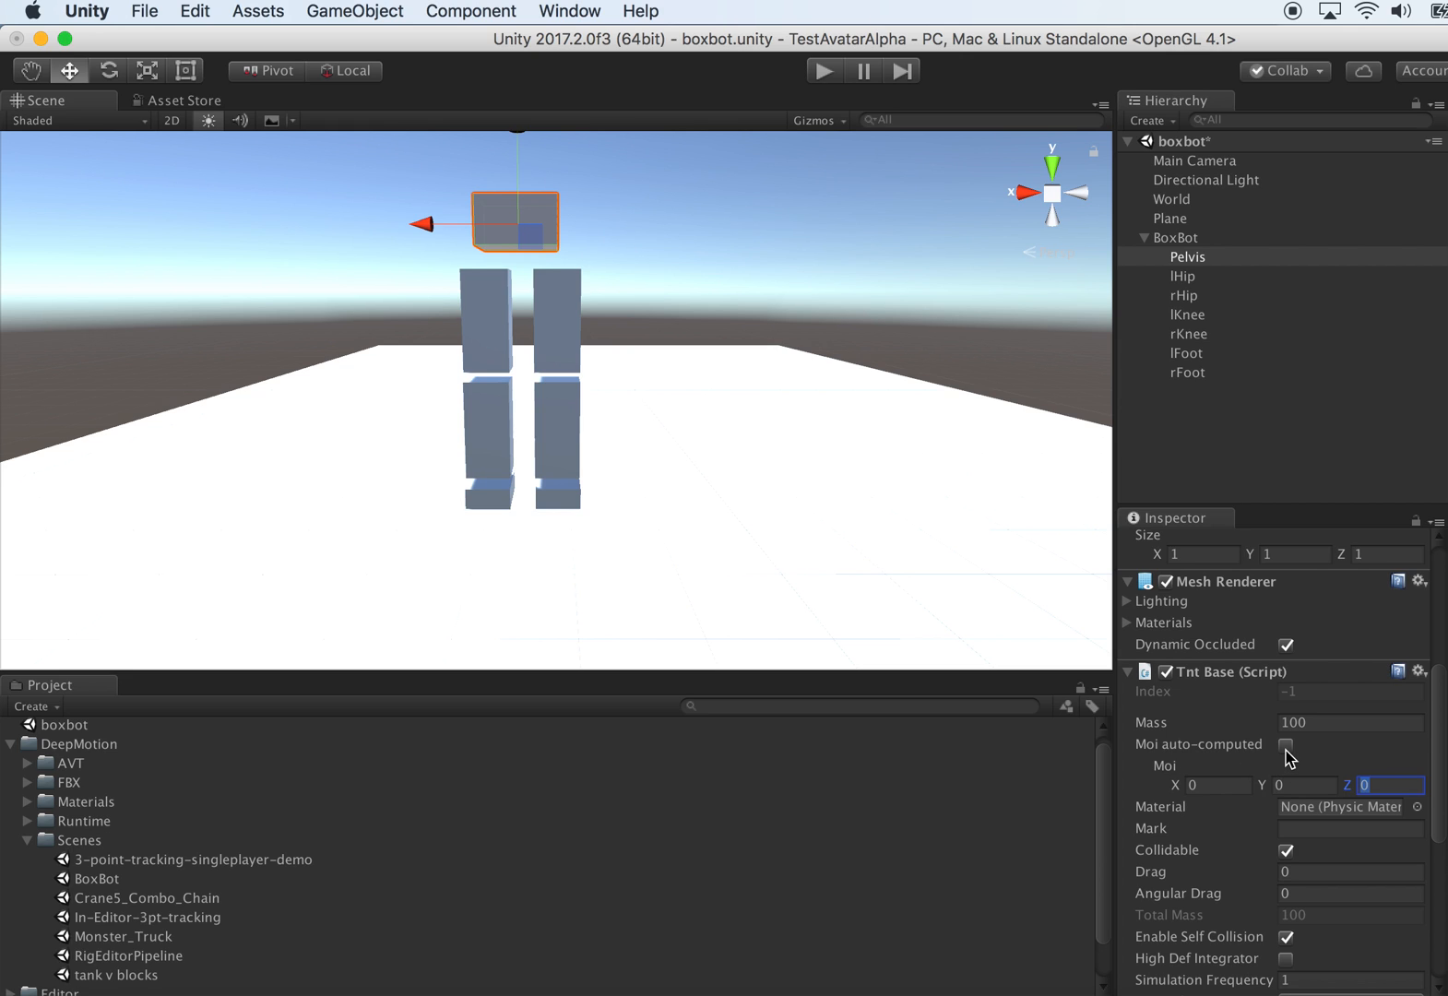
left_click(1284, 745)
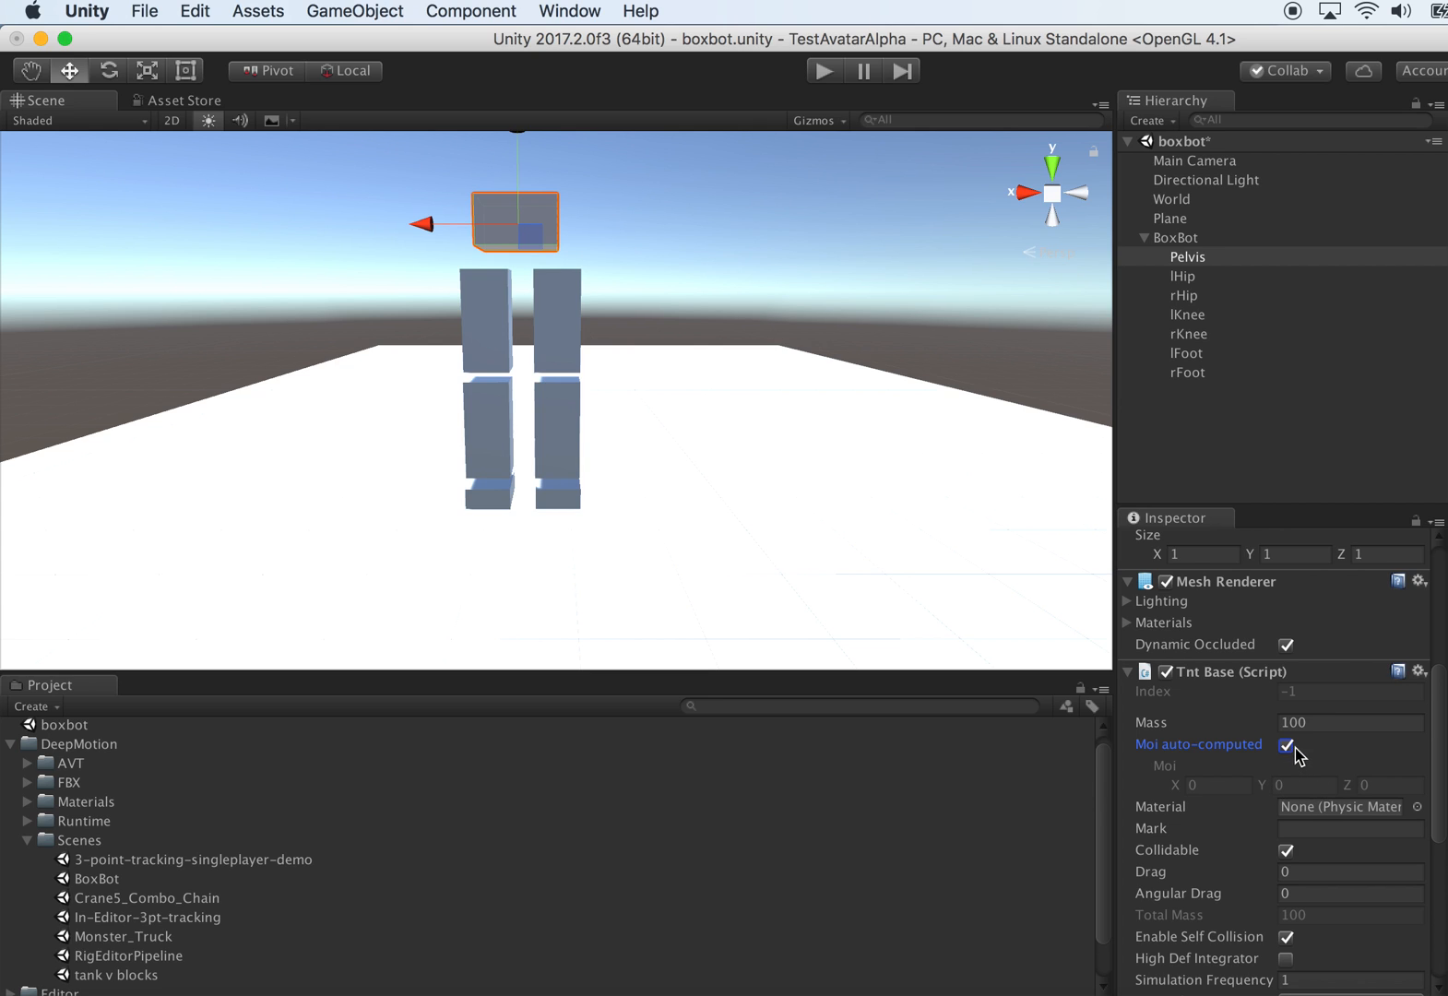
left_click(1182, 277)
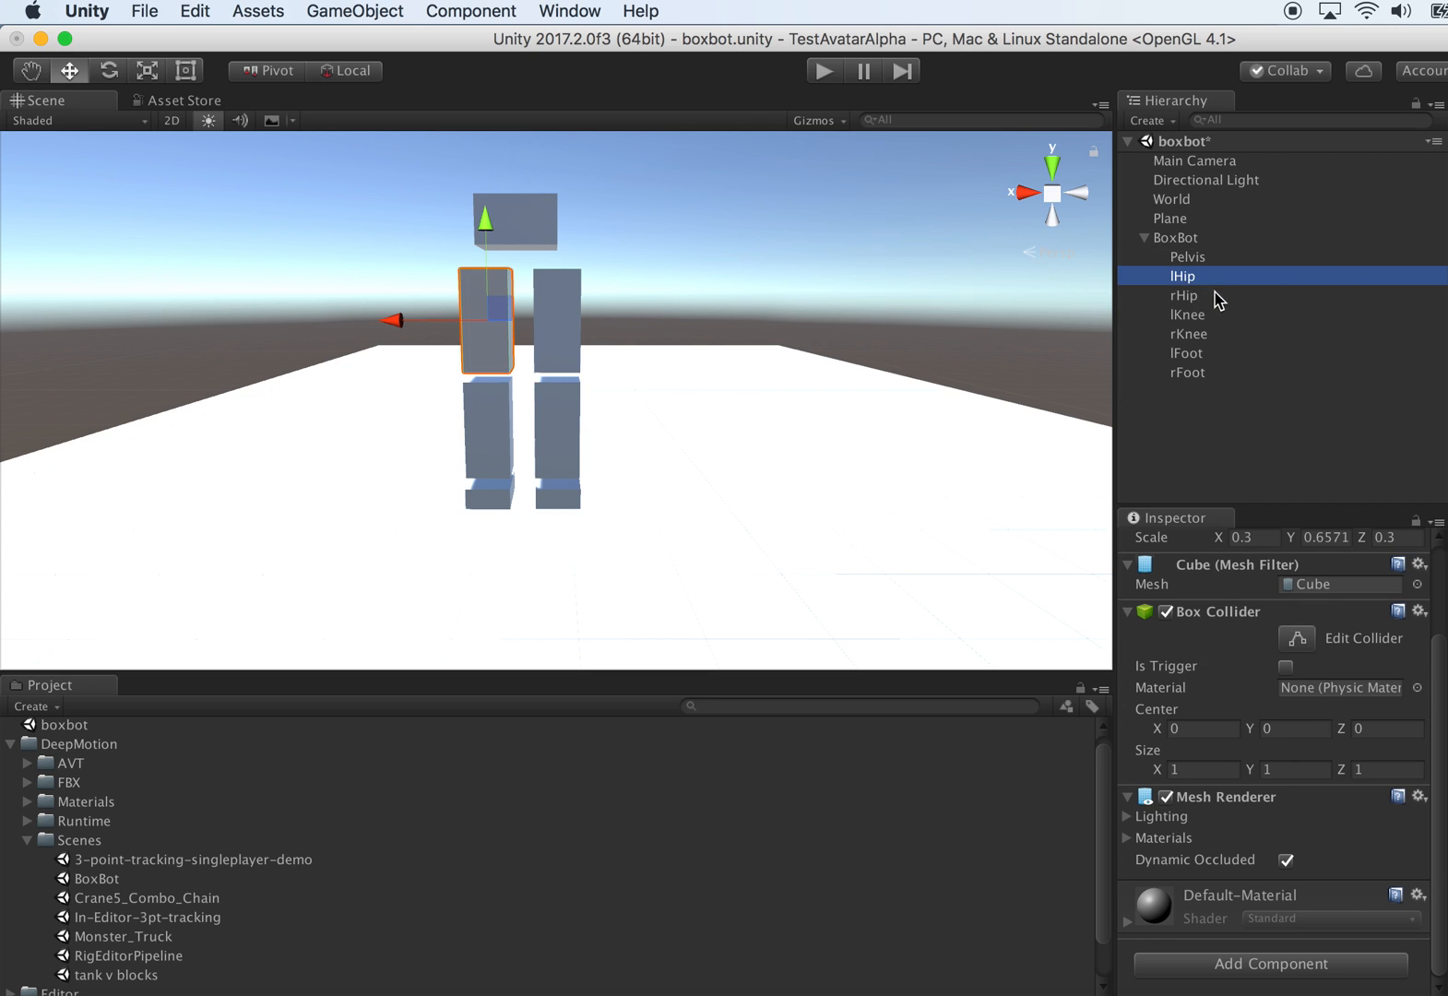
- Add a Tnt Ball Link component to both lHip and rHip
left_click(1183, 295)
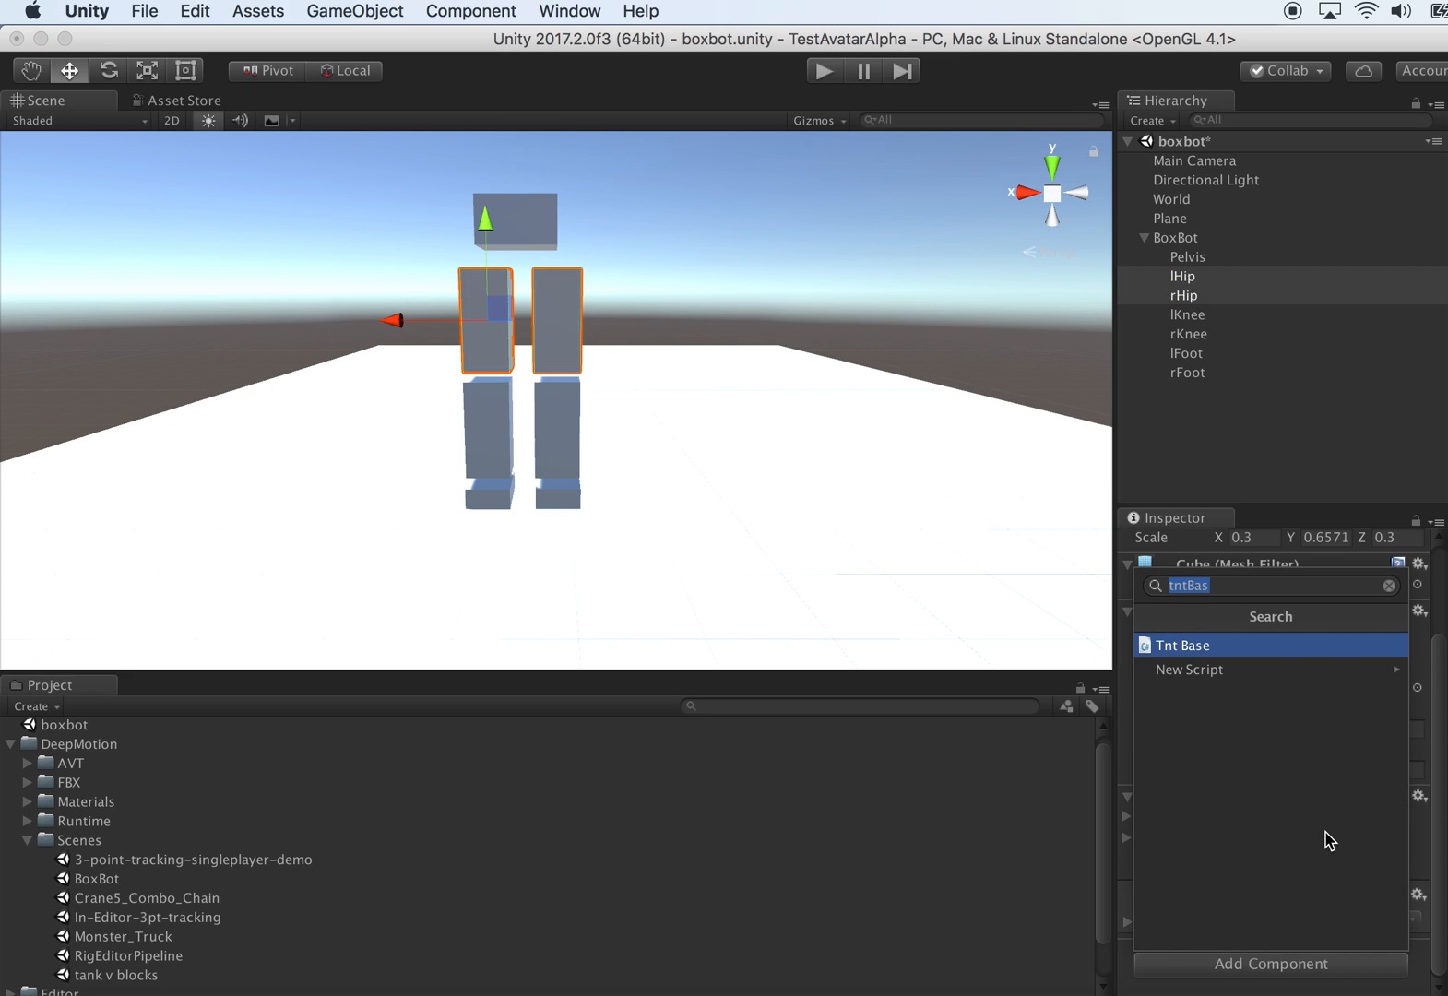
type("tntball")
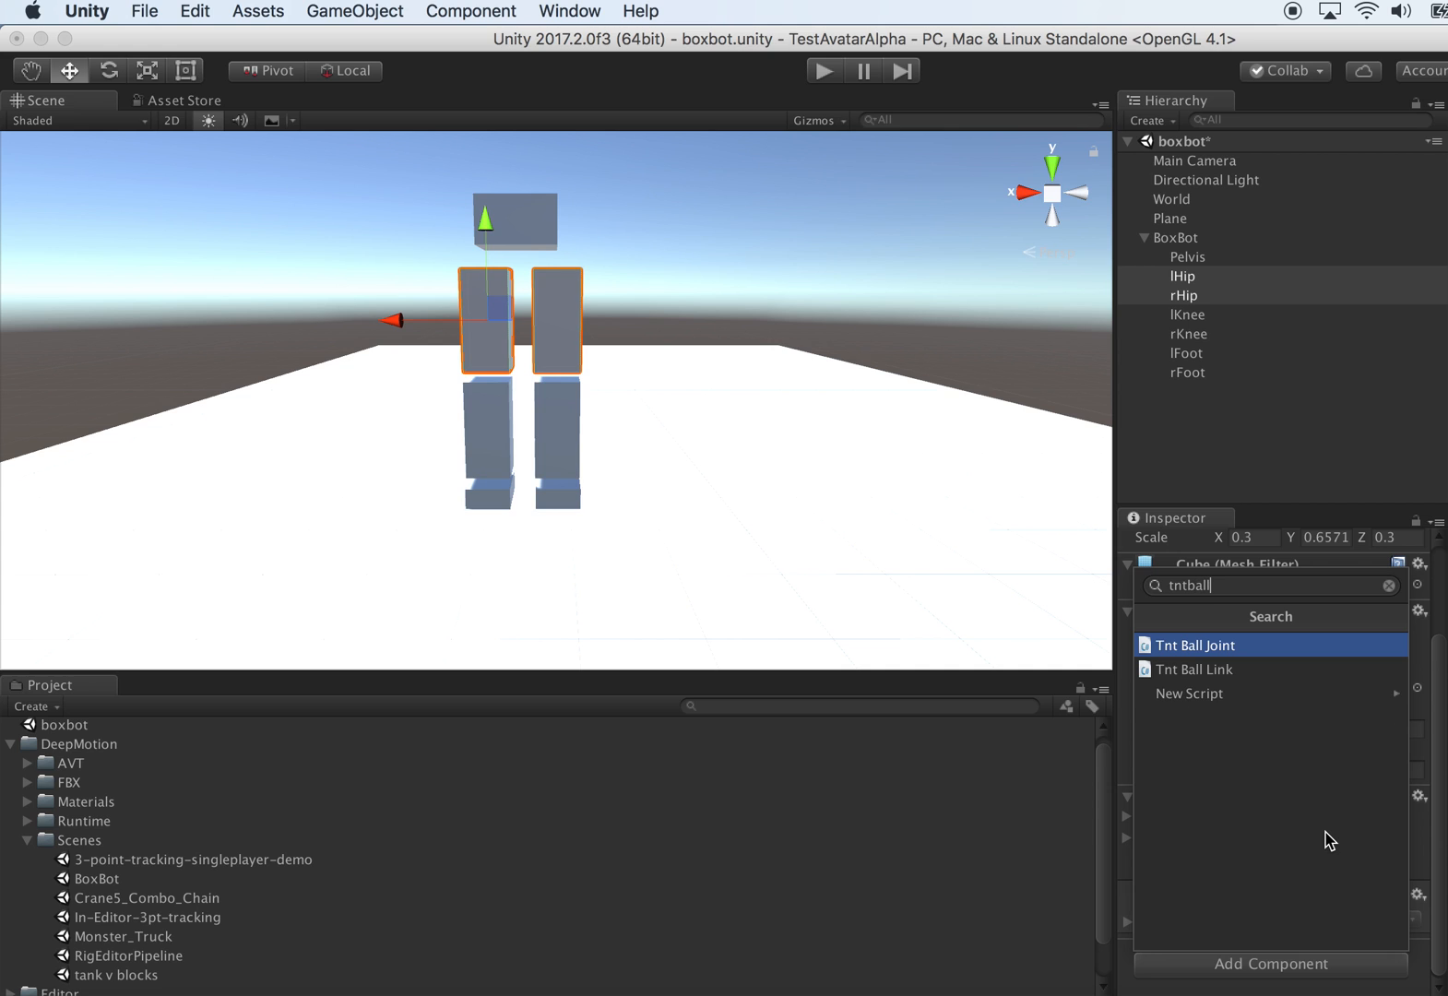
left_click(1194, 670)
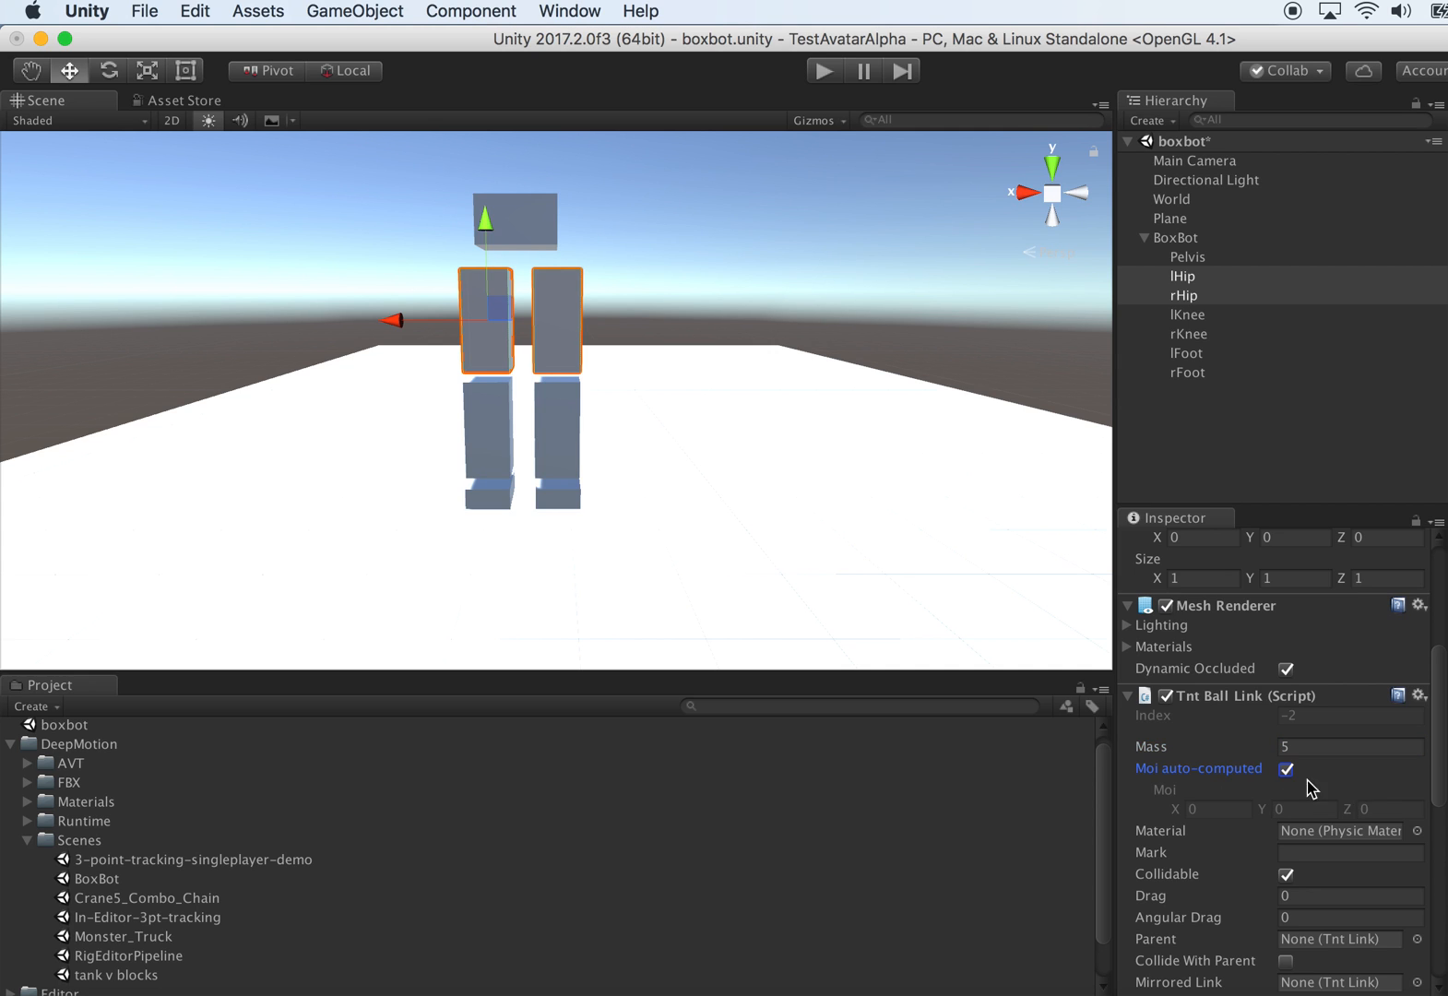
scroll("down", 3)
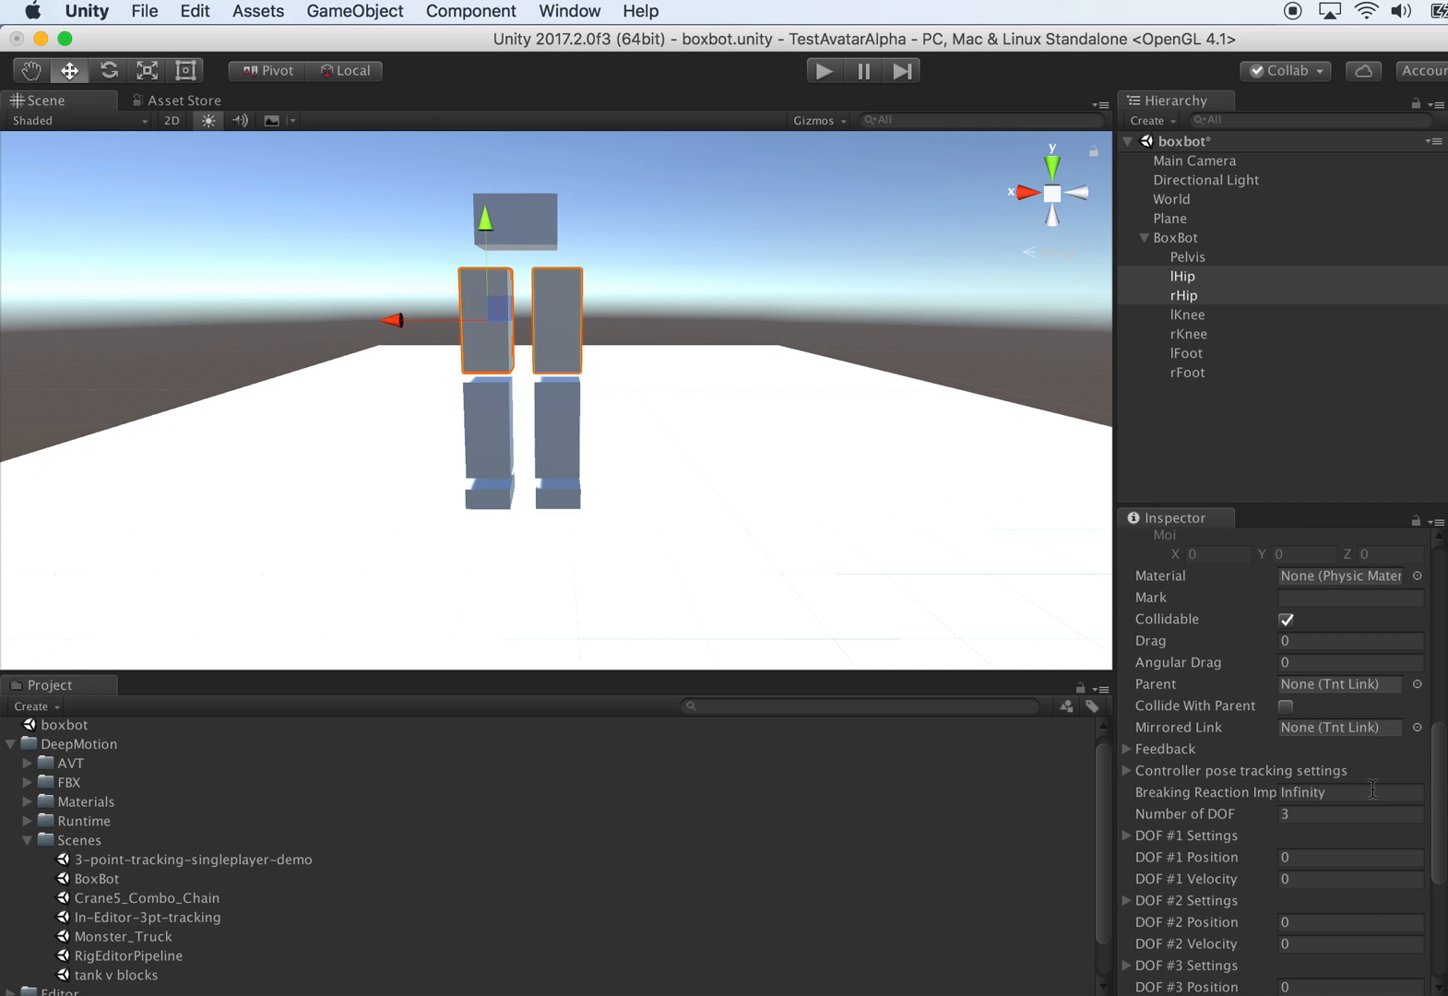
scroll("down", 3)
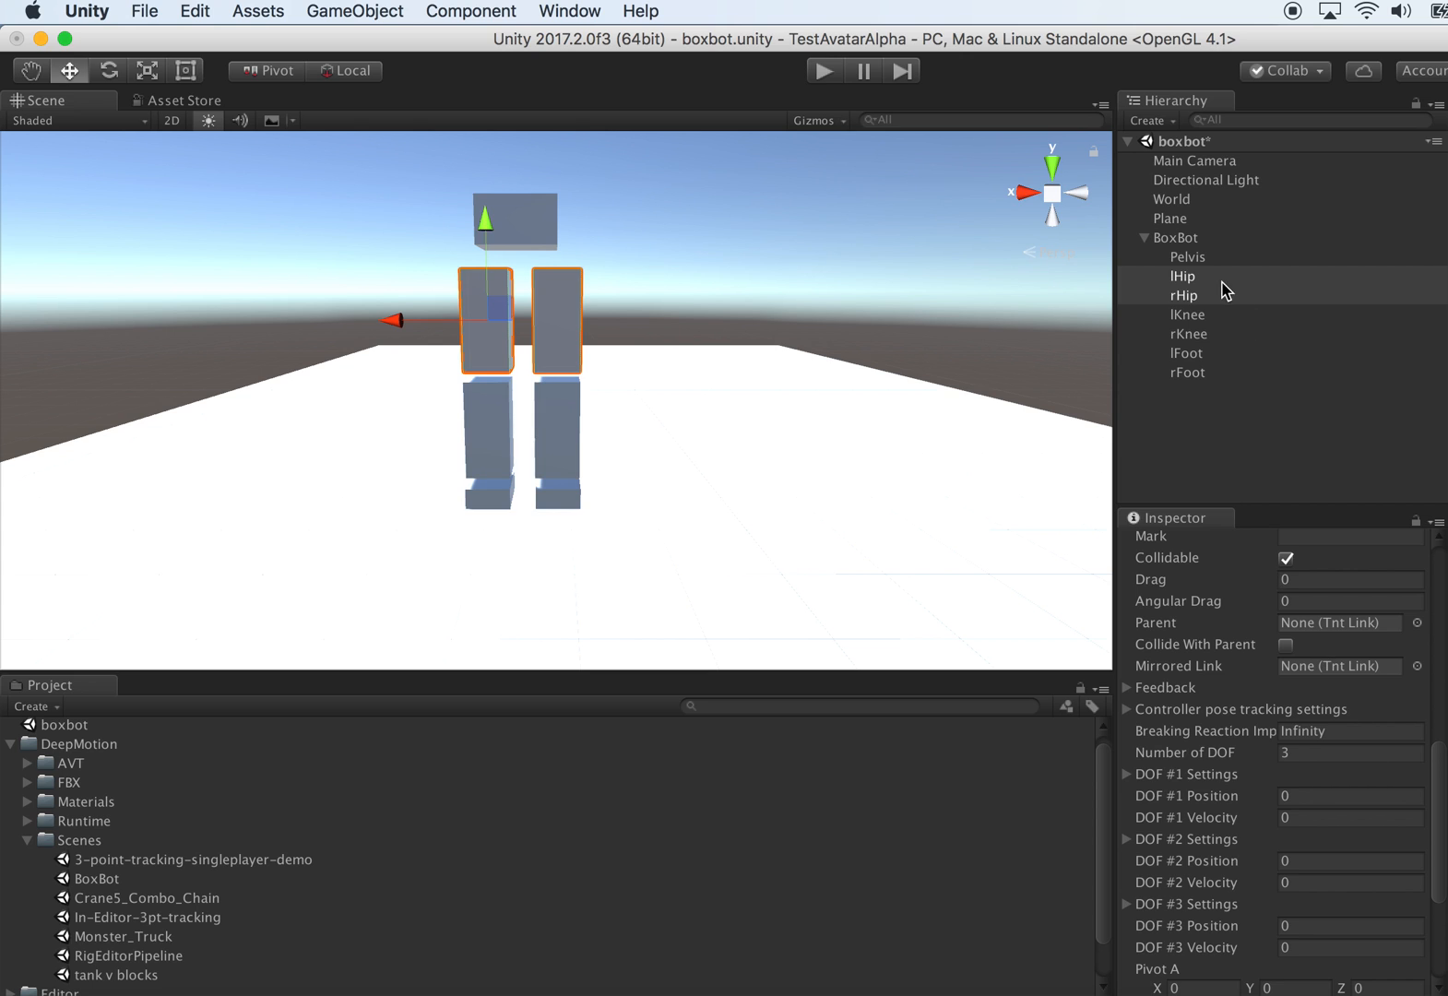
left_click(1188, 256)
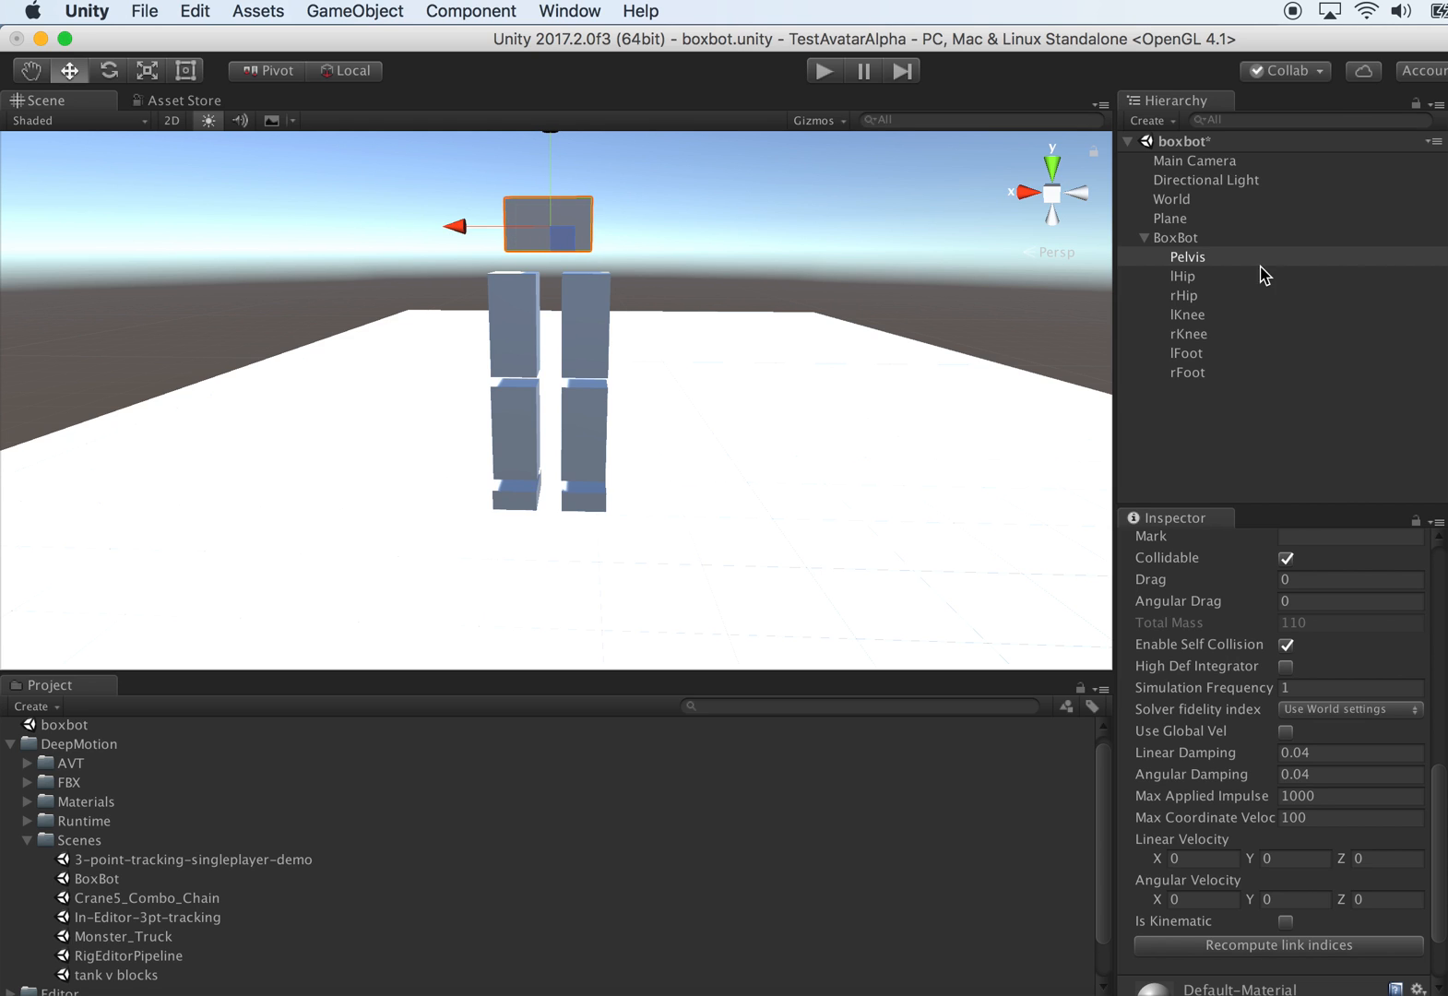
- Show the joint on both hip links and set Pelvis as their parent link
left_click(1182, 276)
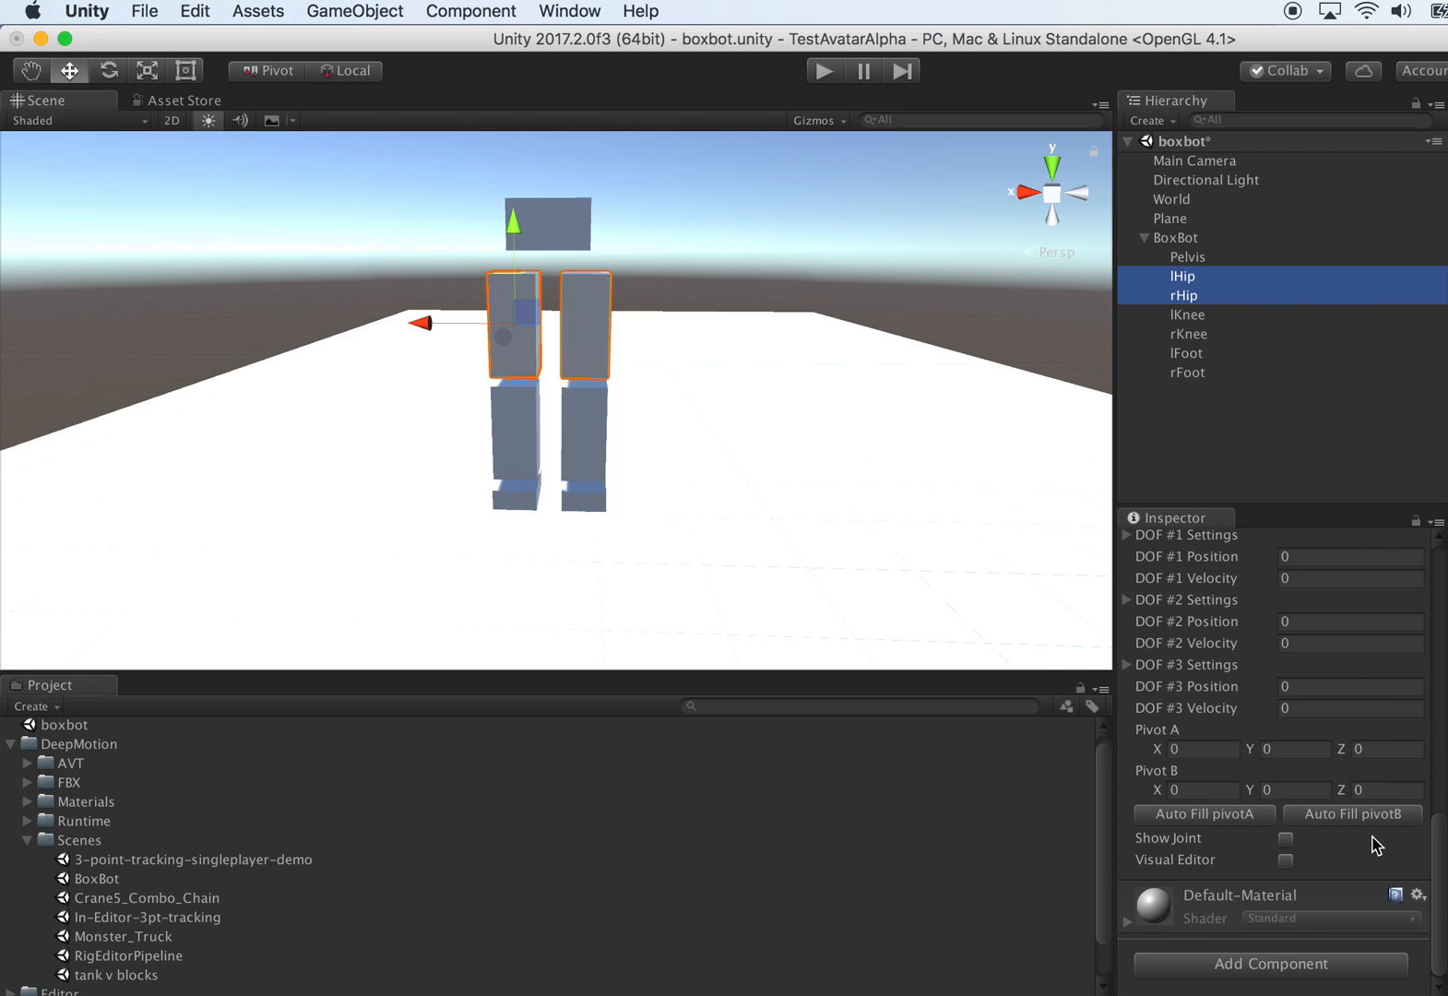
left_click(1283, 837)
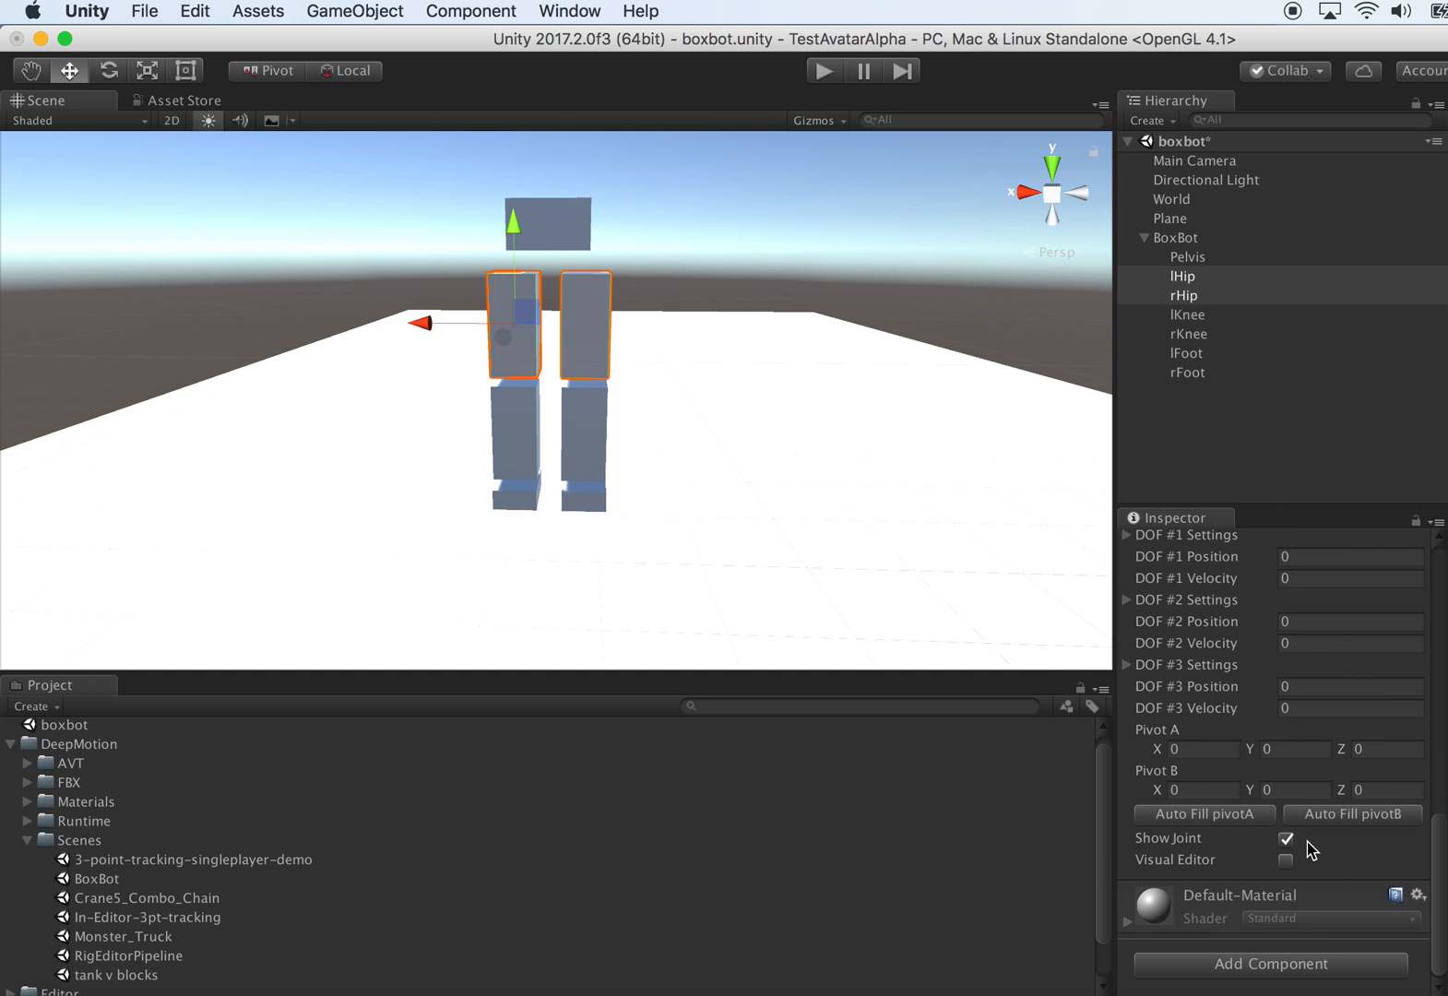
left_click(1283, 838)
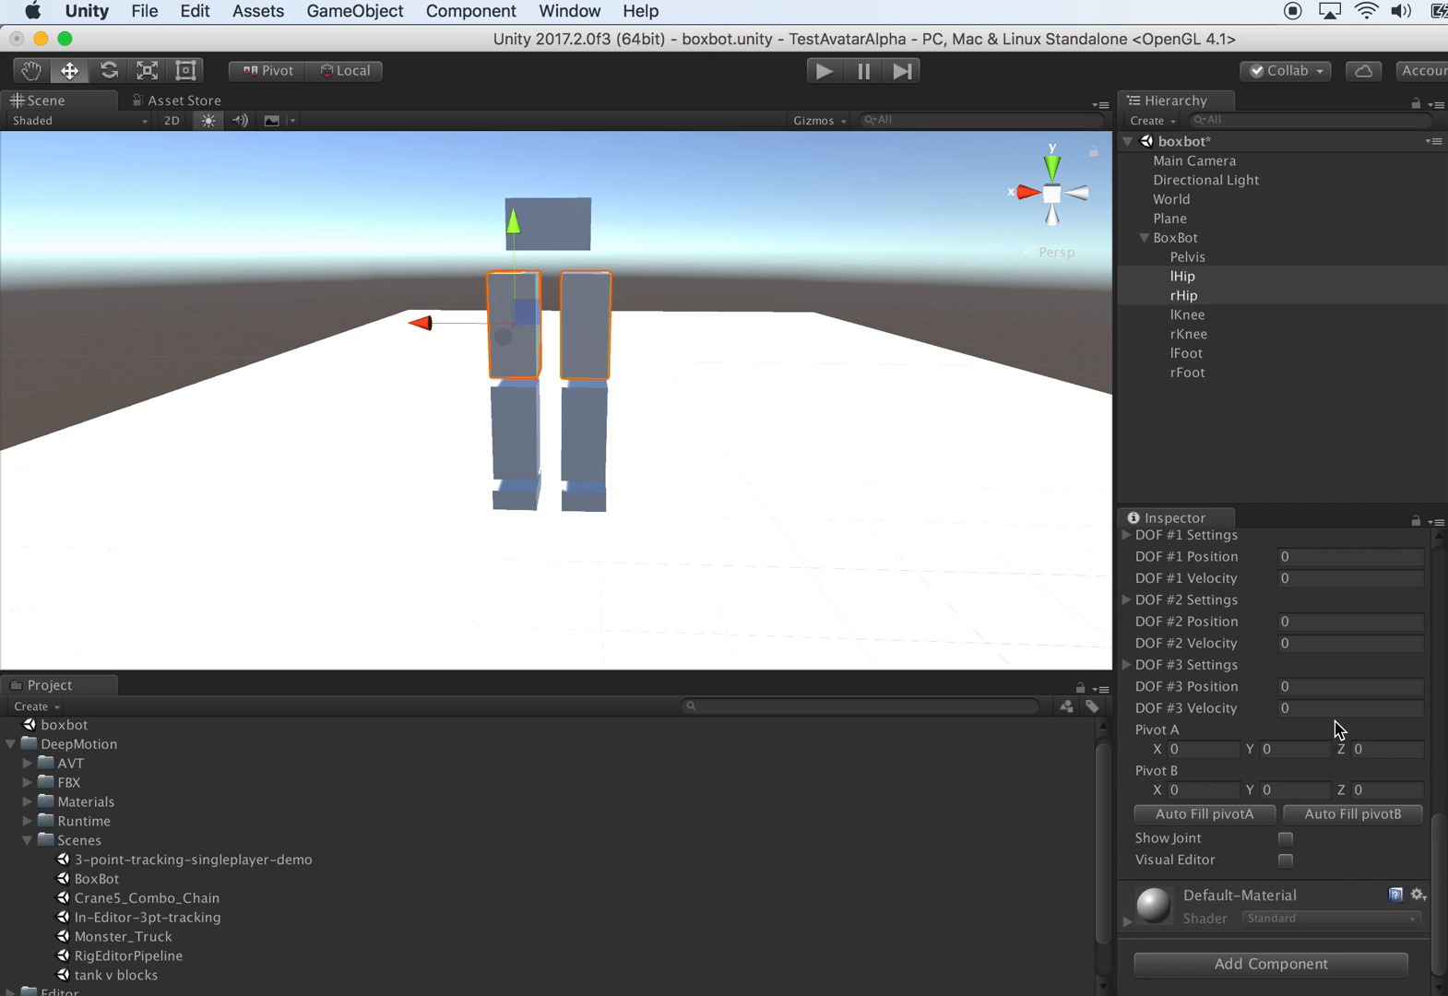
scroll("up", 3)
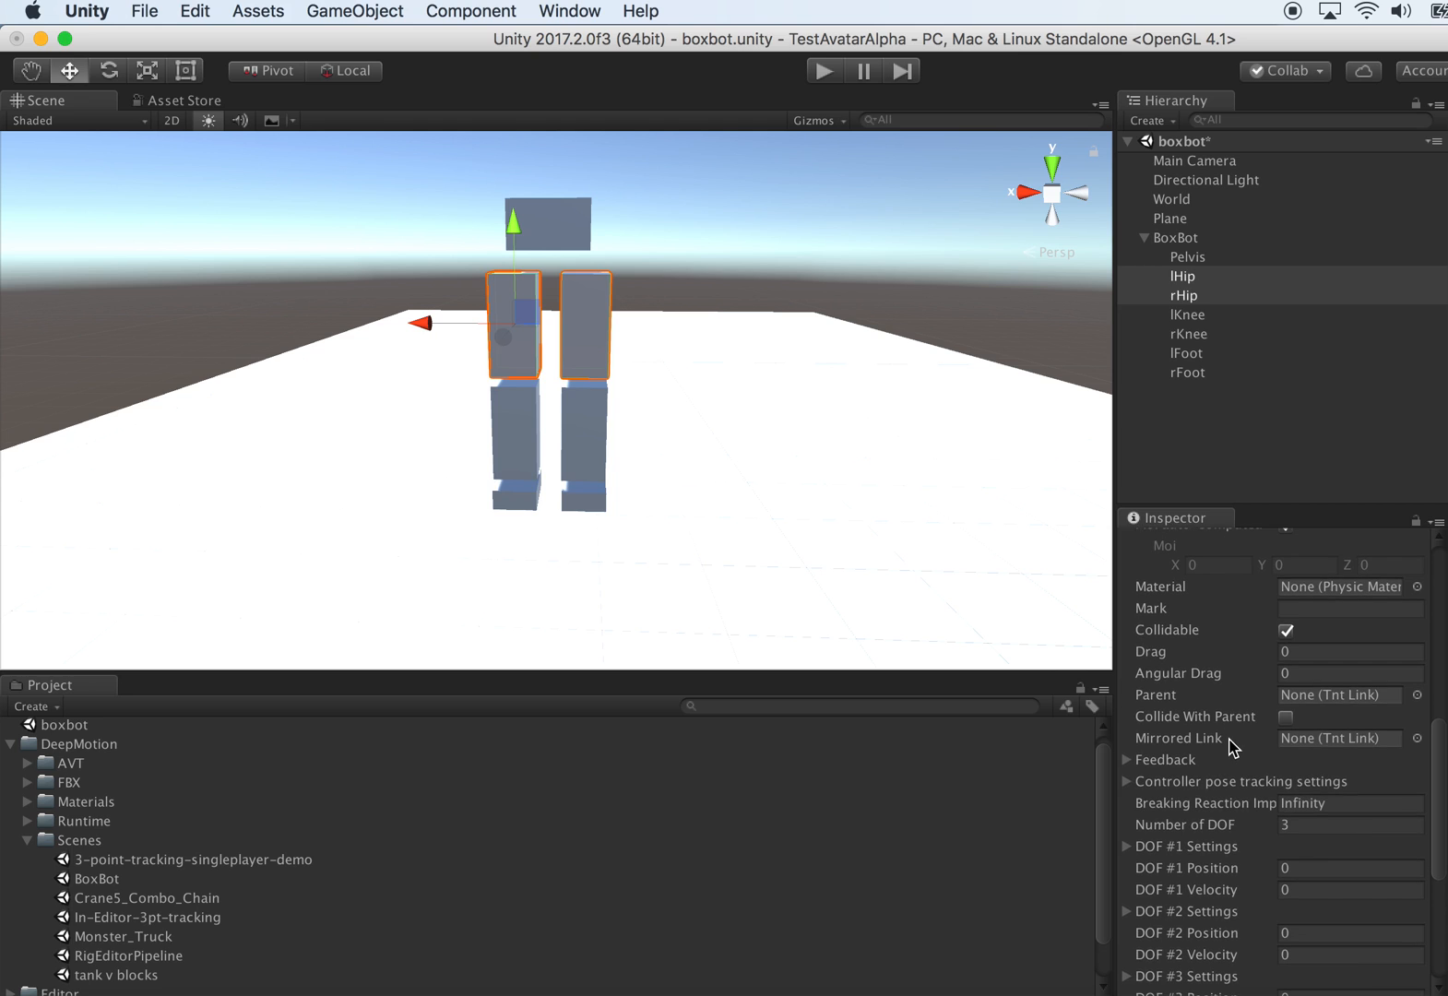
scroll("up", 3)
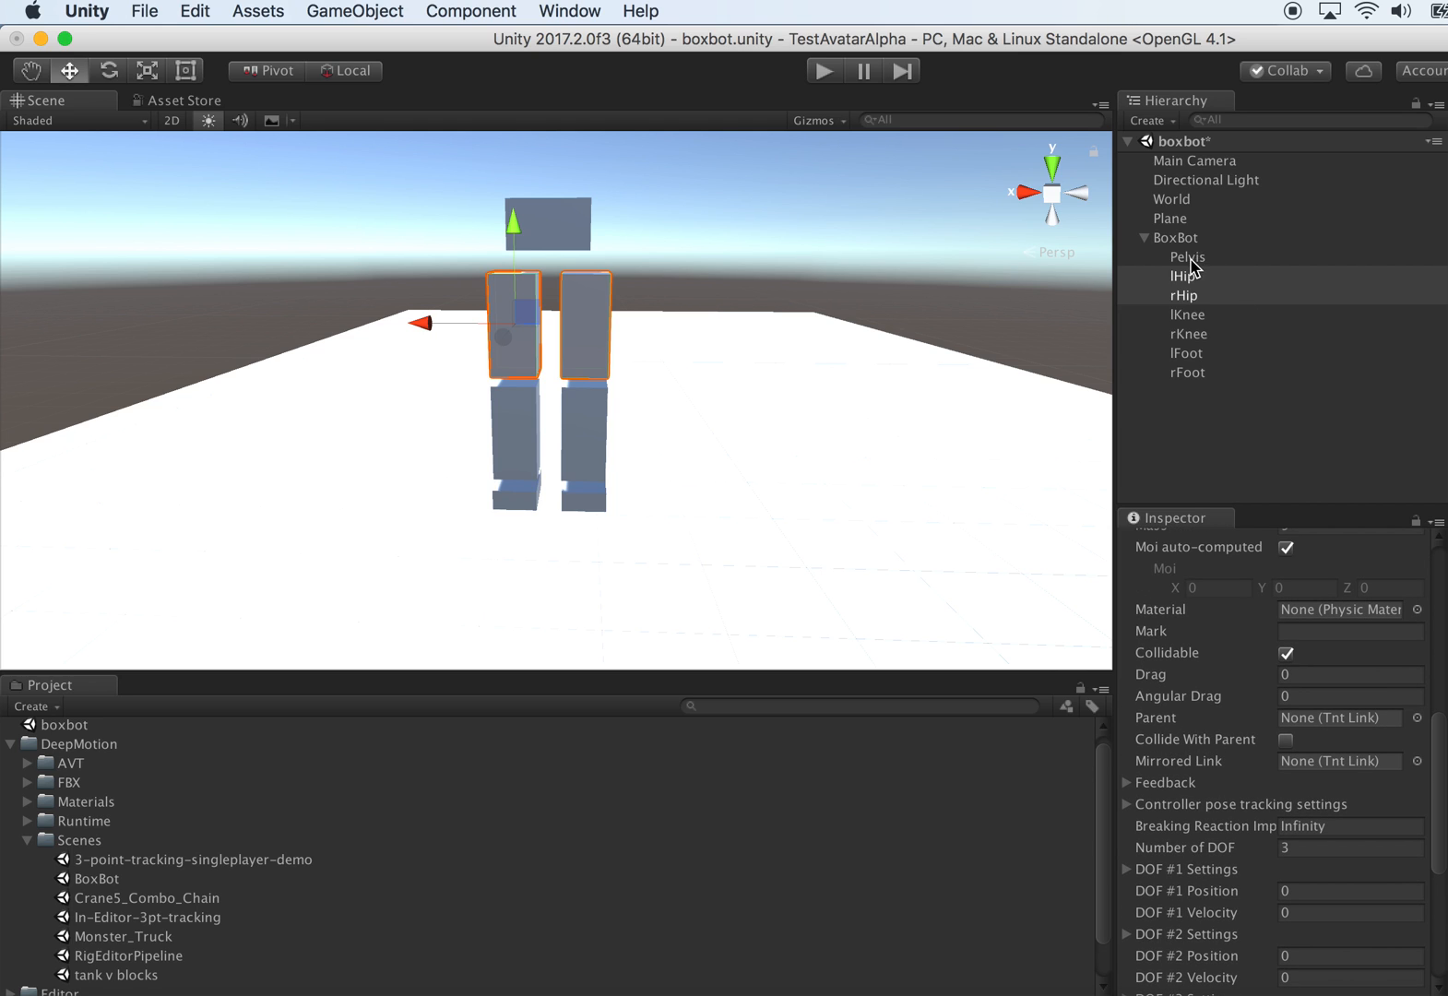
left_click(1183, 276)
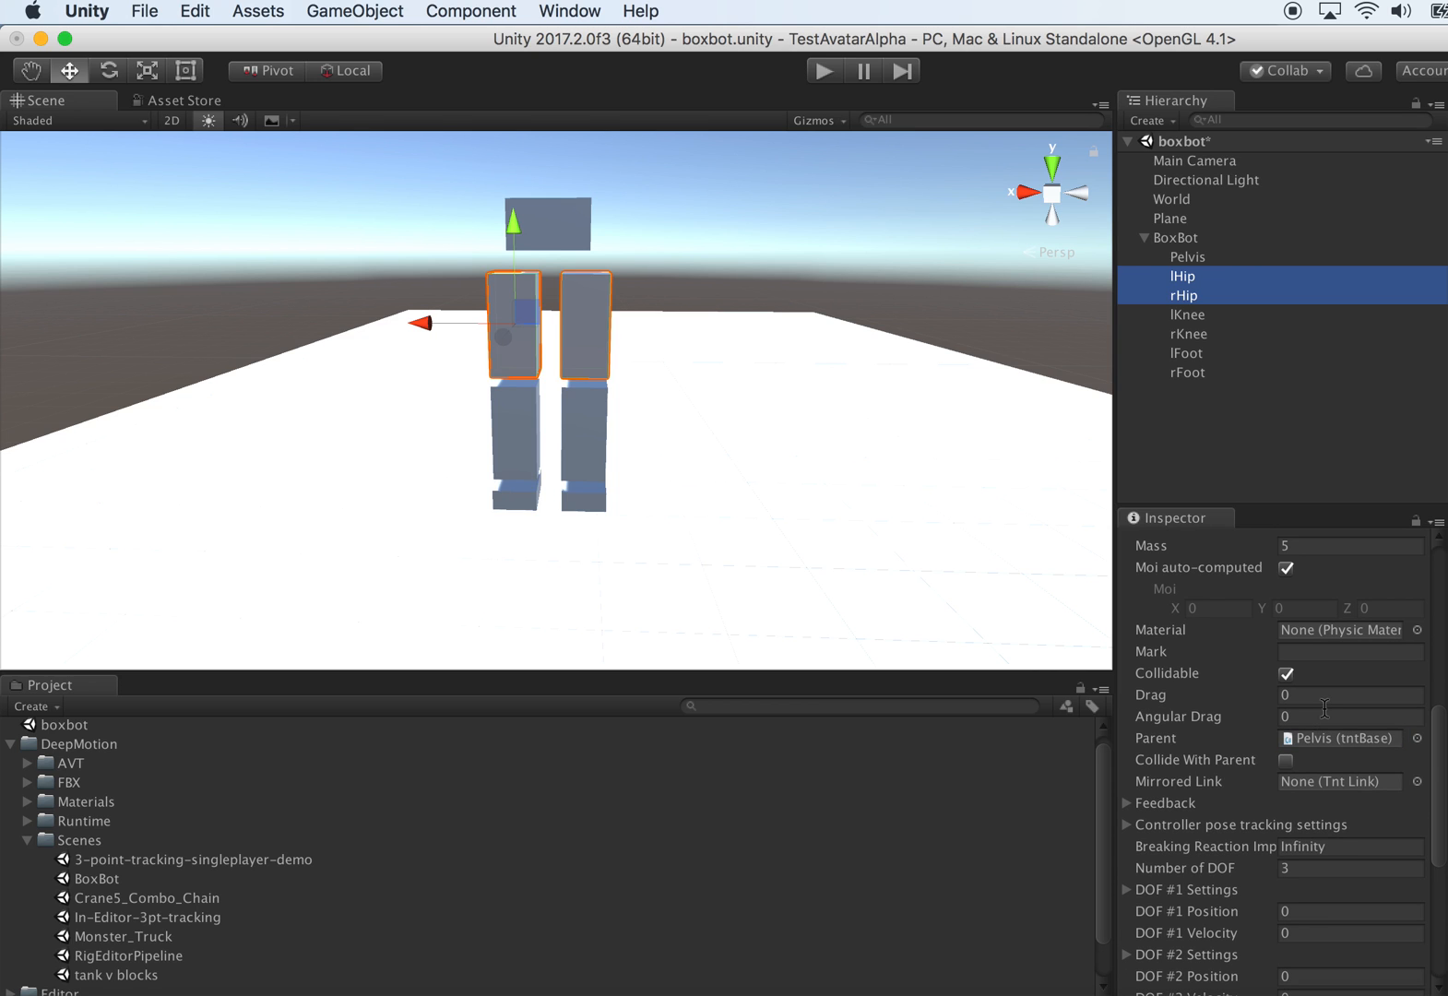
scroll("up", 3)
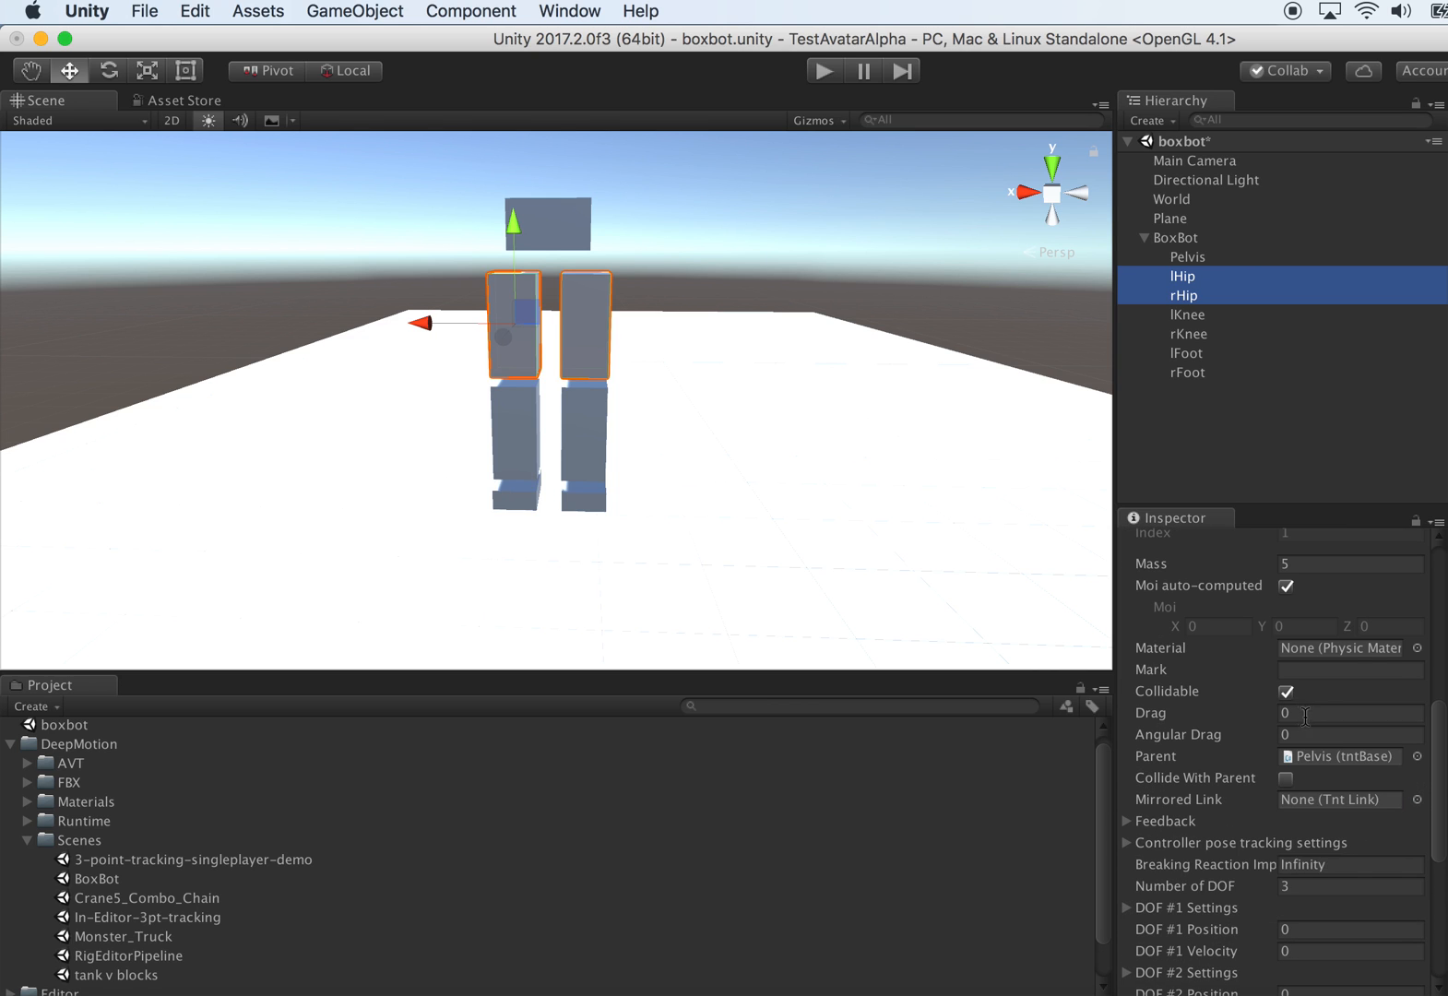
scroll("down", 3)
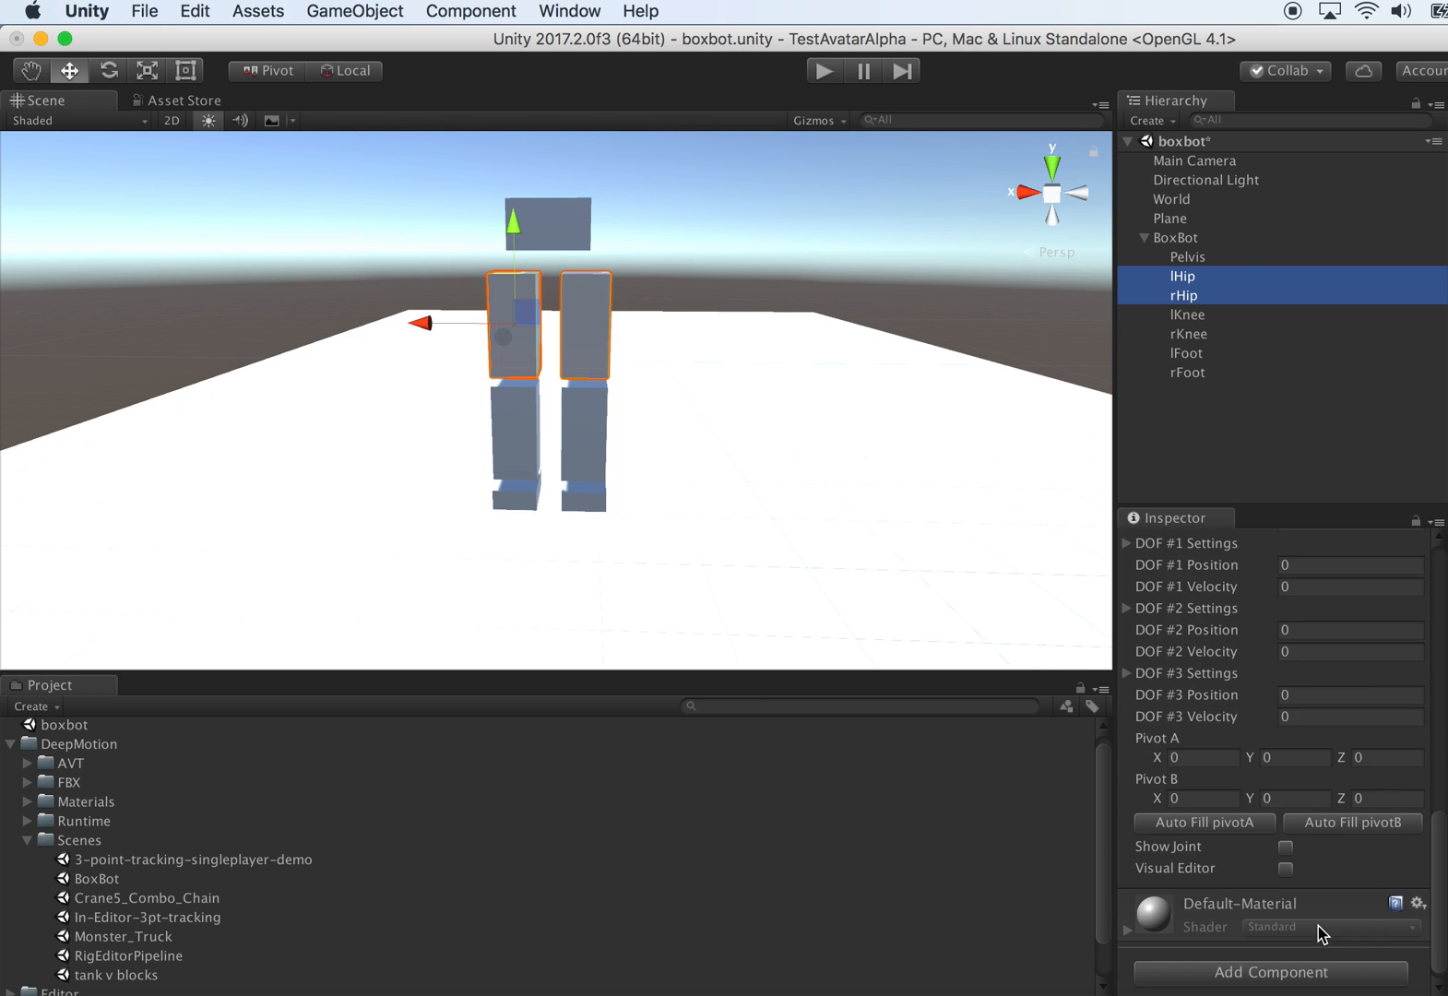
- Show the hip joints, auto-fill pivot A, and switch to editing the left hip alone
left_click(1283, 846)
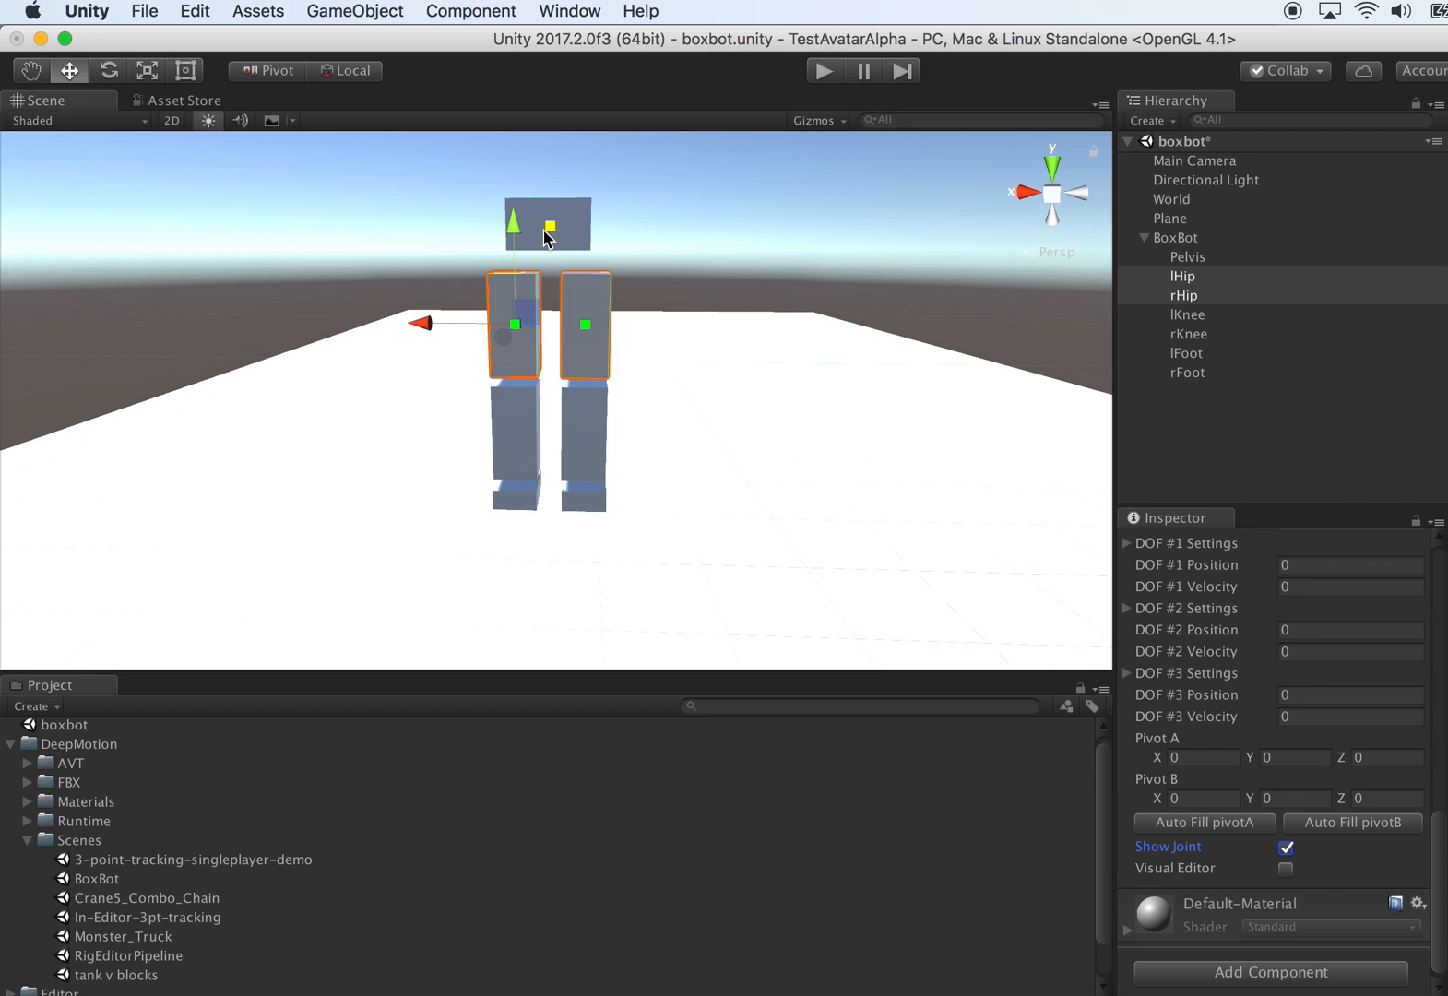
mouse_move(602, 247)
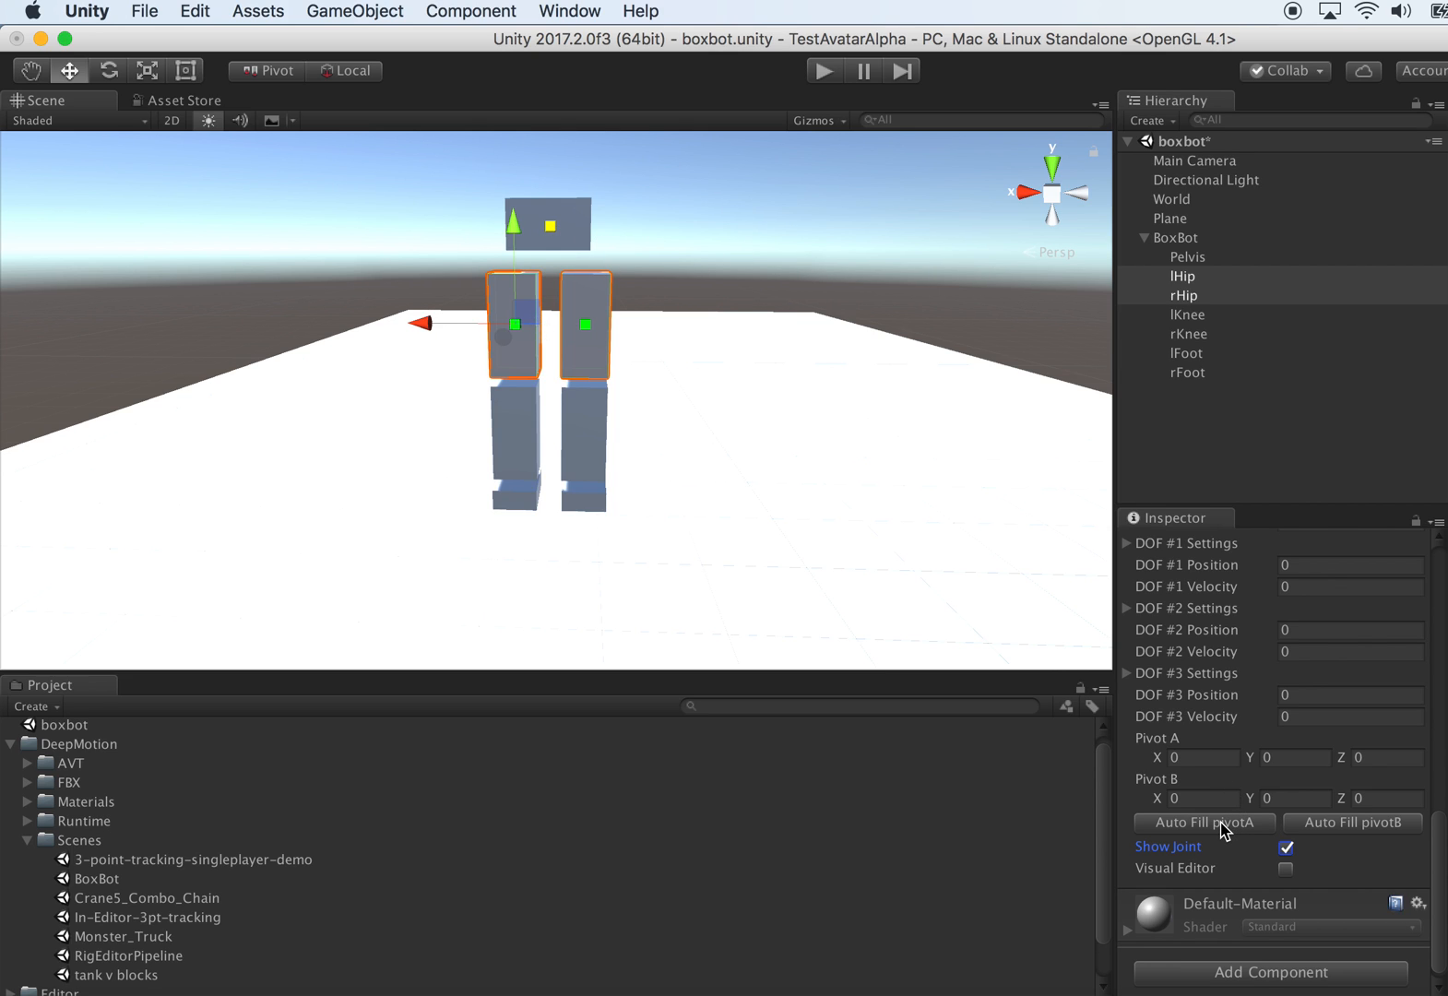
left_click(1203, 821)
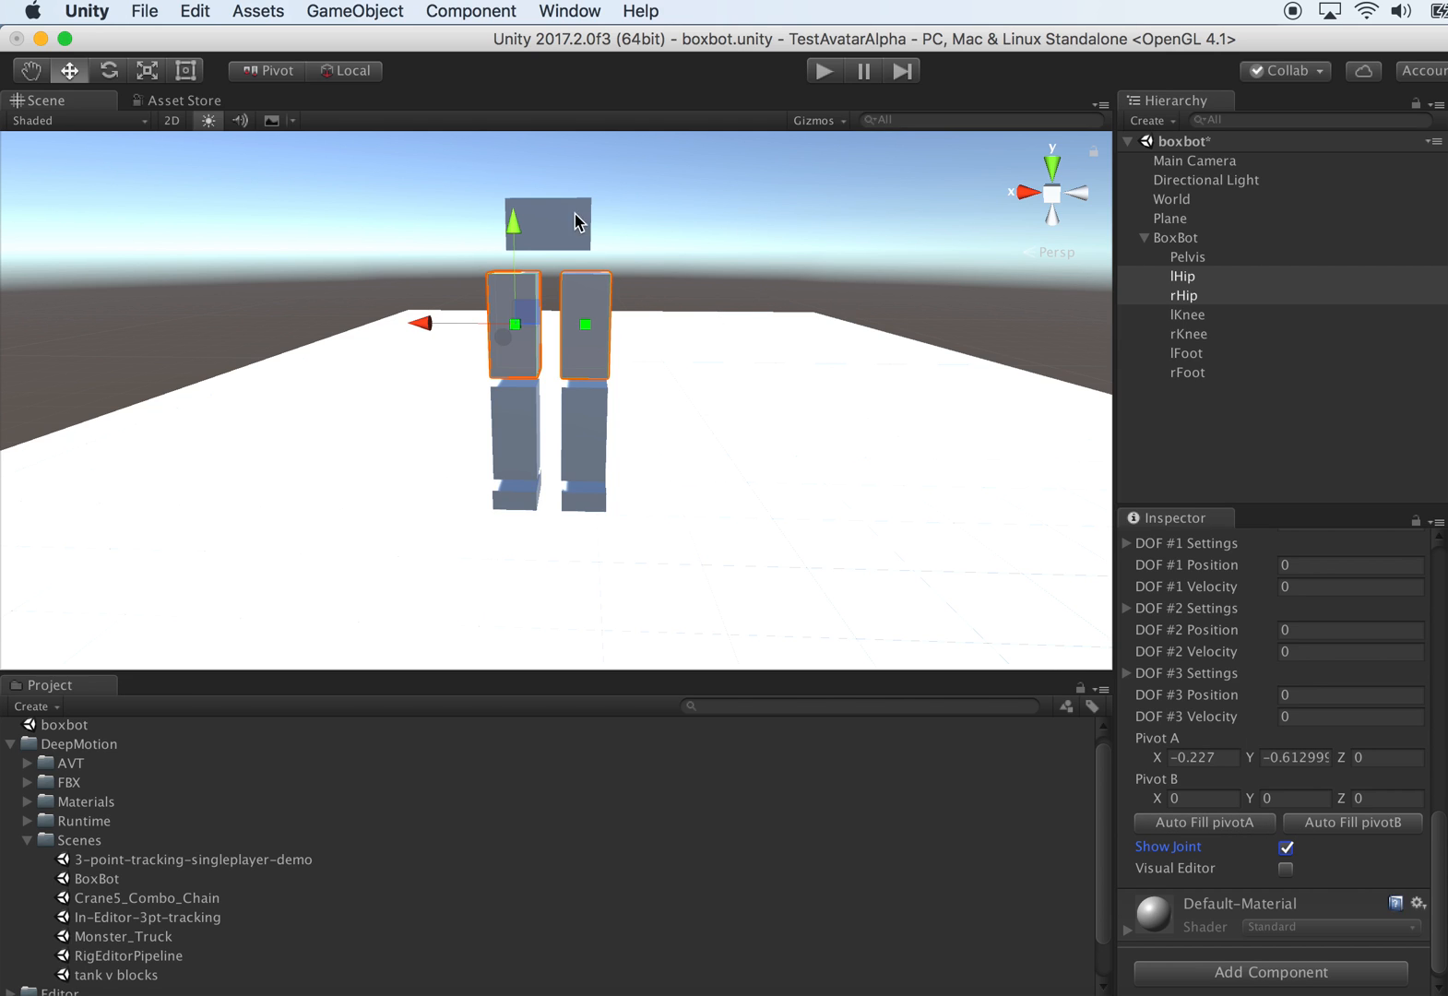
left_click(1284, 869)
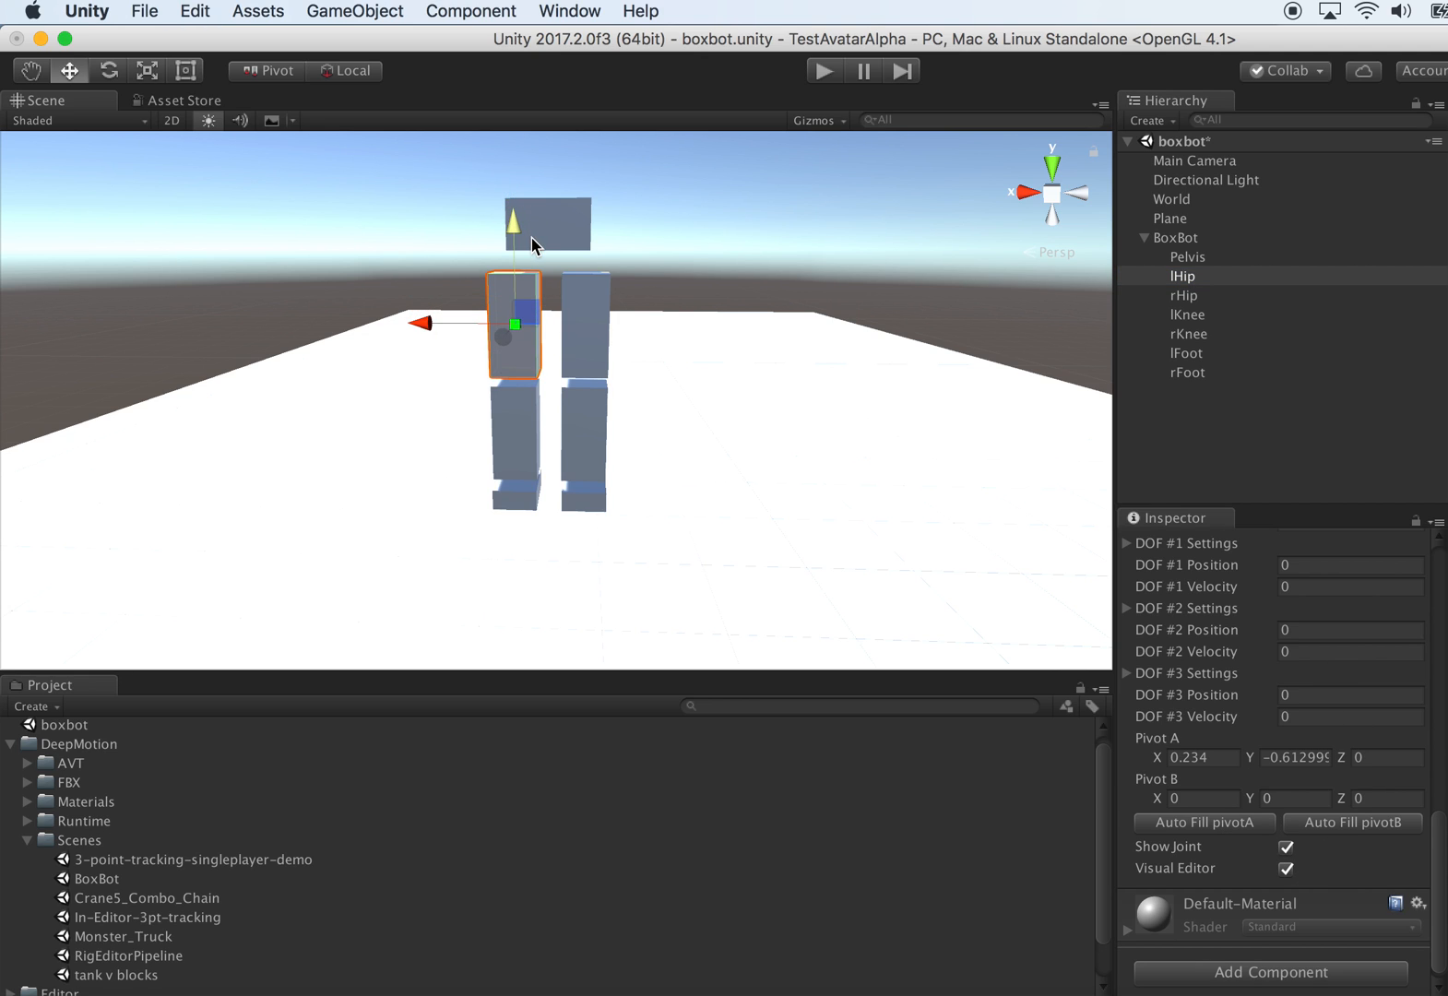
left_click(1286, 867)
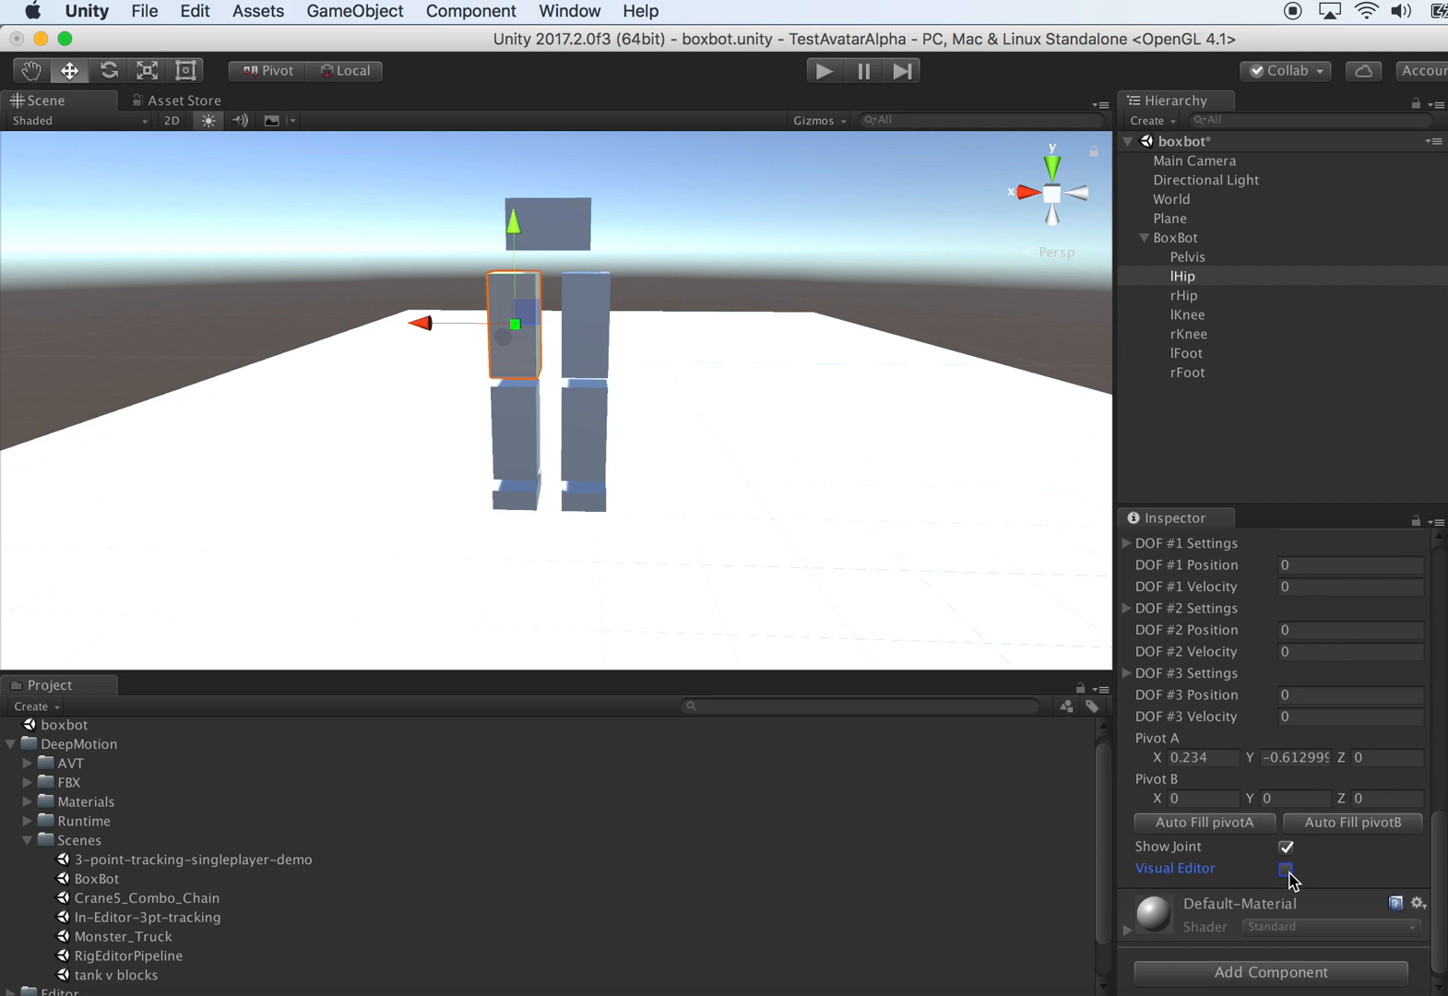
- Use the visual editor to raise each hip's pivot to the thigh top, then reselect both hips
left_click(1284, 868)
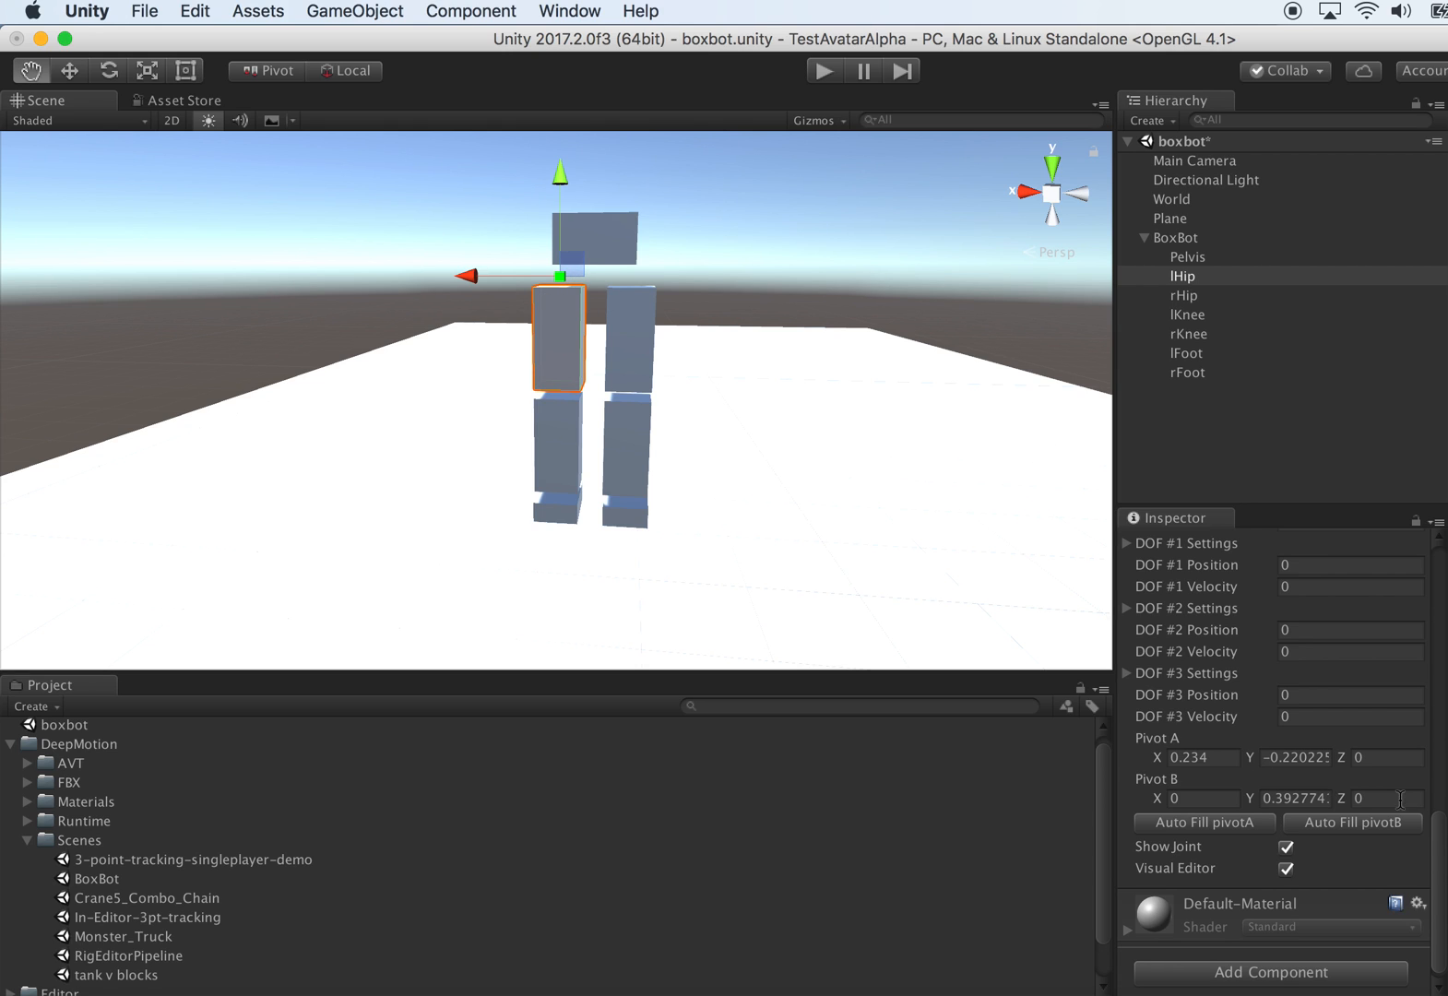
left_click(1184, 295)
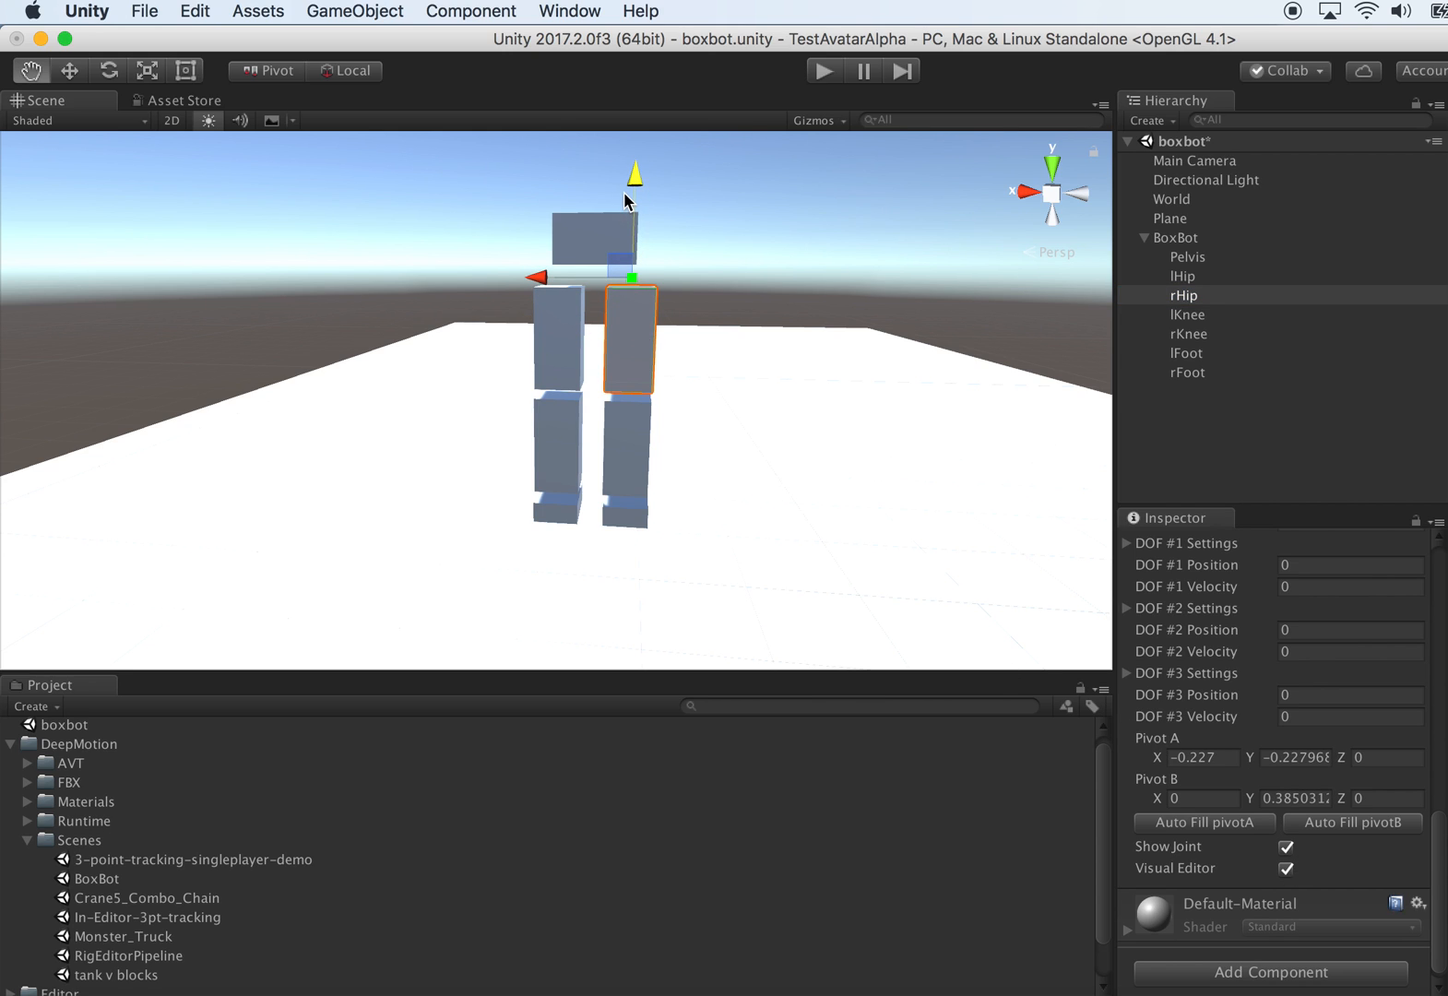
left_click(1184, 277)
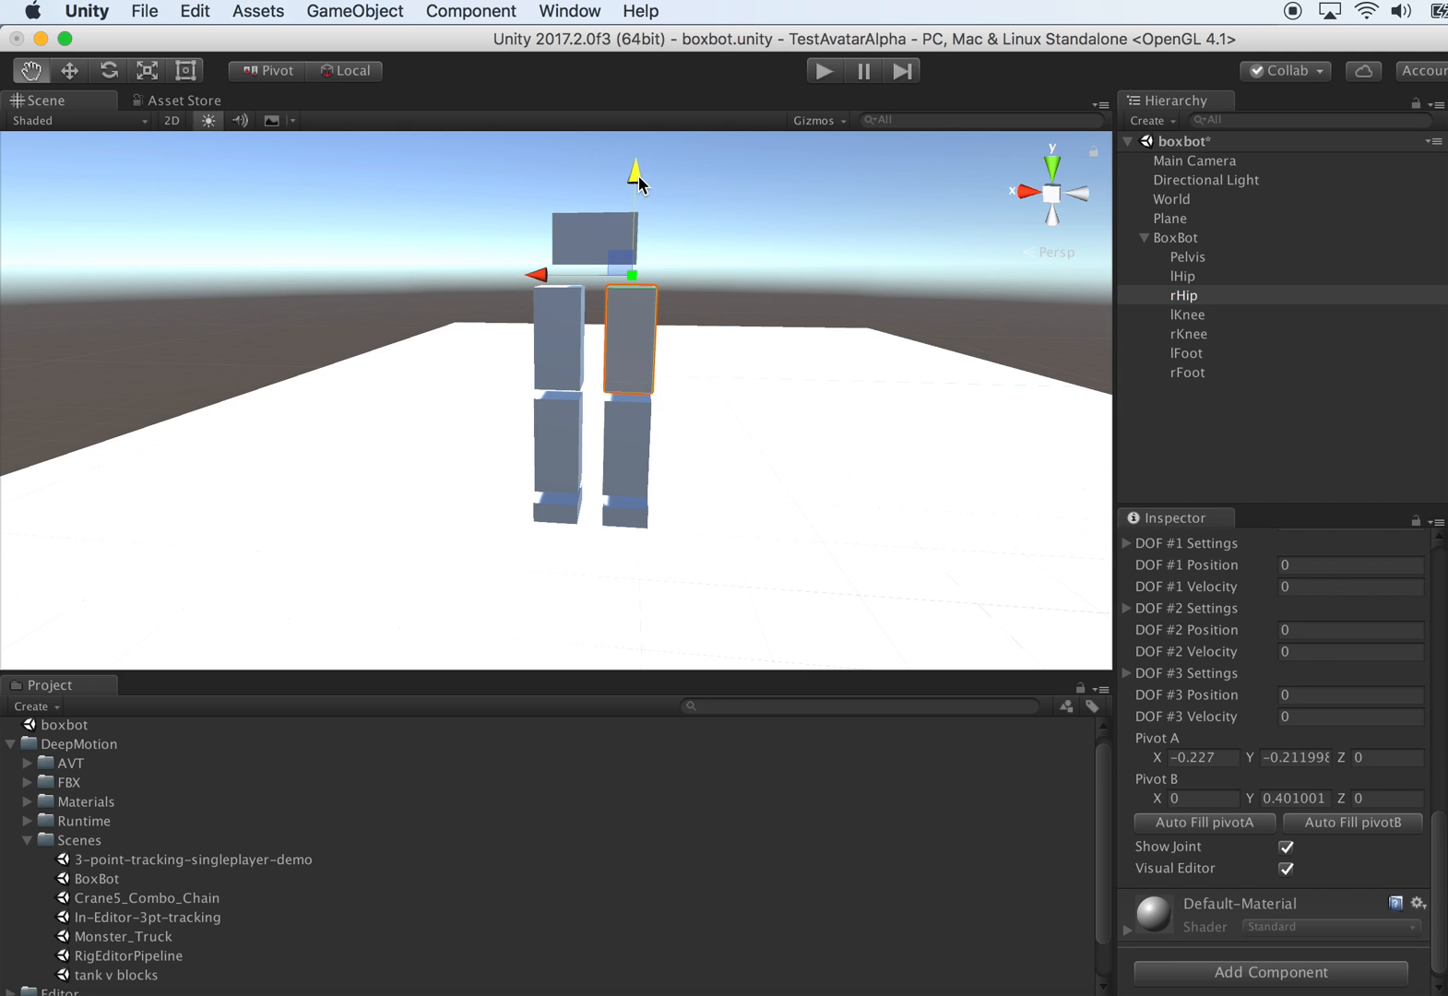
left_click(1182, 277)
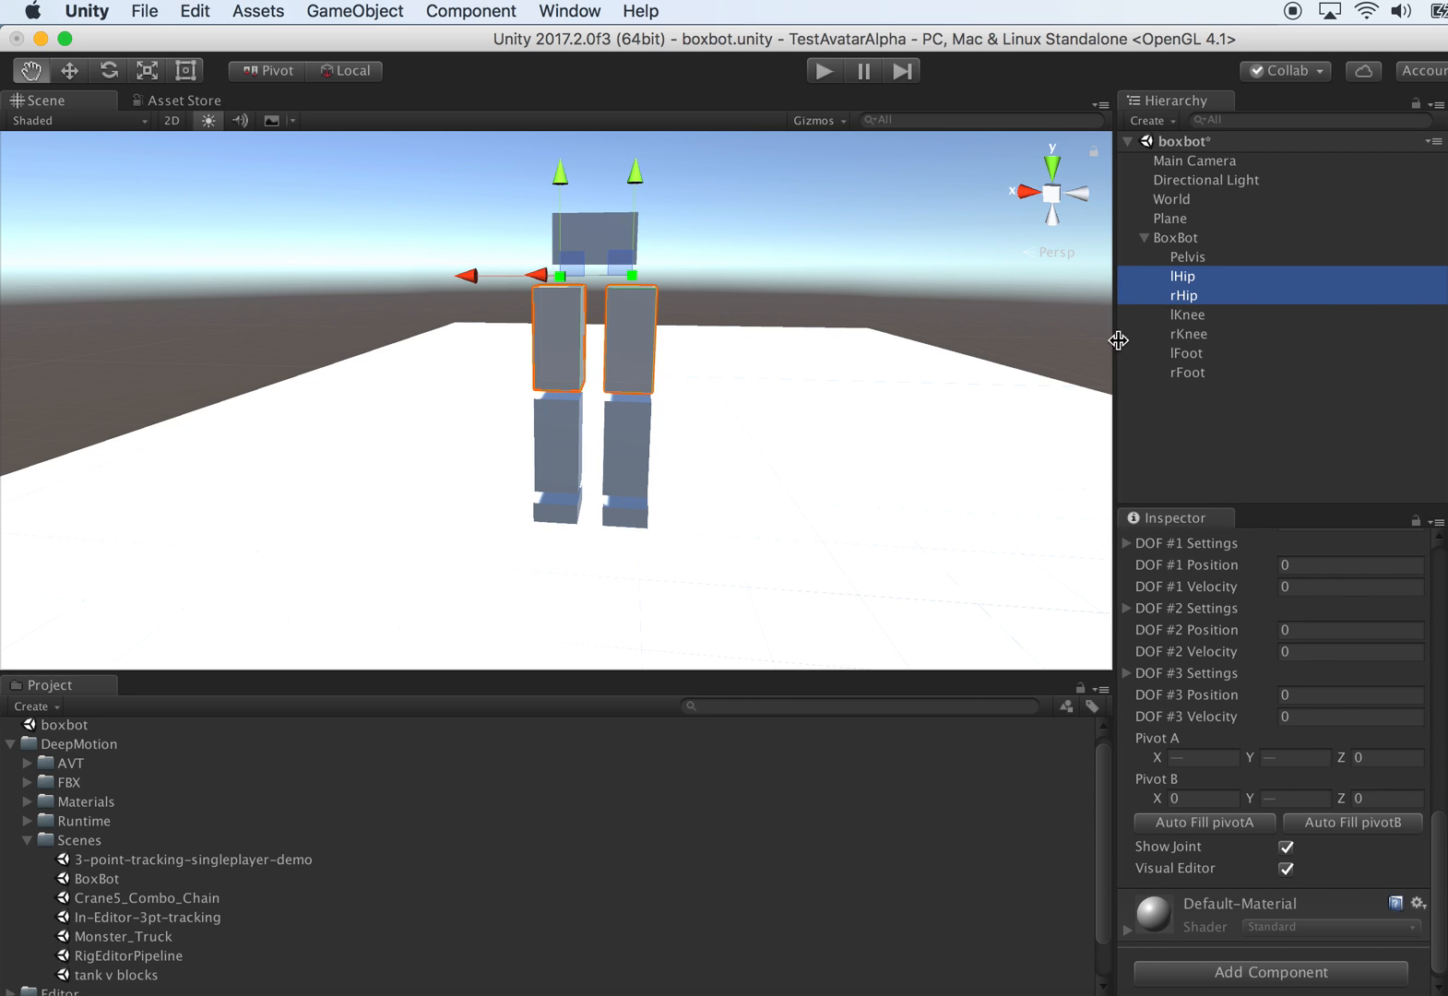
mouse_move(1197, 322)
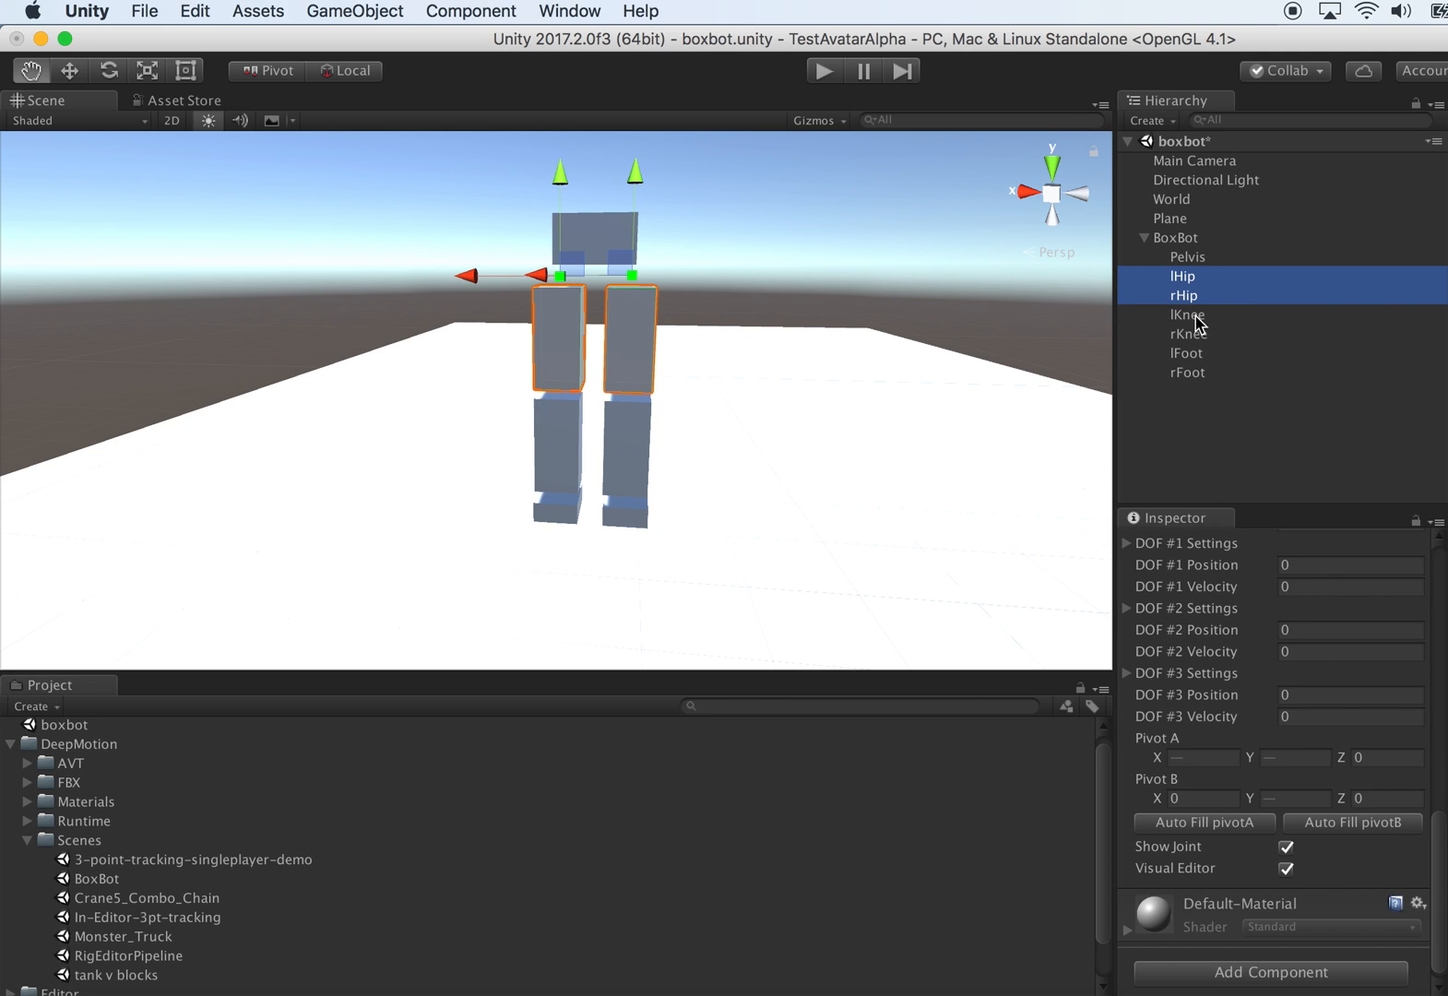
- Add a Tnt Hinge Link to both knees and check which leg each knee object belongs to
left_click(1186, 313)
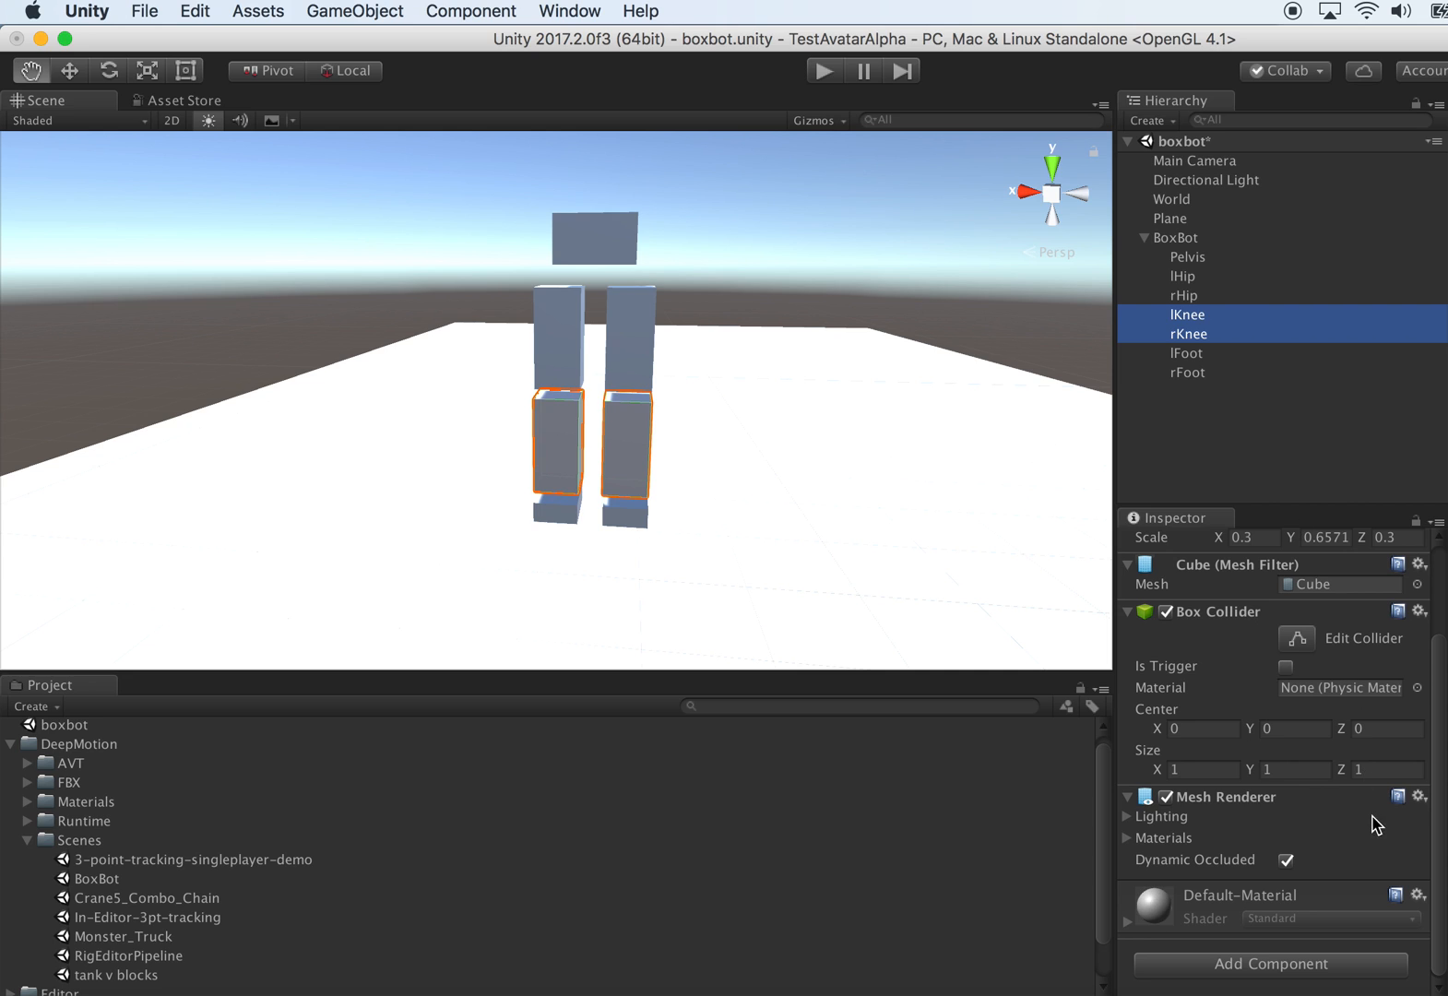
mouse_move(1344, 836)
type("tntHing")
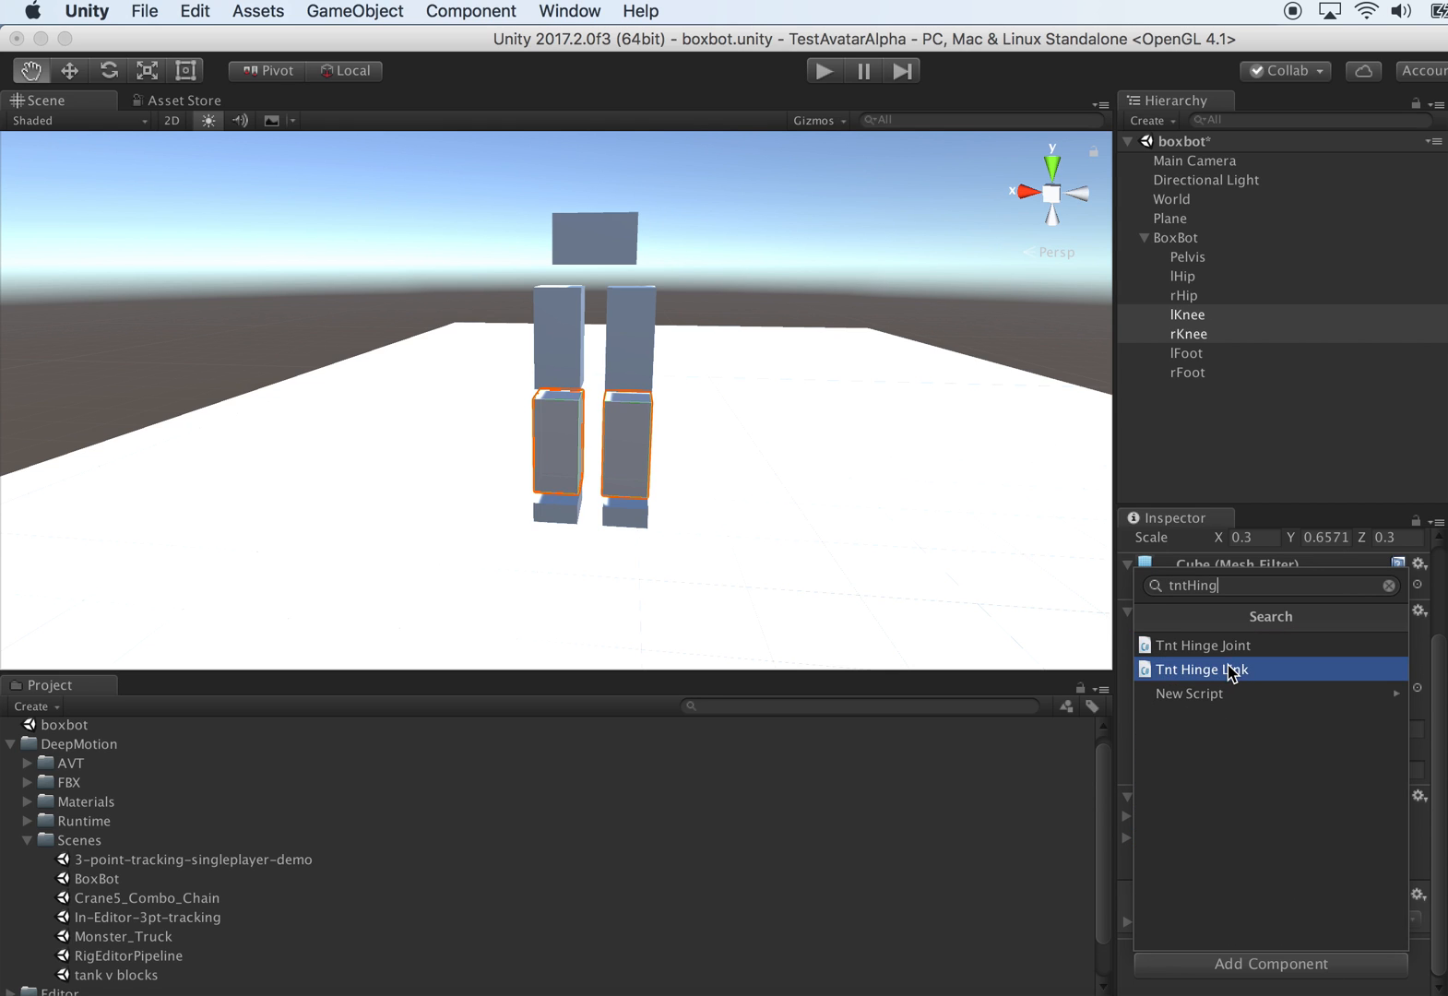
left_click(1203, 670)
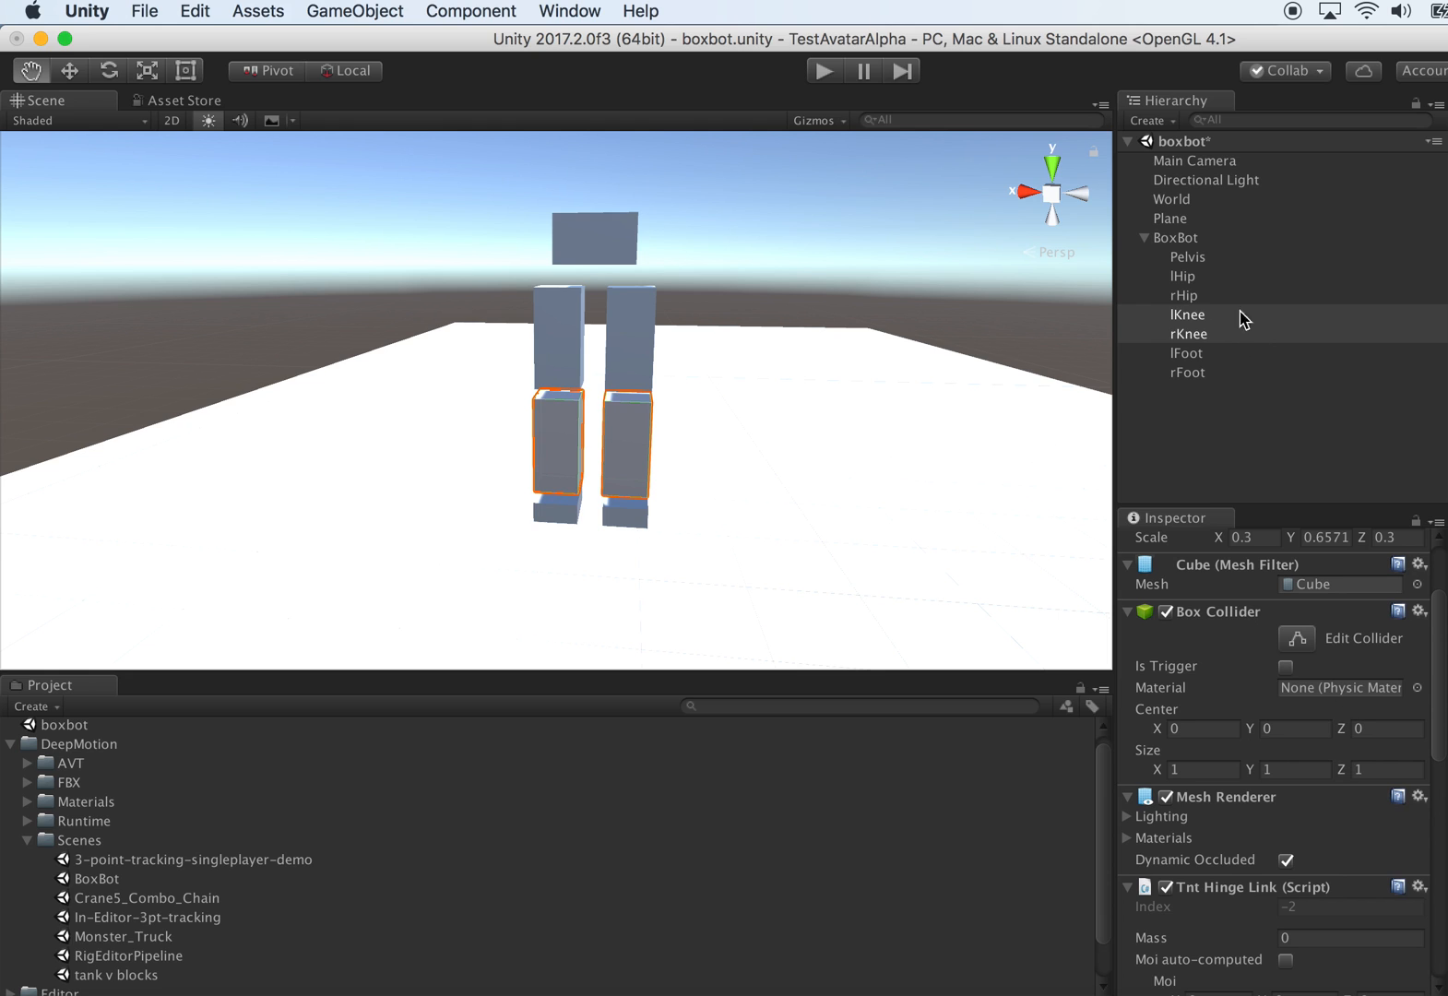
left_click(1188, 314)
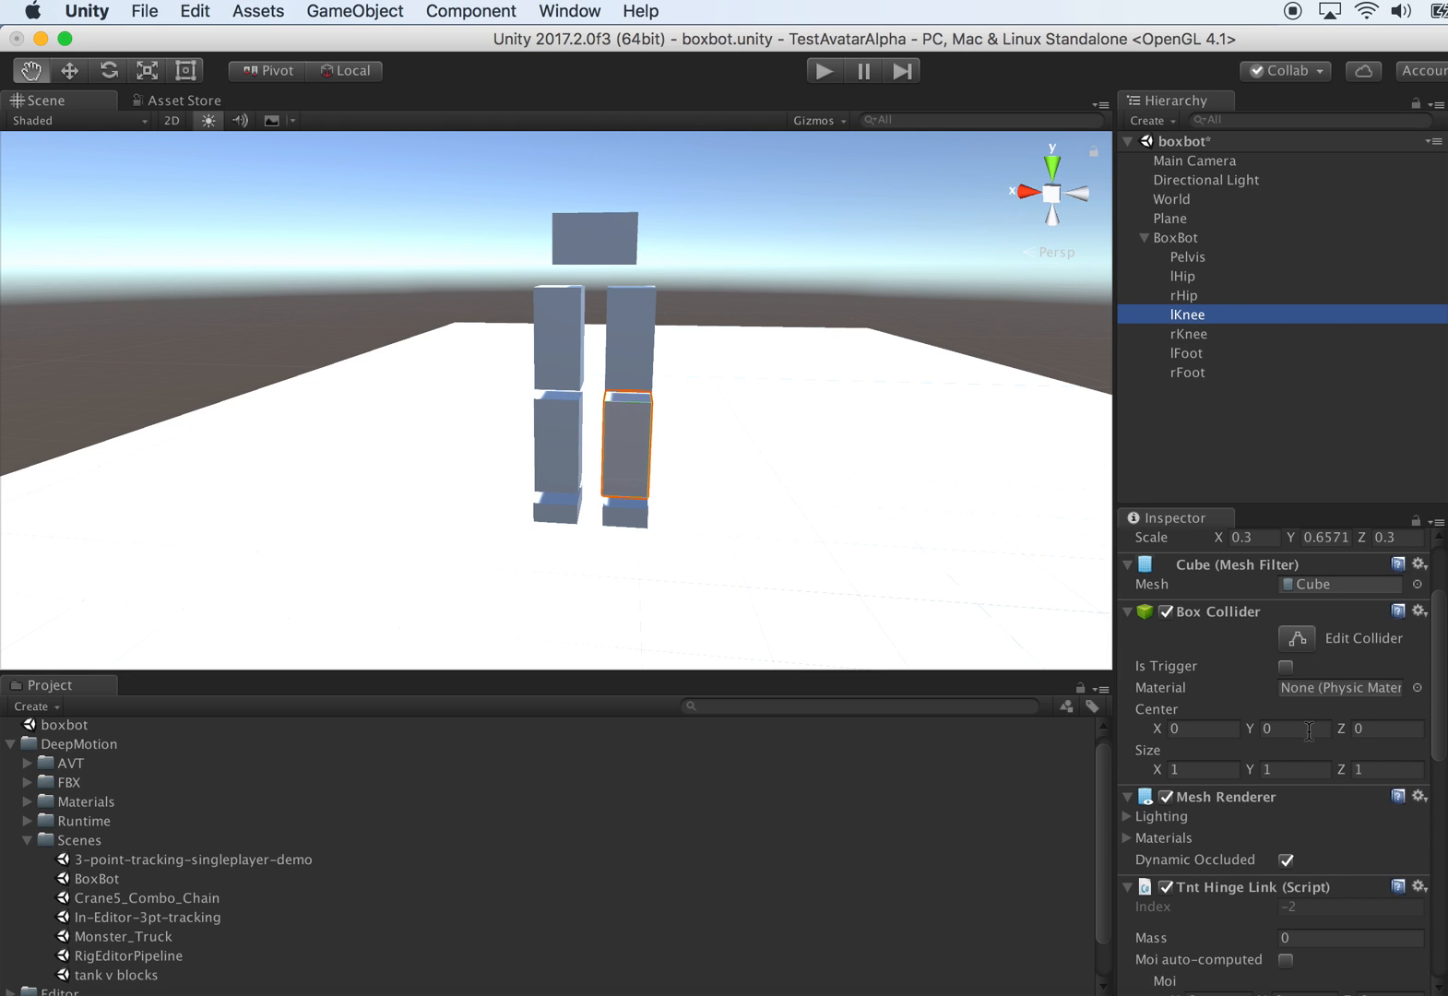
scroll("down", 3)
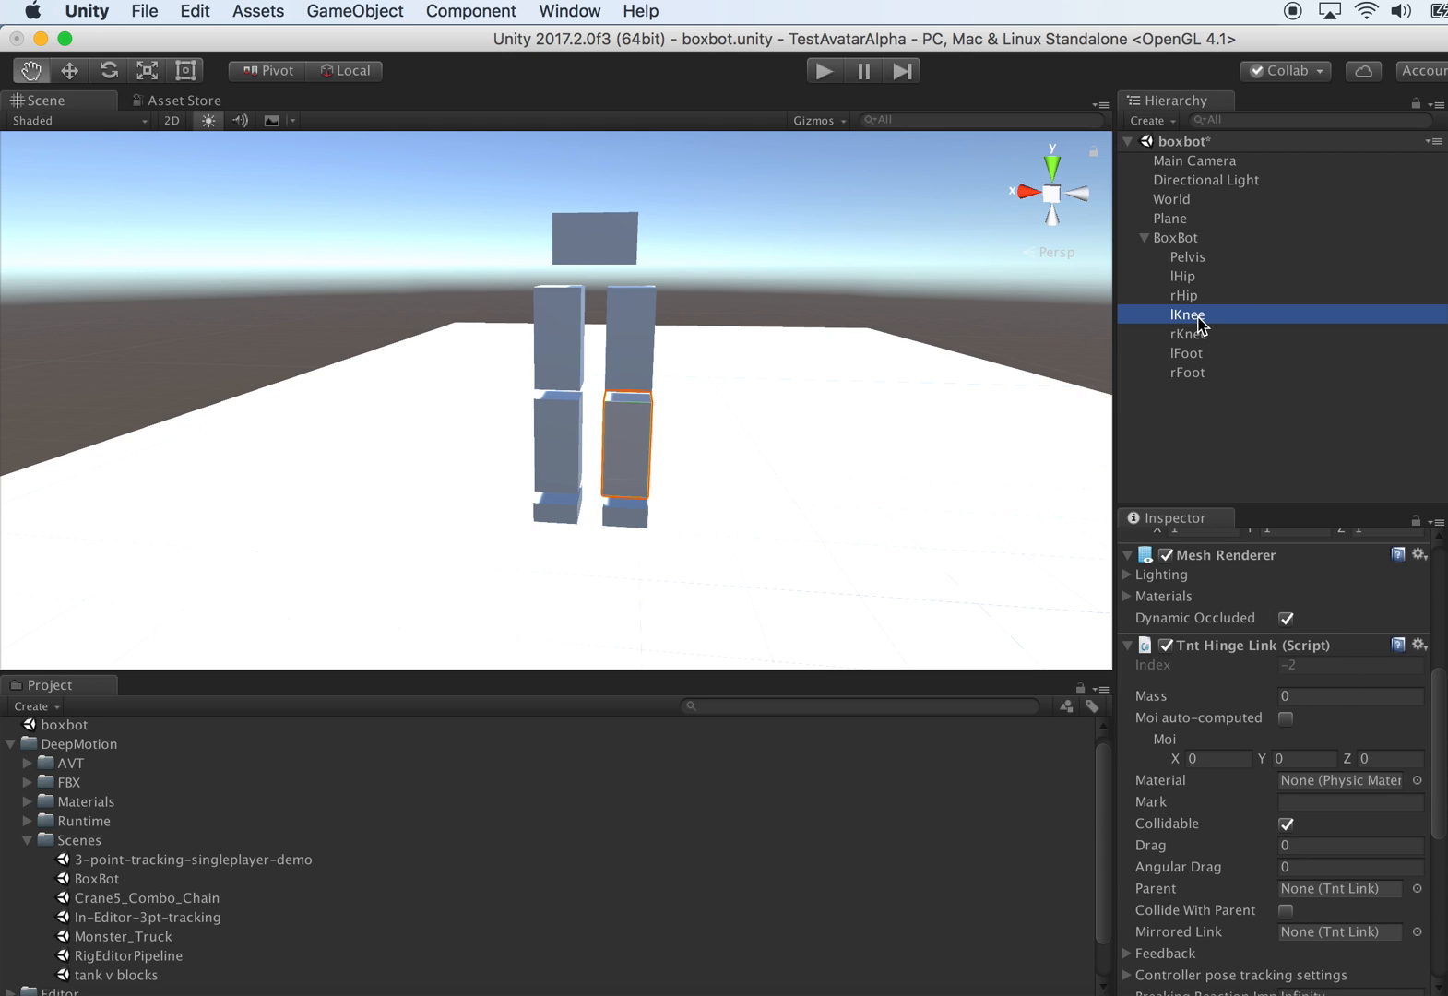
left_click(1187, 334)
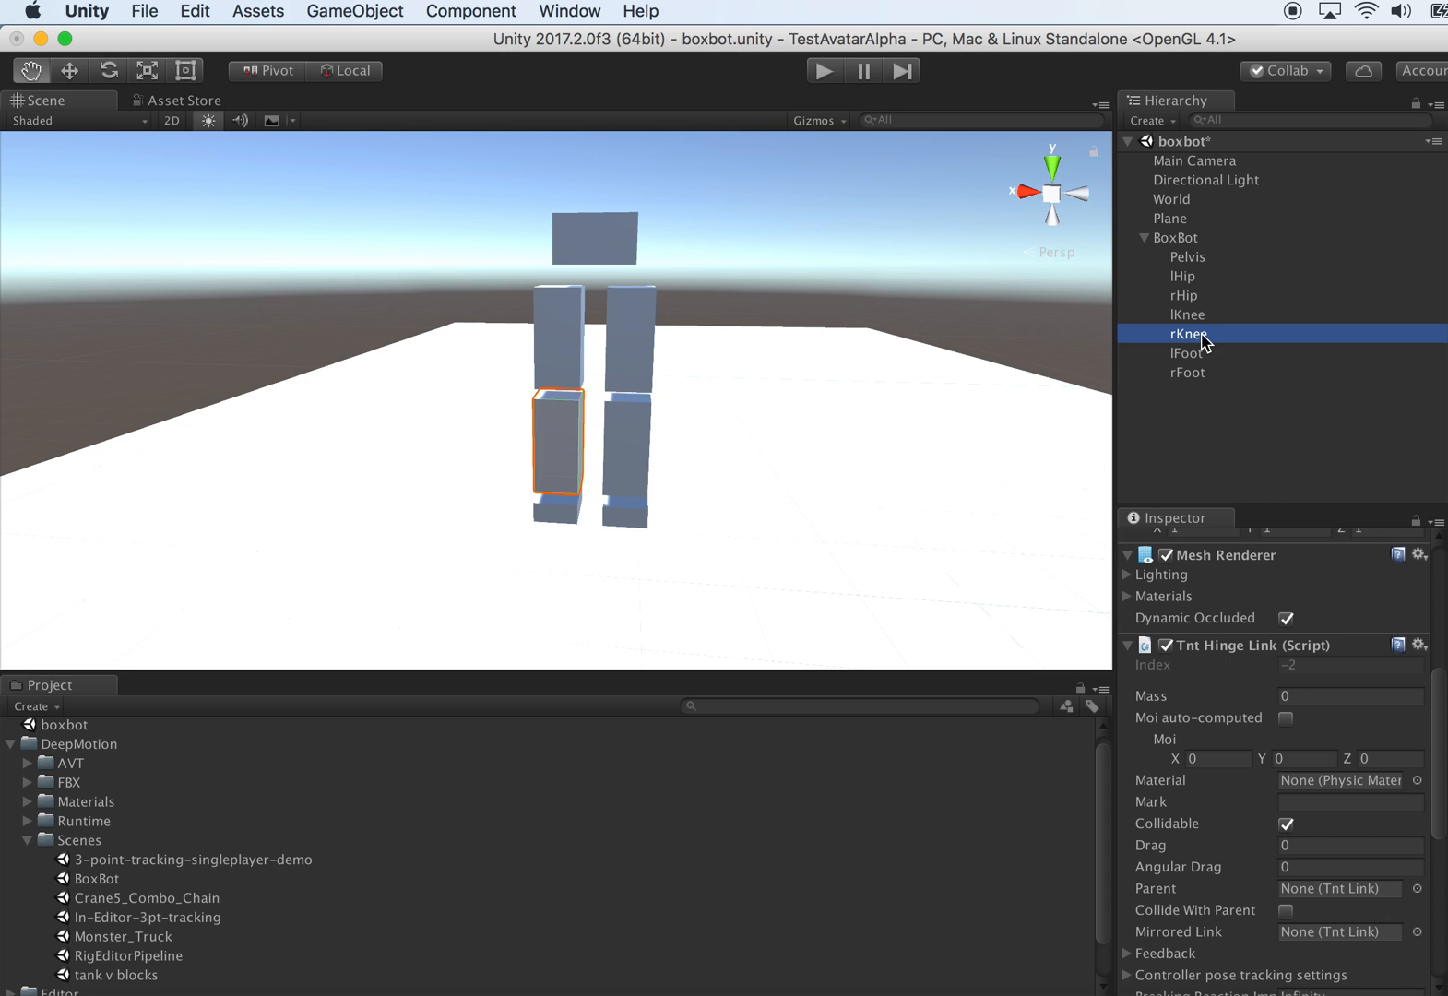
left_click(1186, 277)
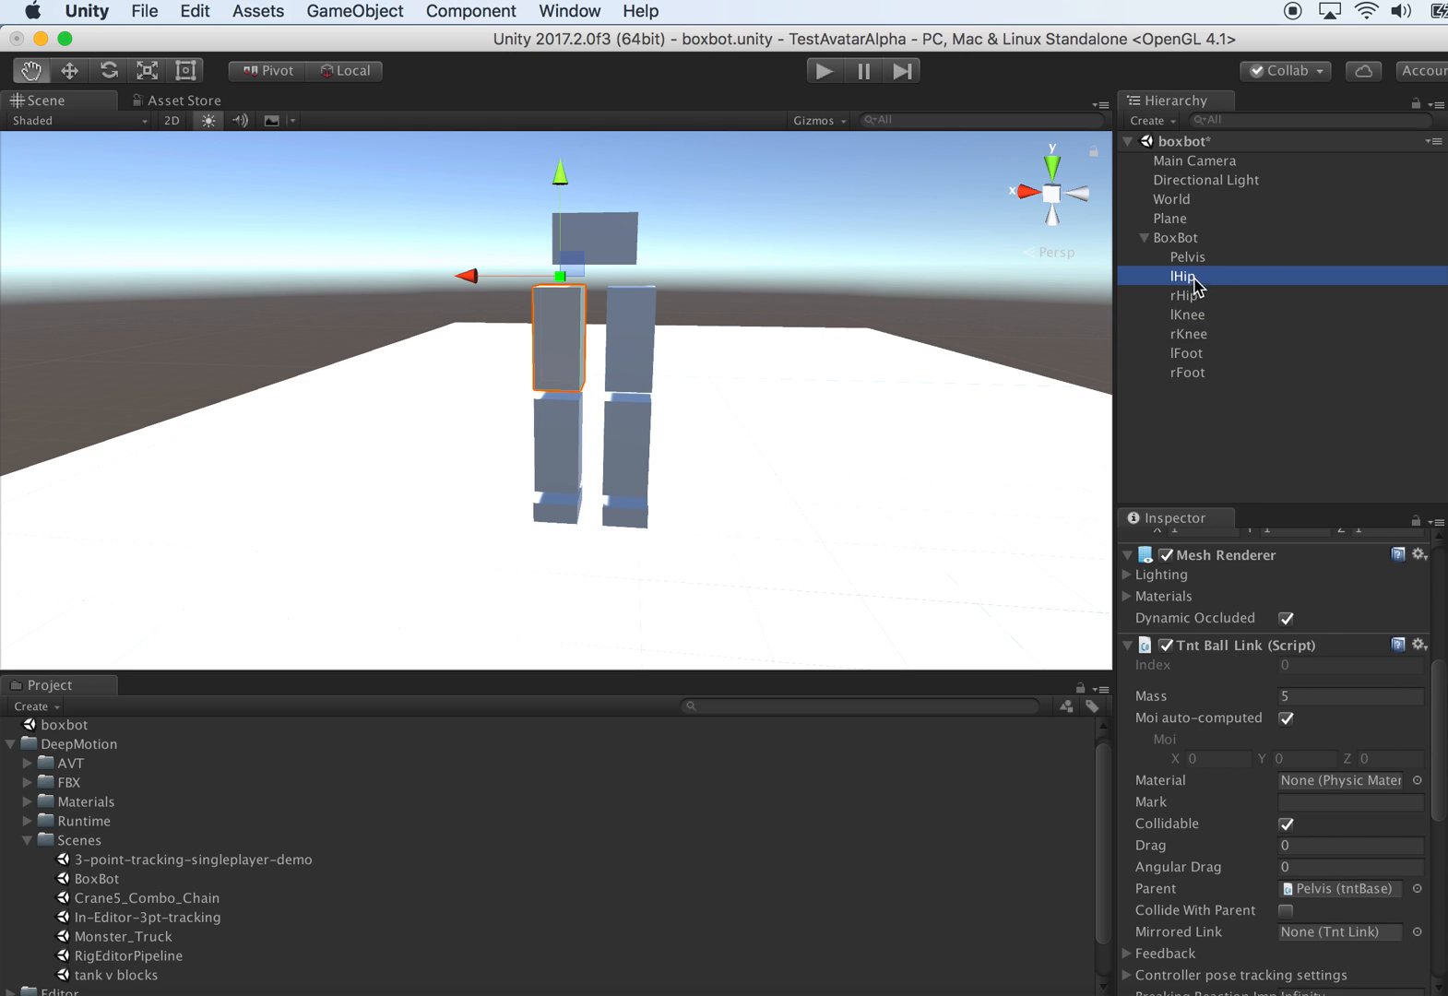
- Rename the swapped knee objects so lKnee and rKnee match their legs
left_click(1186, 316)
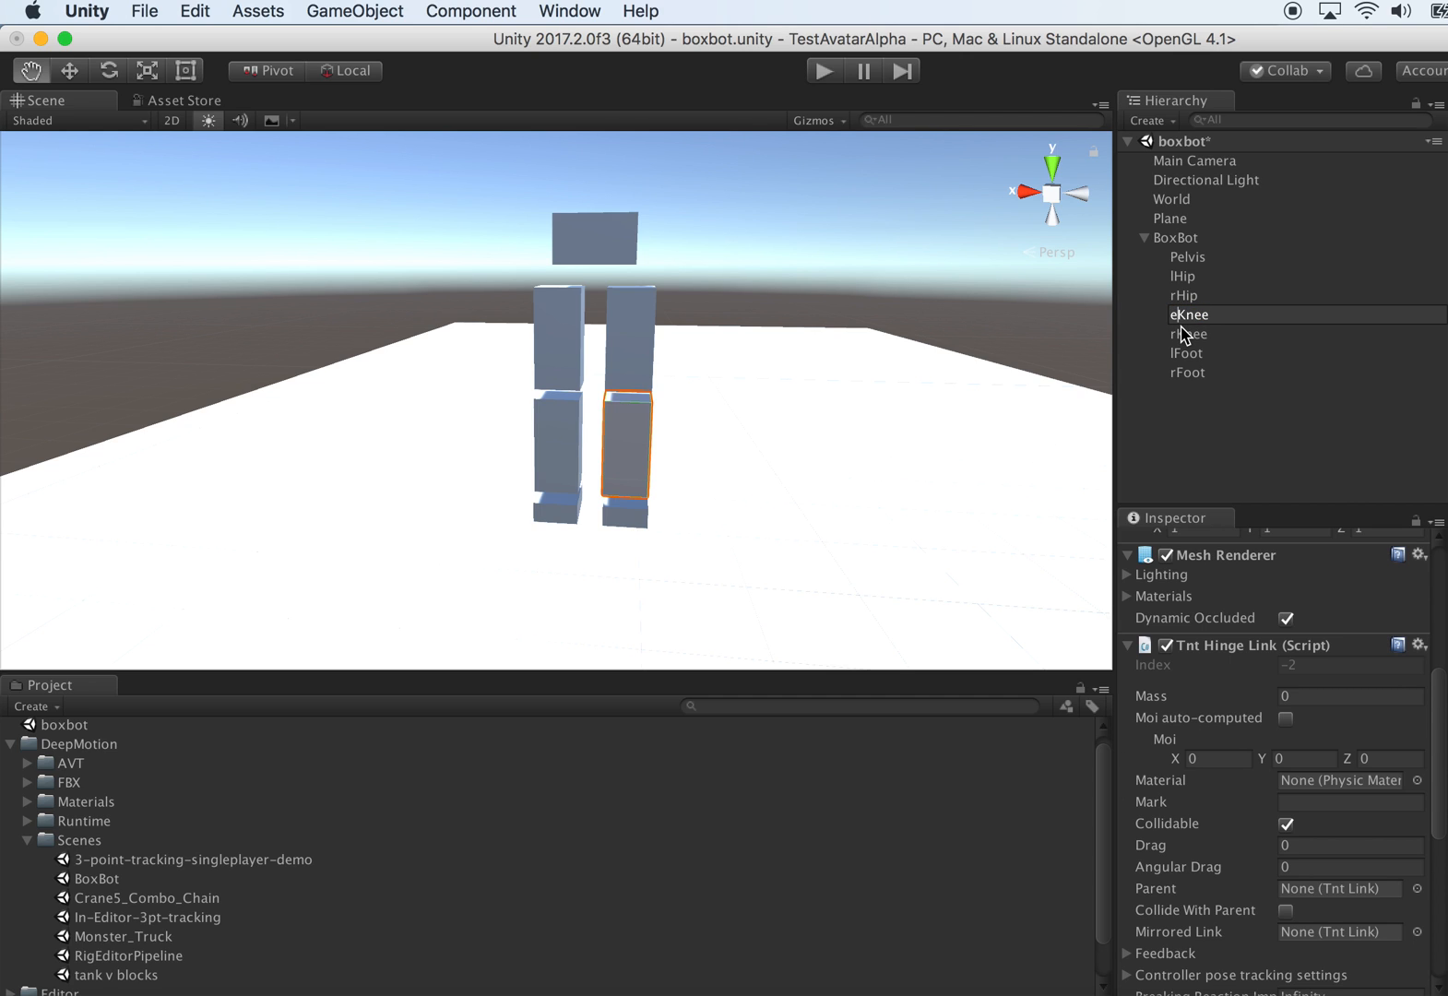
left_click(1187, 316)
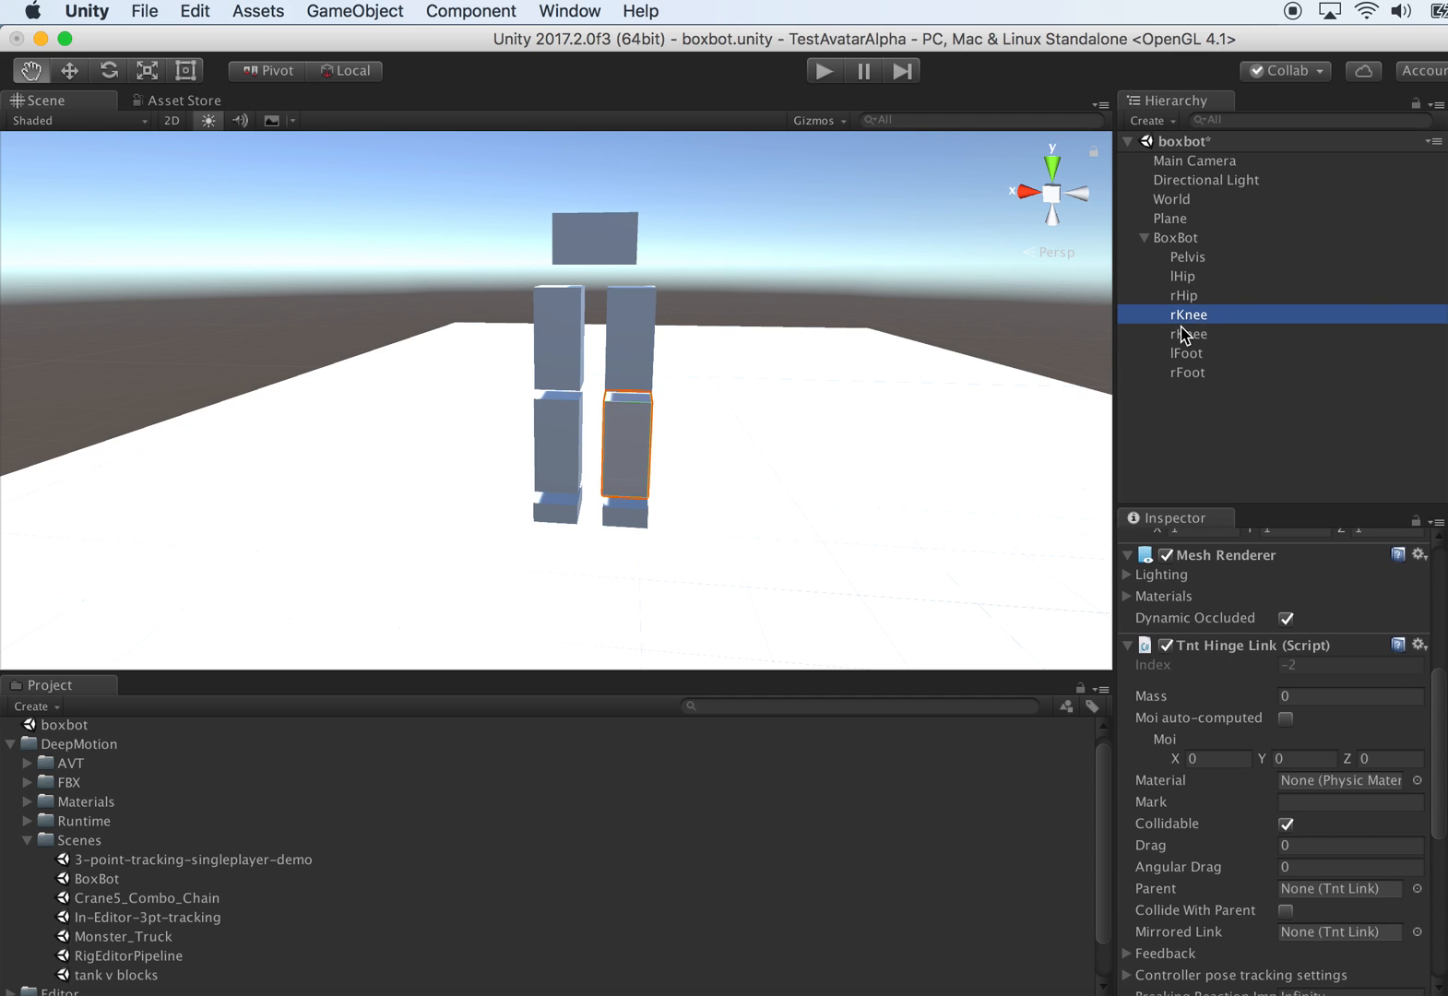
left_click(1188, 333)
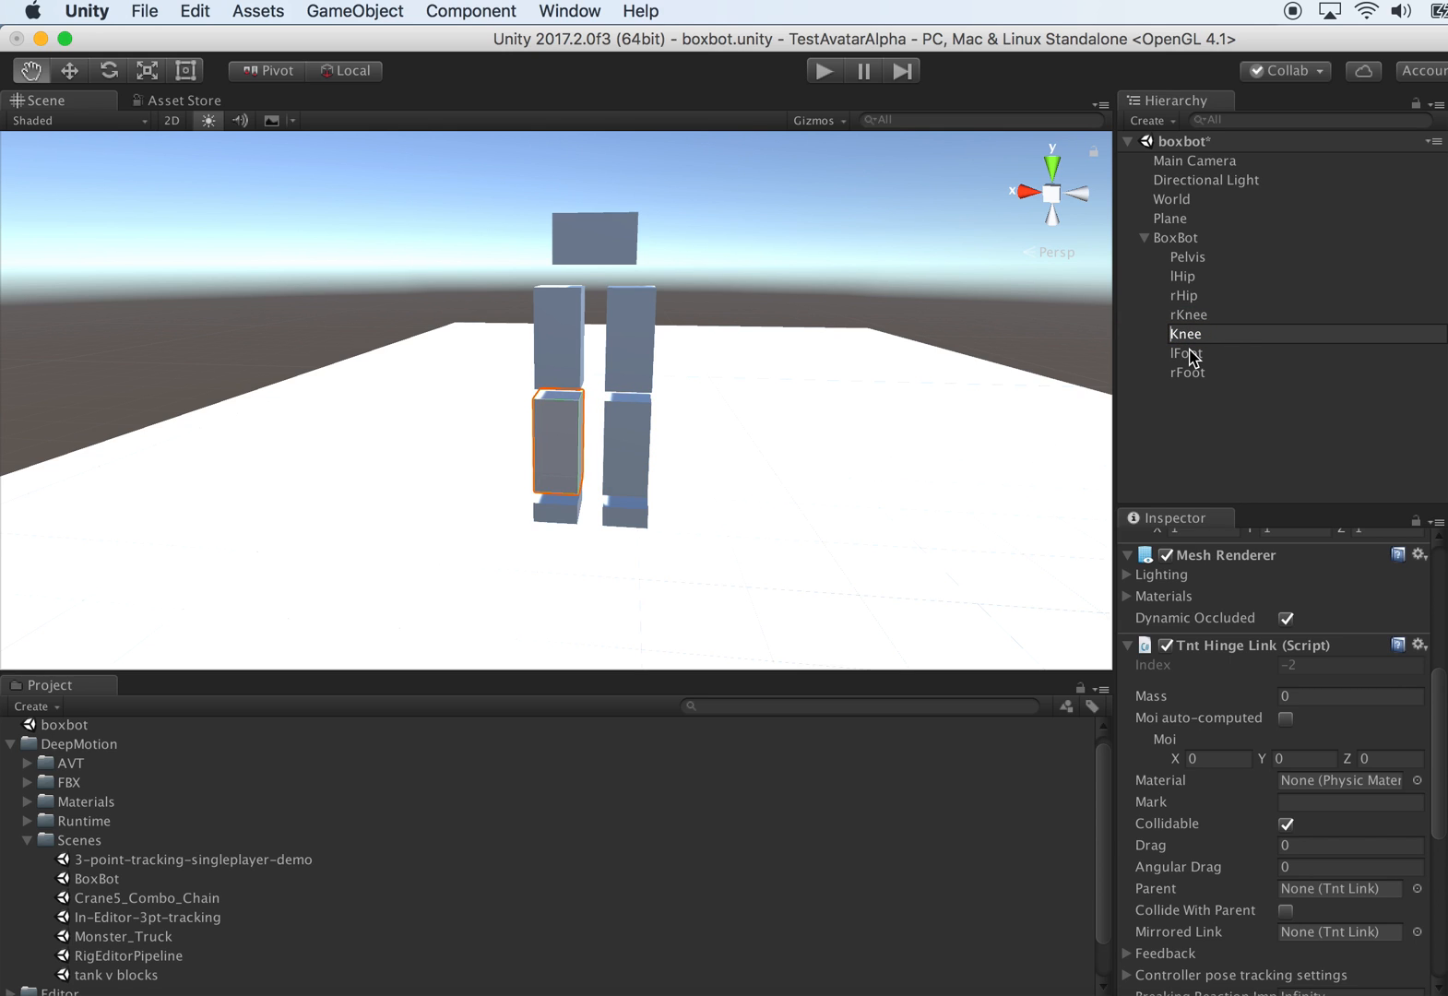
left_click(1186, 352)
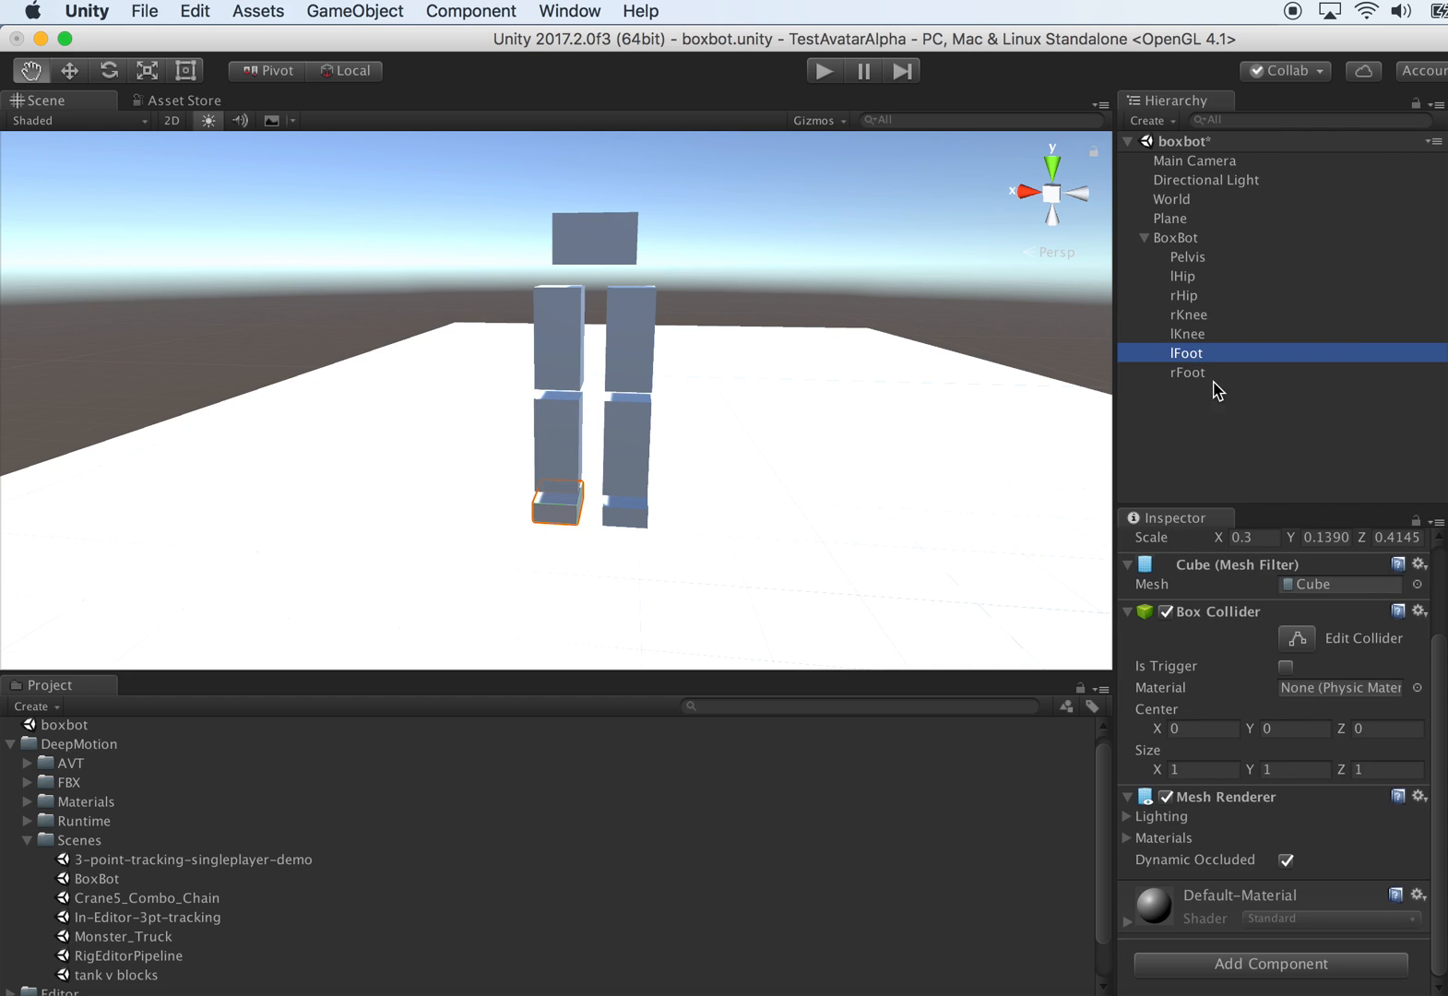
- Check that lKnee's hinge link is parented to lHip and rKnee's to rHip
left_click(1188, 373)
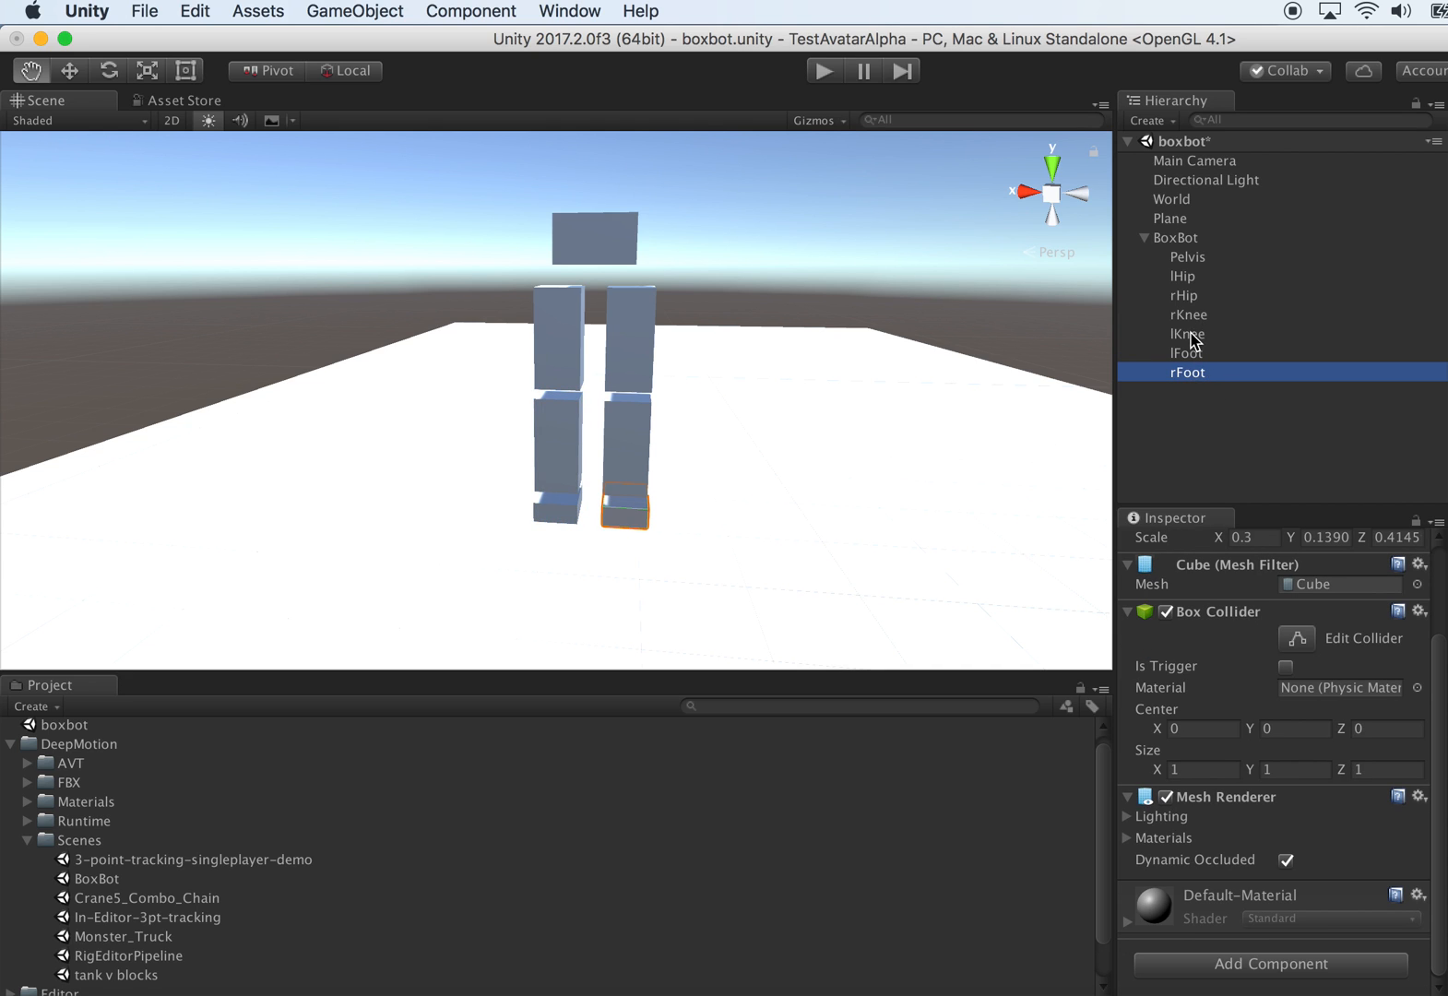
left_click(1188, 333)
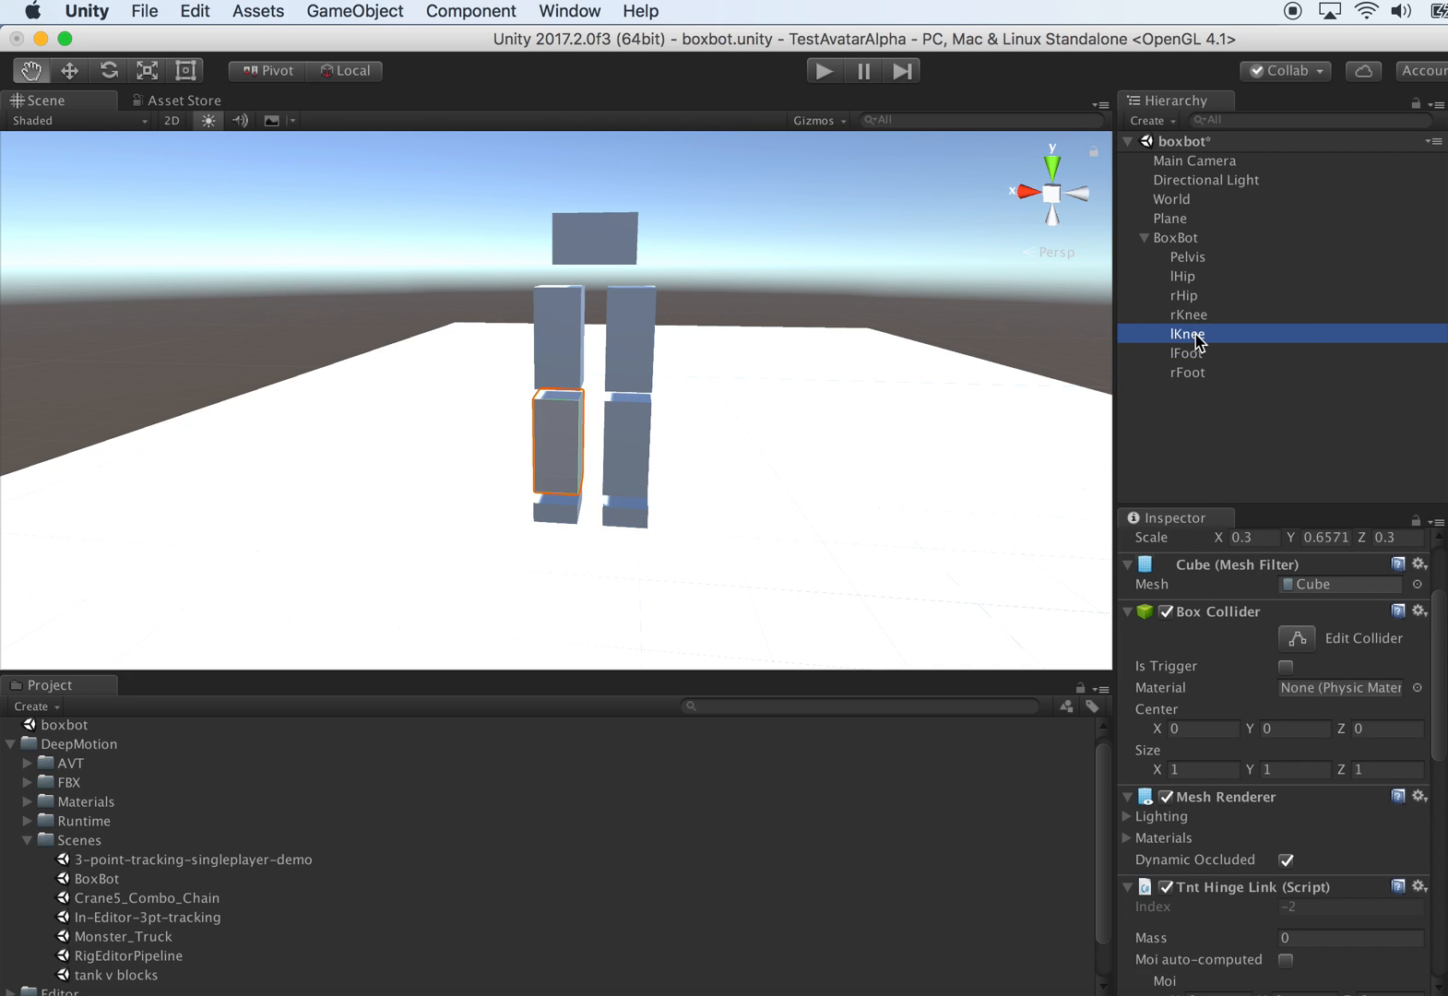
mouse_move(1225, 330)
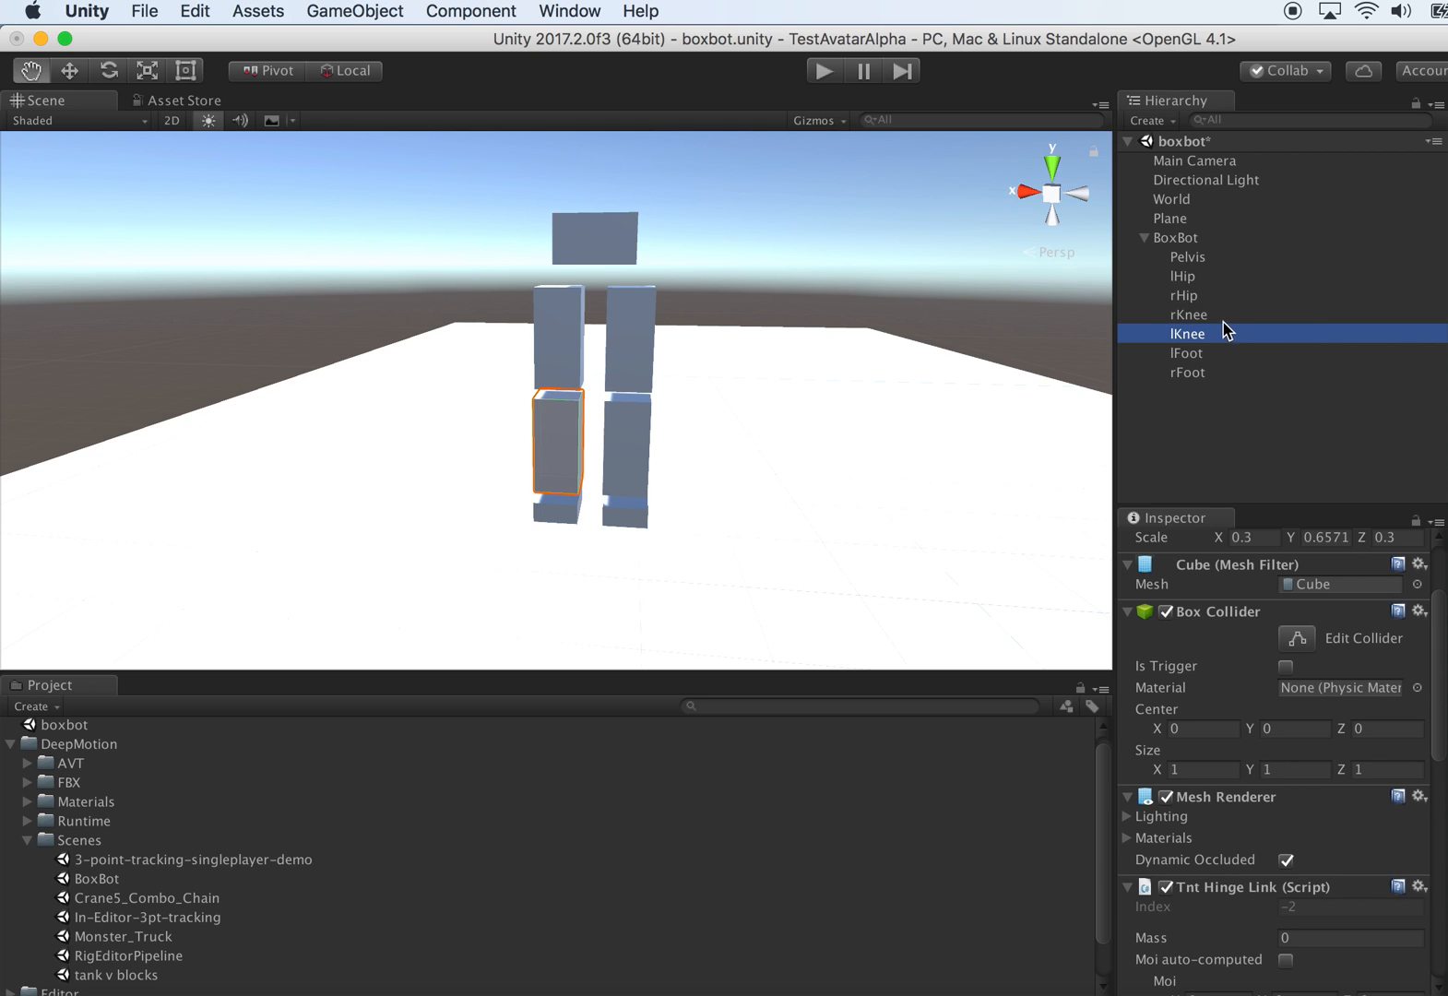
mouse_move(1219, 334)
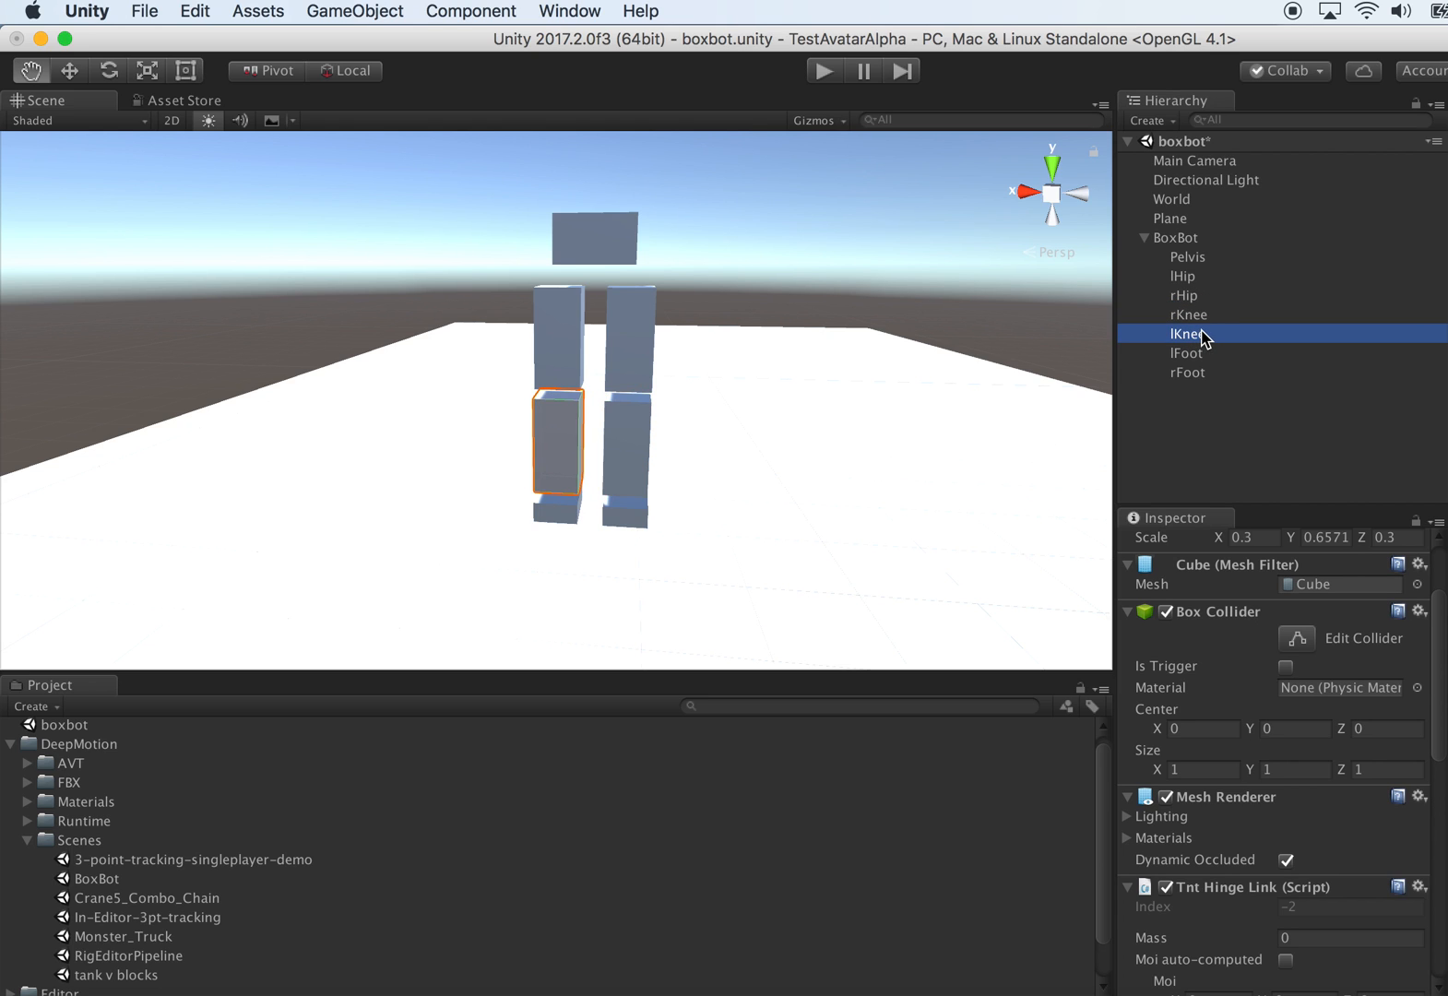
scroll("down", 3)
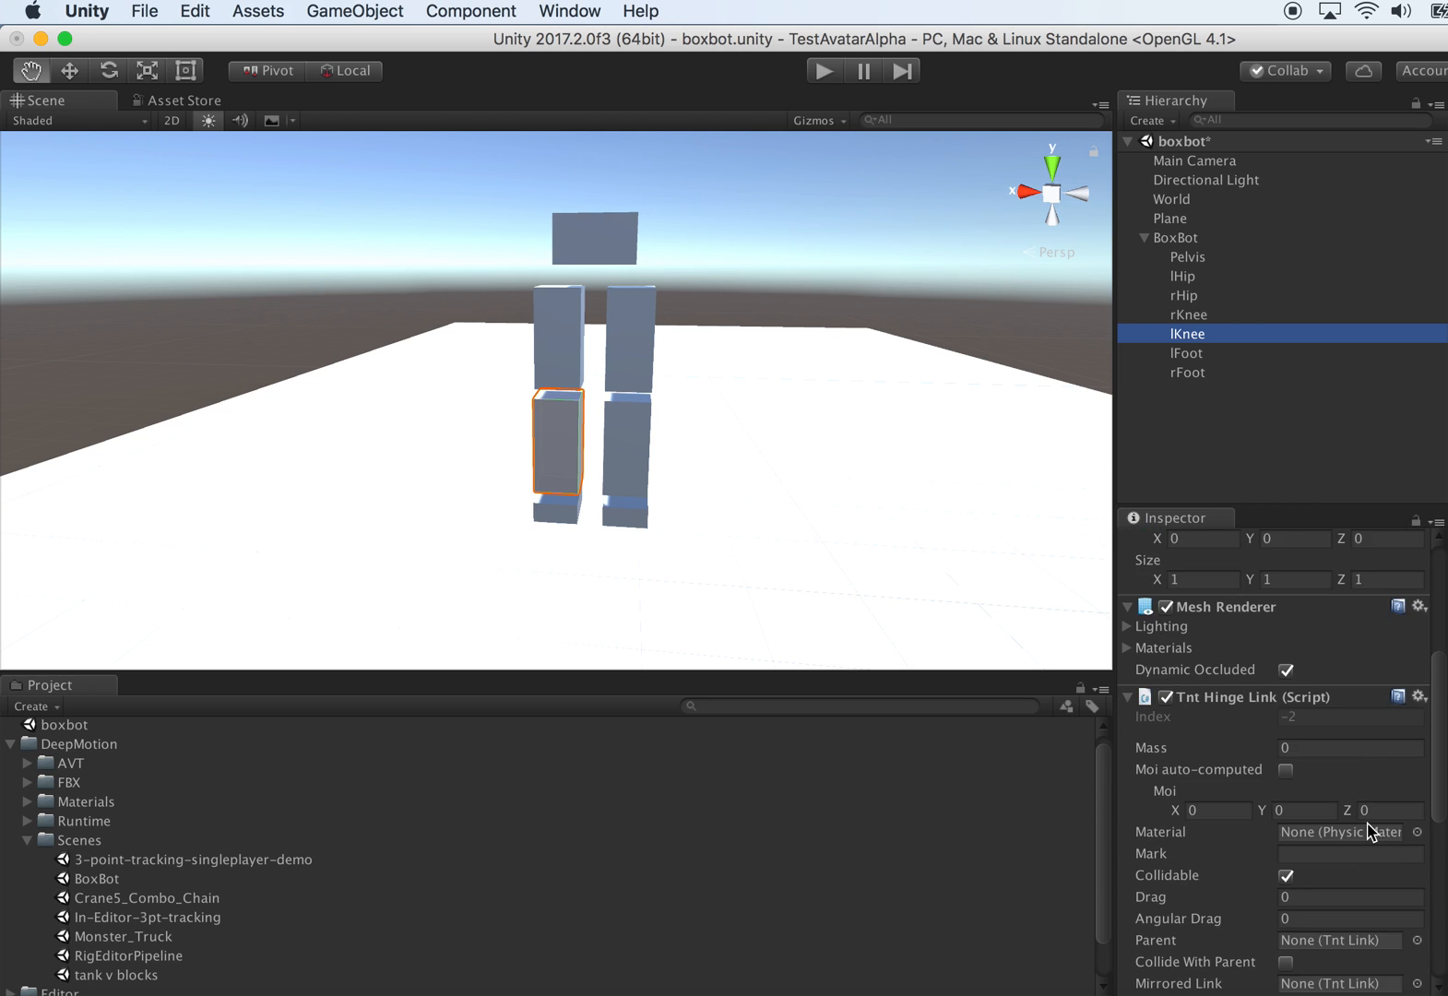
scroll("down", 3)
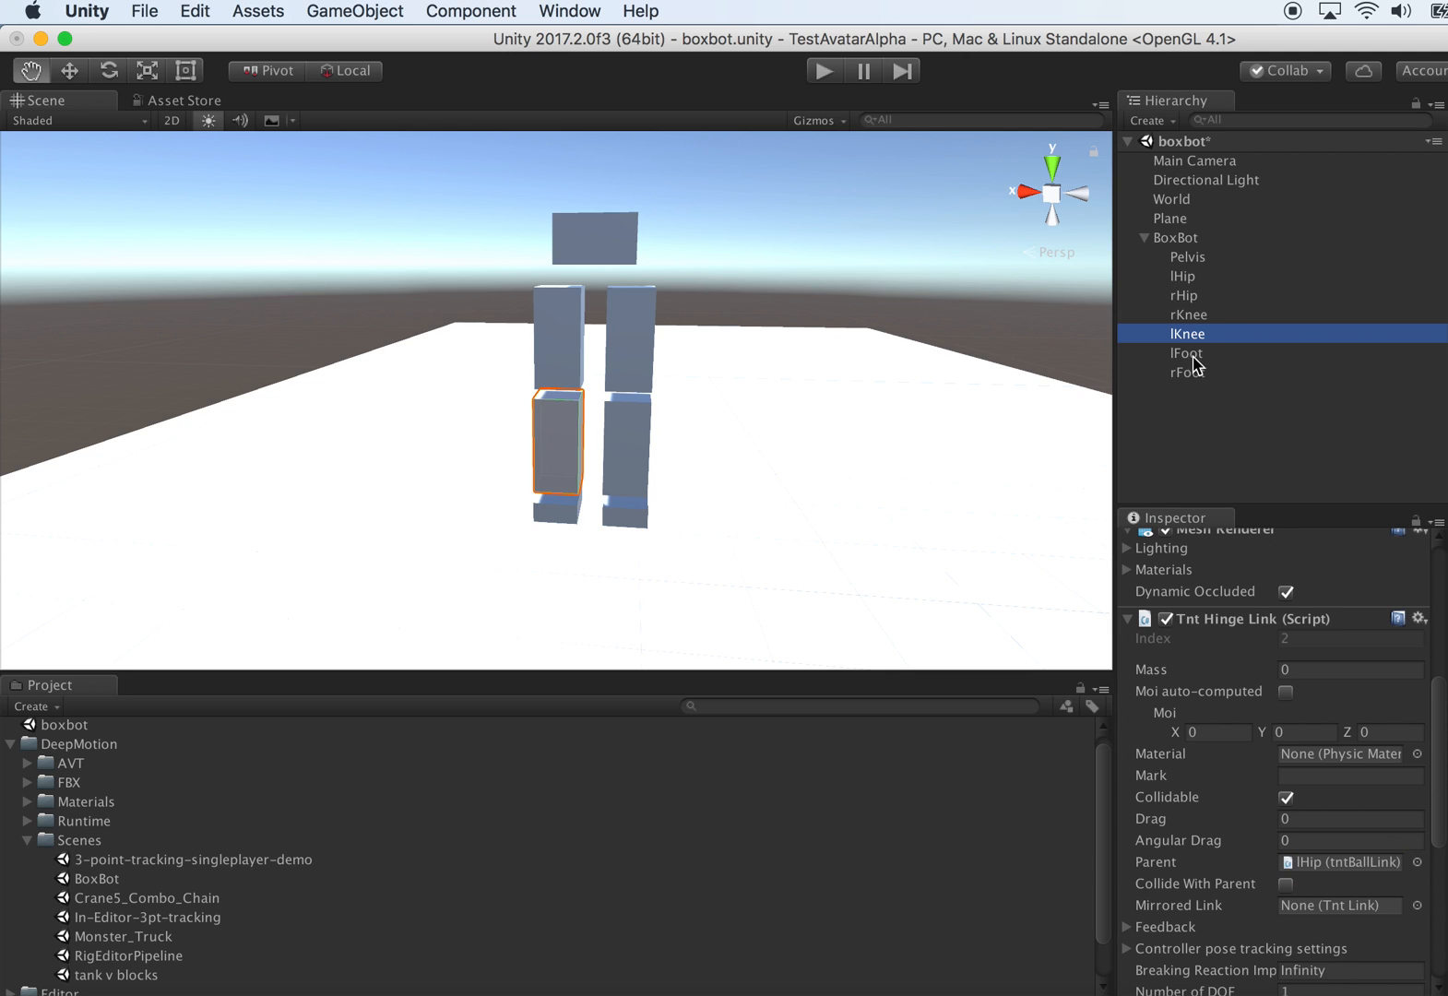
left_click(1187, 315)
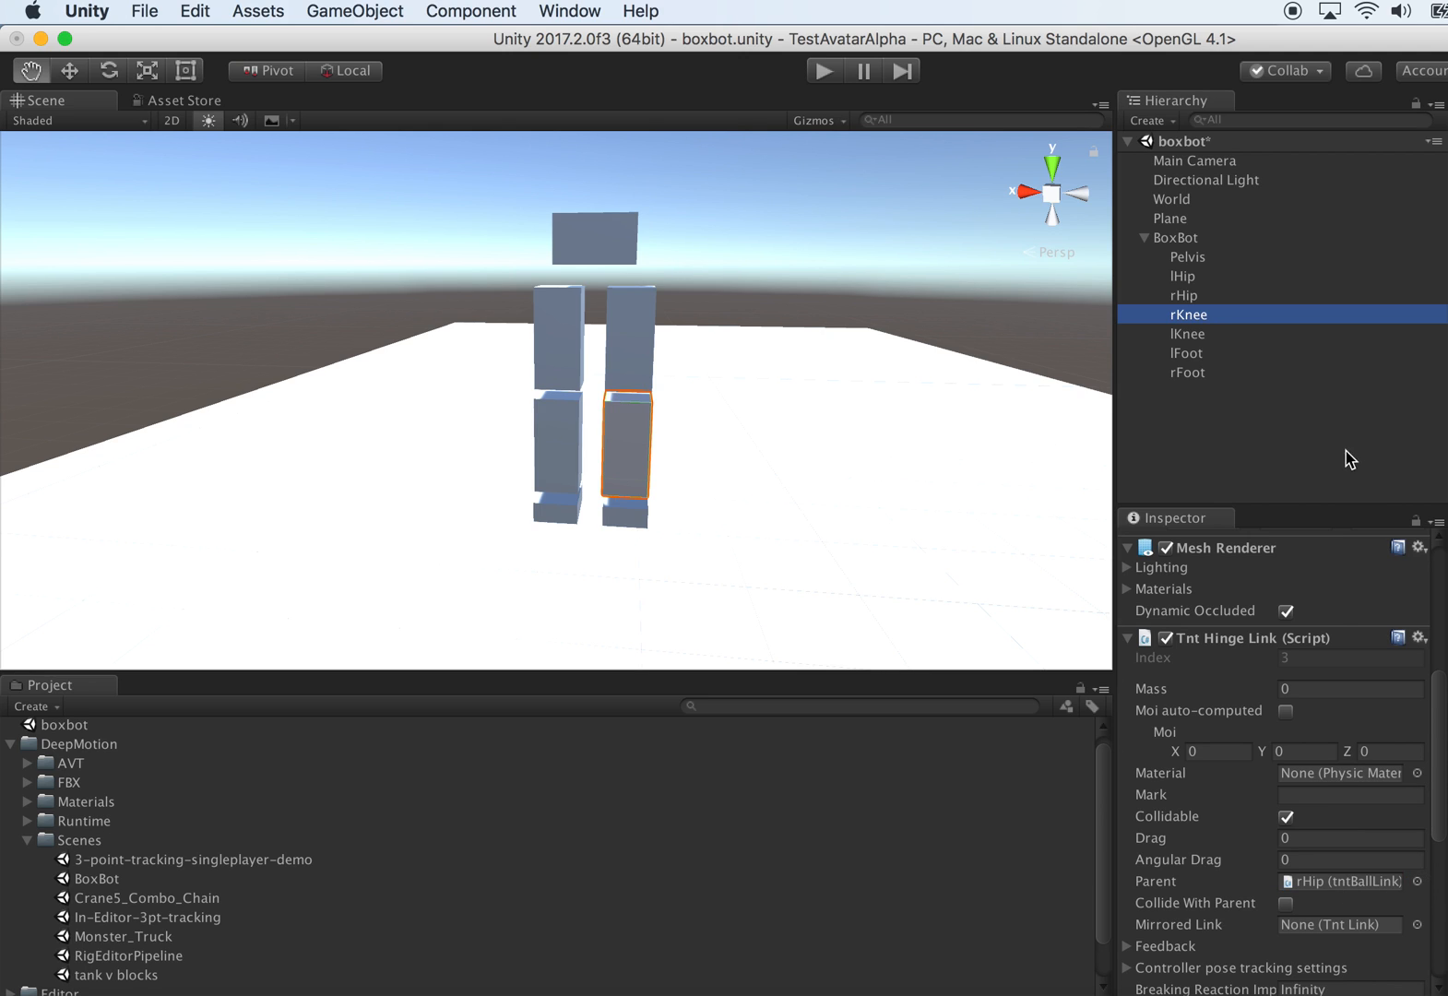
mouse_move(1200, 339)
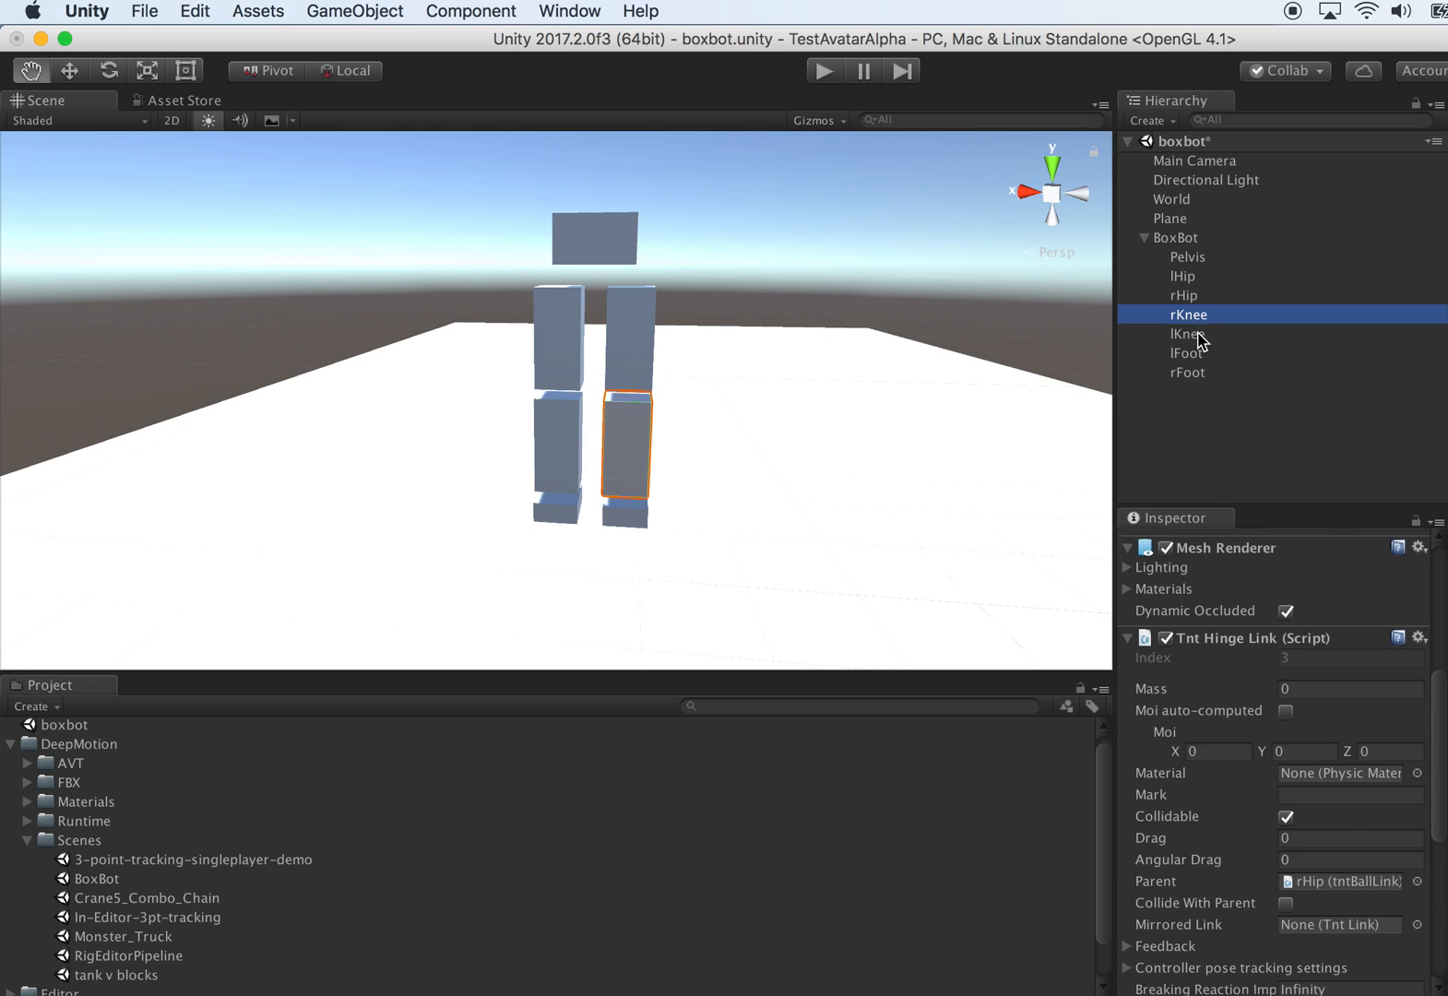
- Give both knee hinges auto-computed inertia, shown joints, a 1,0,0 X axis and auto-filled pivot A
left_click(1186, 334)
type("5")
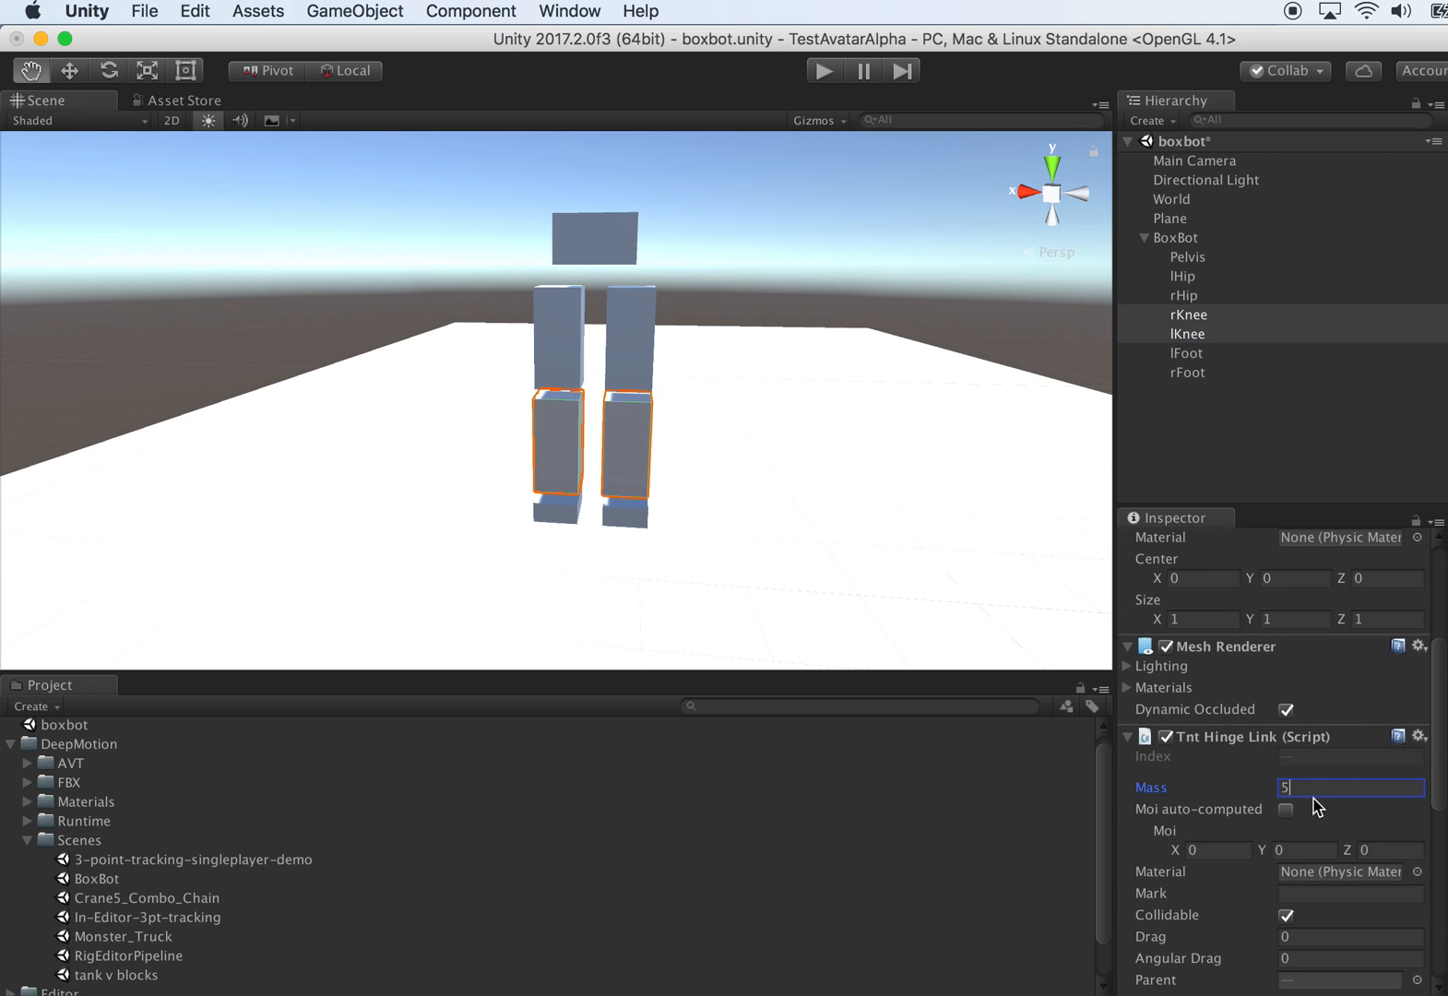
left_click(1283, 810)
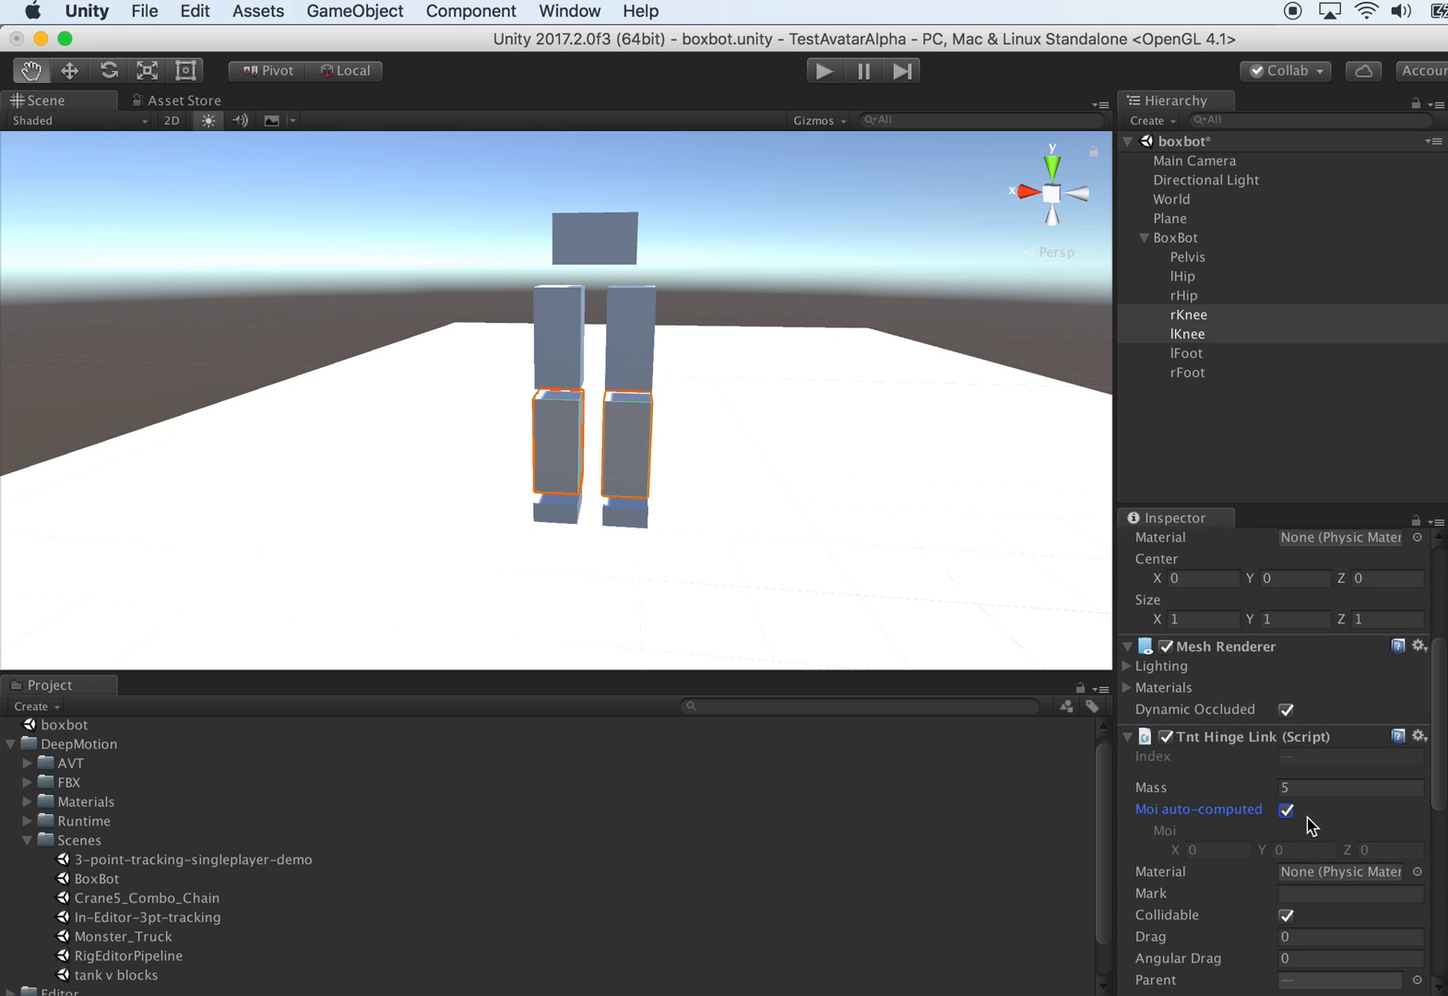
scroll("down", 3)
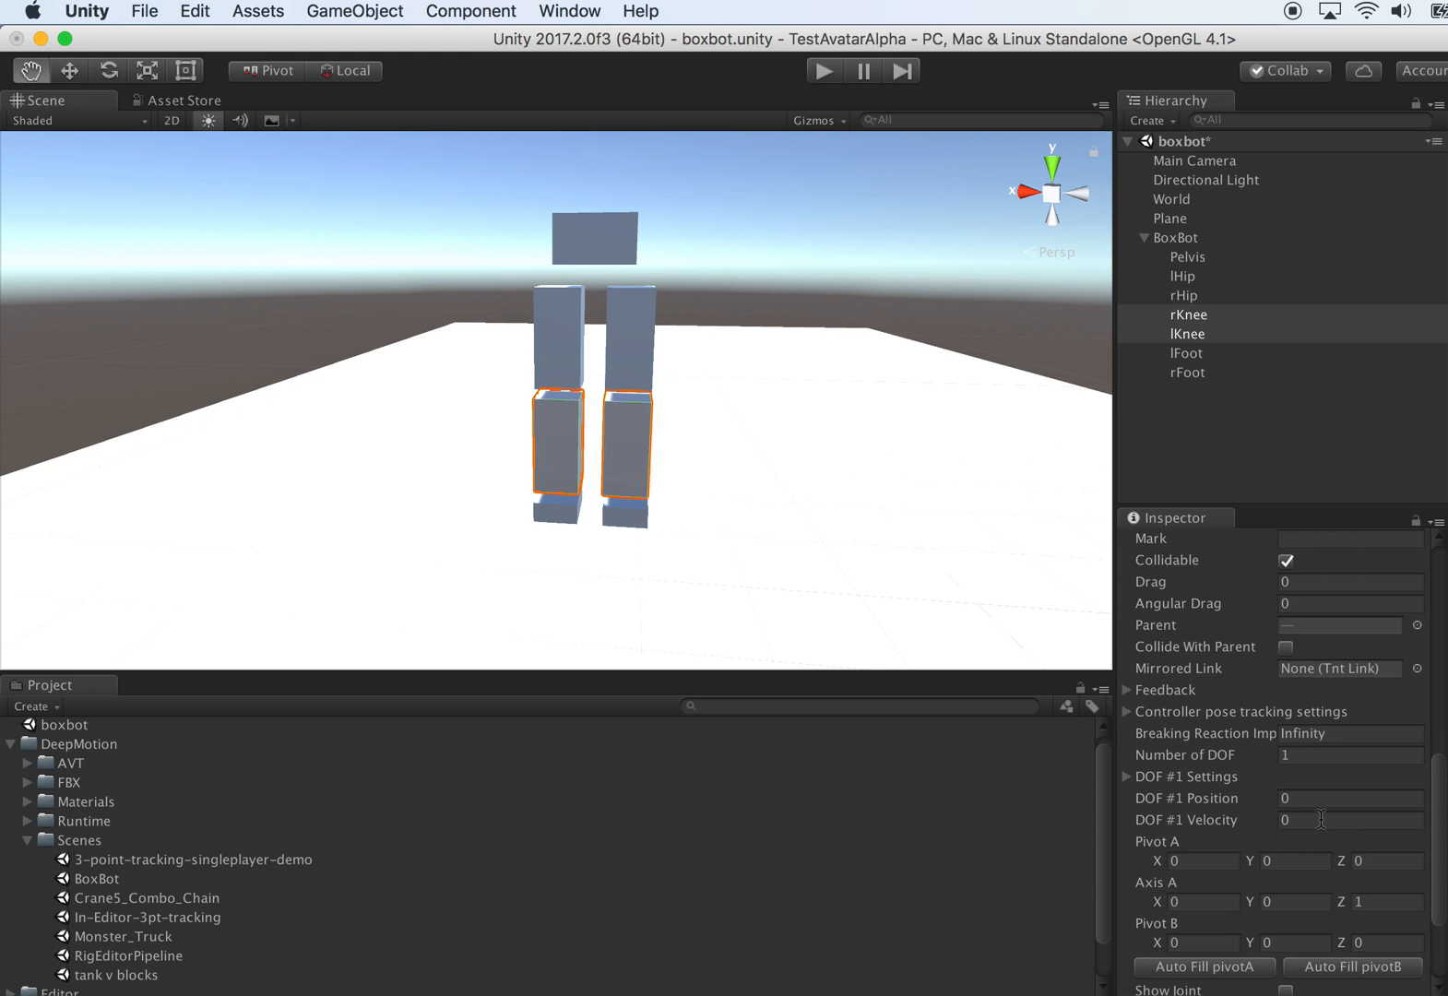
scroll("down", 3)
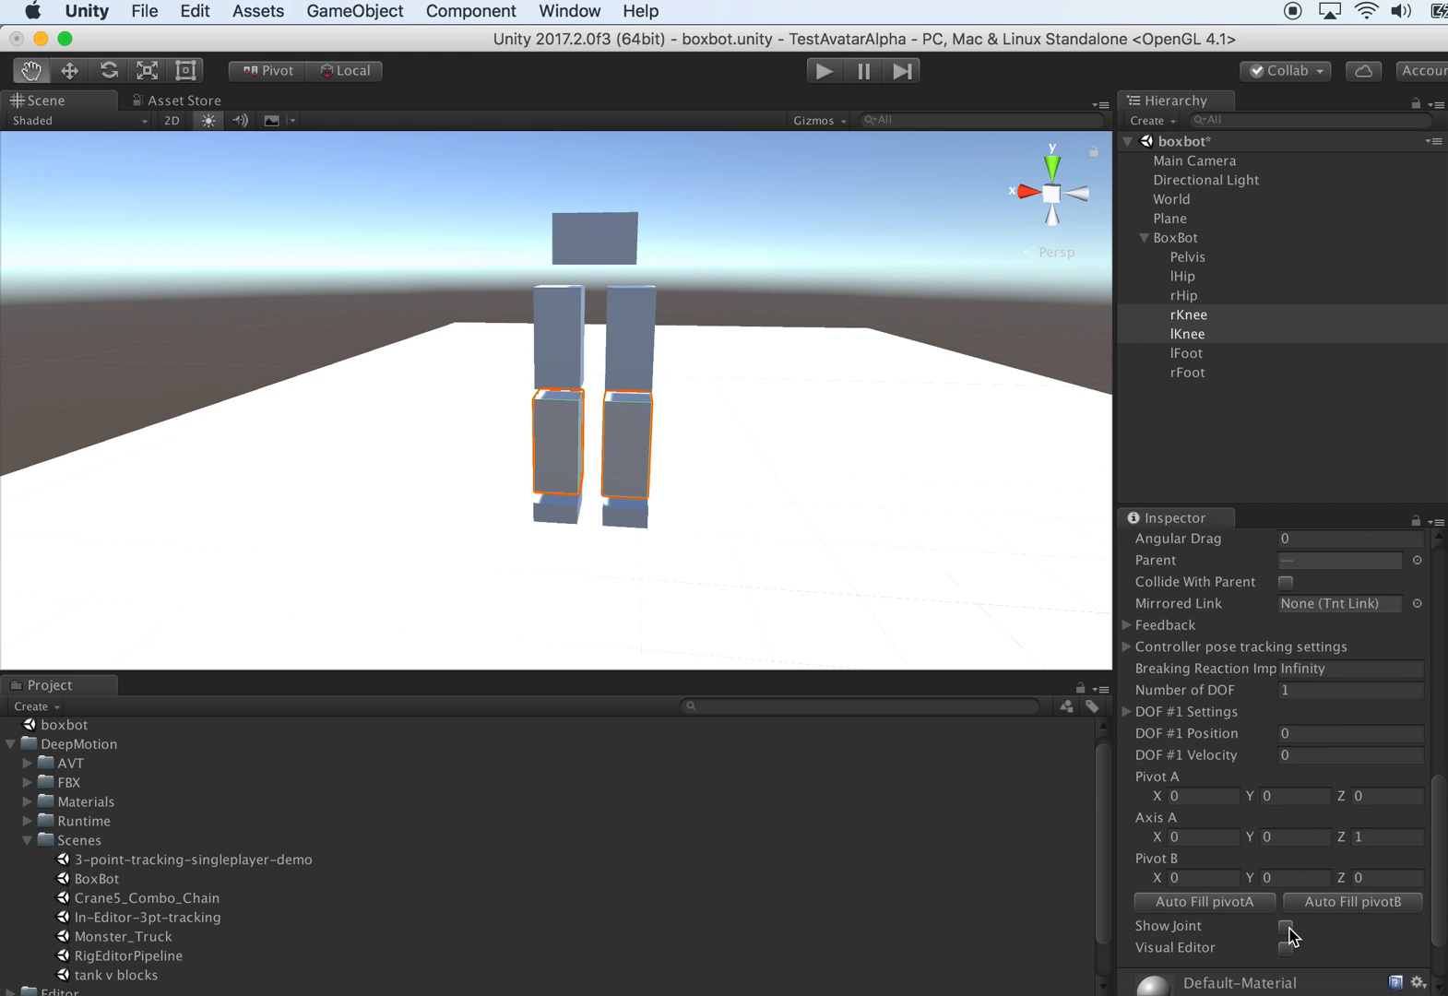
left_click(1284, 925)
type("1")
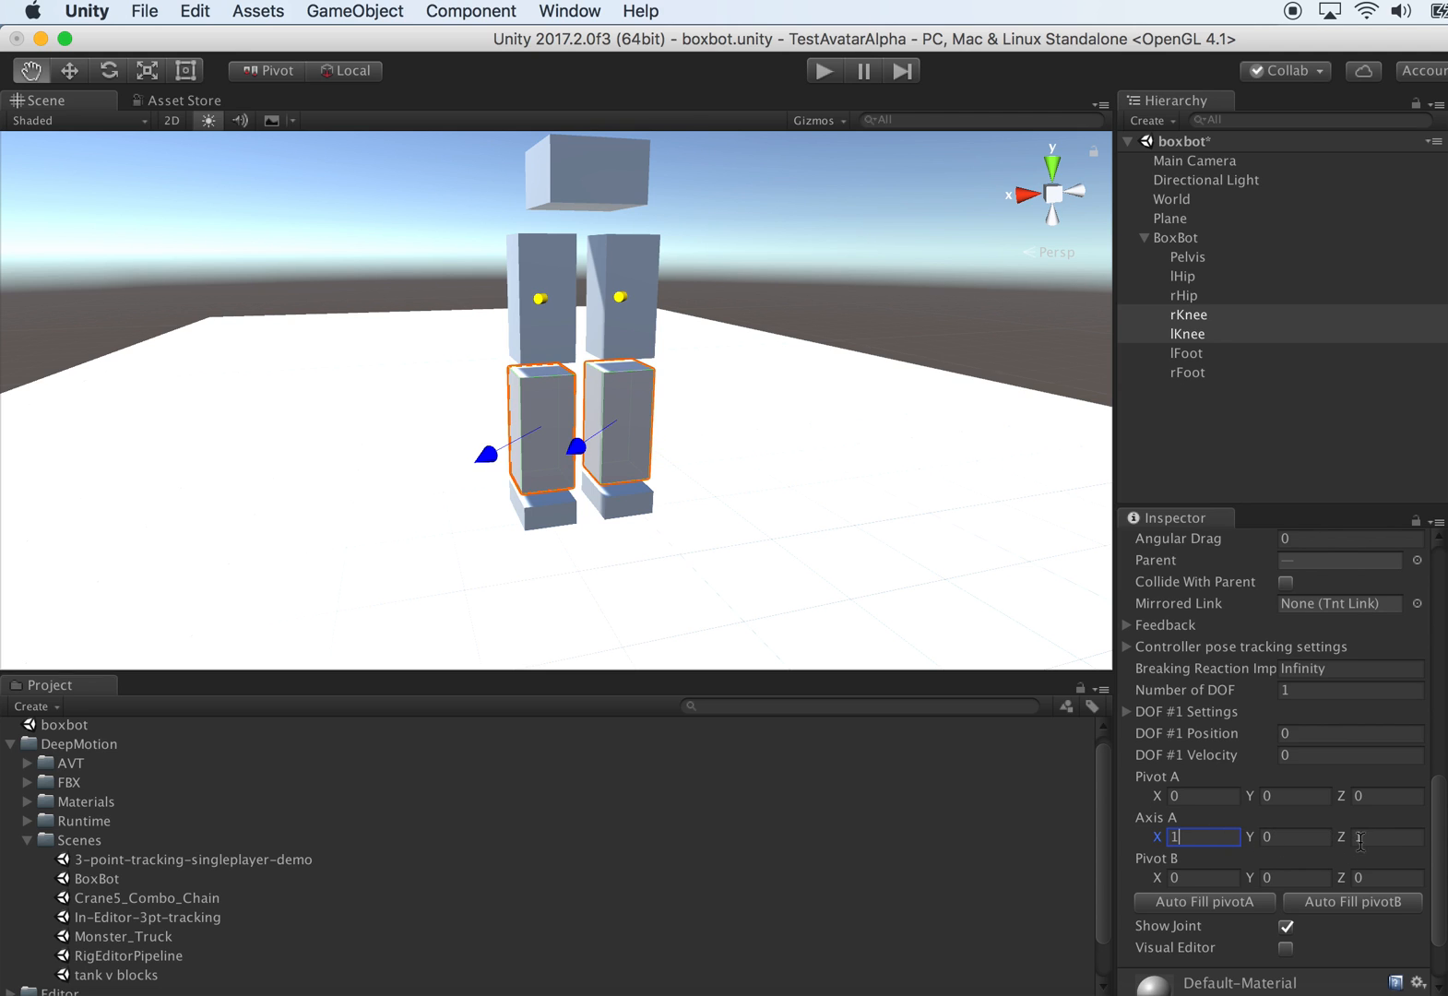
left_click(1385, 837)
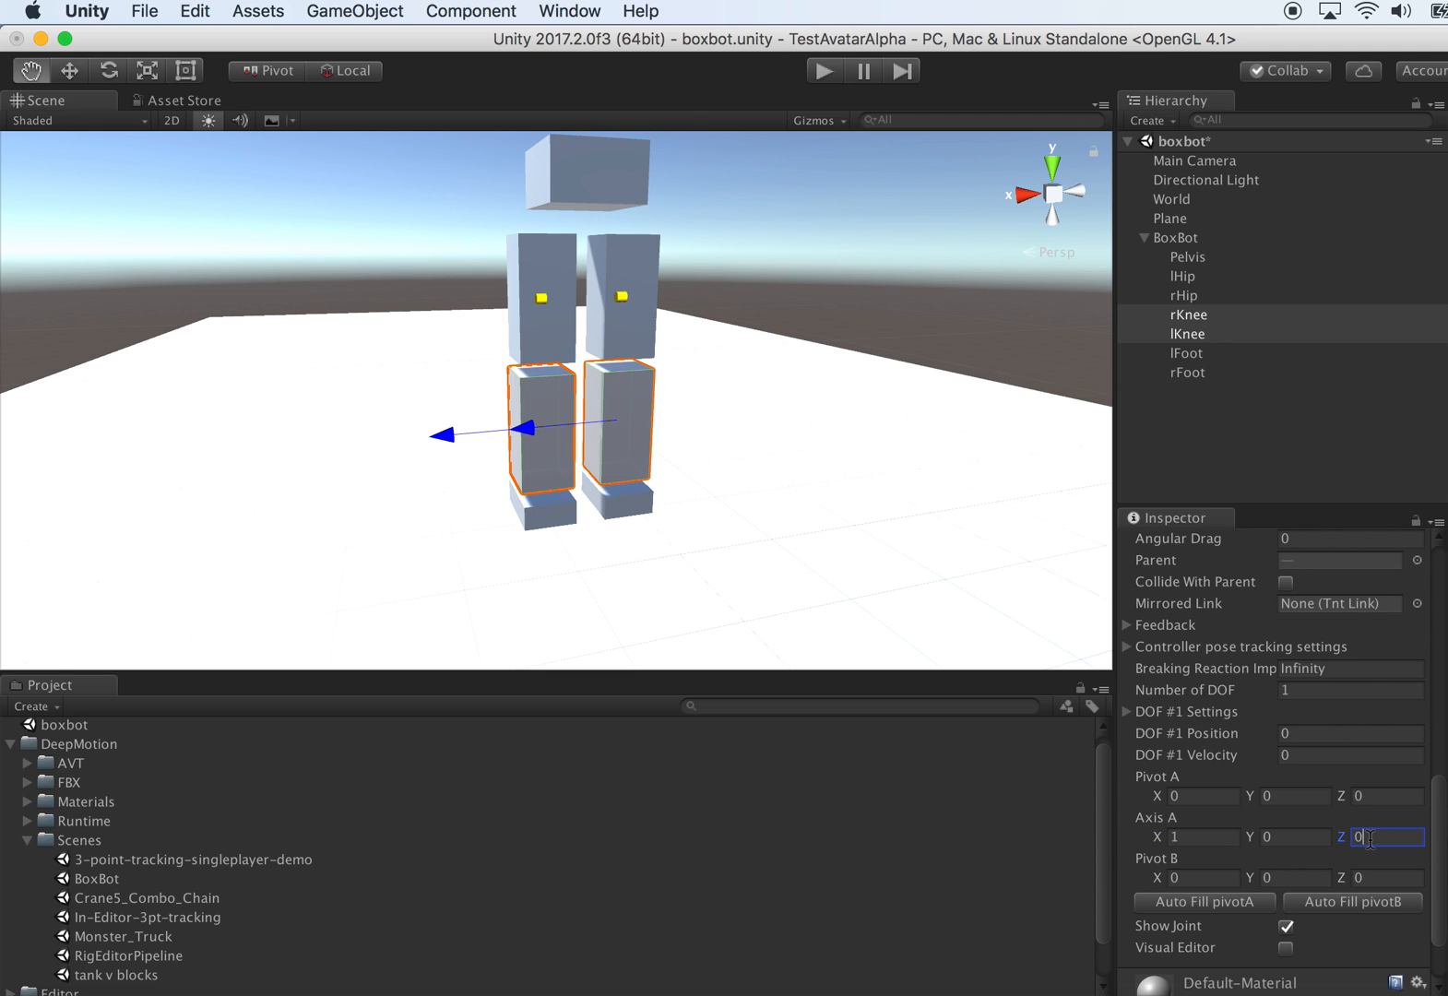
left_click(1202, 902)
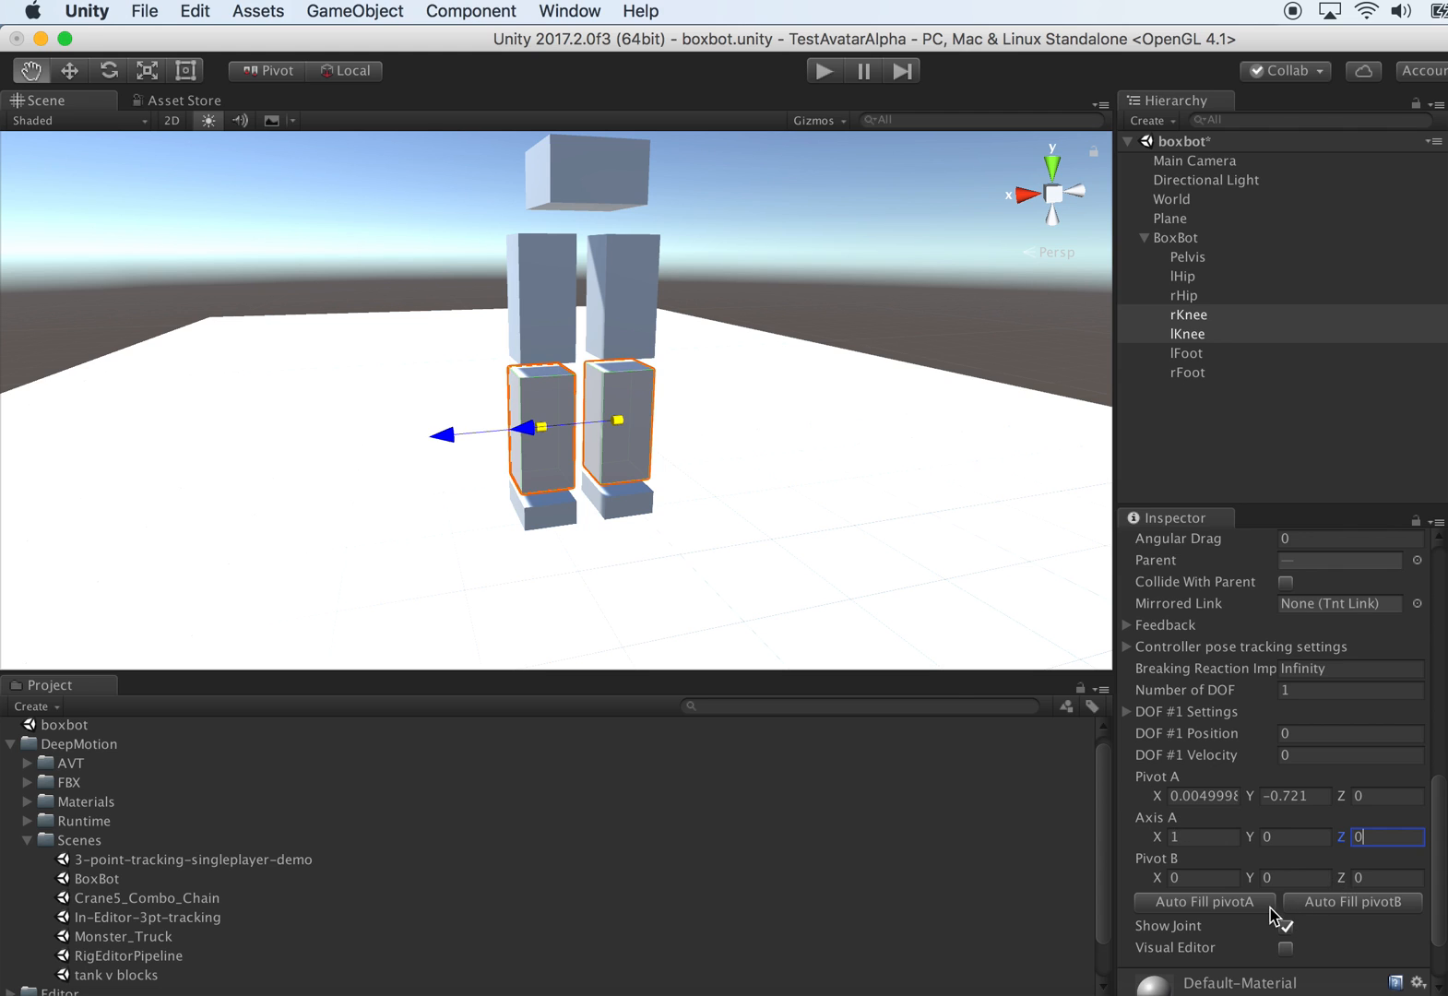
left_click(1284, 924)
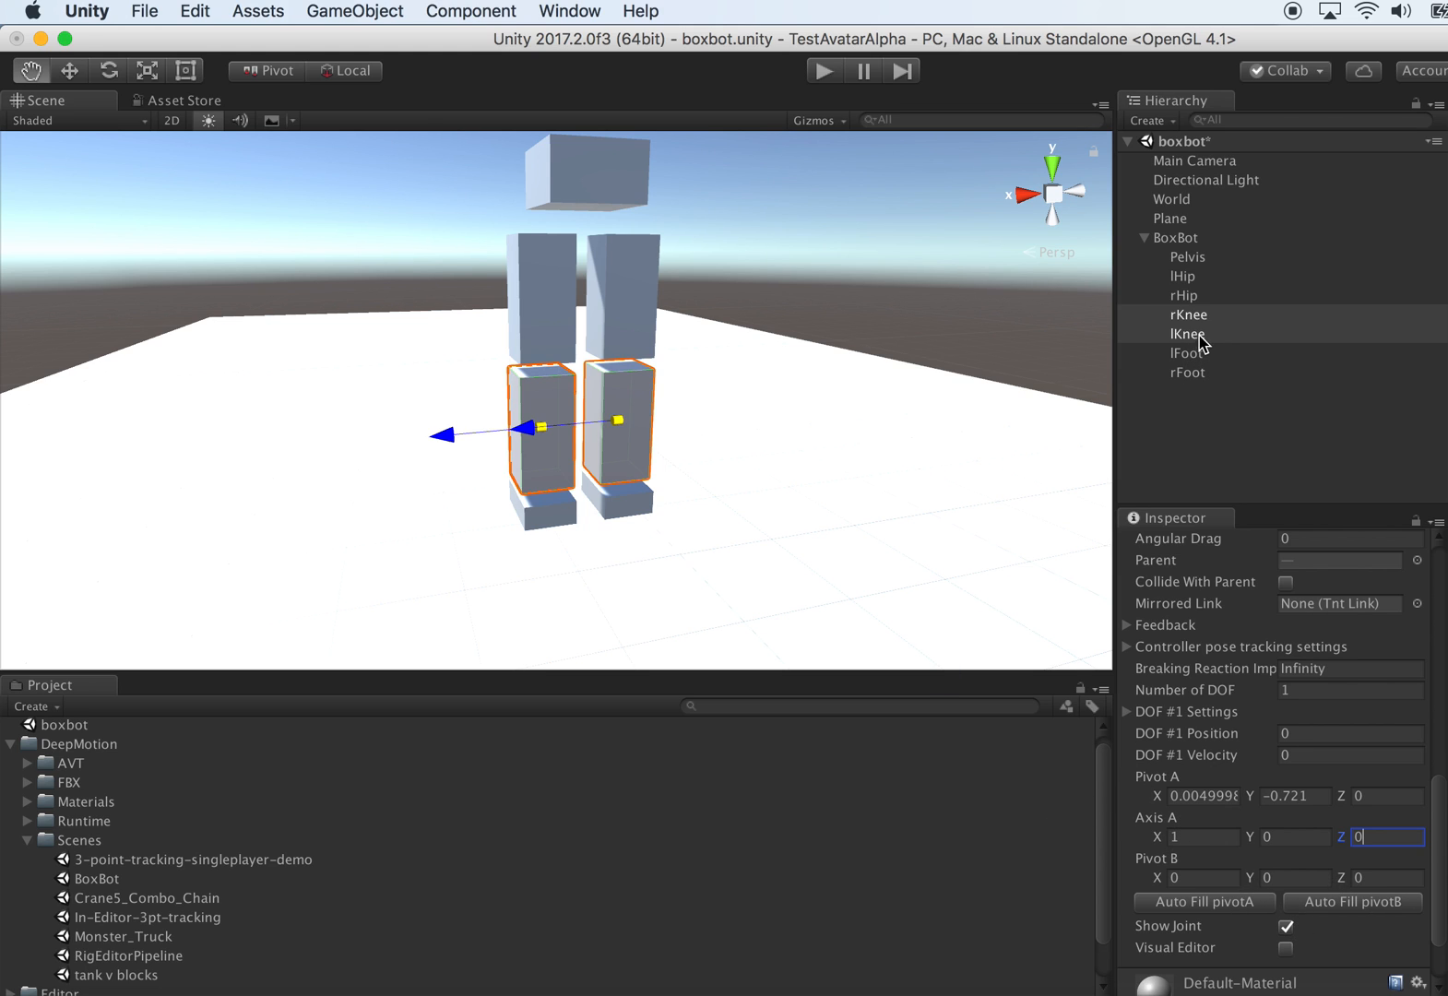
- Enable the visual joint editor on rKnee and lKnee individually, then reselect both knees
left_click(1188, 314)
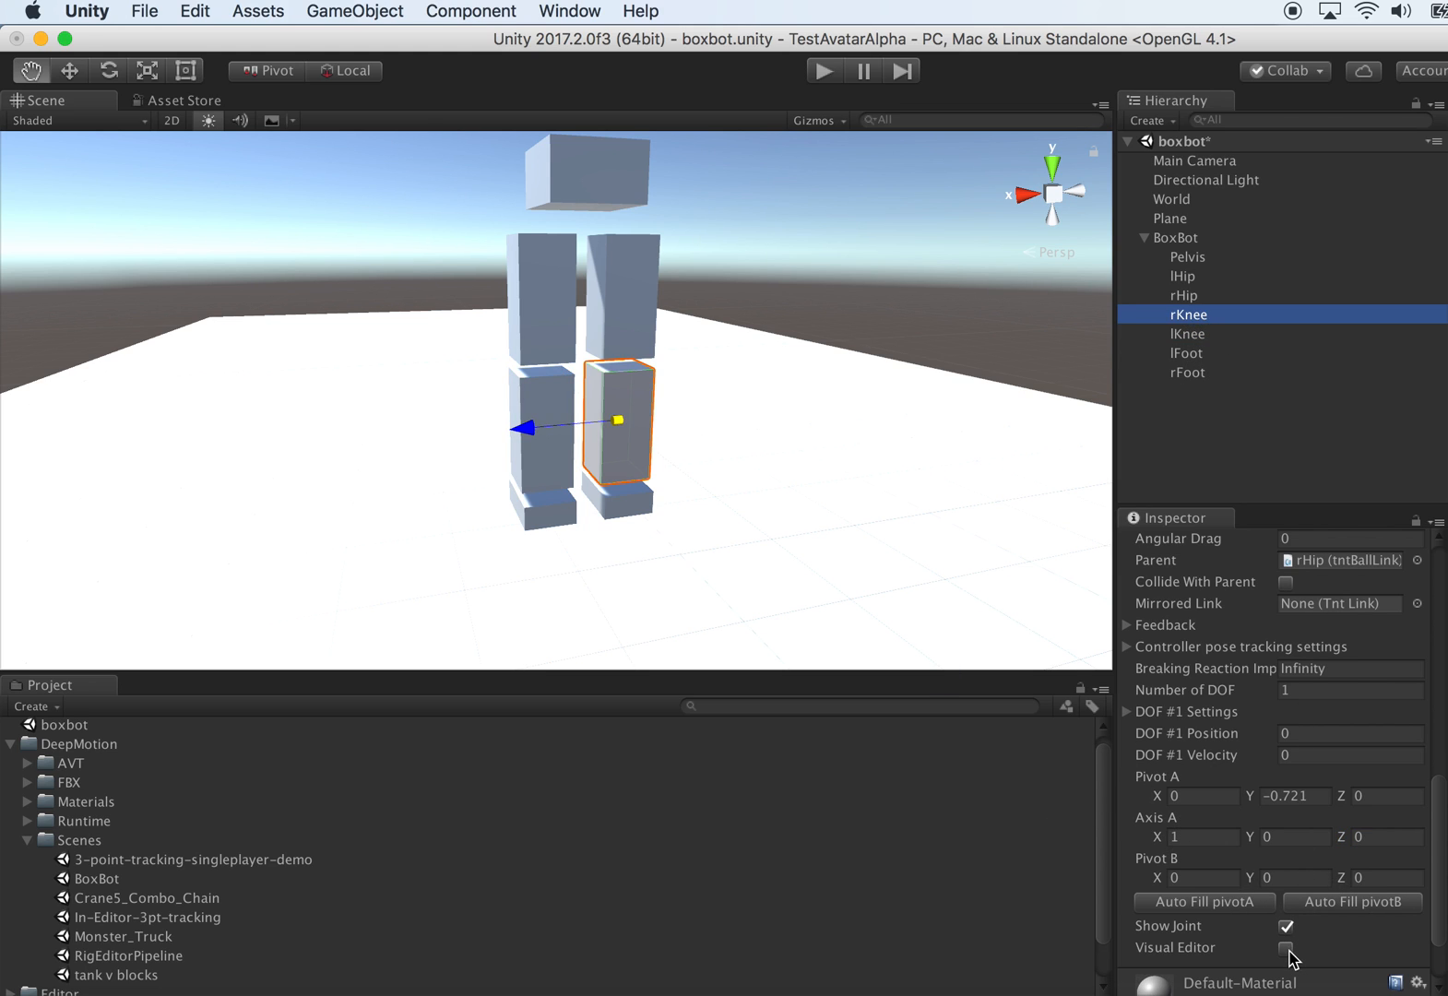
left_click(1286, 946)
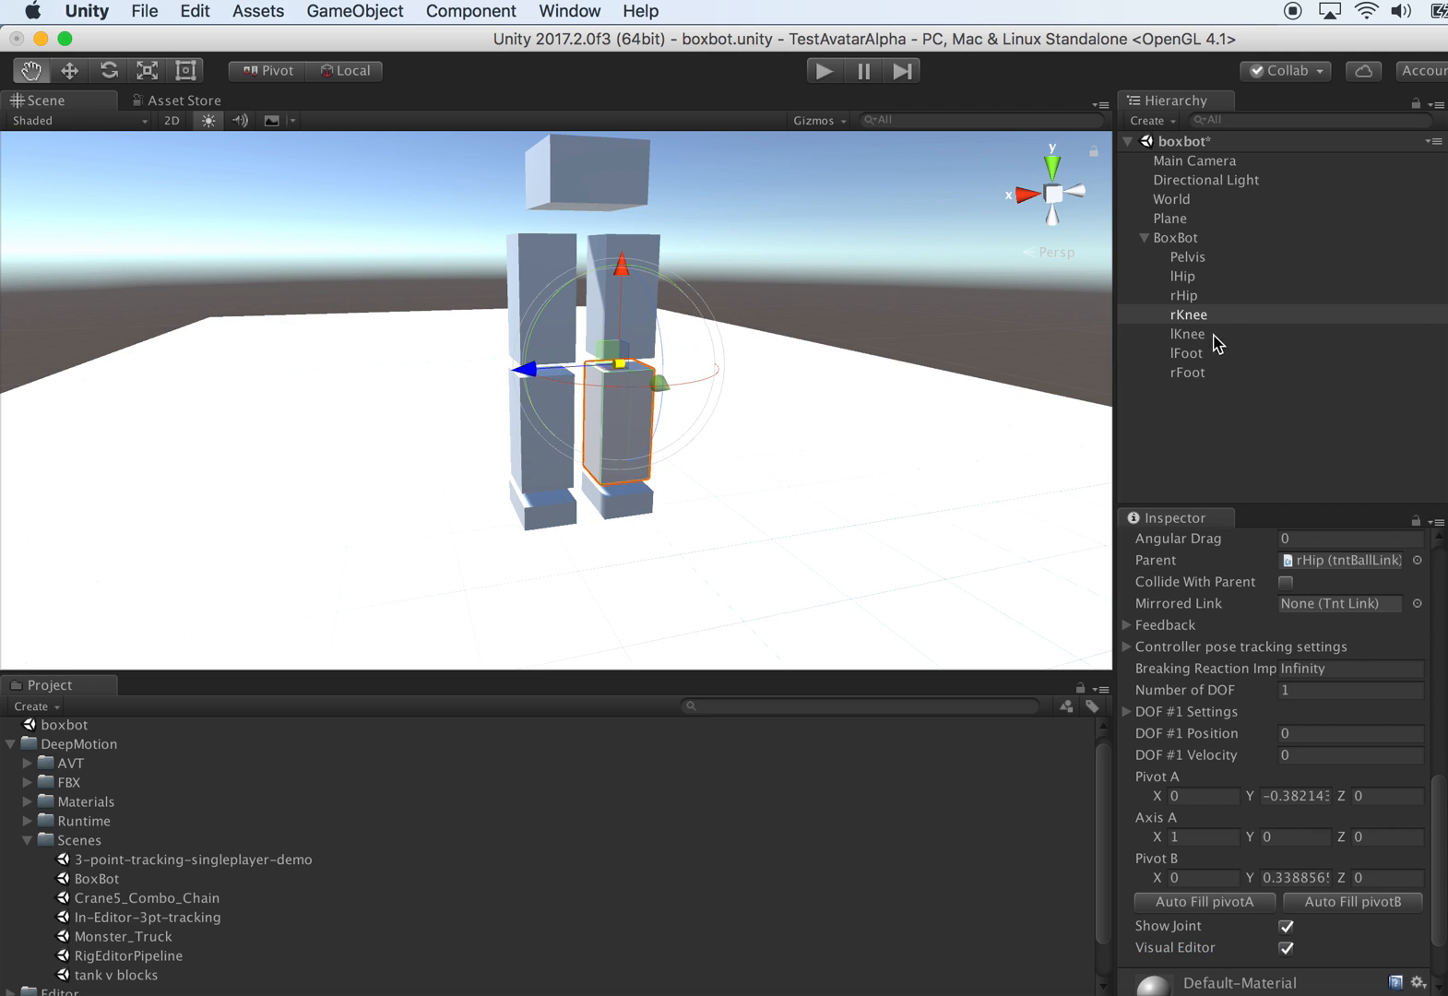
left_click(1188, 334)
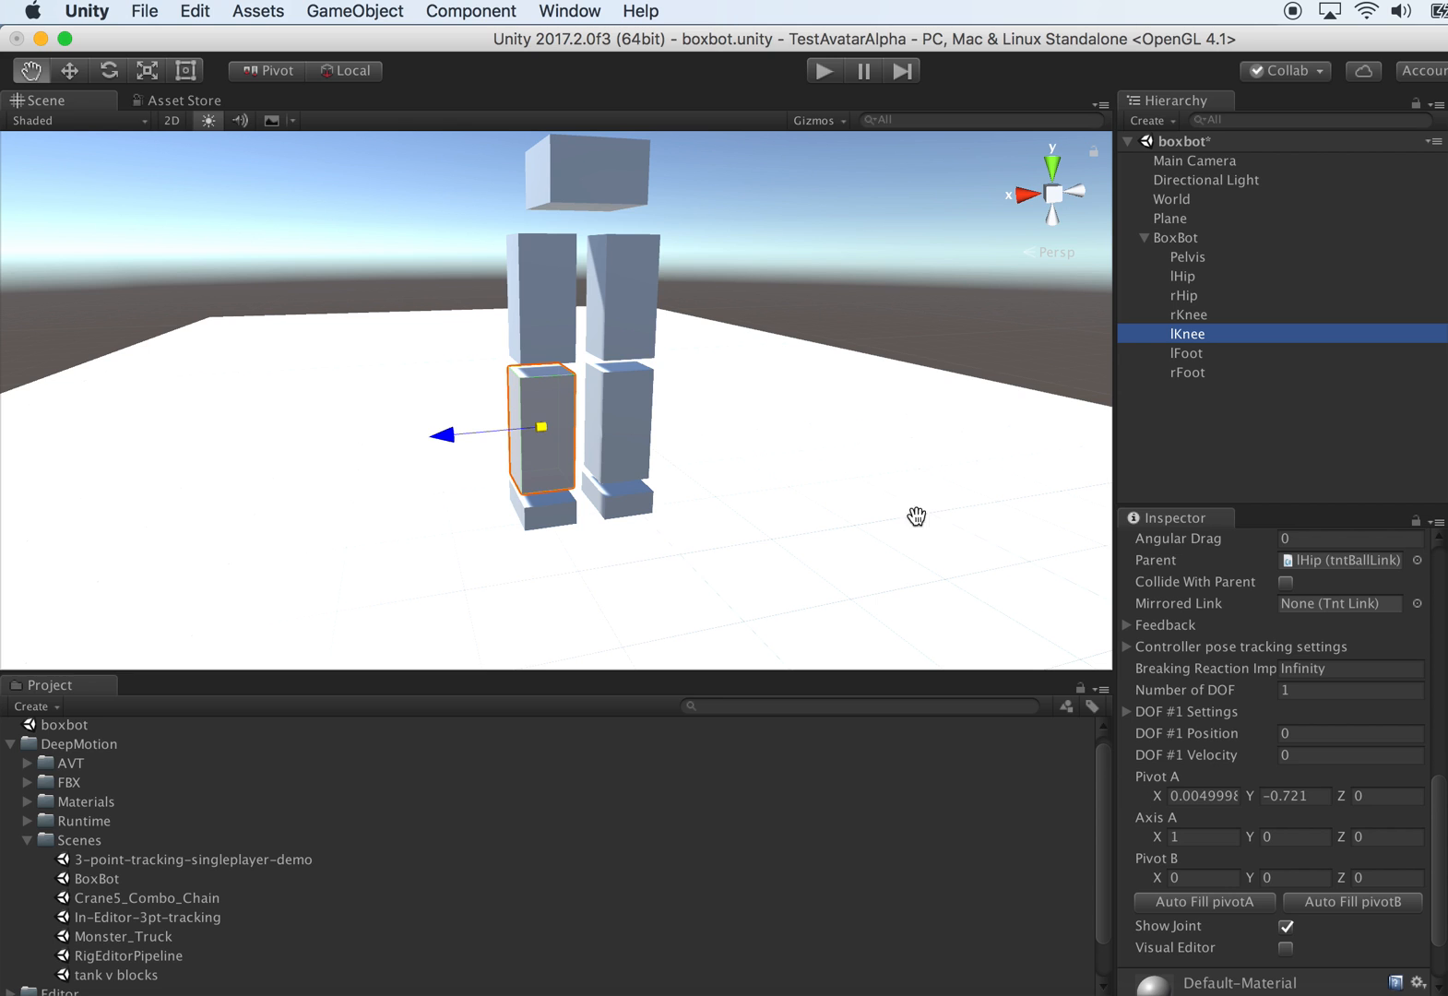
left_click(1283, 948)
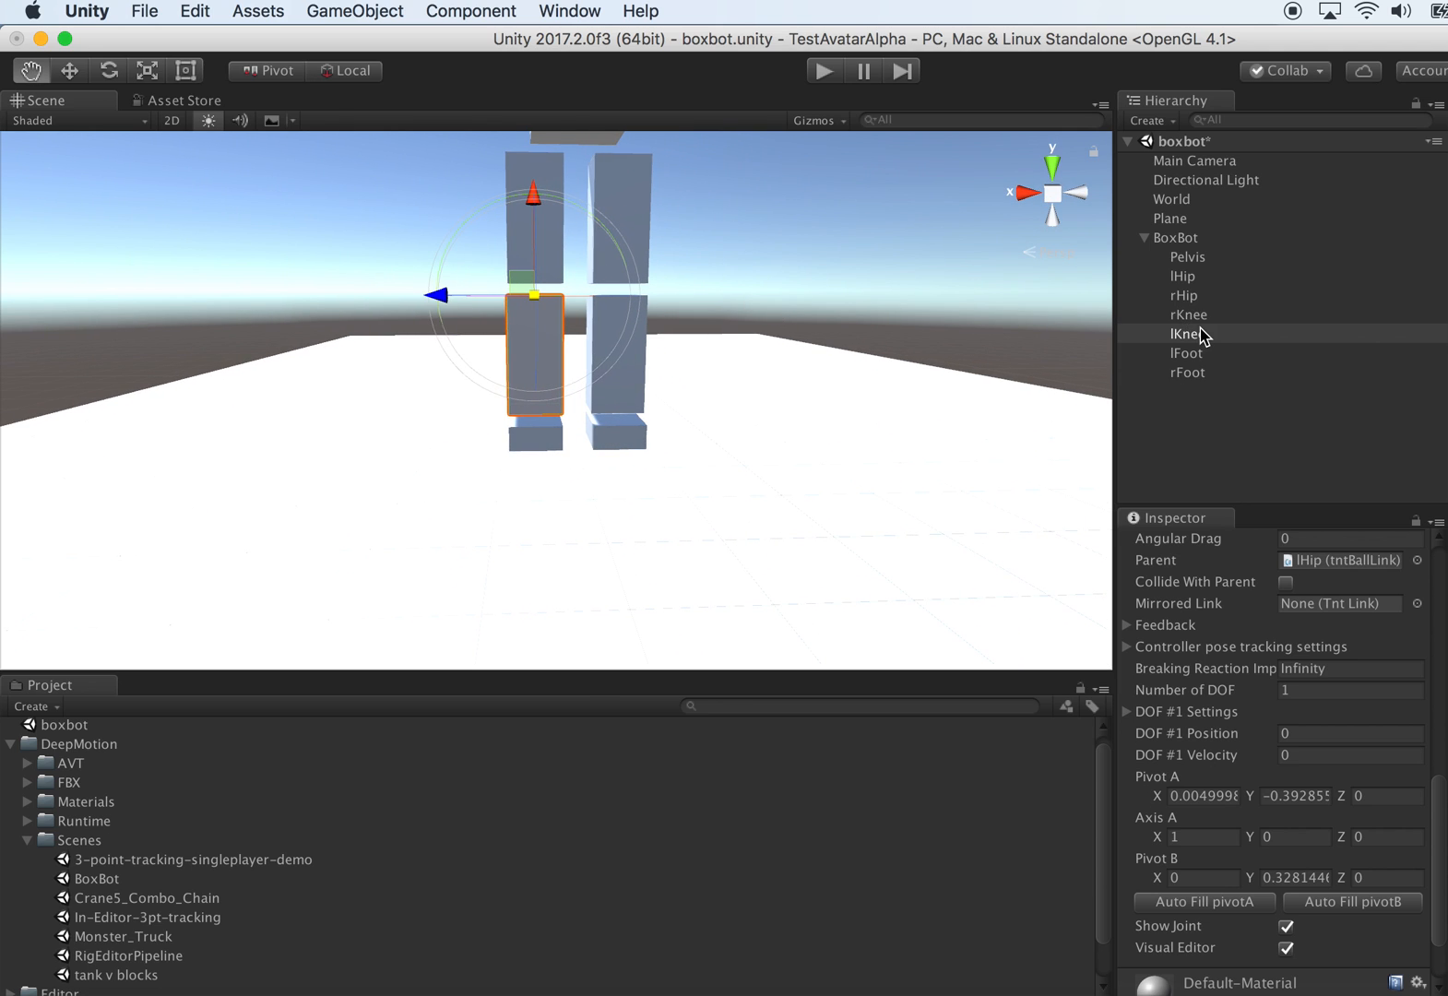
left_click(1188, 315)
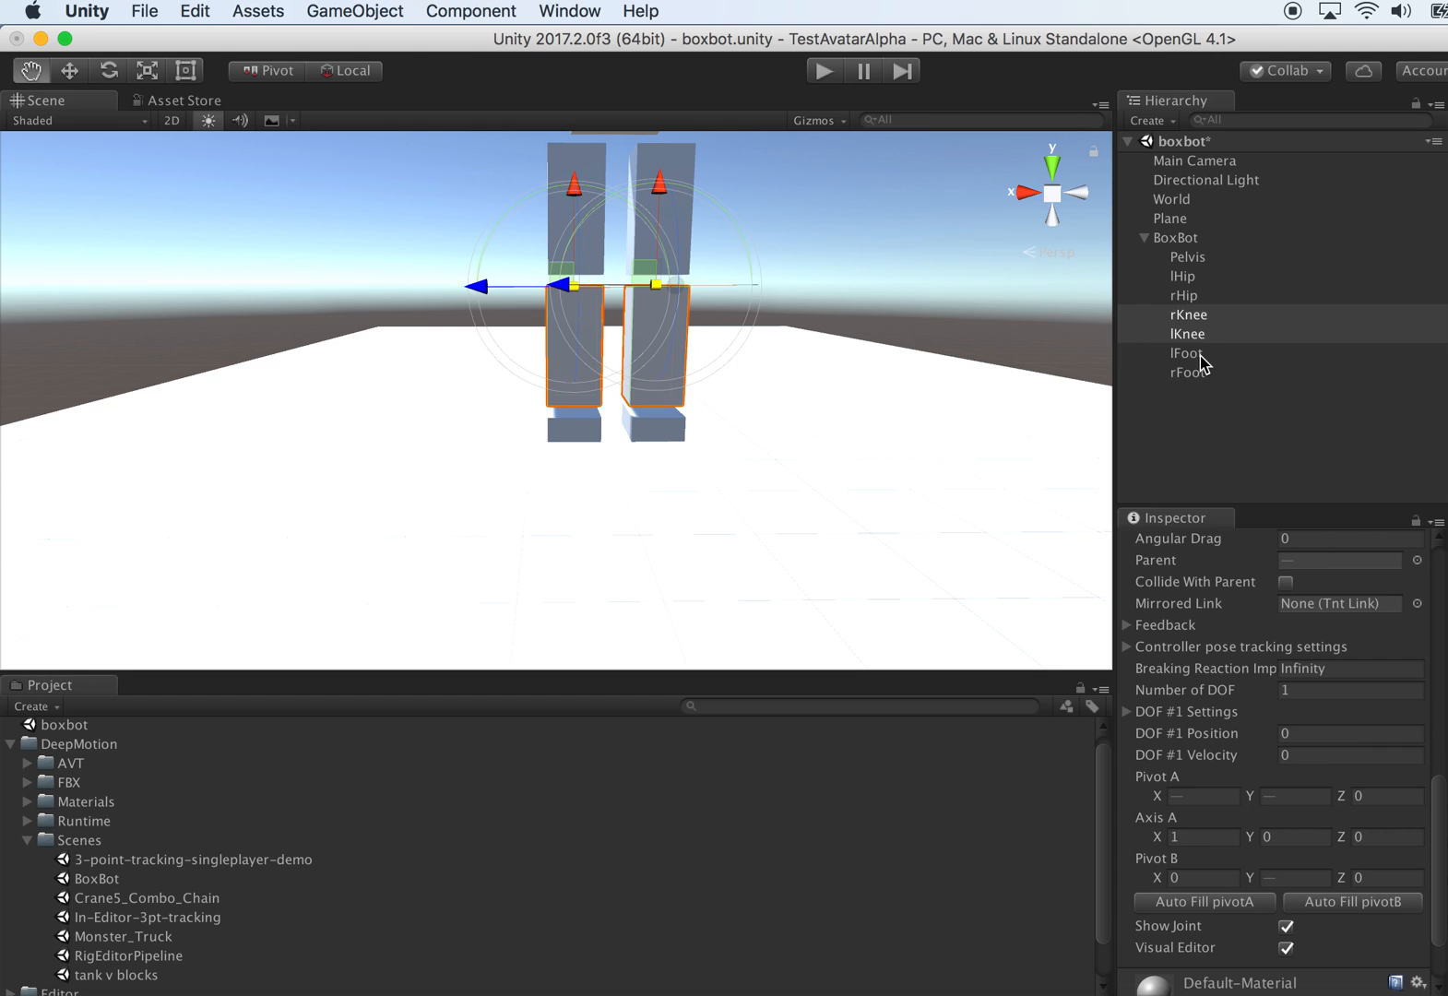
- Add a Tnt Universal Link to both feet with mass 2 and auto-computed inertia
left_click(1186, 353)
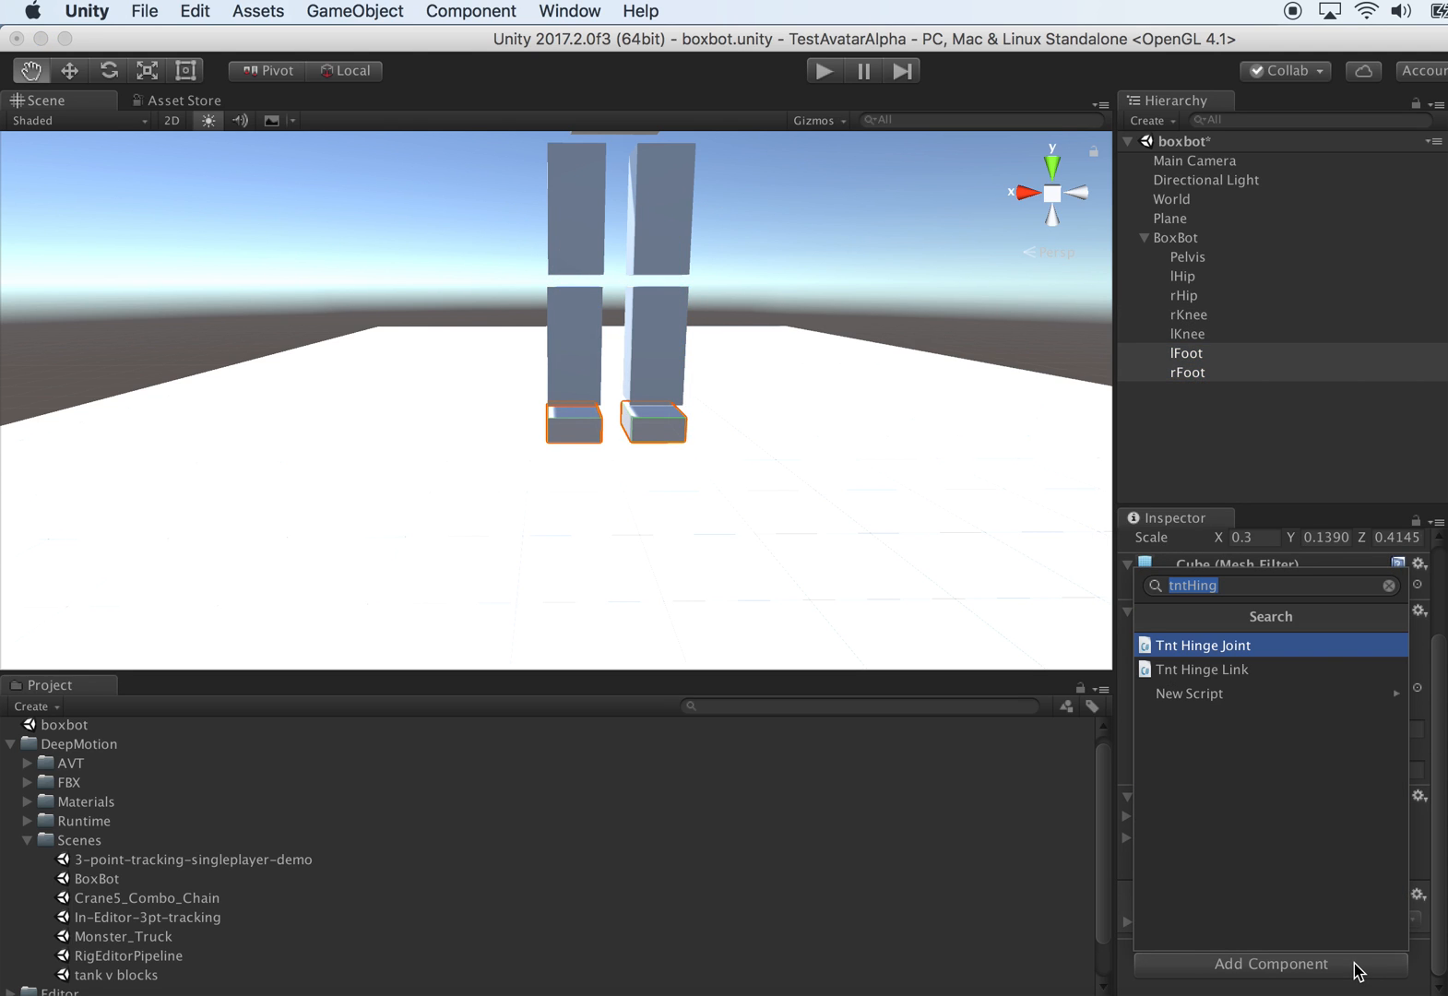
mouse_move(1286, 593)
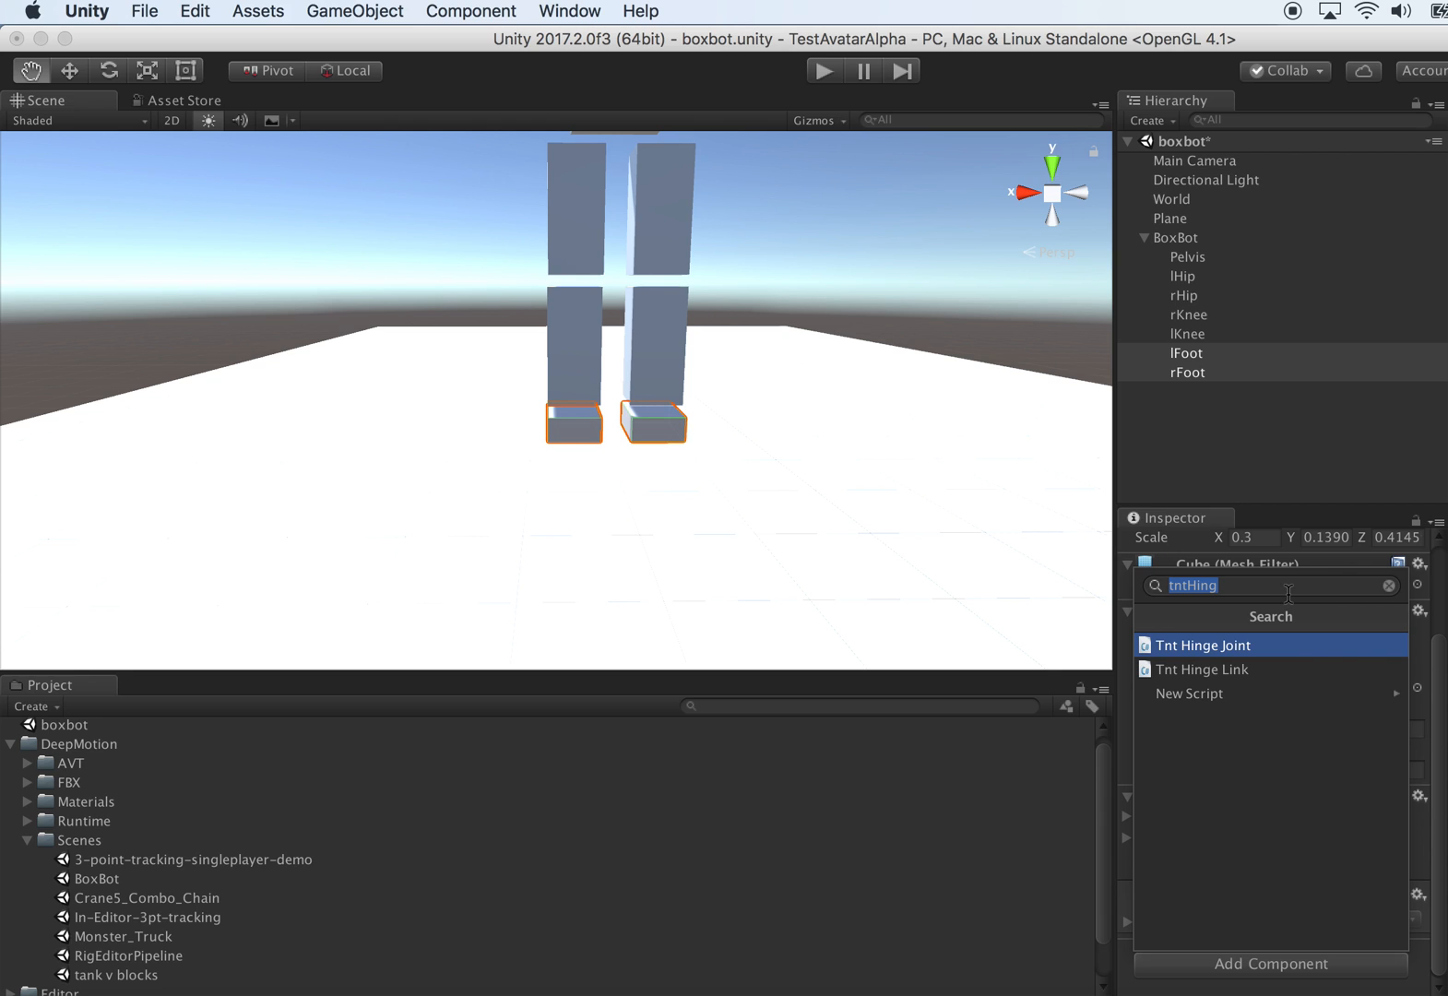
type("tntunive")
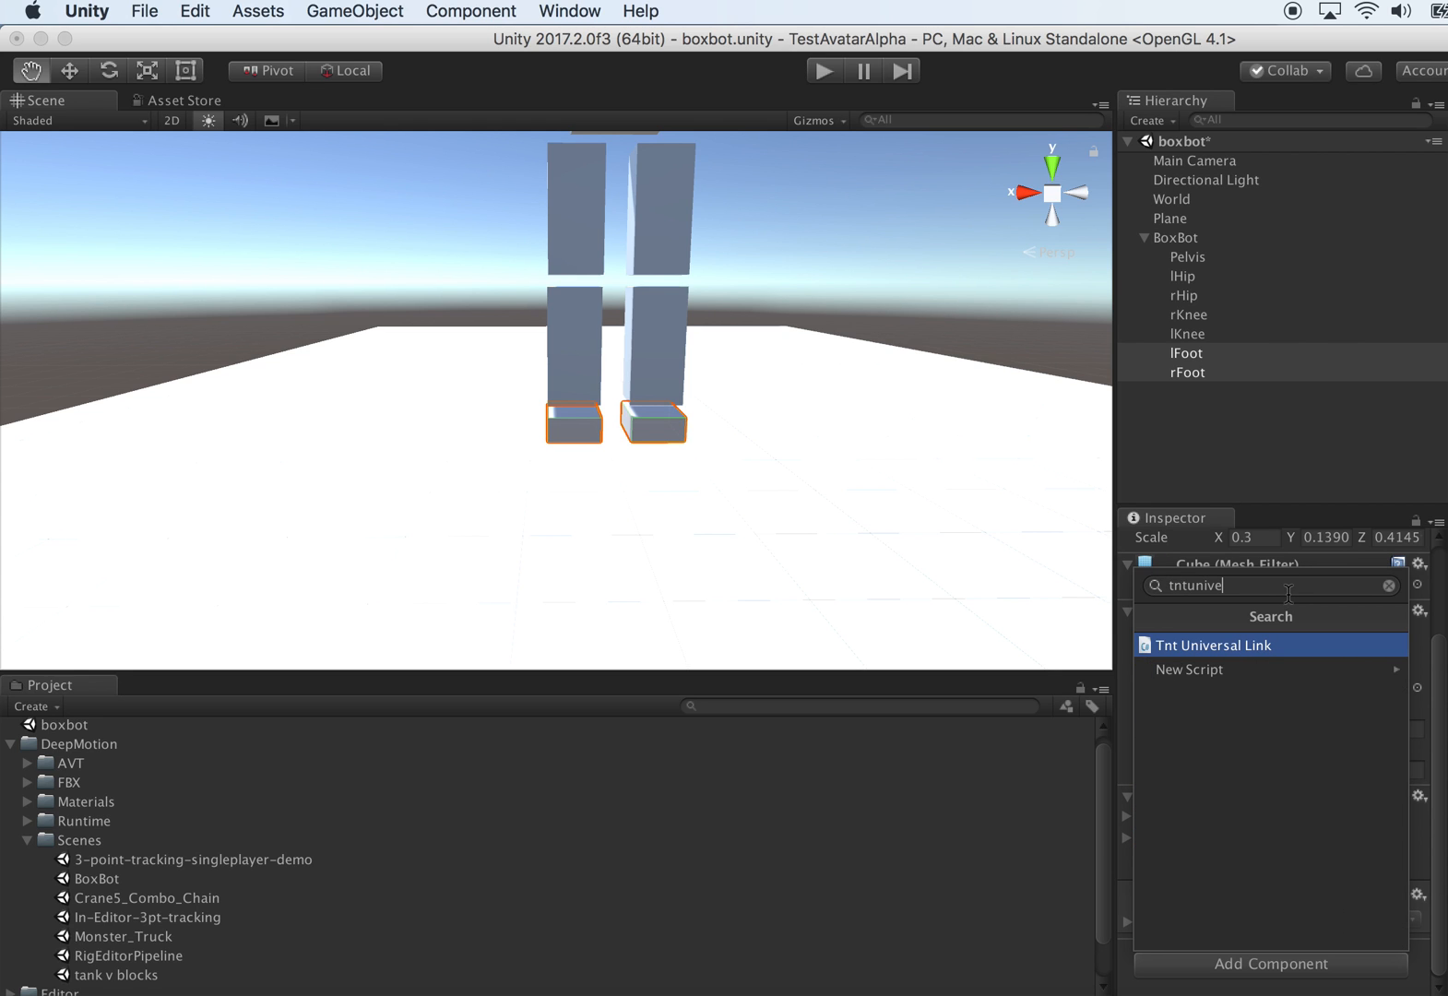
left_click(1217, 643)
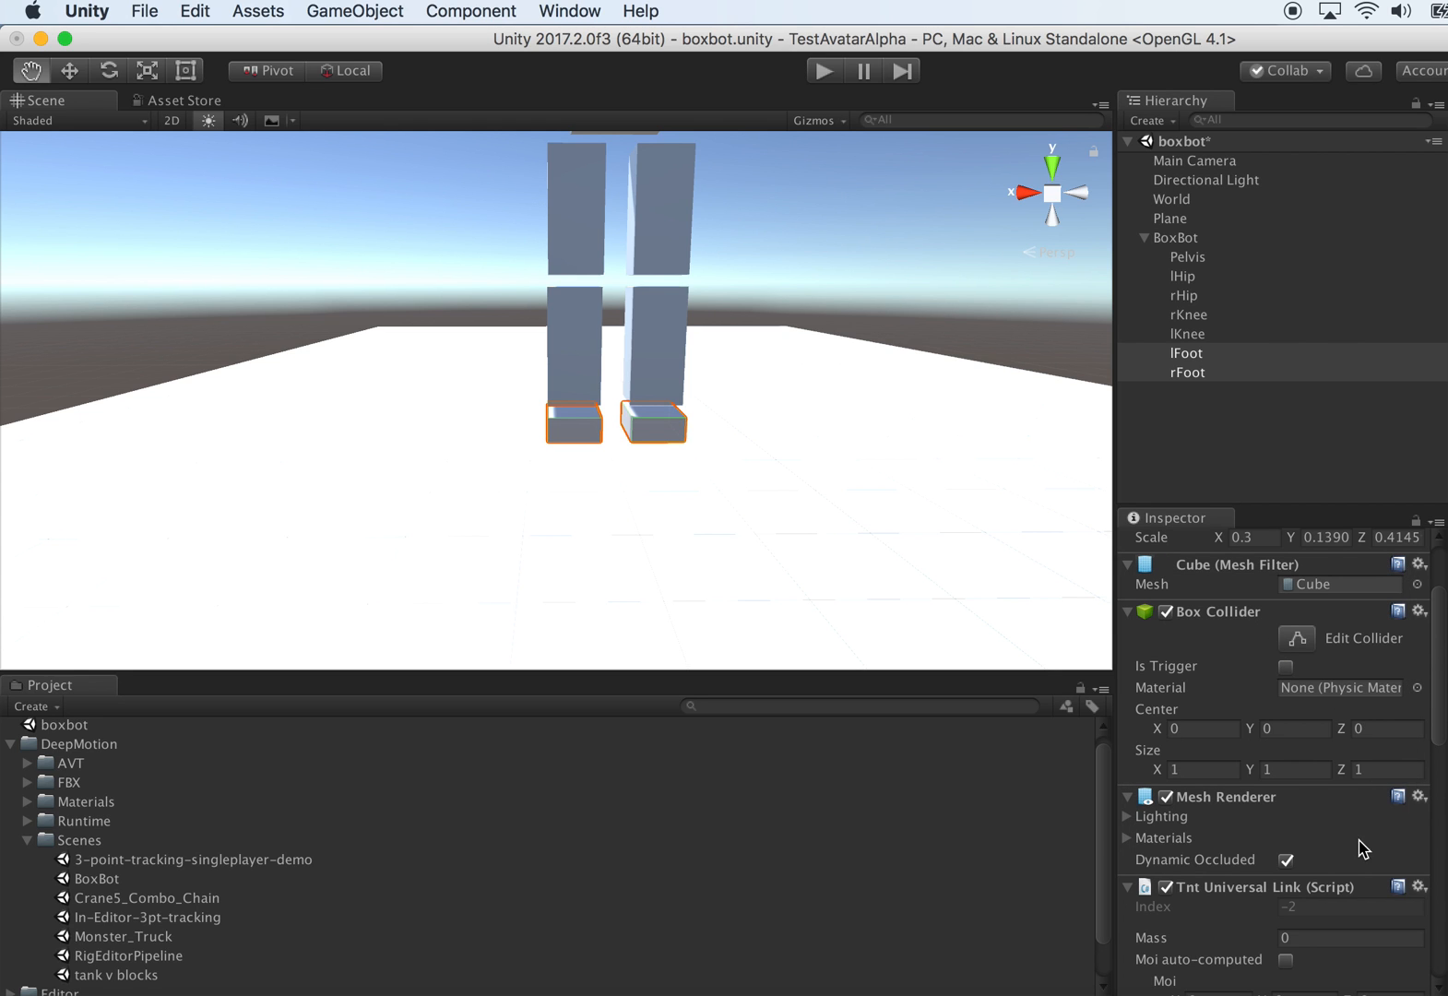
left_click(1348, 863)
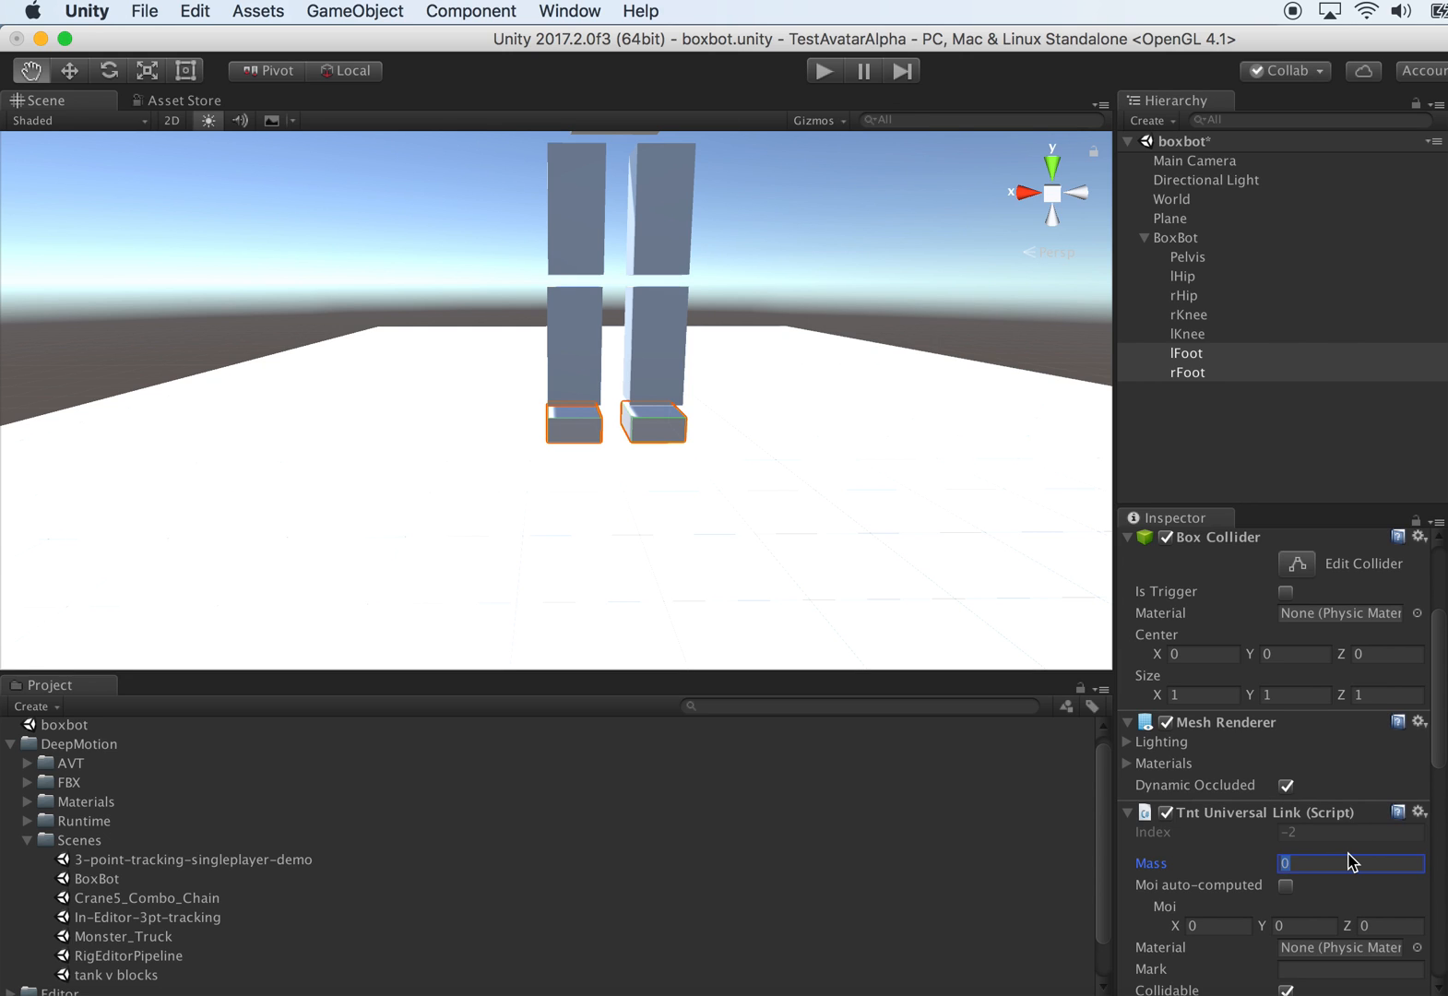
type("2")
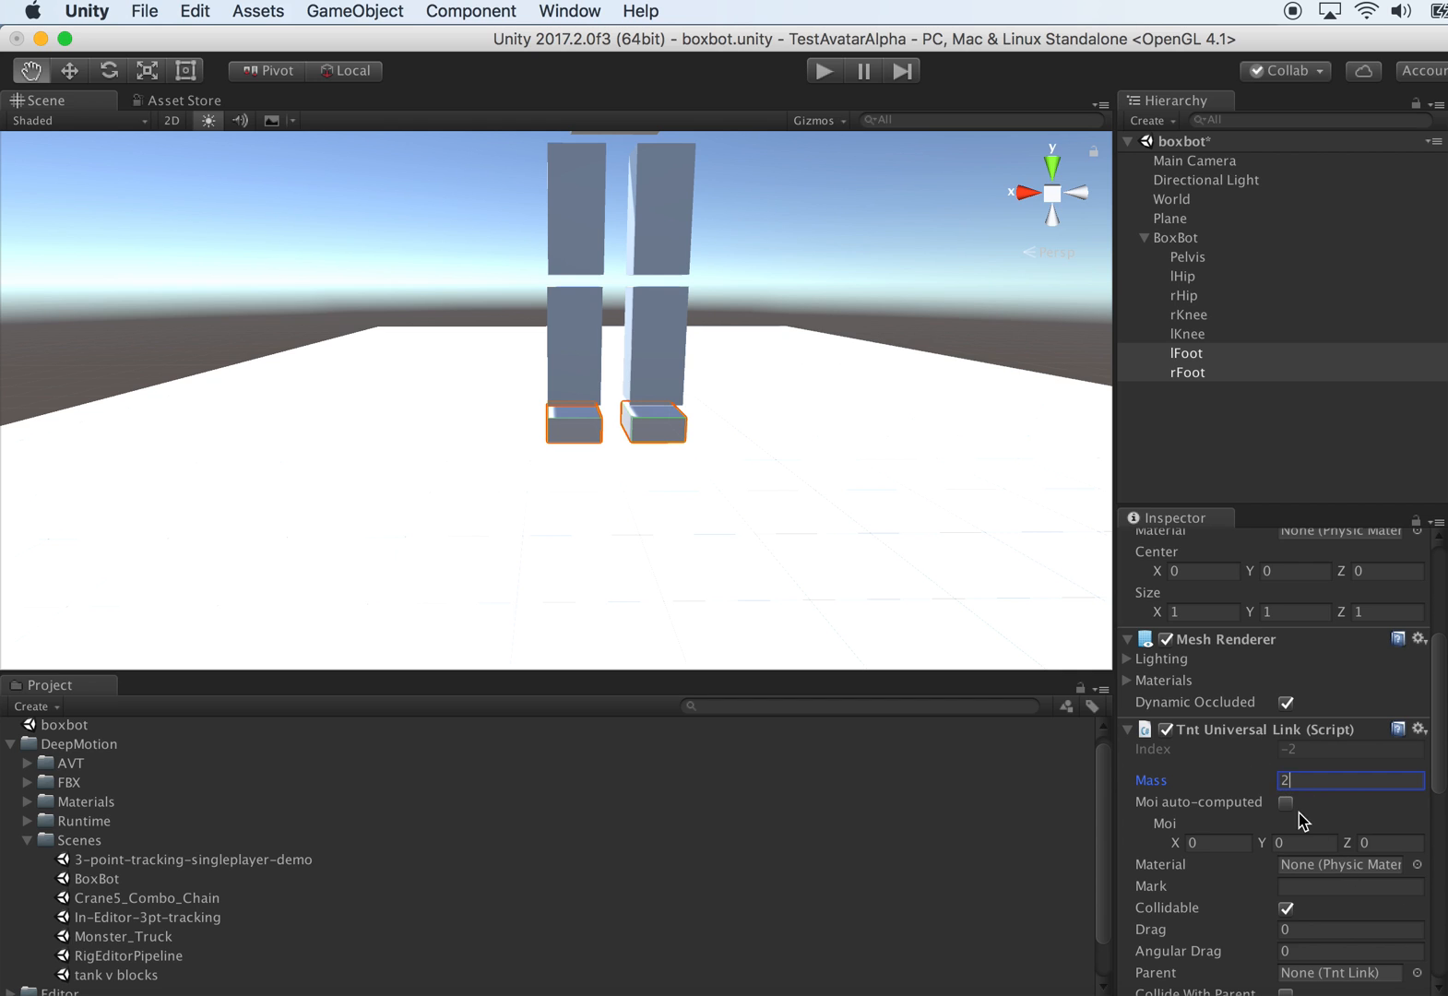
left_click(1283, 802)
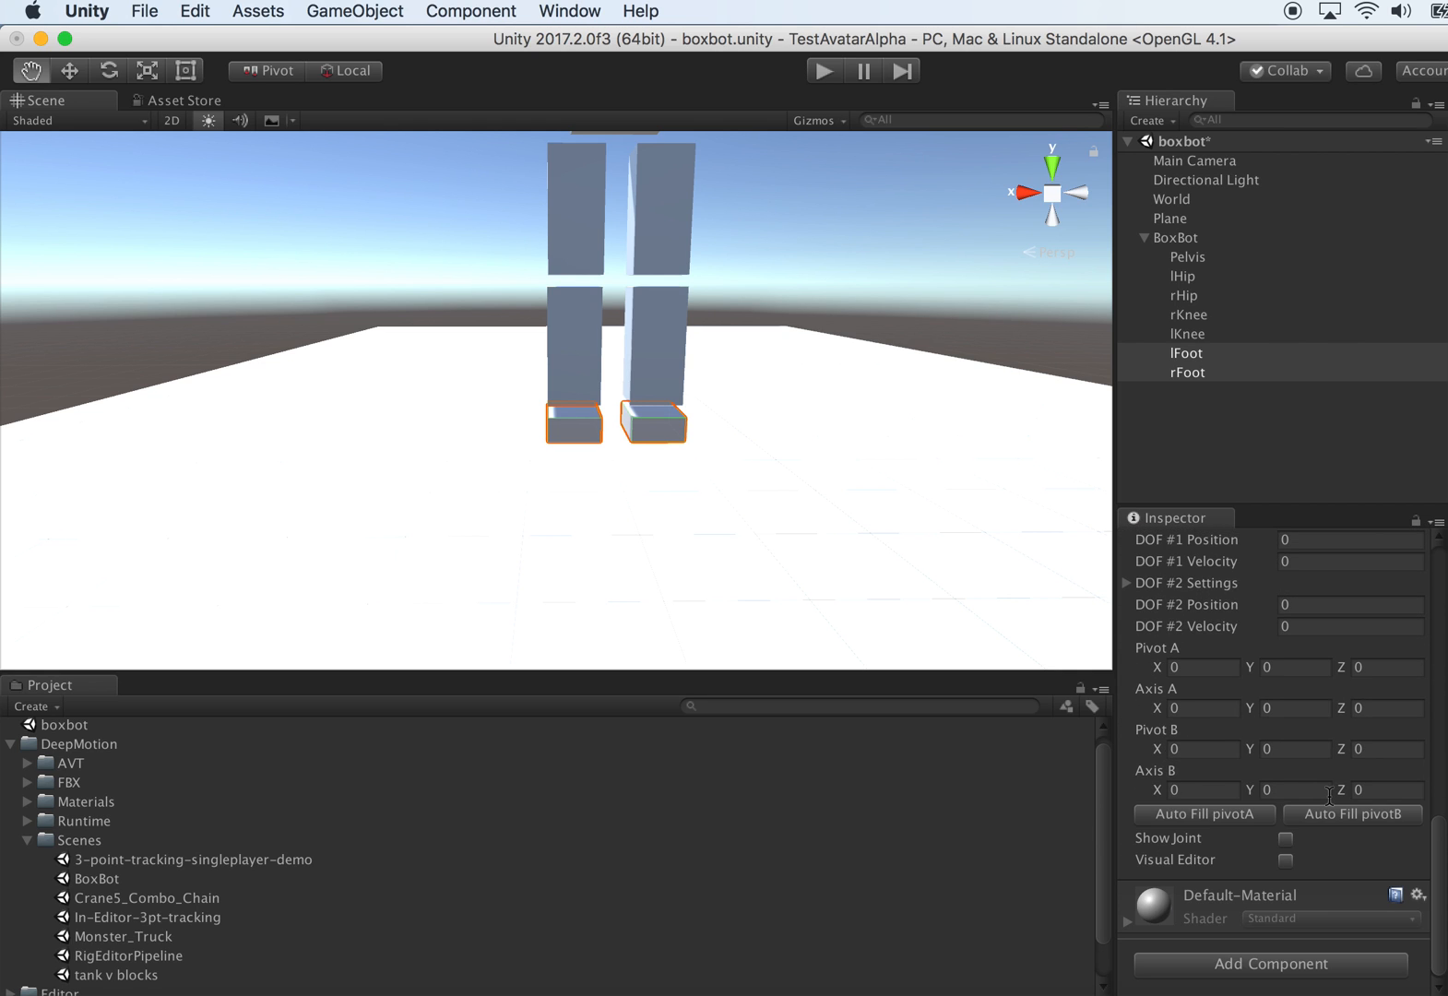
- Parent lFoot's link to lKnee and rFoot's link to rKnee
left_click(1186, 354)
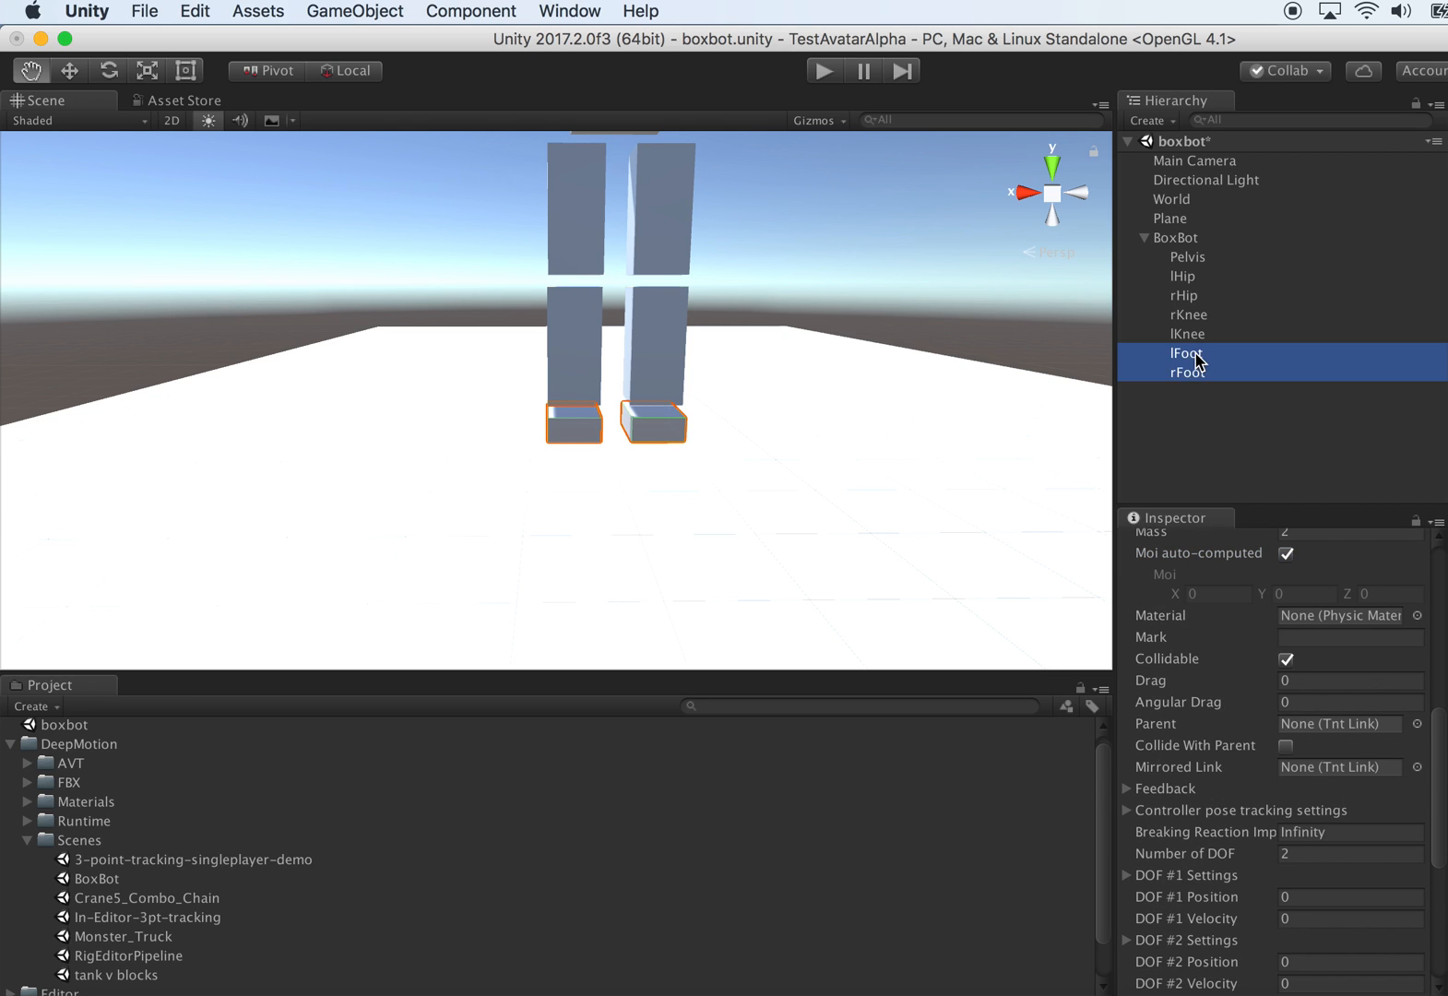
left_click(1184, 352)
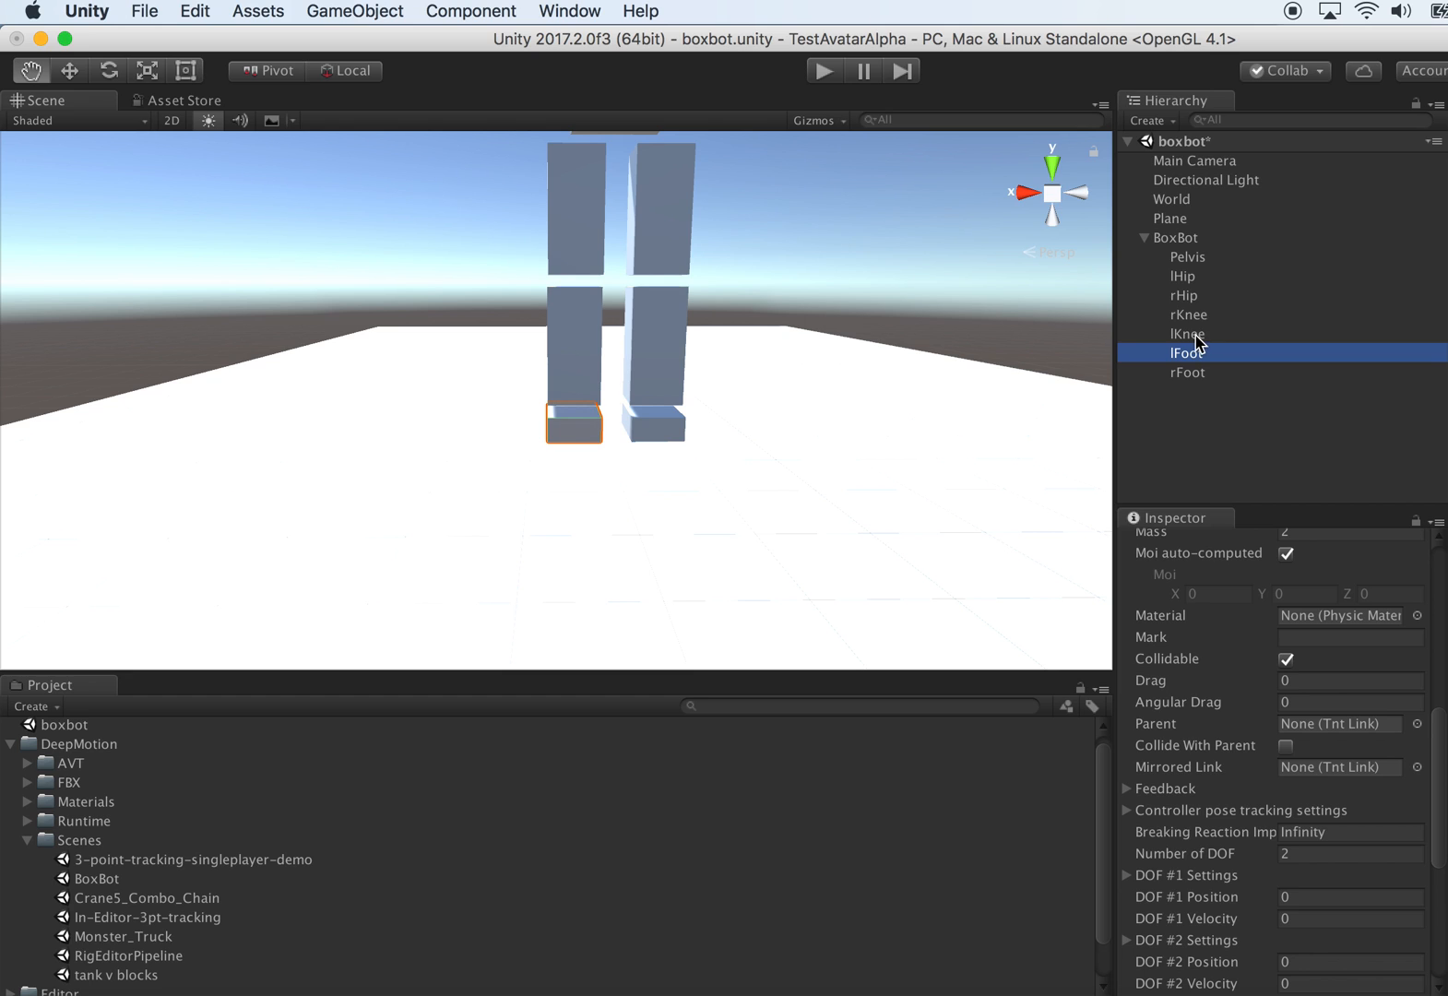
mouse_move(1336, 741)
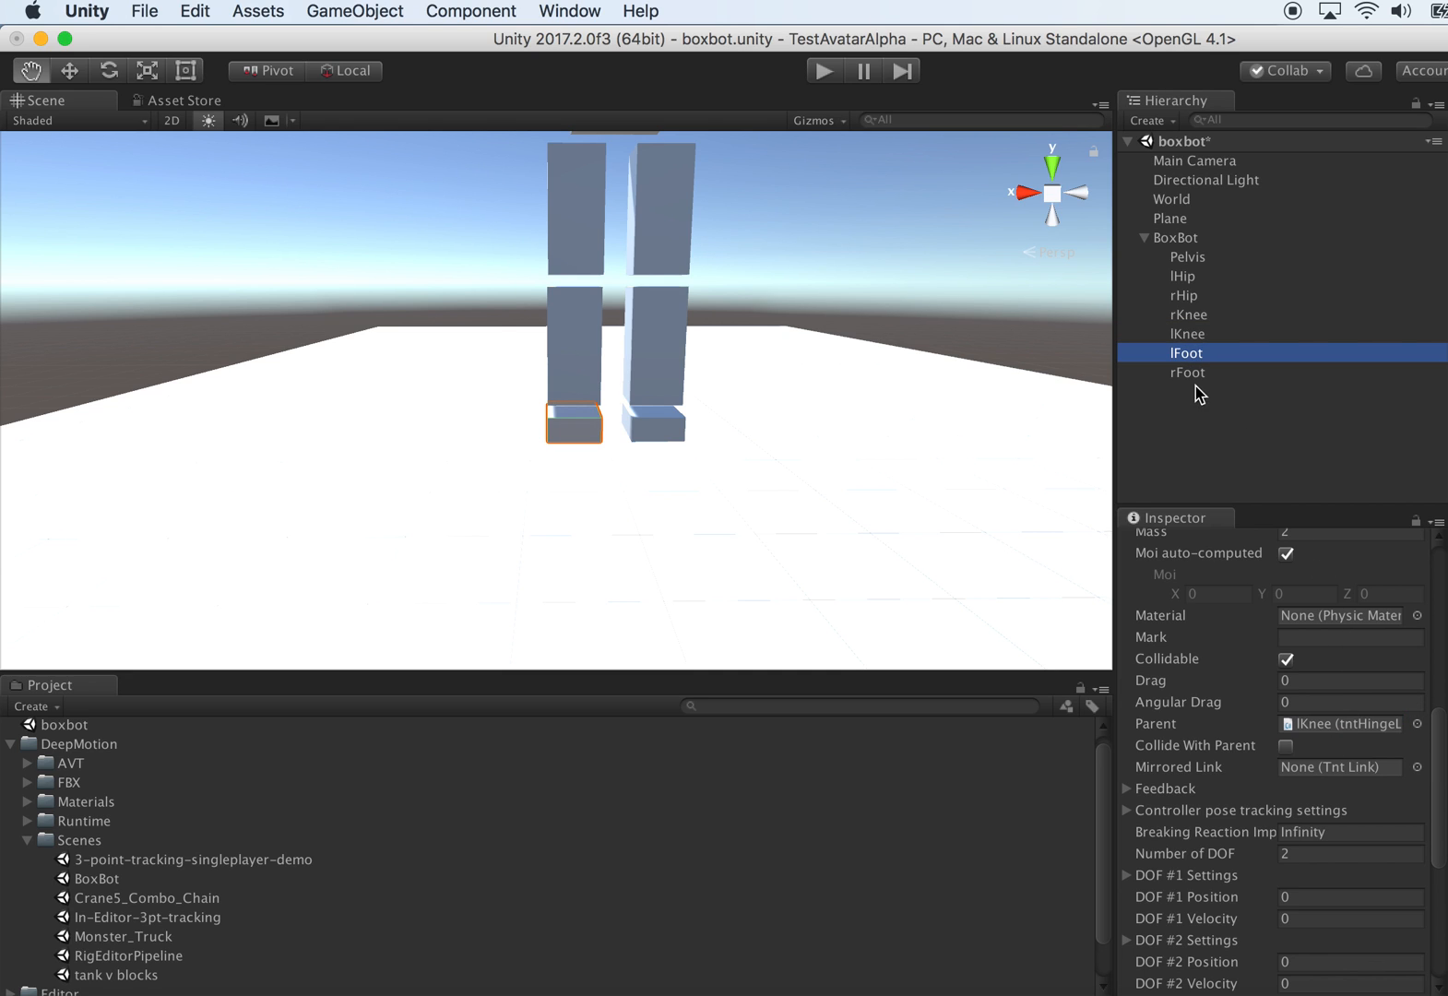
left_click(1188, 373)
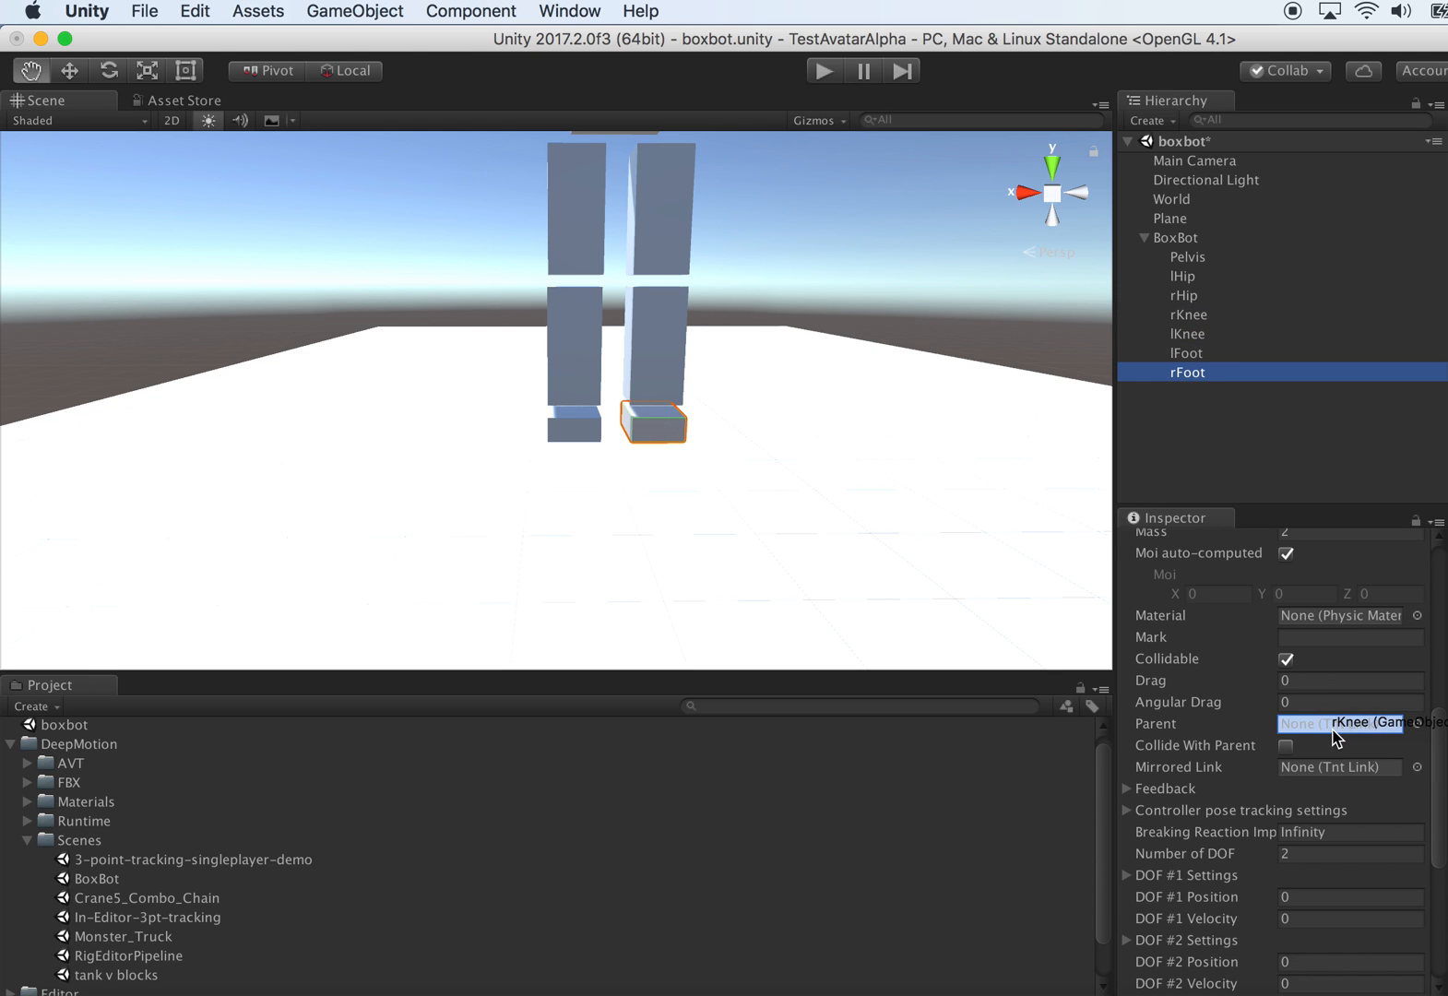
left_click(1347, 723)
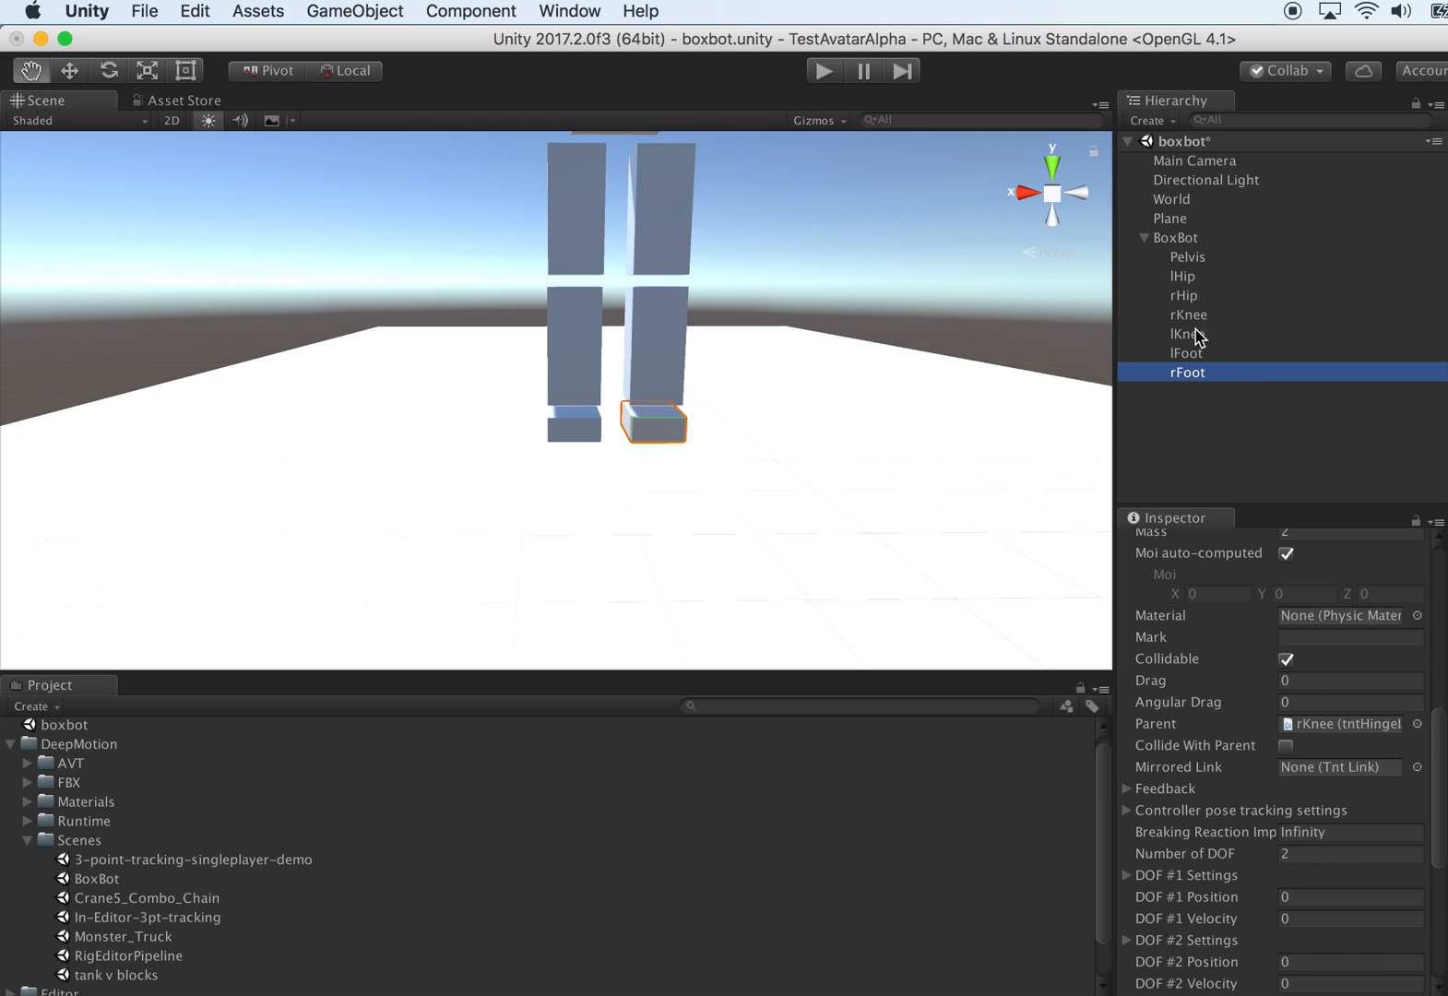
left_click(1188, 256)
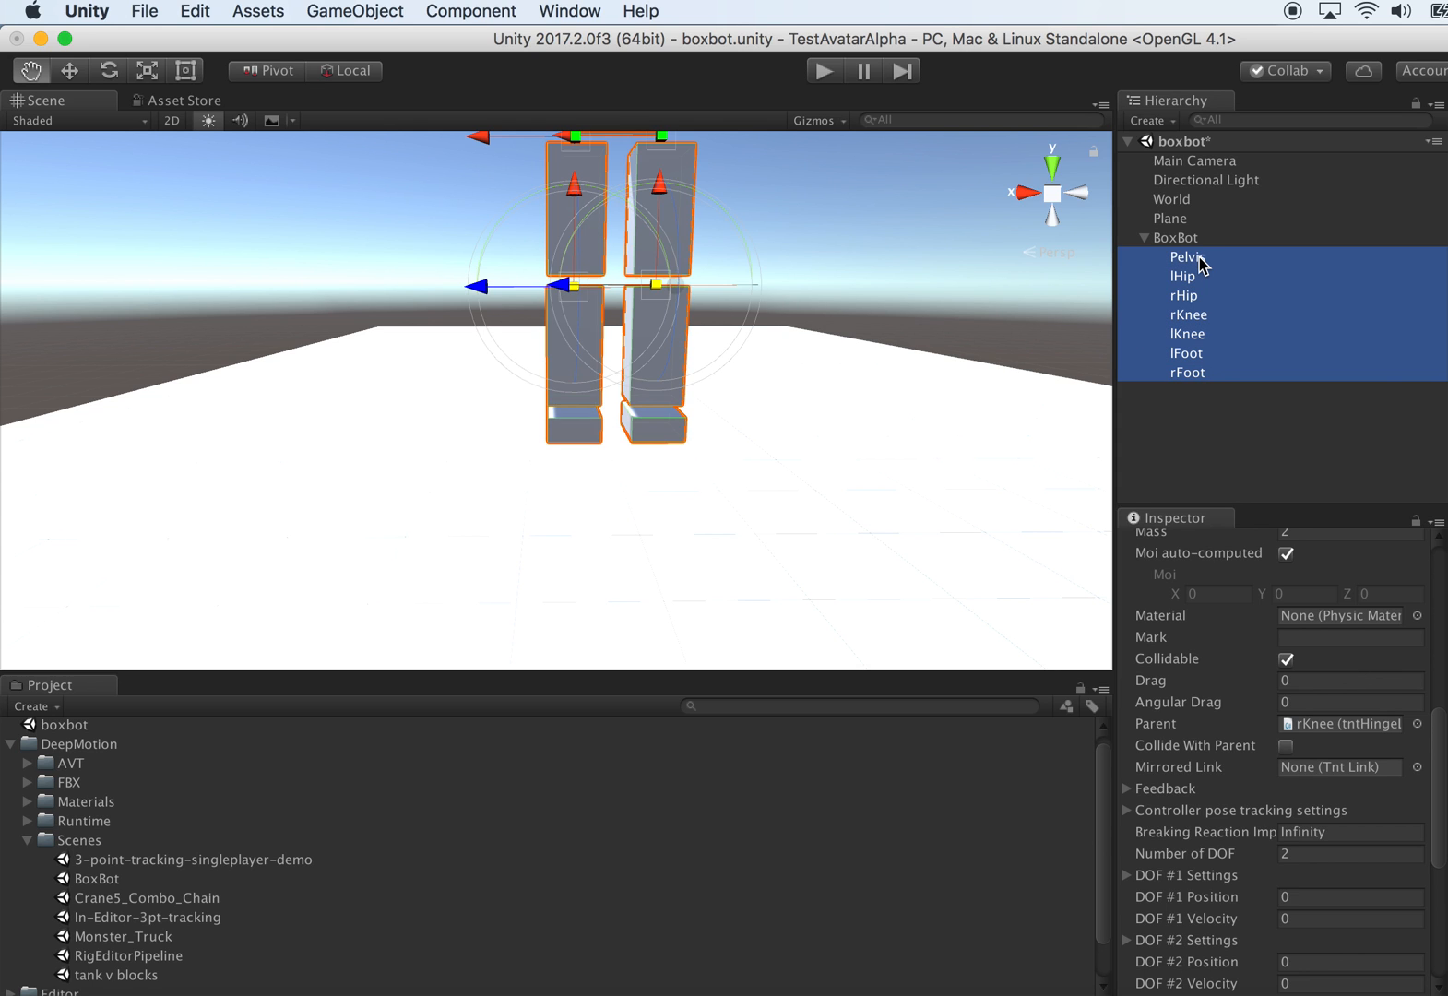
- Select both feet and set the universal link's Axis A along X (1,0,0)
left_click(1186, 352)
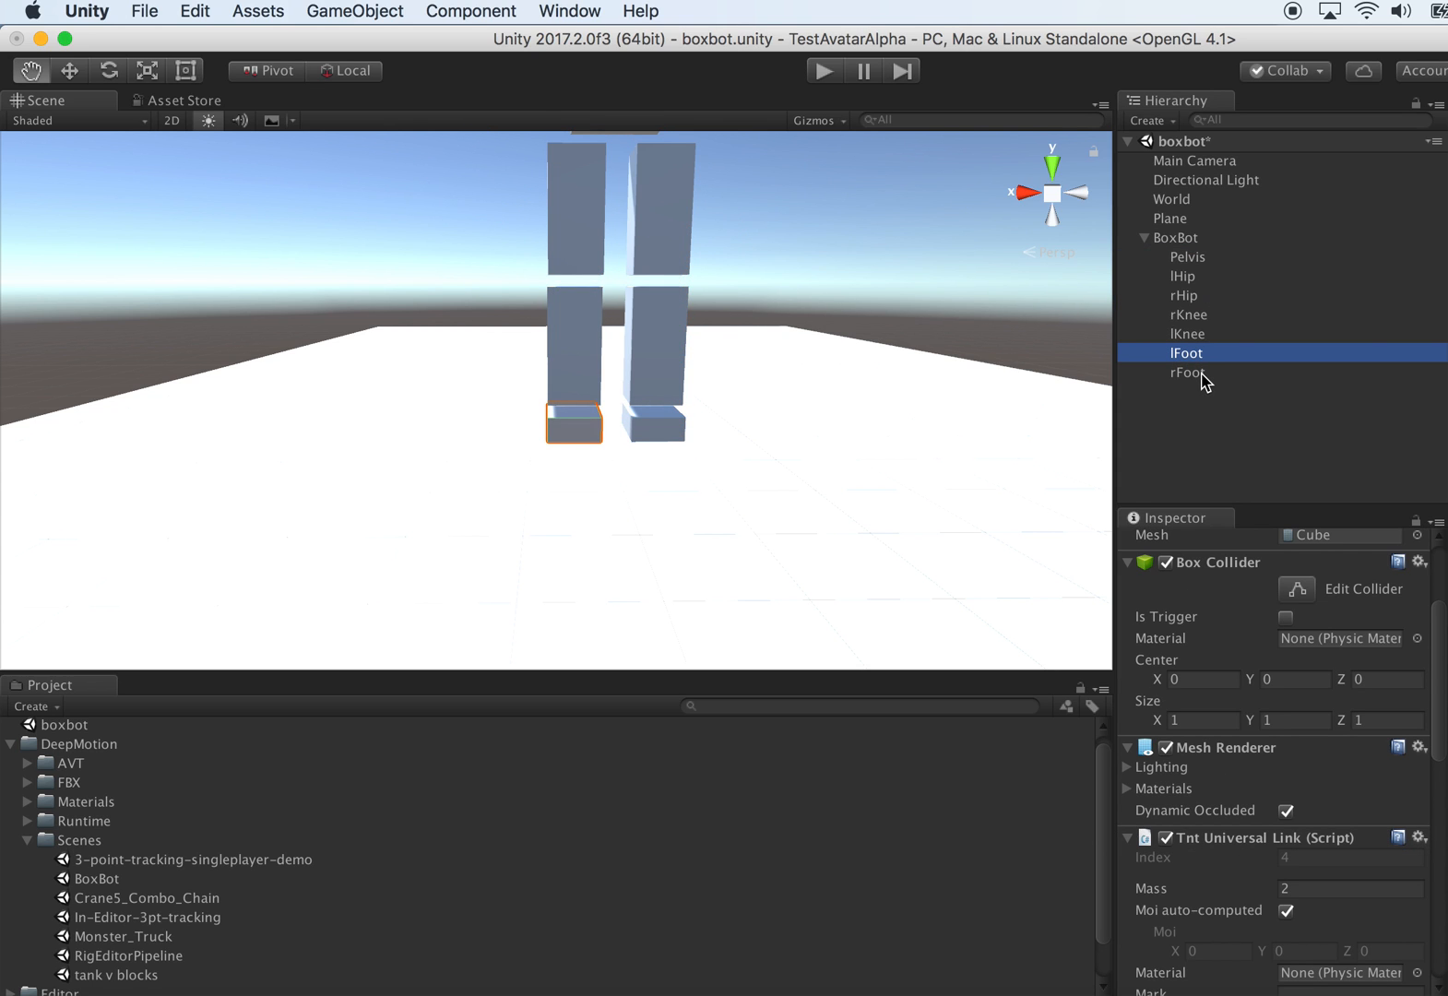
left_click(1186, 373)
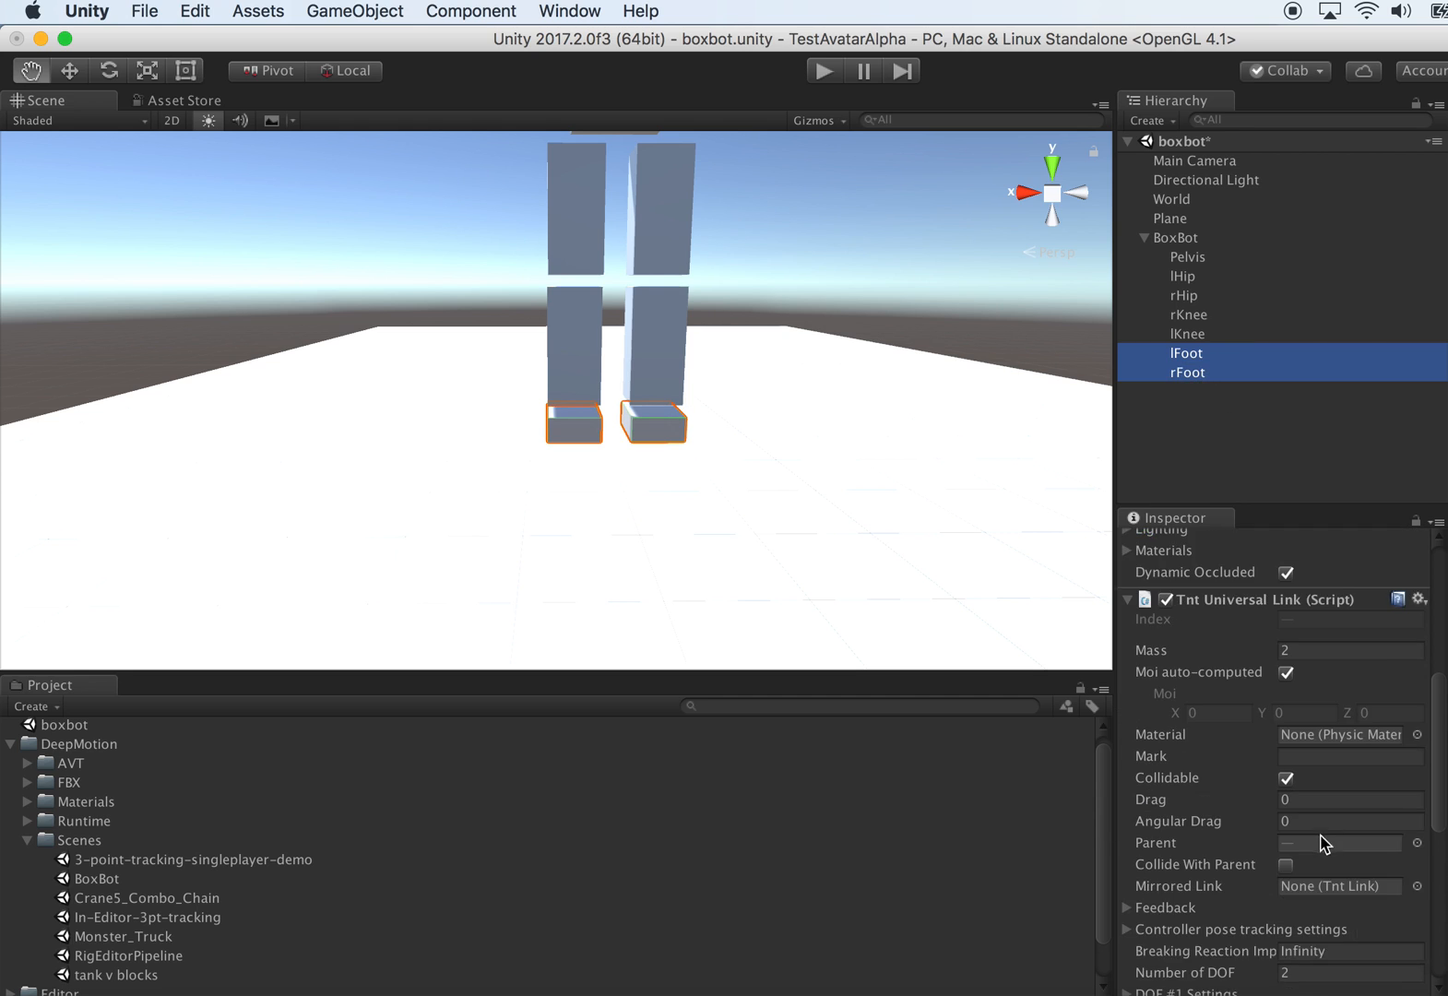
scroll("down", 3)
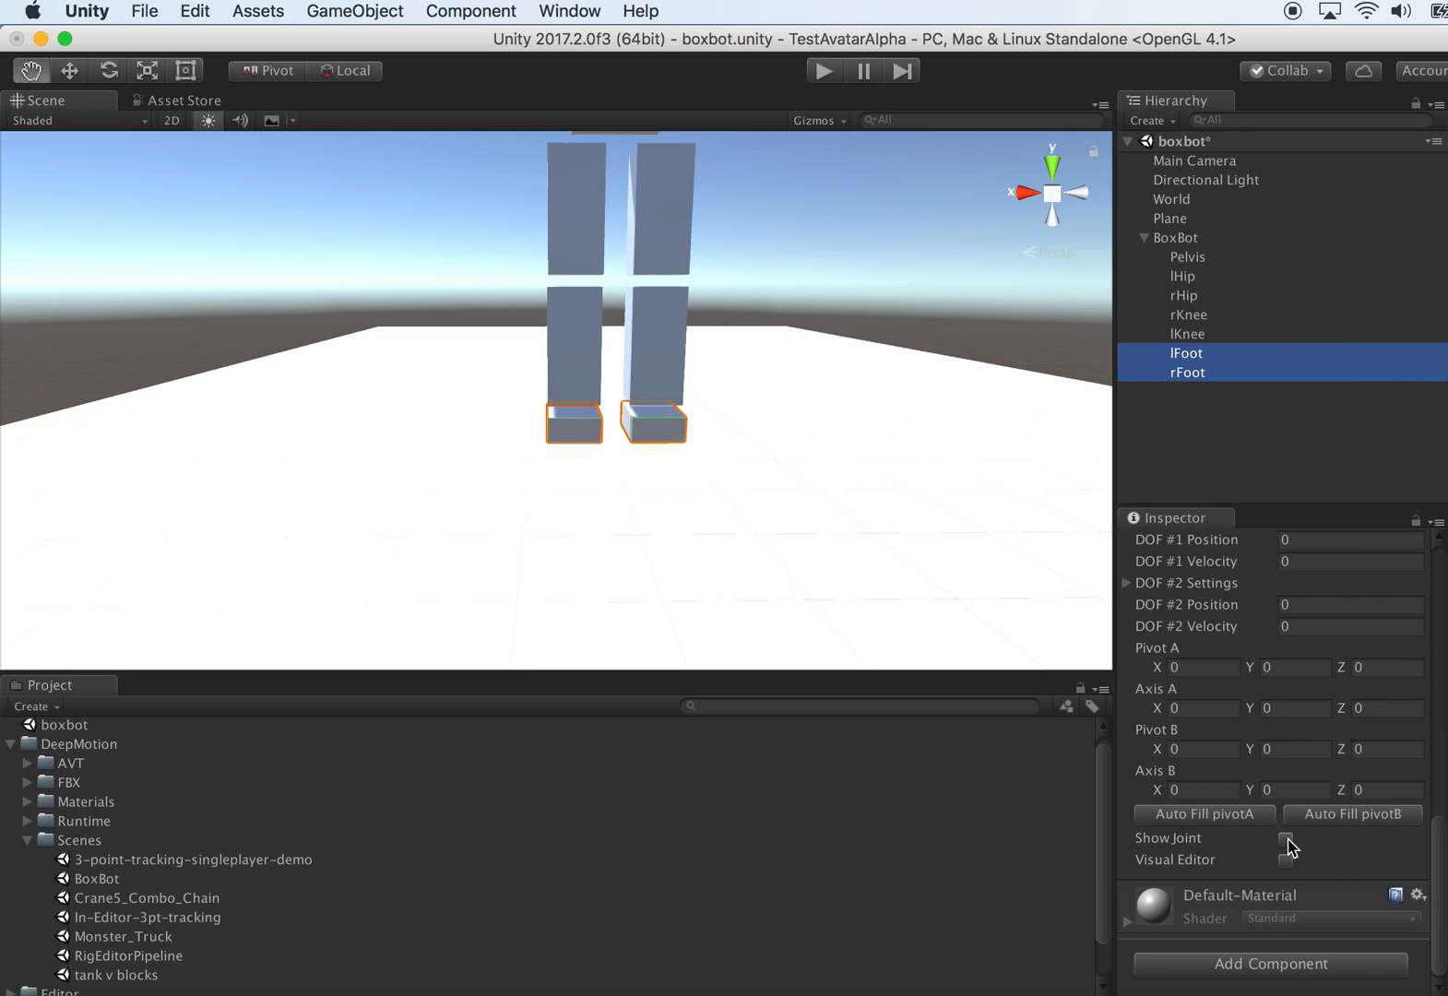
left_click(1284, 837)
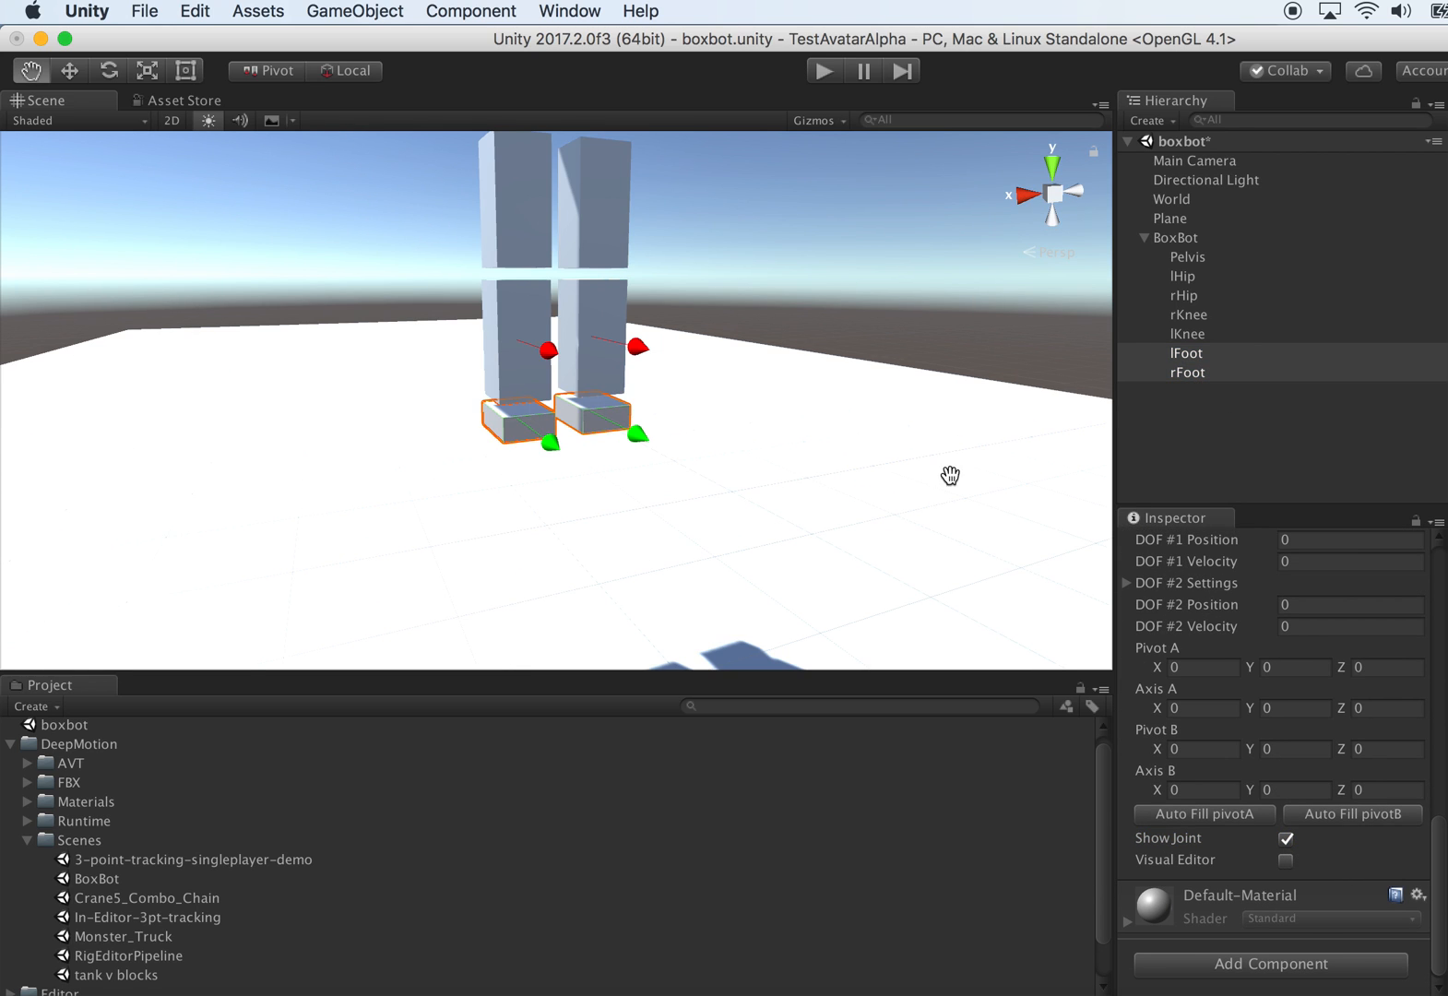
left_click(1188, 373)
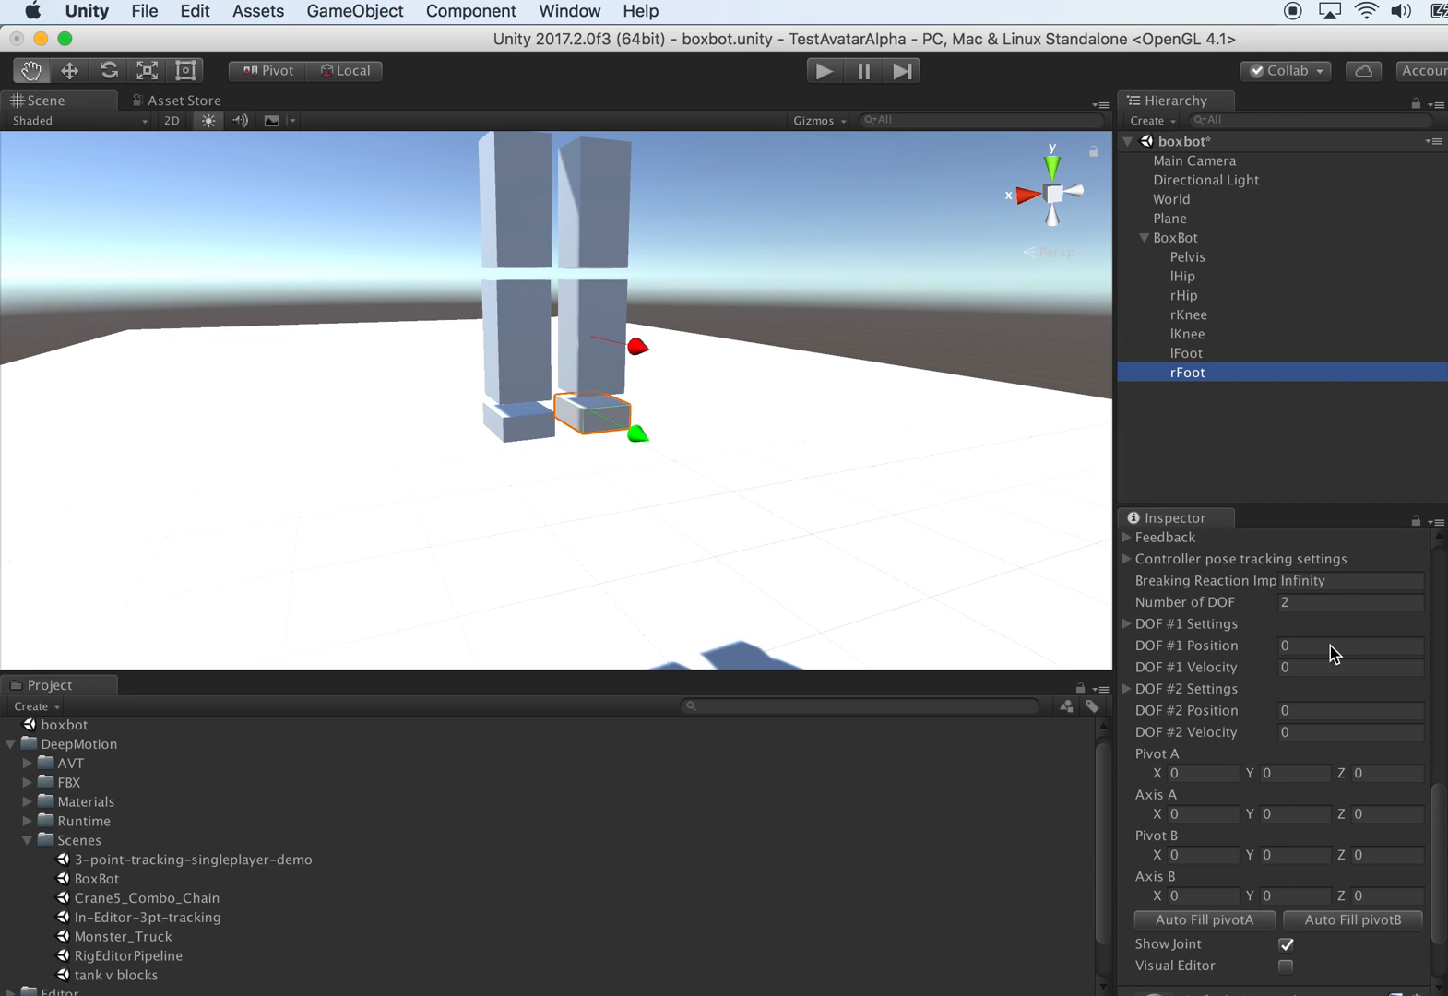
mouse_move(1274, 834)
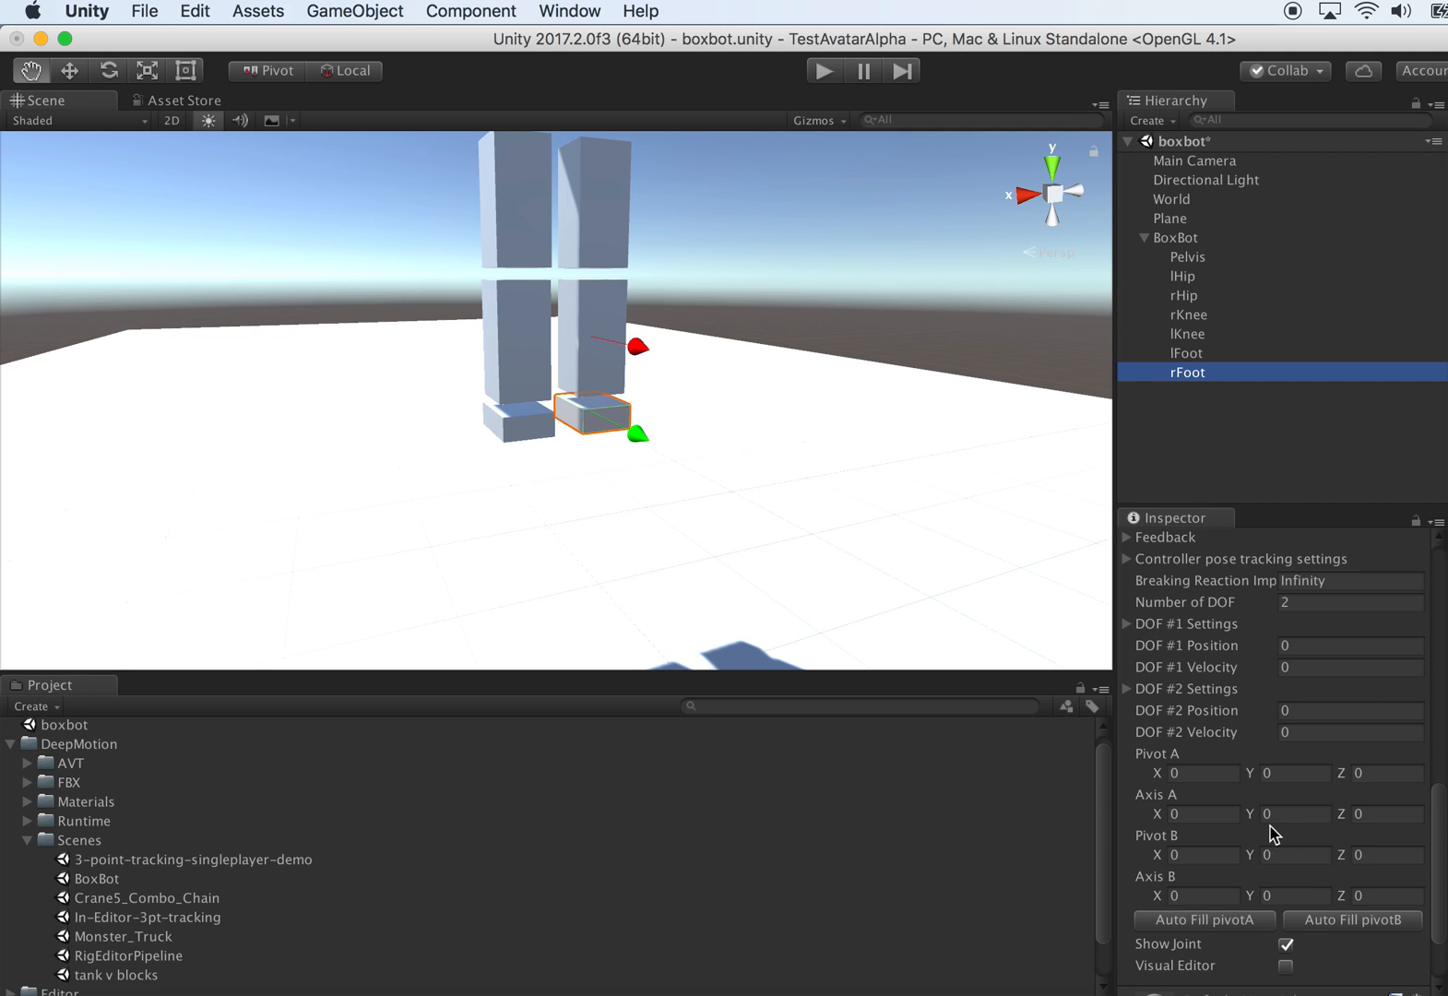
left_click(1186, 353)
type("1")
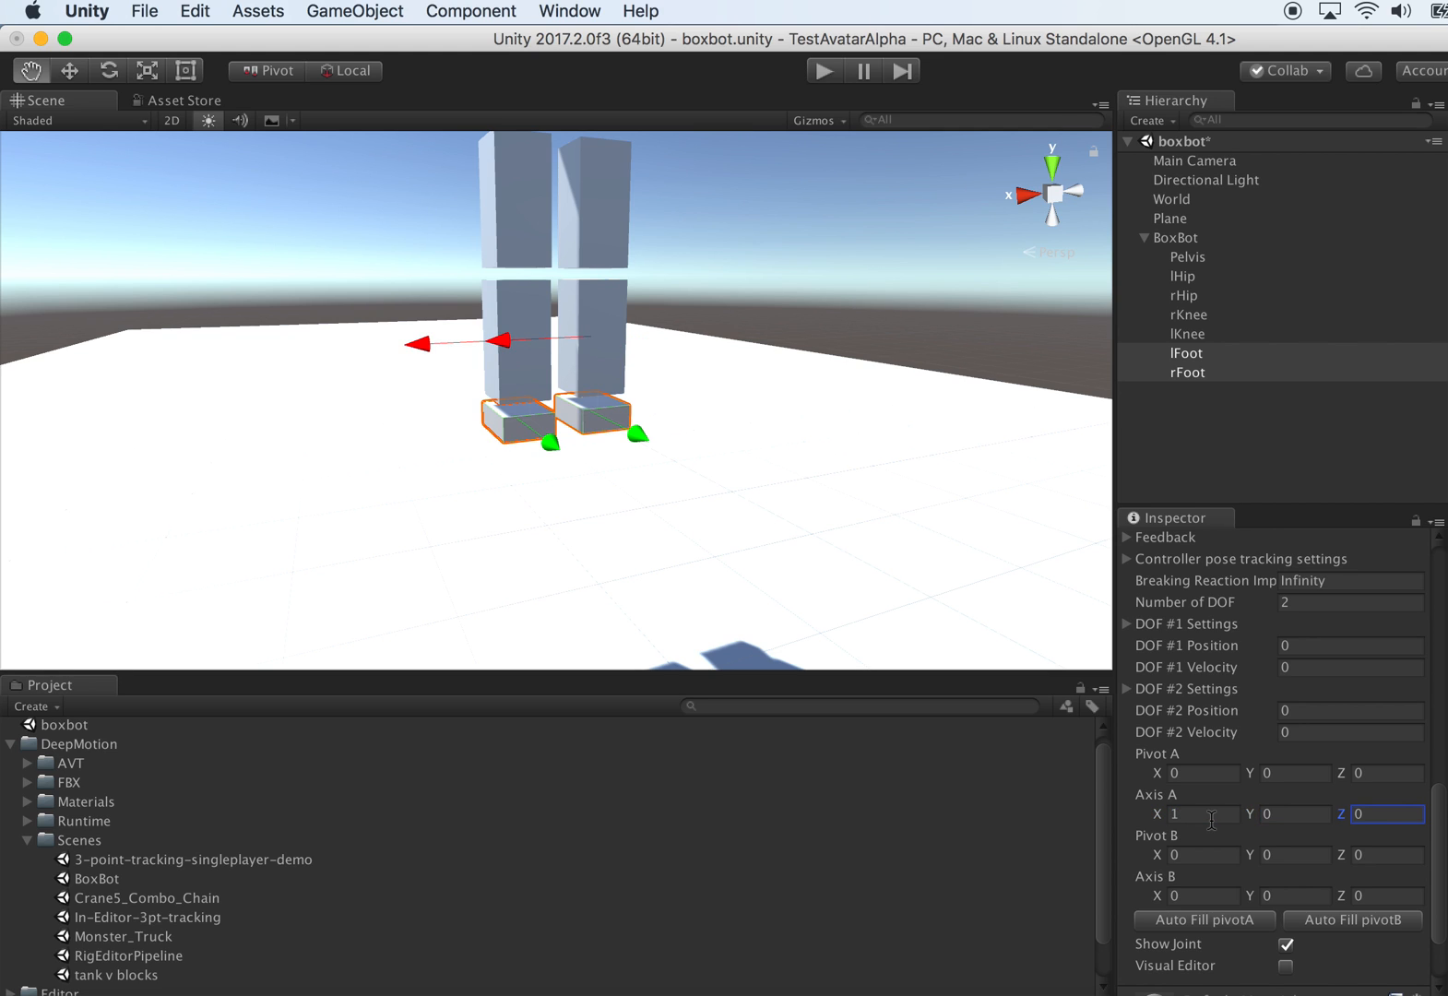
- Set Axis B along Z (0,0,1) and auto-fill pivot A for the feet
left_click(1200, 894)
type("1")
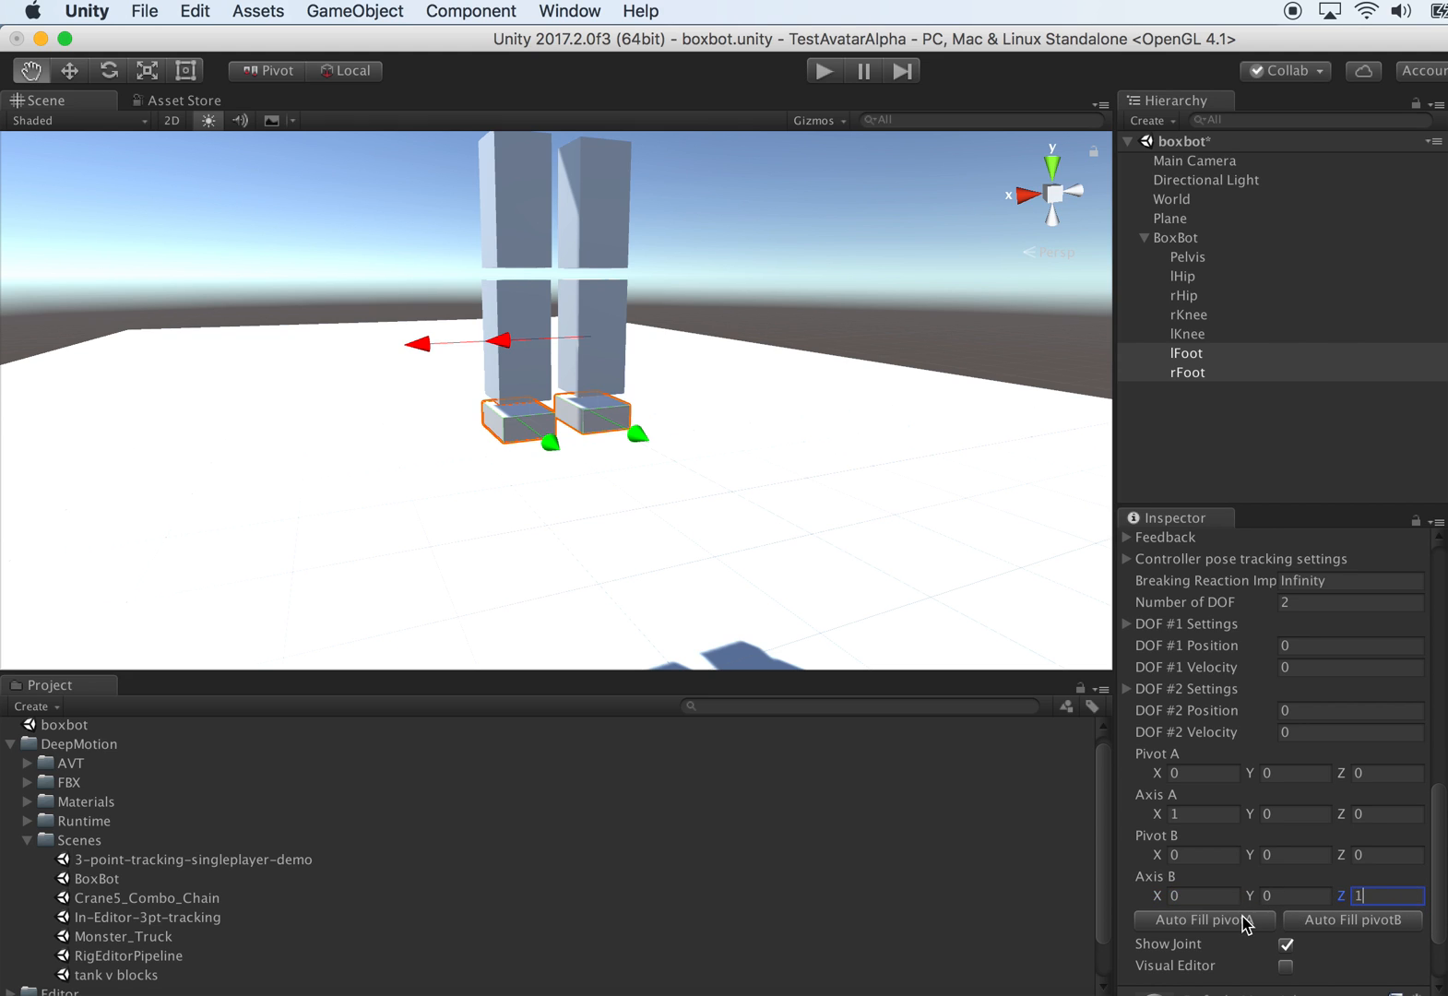
left_click(1201, 919)
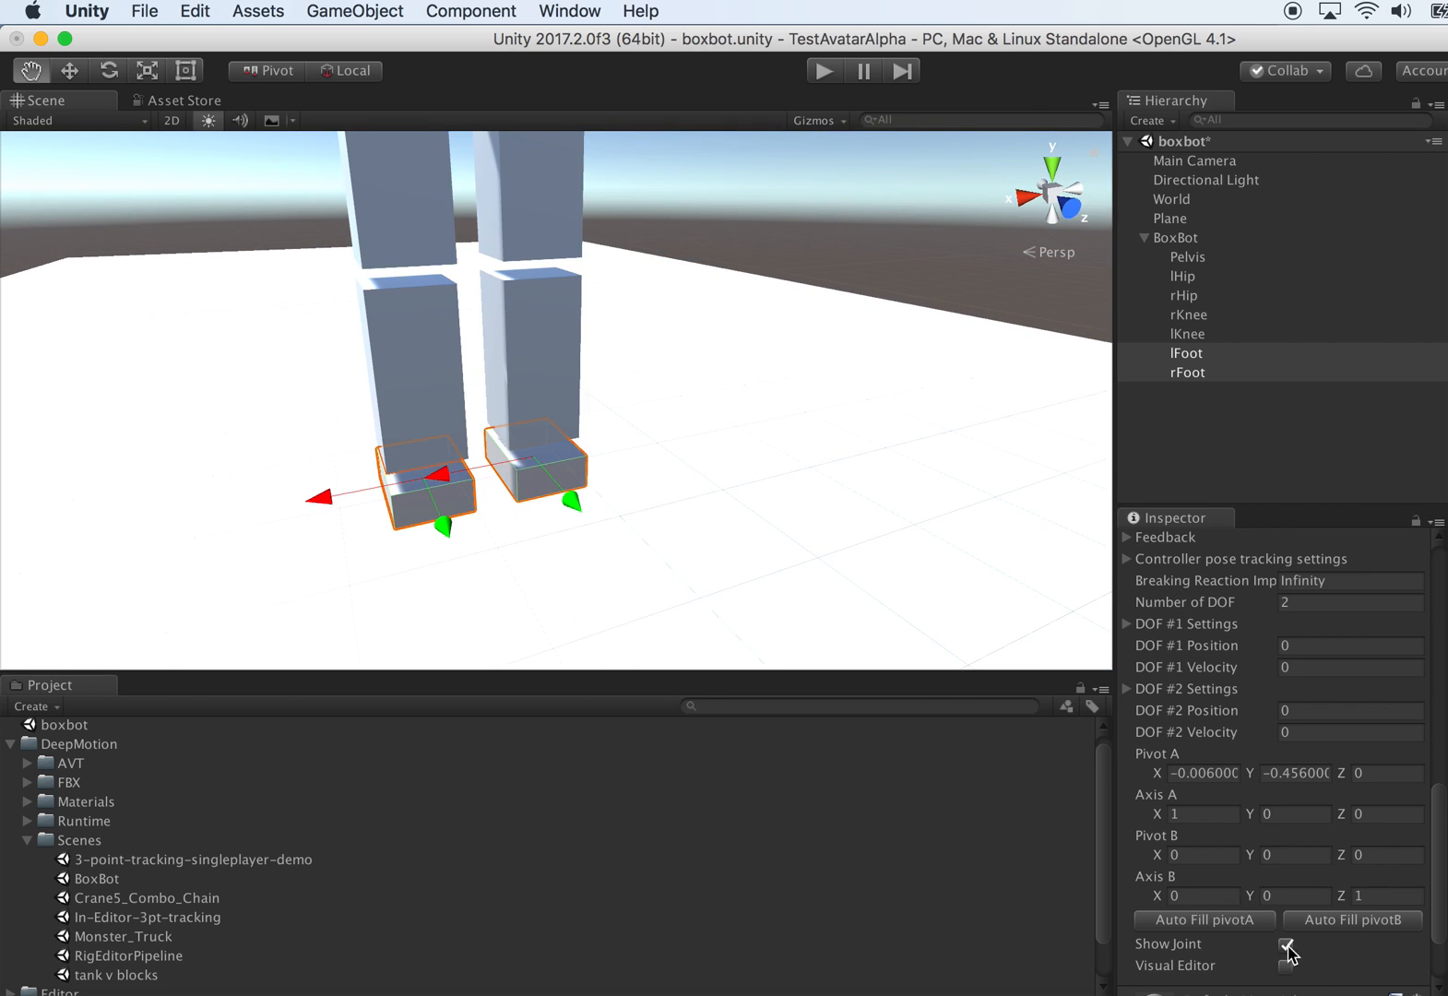
left_click(1284, 966)
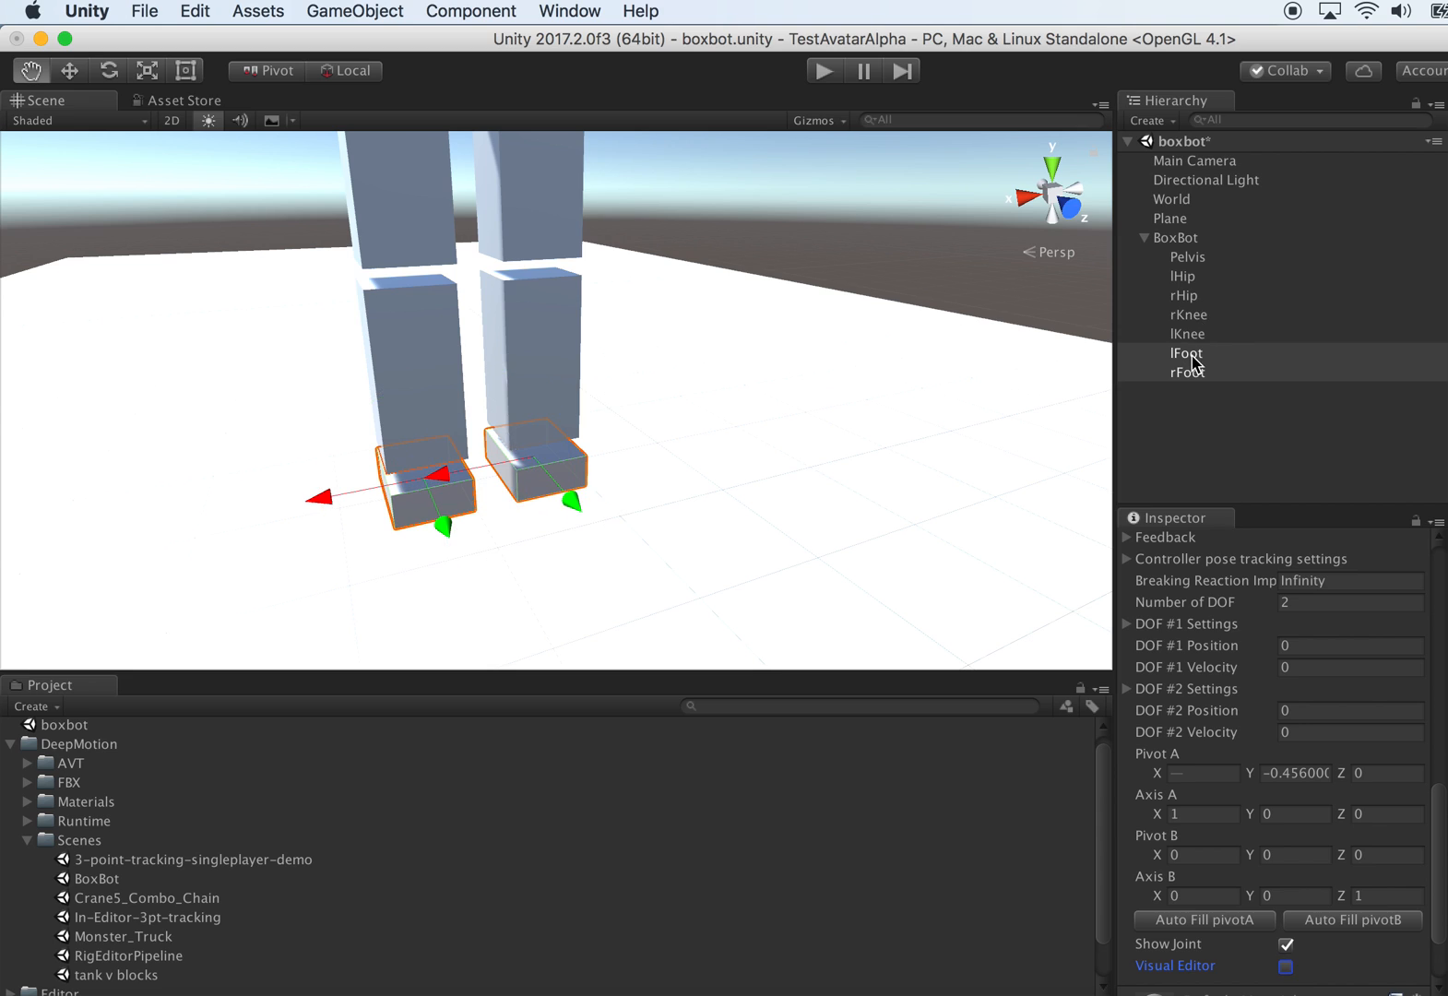
left_click(1186, 352)
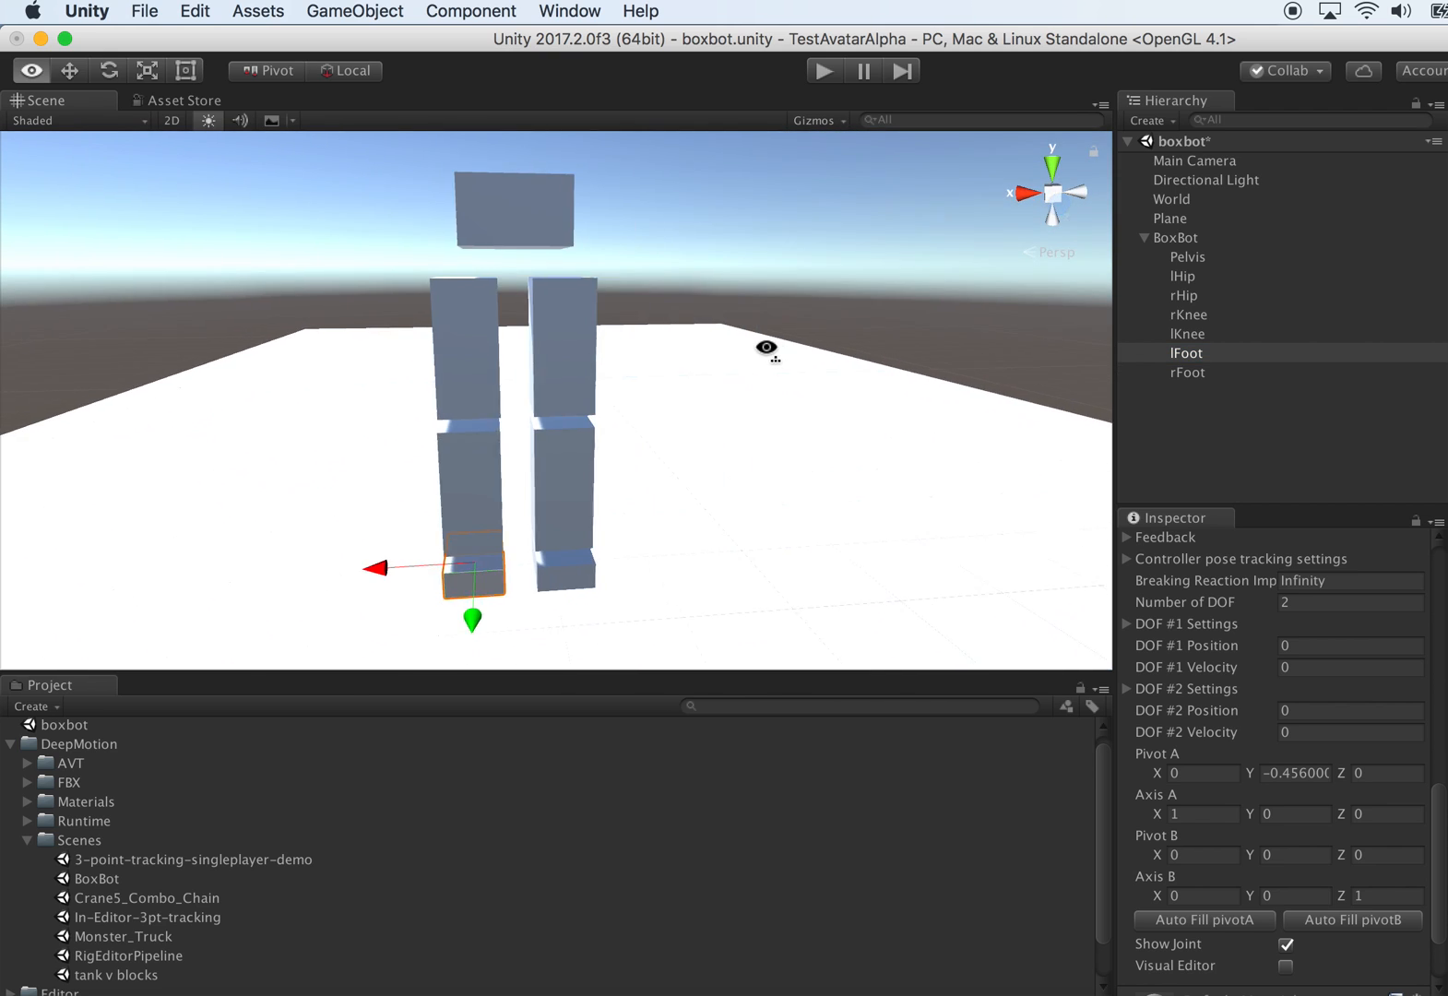
- Review Pelvis through rFoot, then save the boxbot scene via File > Save Scenes
left_click(1186, 372)
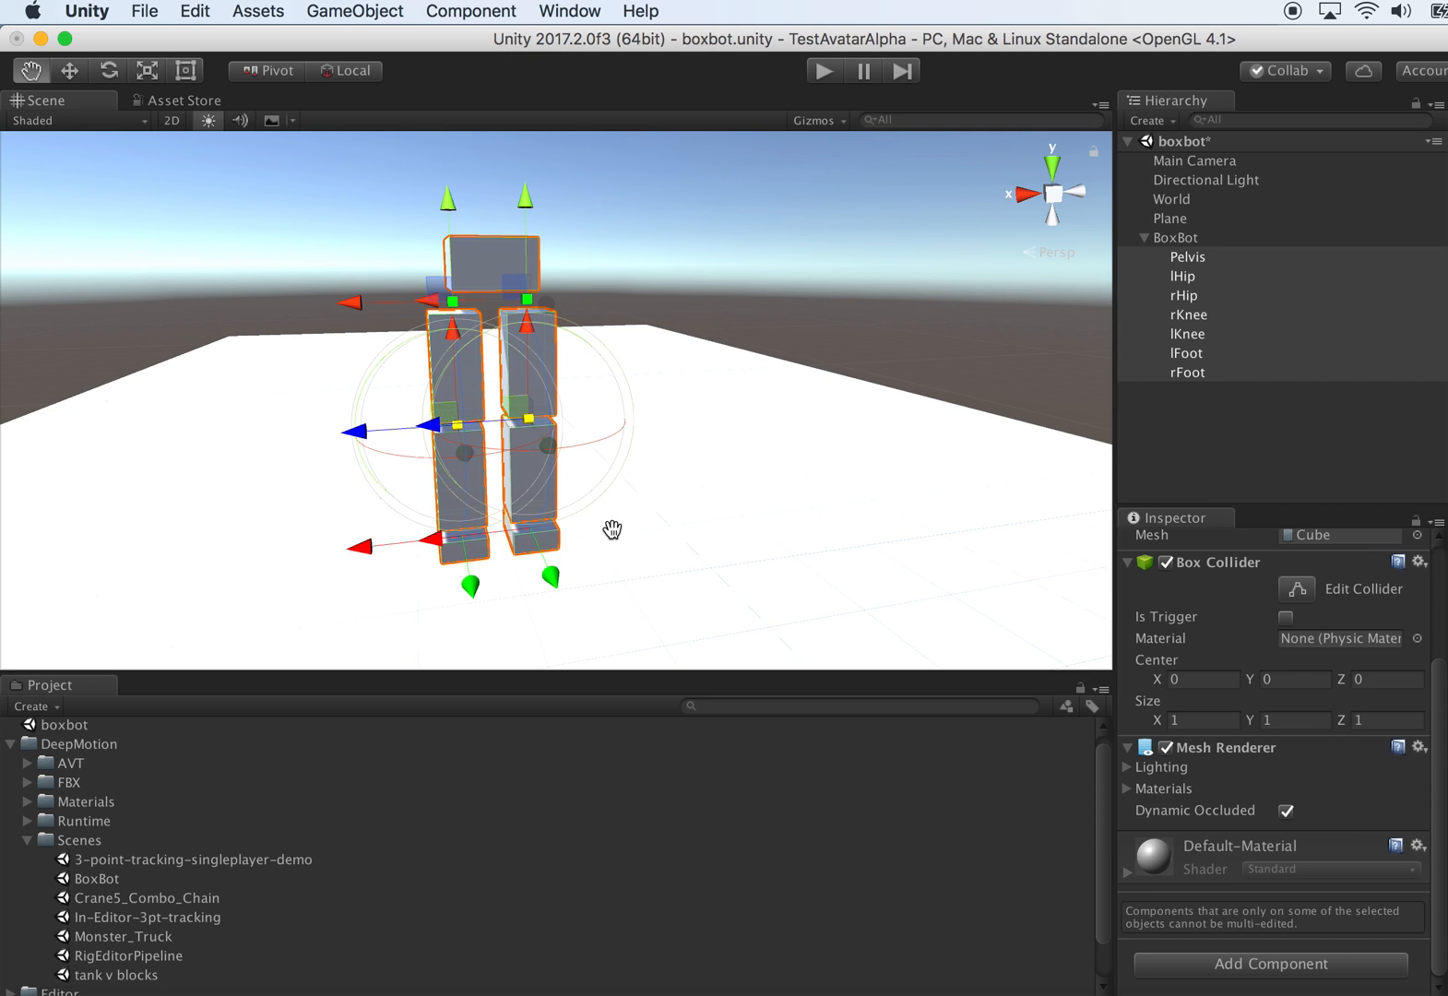
mouse_move(562, 385)
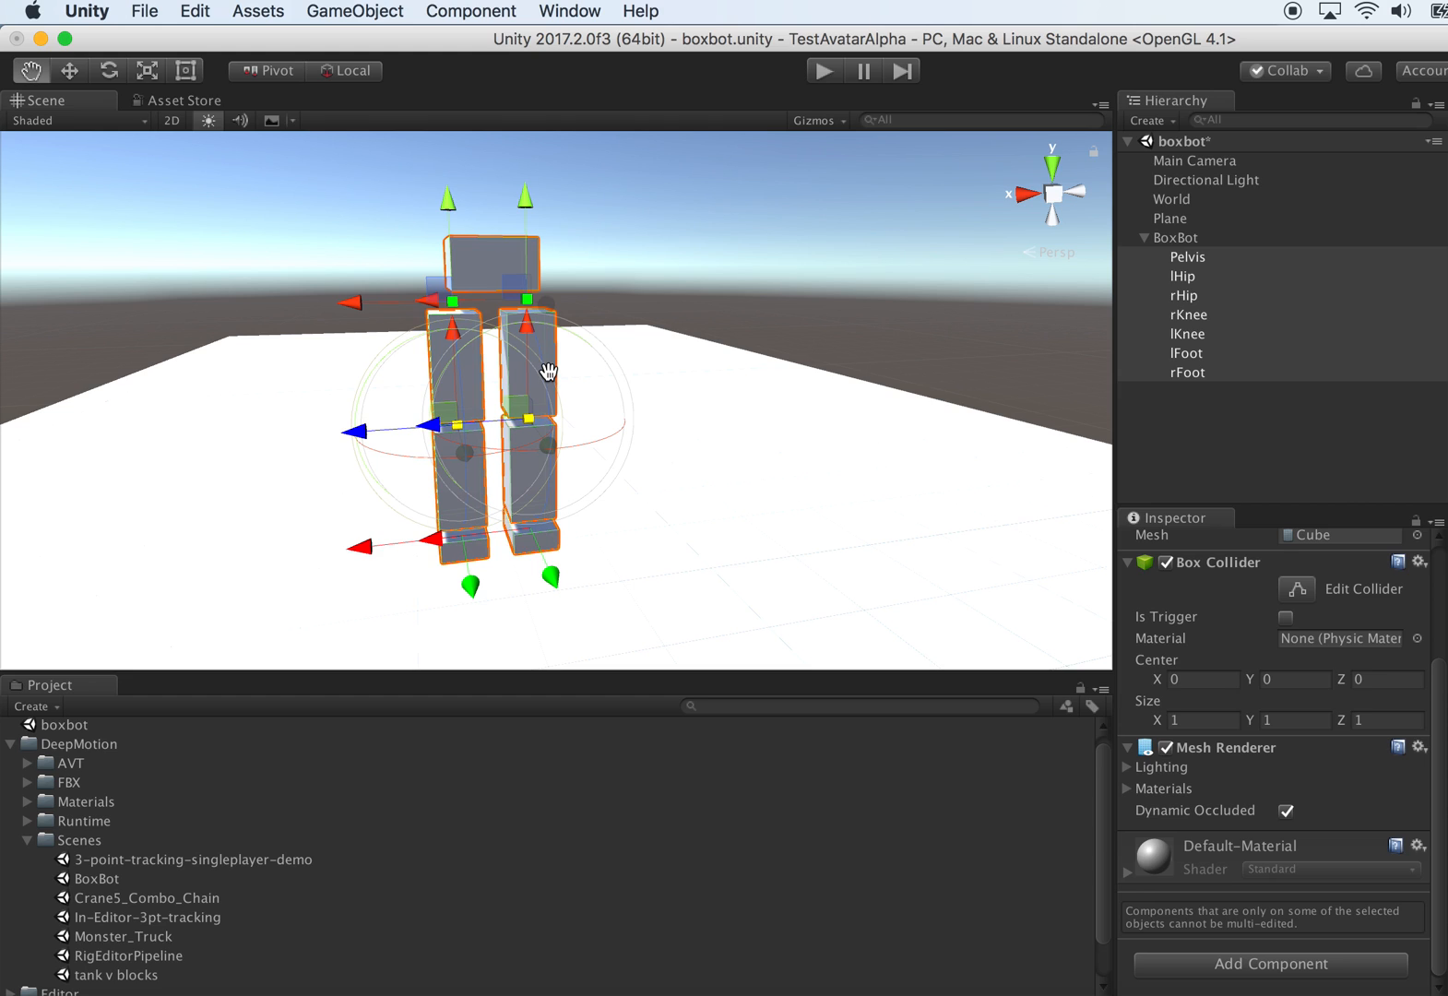
mouse_move(1199, 267)
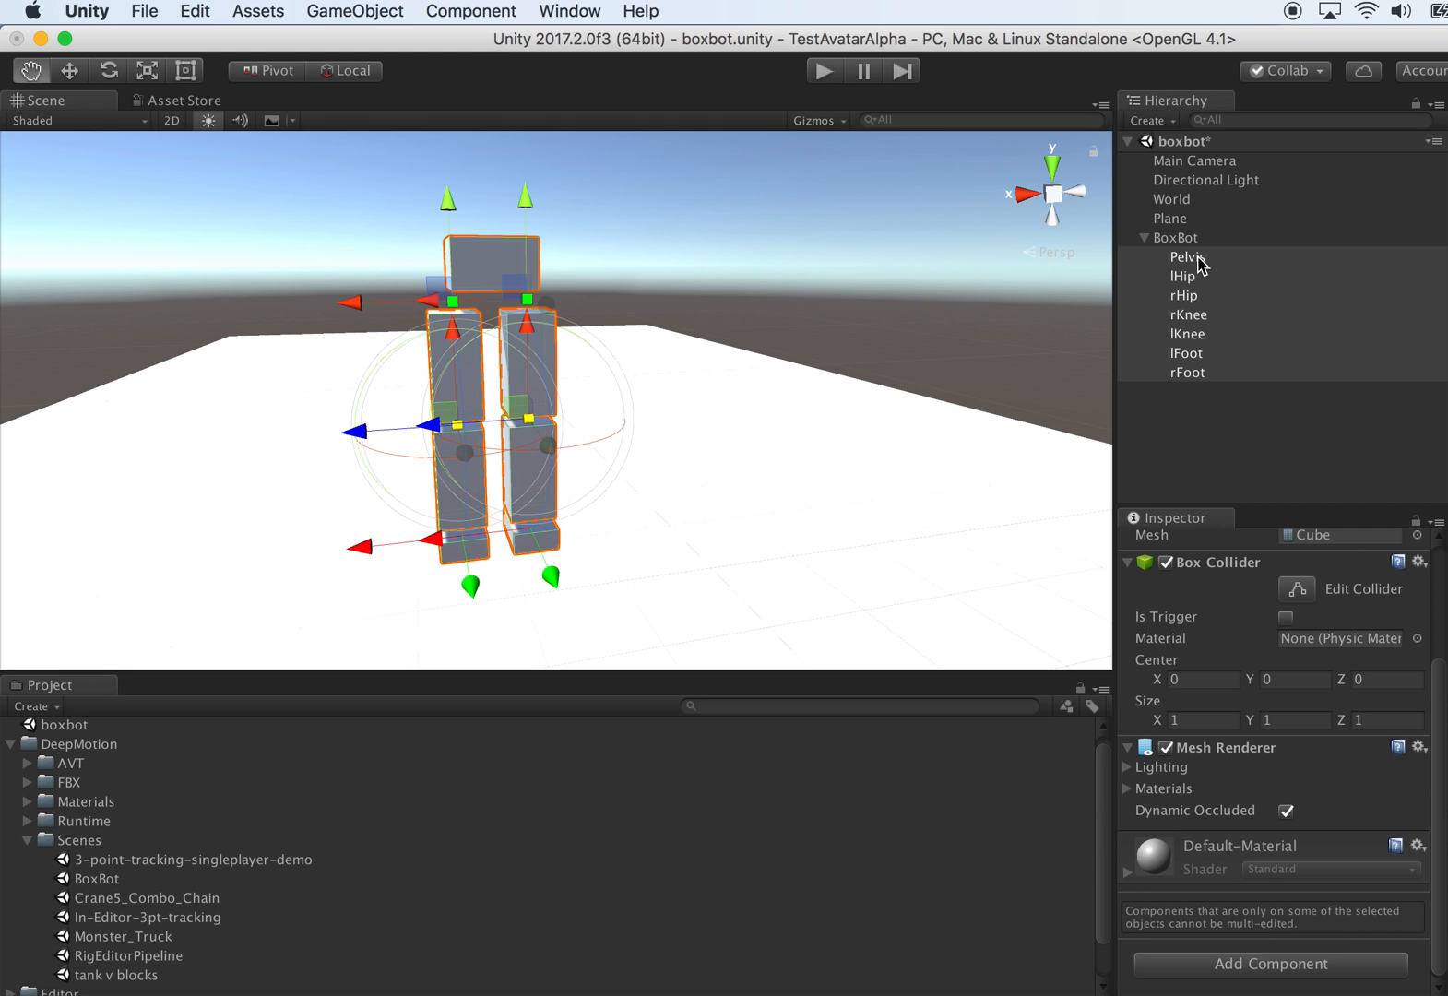
left_click(1186, 257)
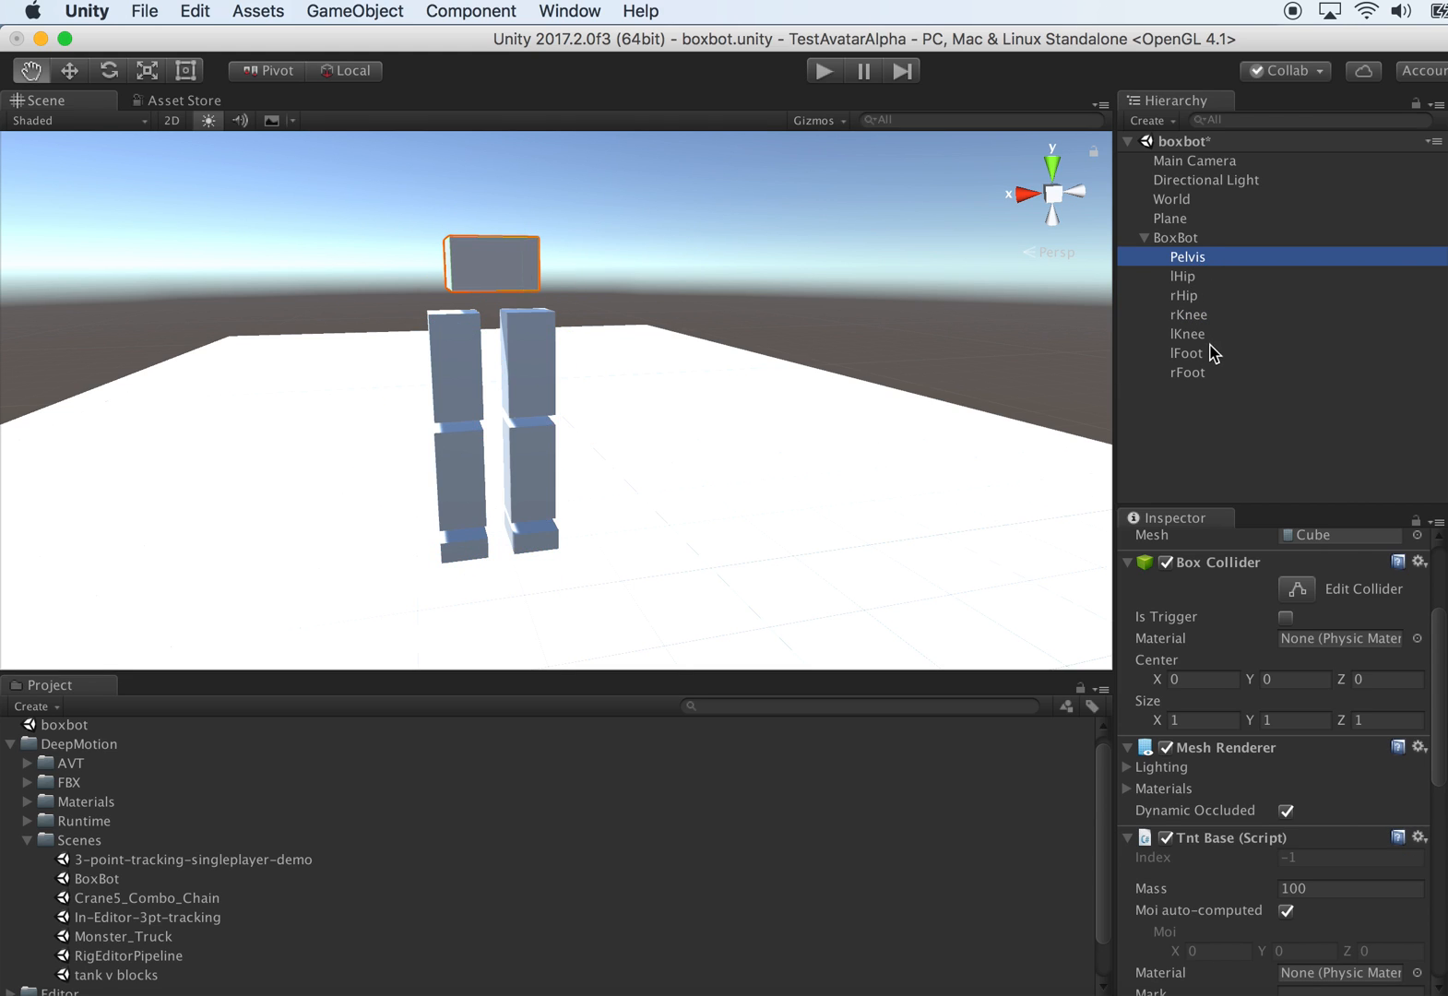
left_click(1185, 373)
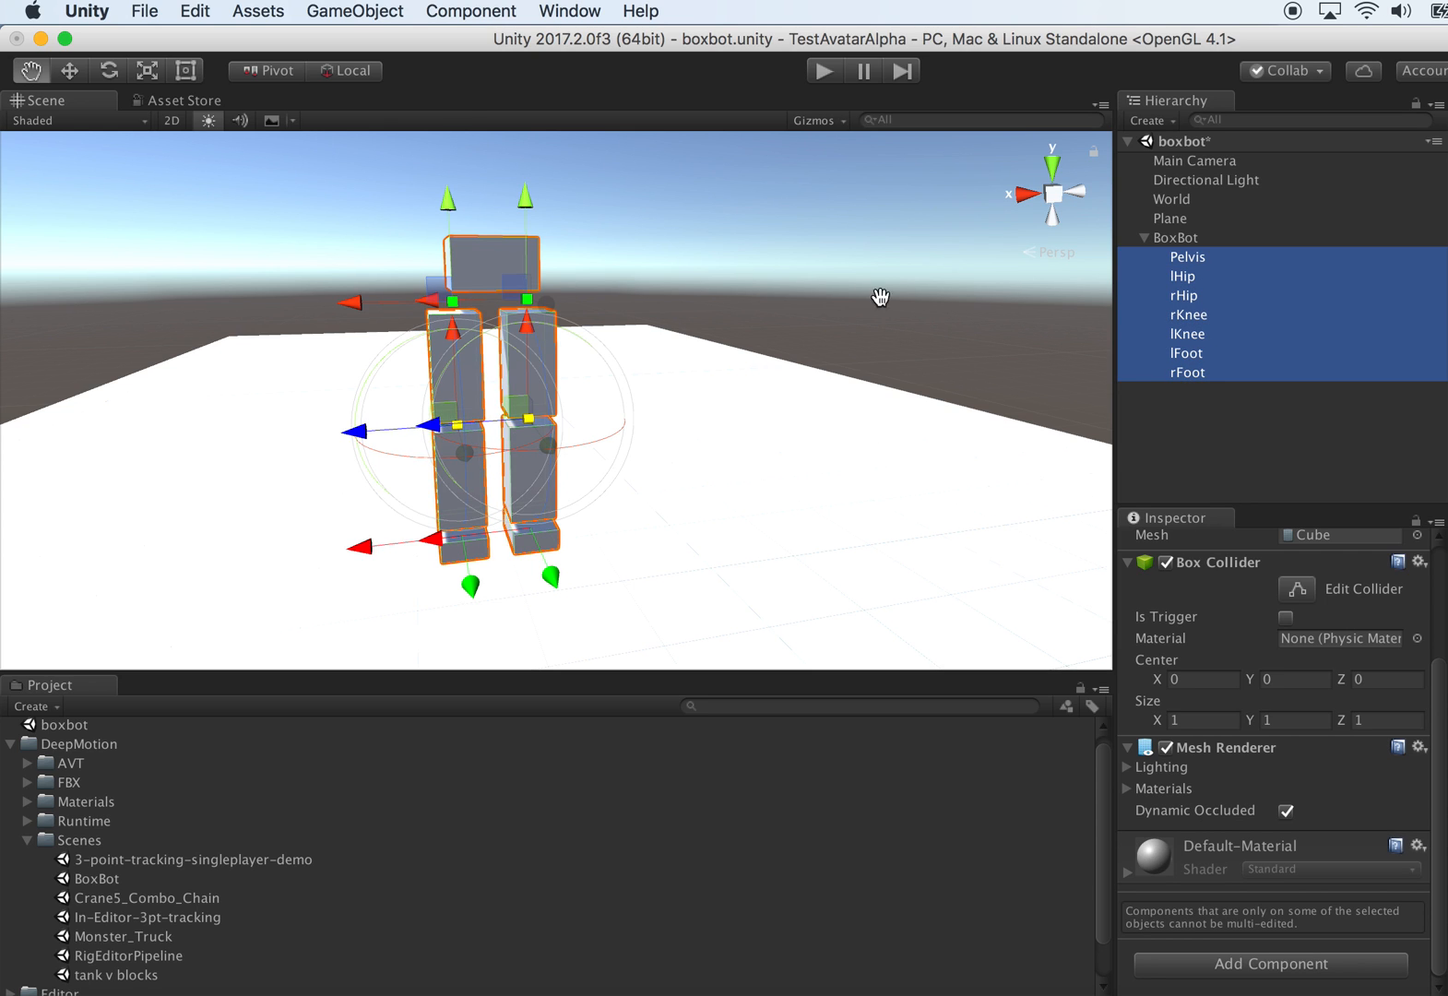
left_click(144, 11)
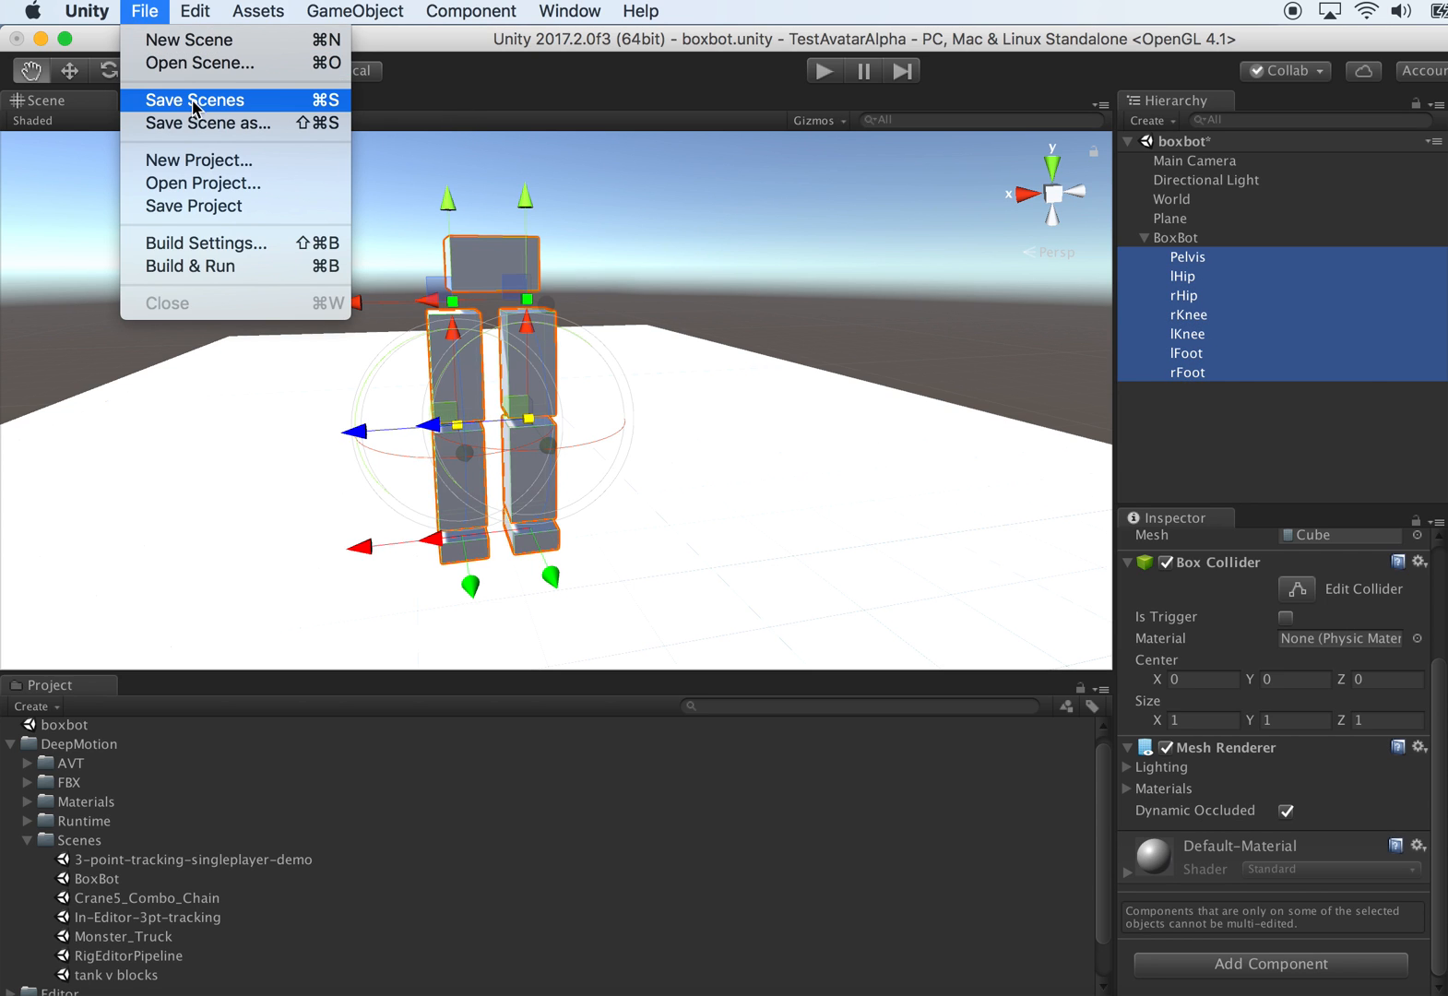
left_click(194, 100)
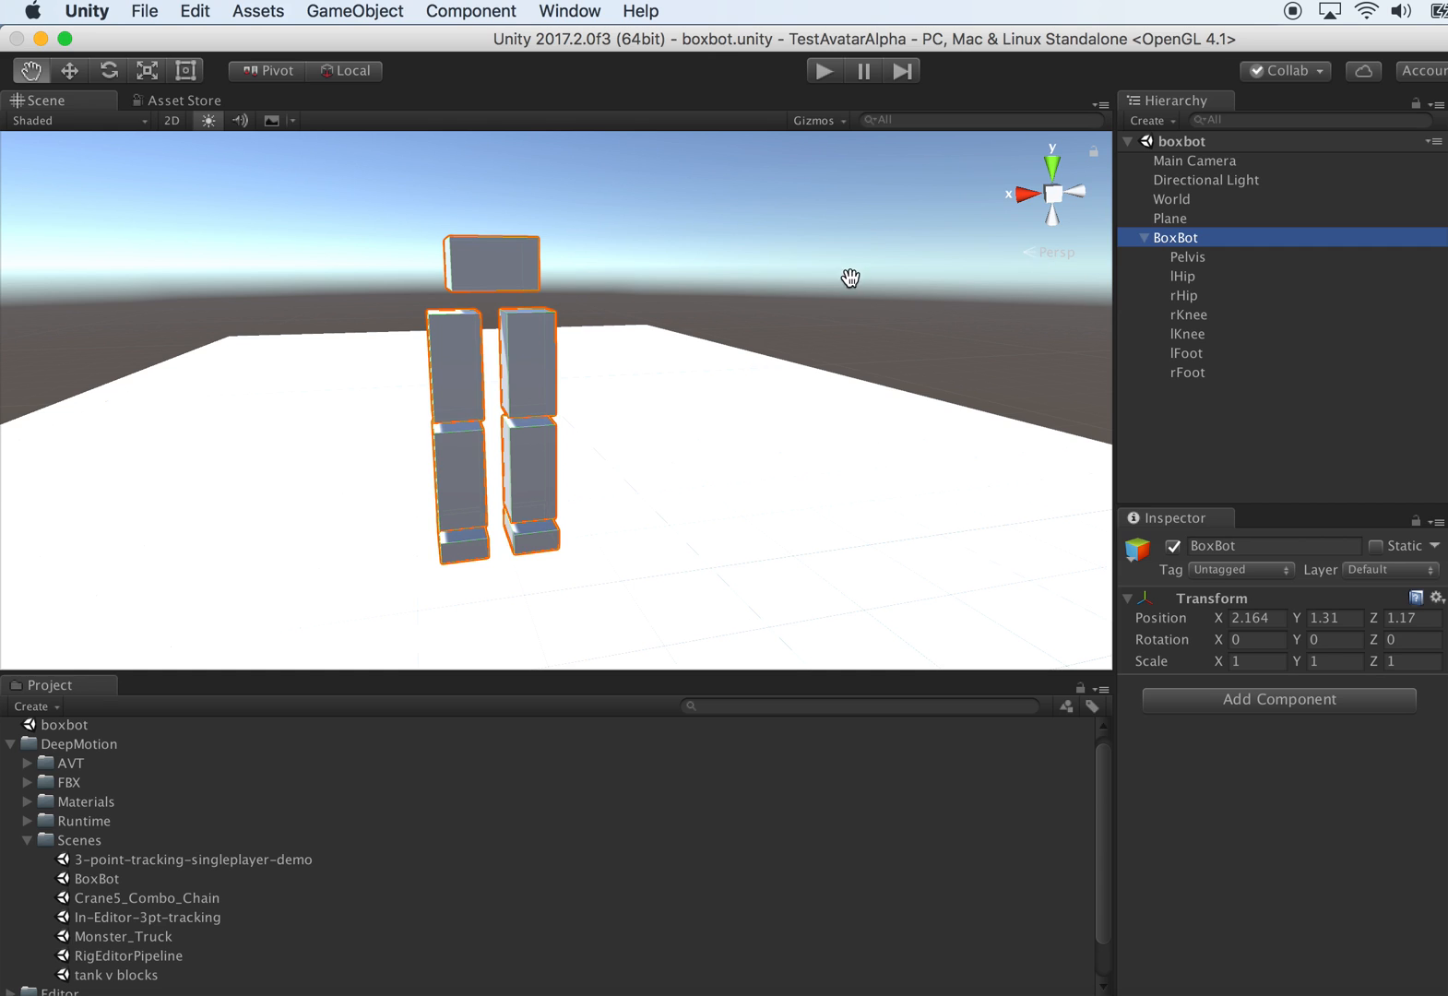
- Lower BoxBot toward the plane with the Move tool and enter Play mode to drop-test it
left_click(70, 70)
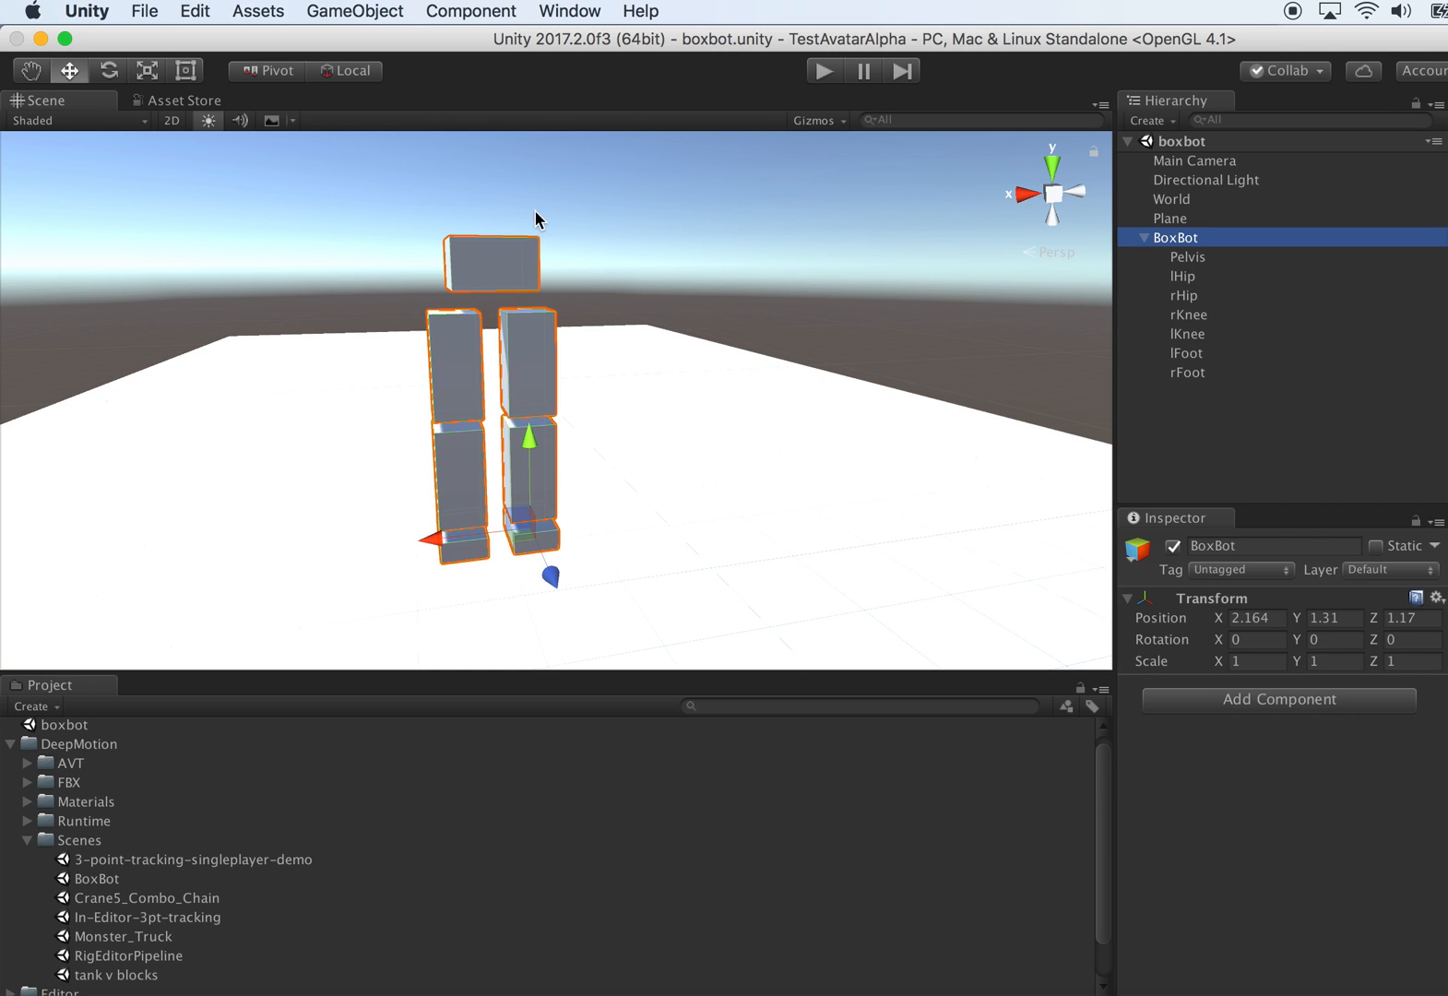
mouse_move(500, 66)
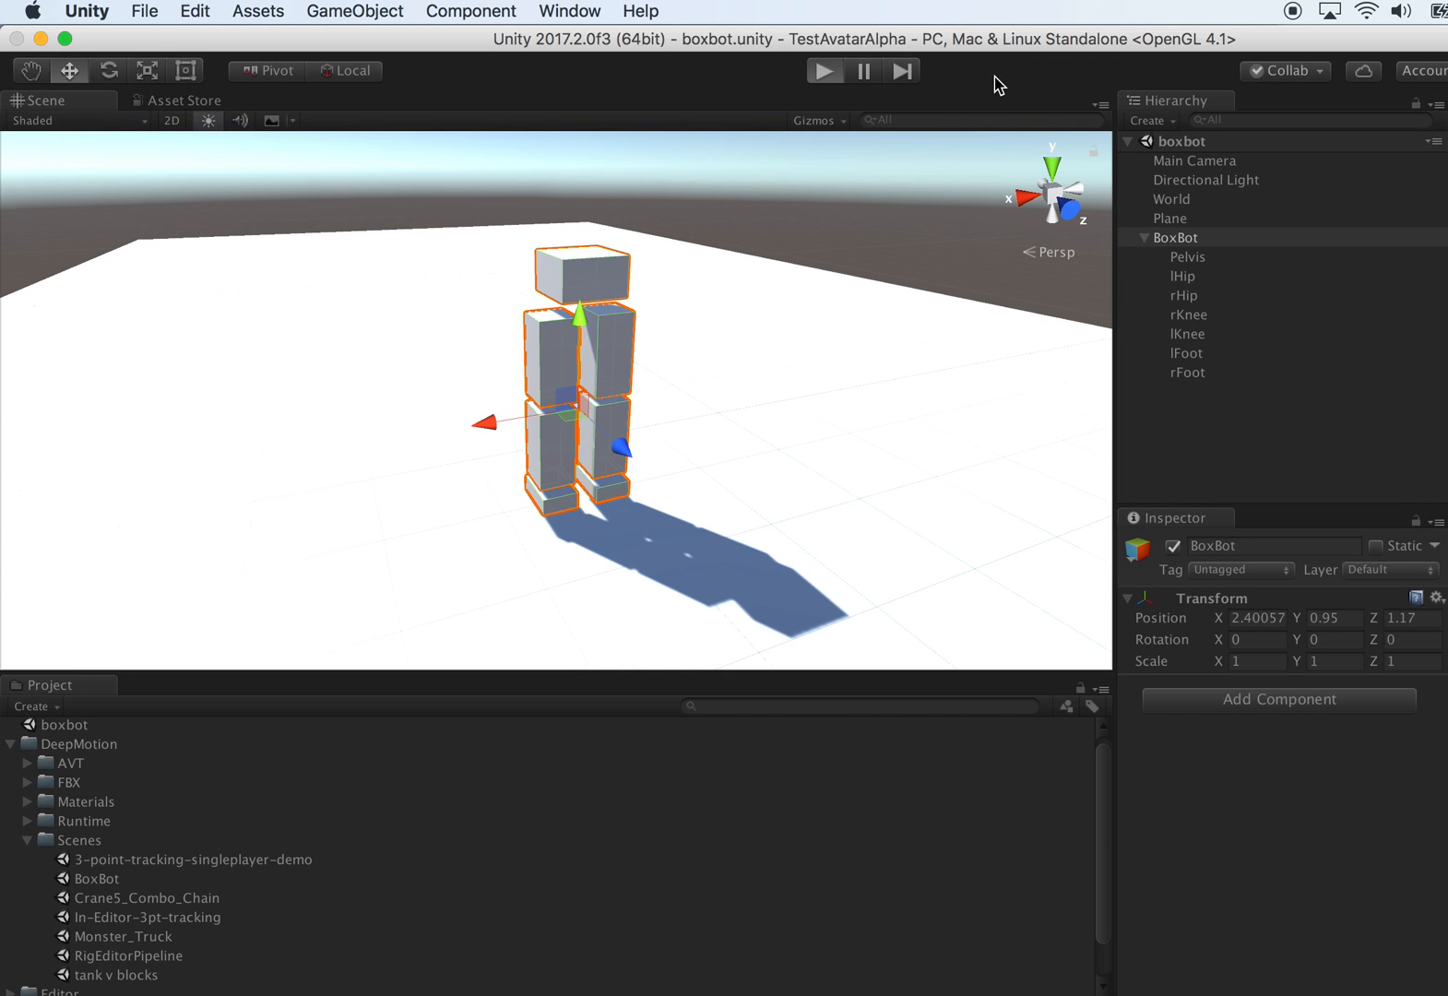
left_click(823, 70)
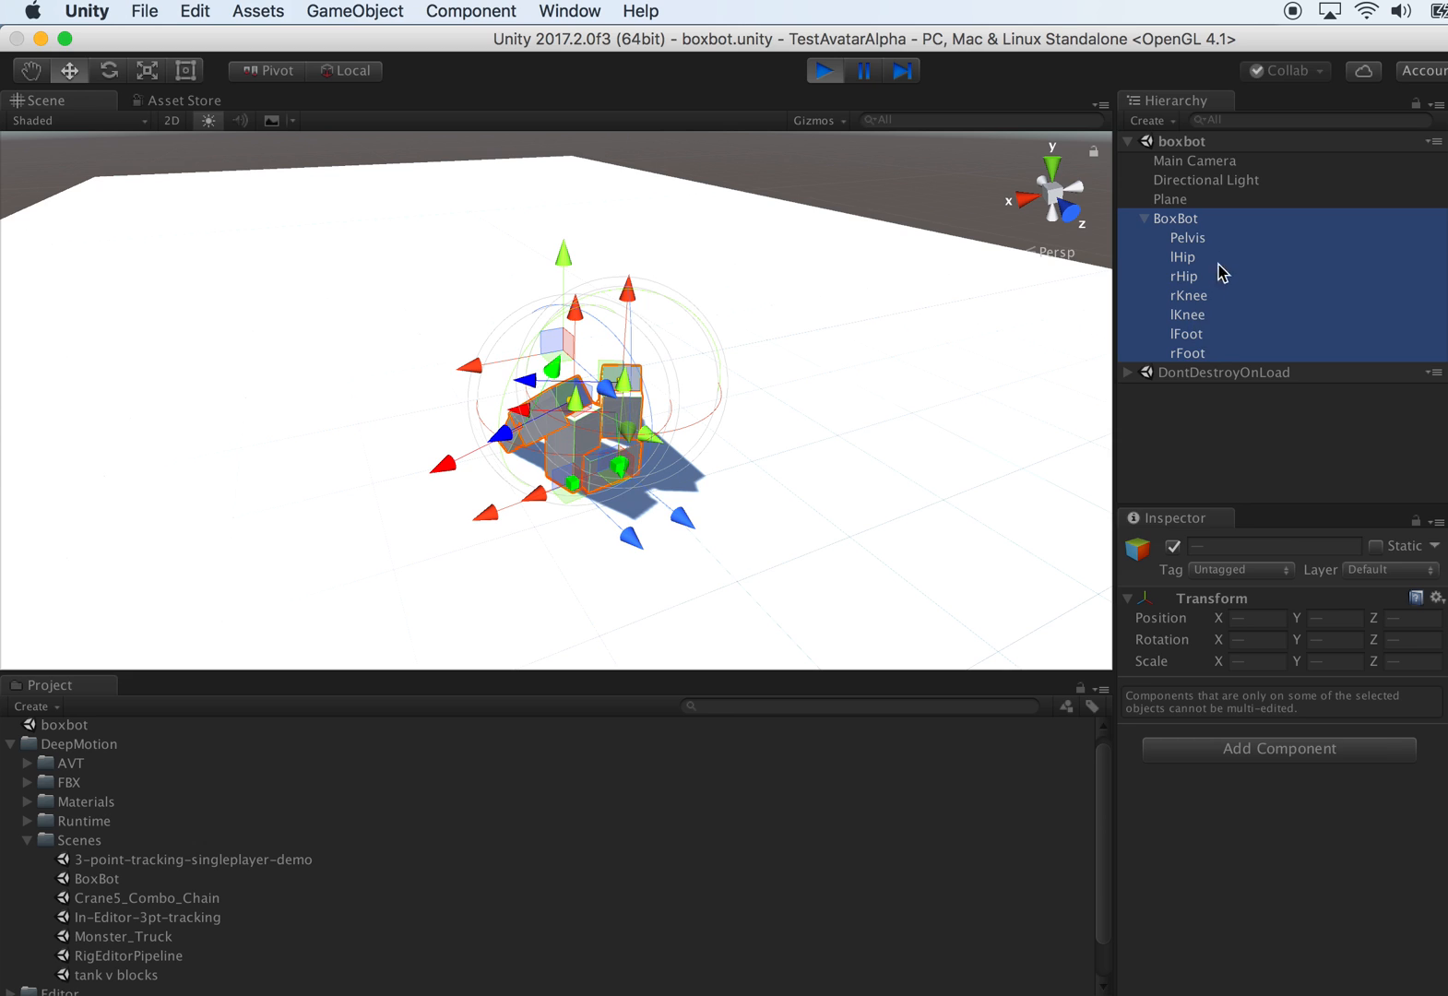
left_click(1187, 352)
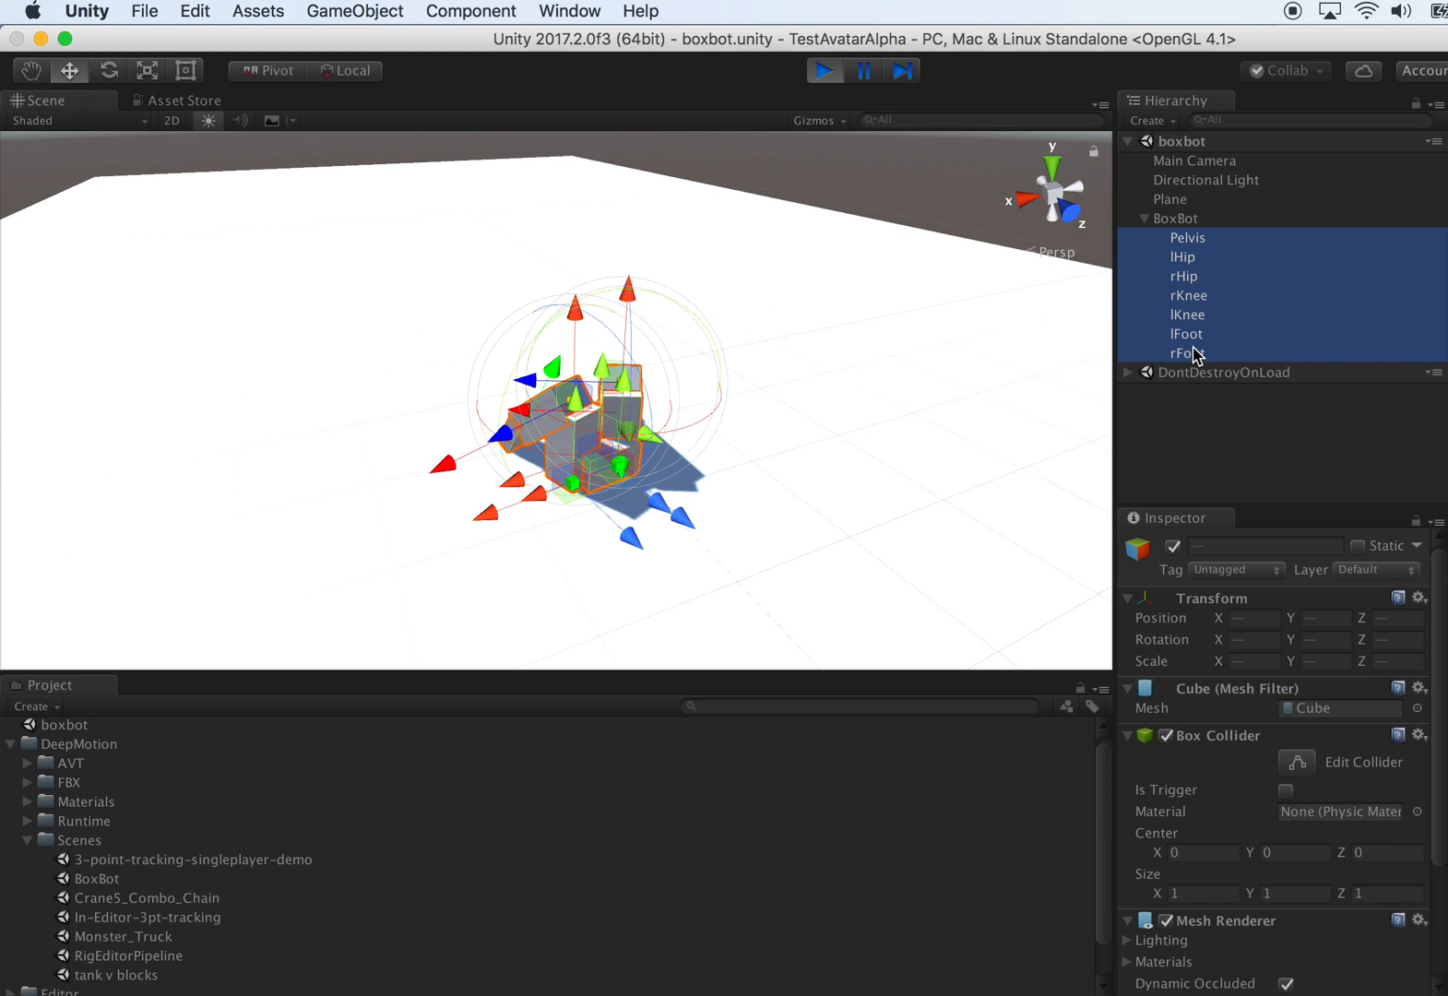
left_click(1188, 237)
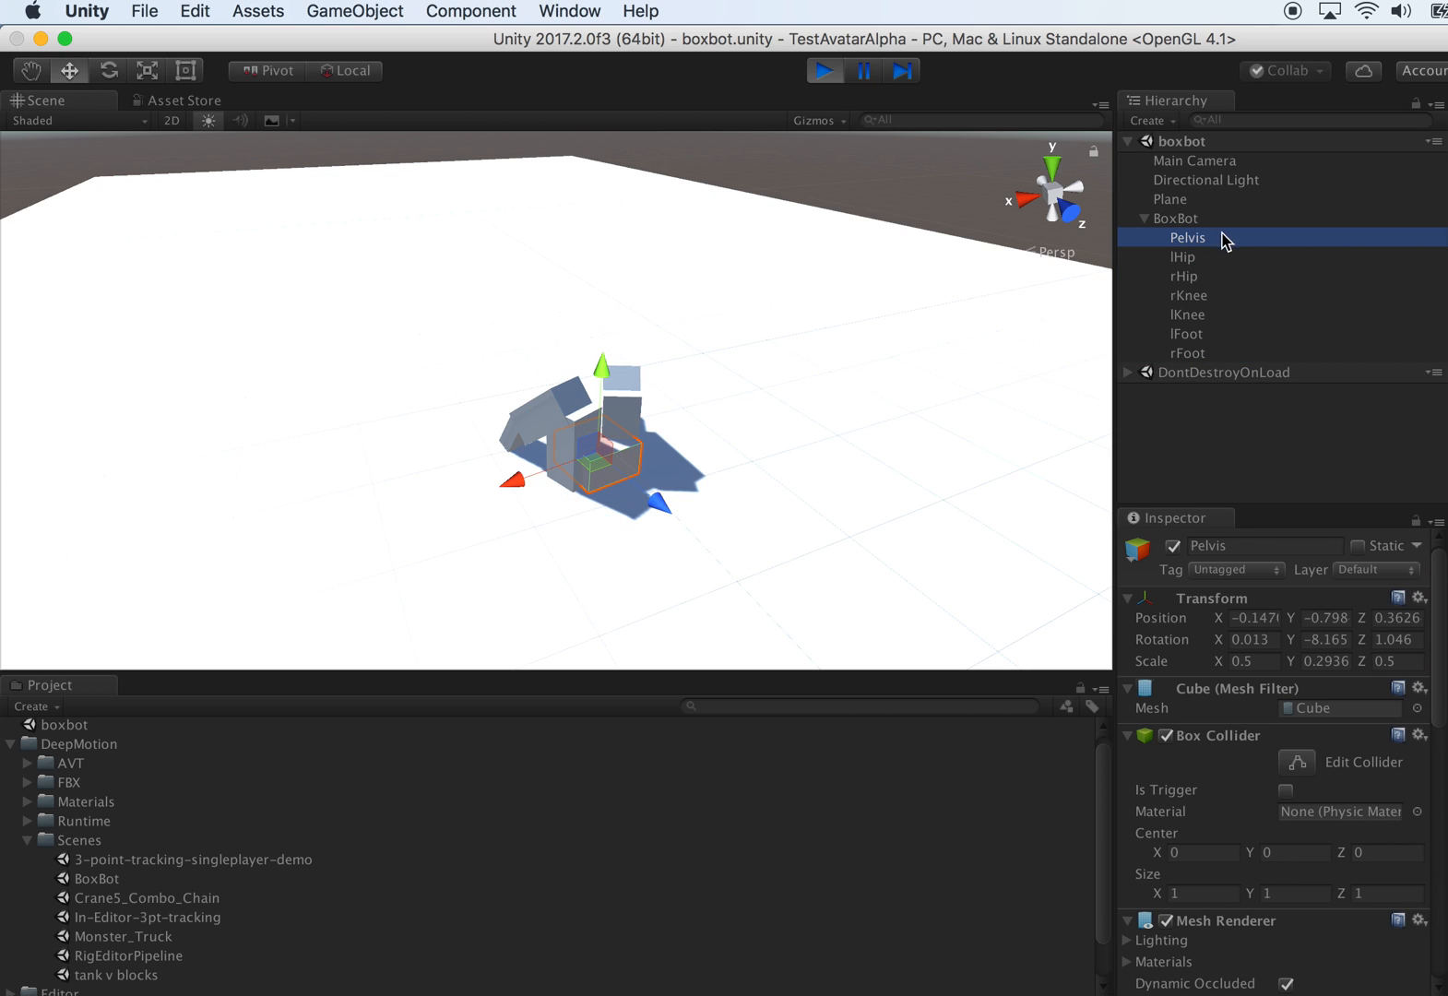
mouse_move(1259, 407)
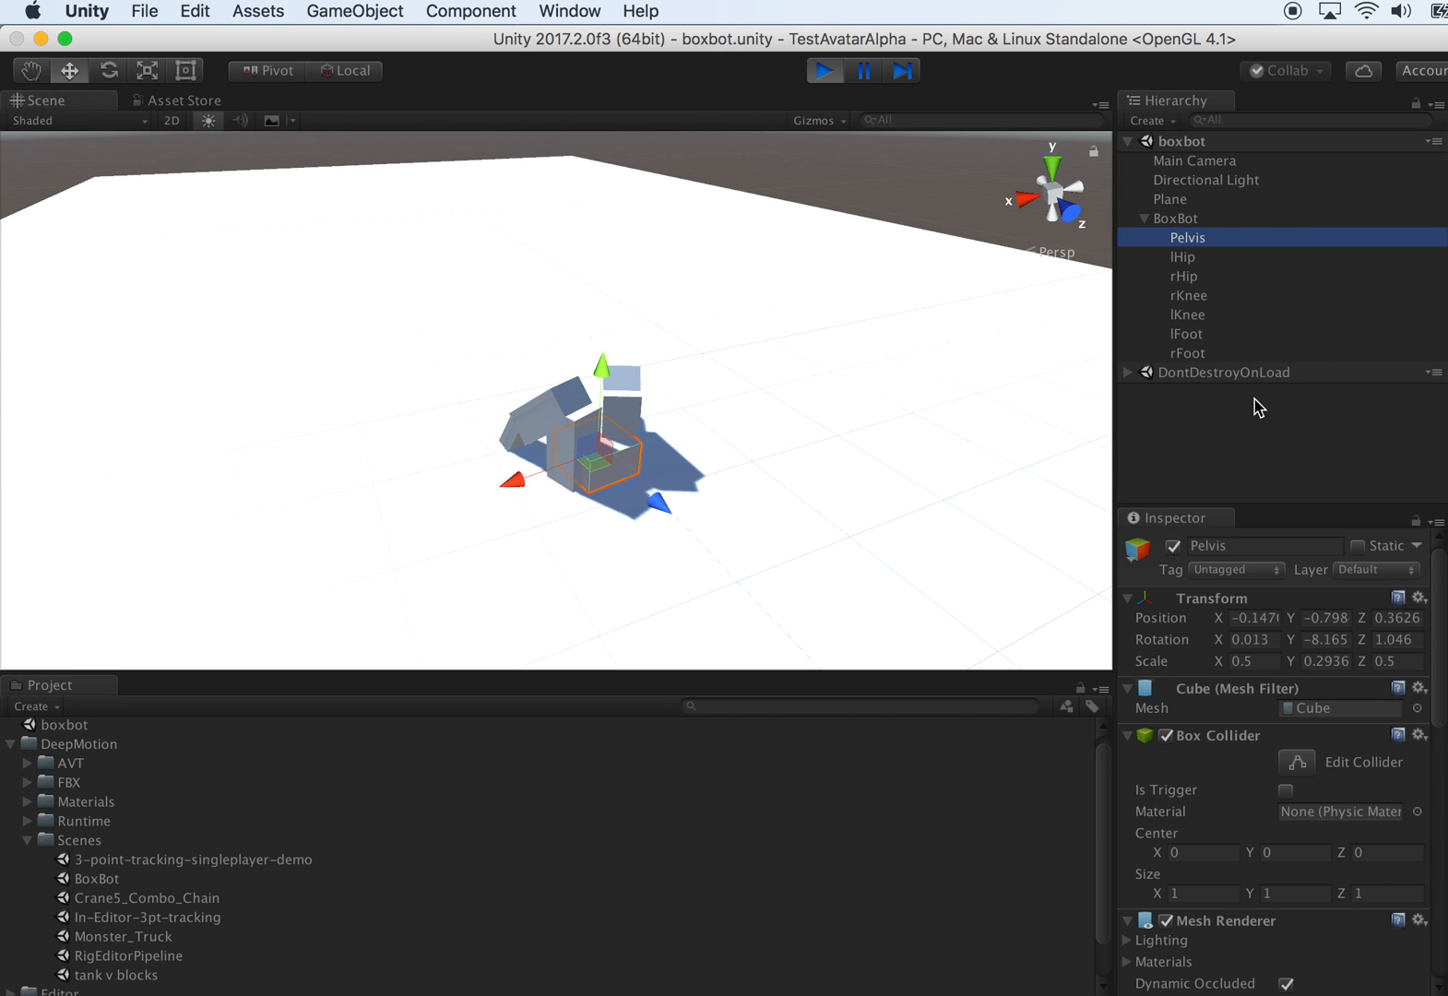
scroll("down", 3)
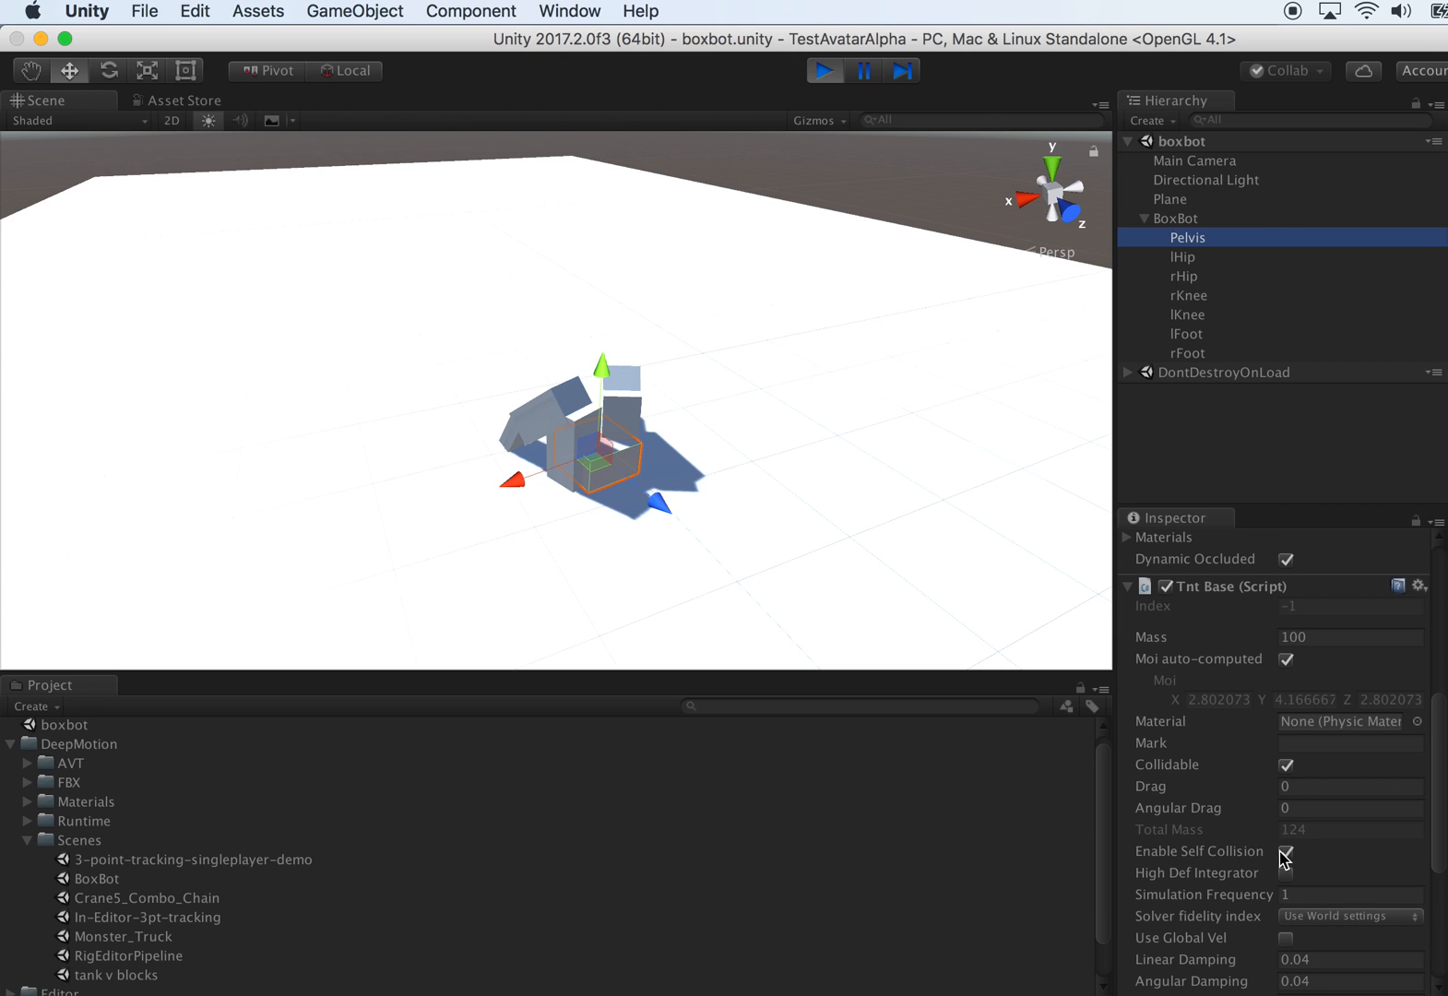
left_click(1182, 256)
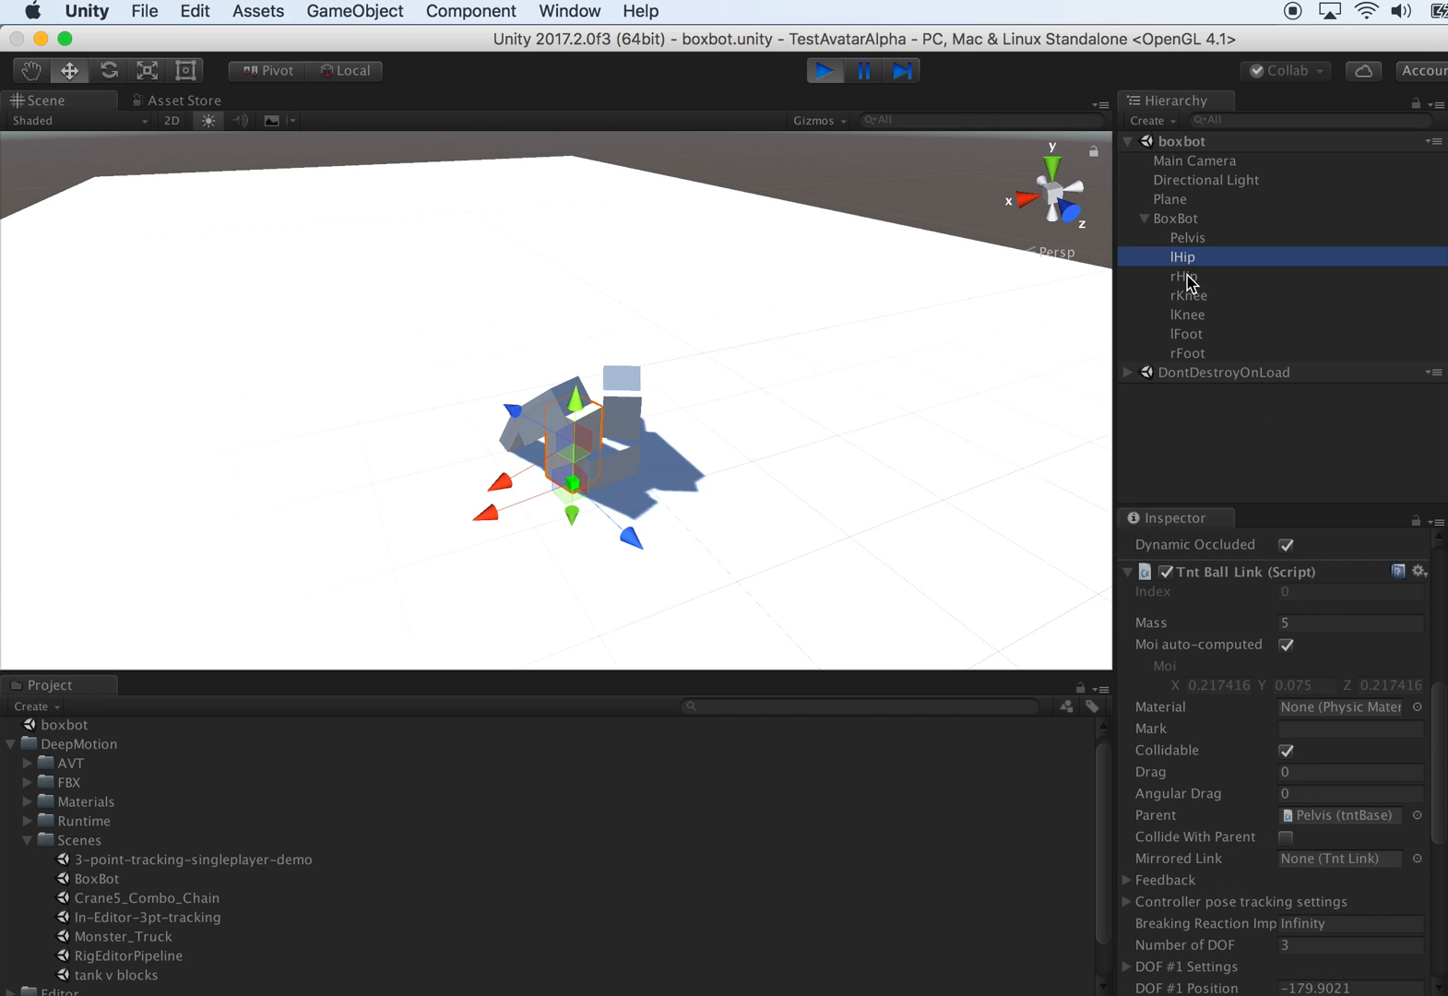
left_click(1188, 276)
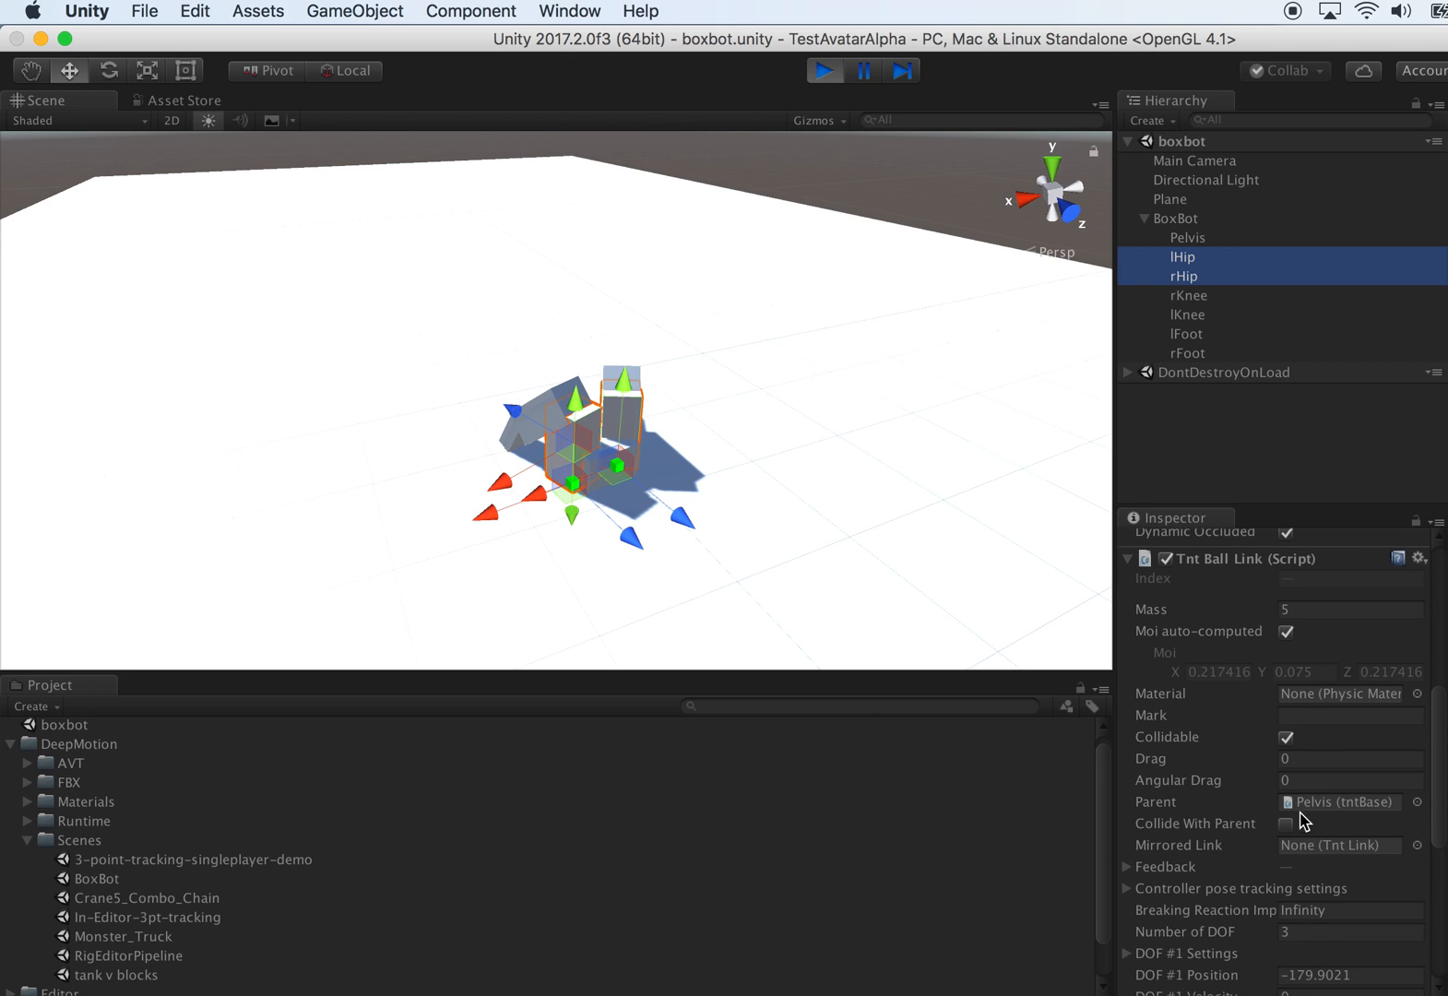
mouse_move(1301, 803)
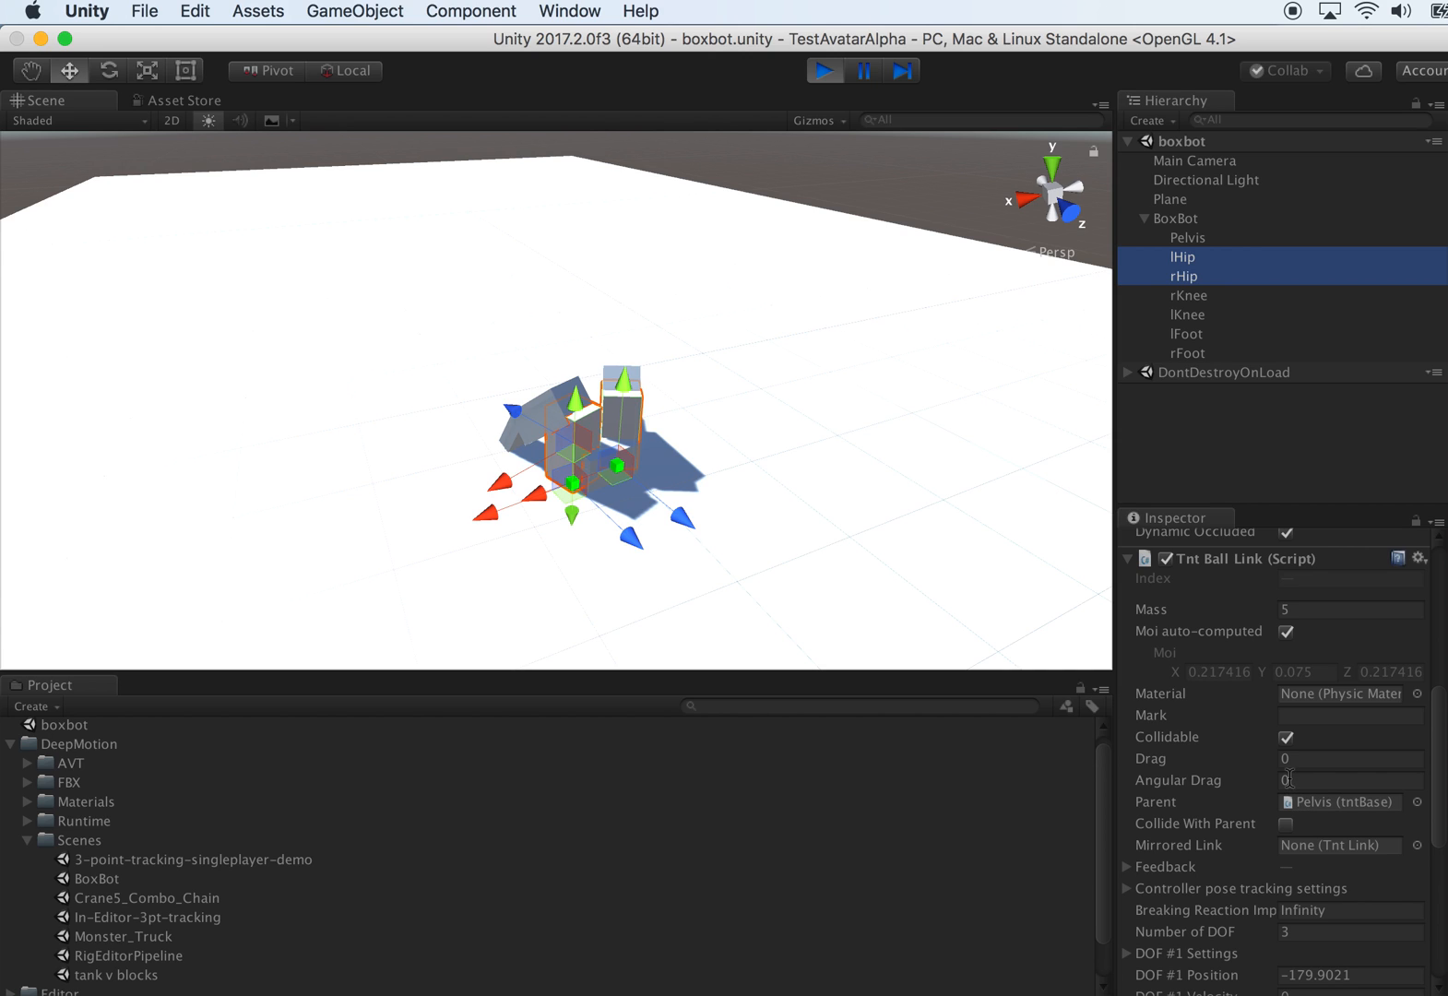
mouse_move(1276, 498)
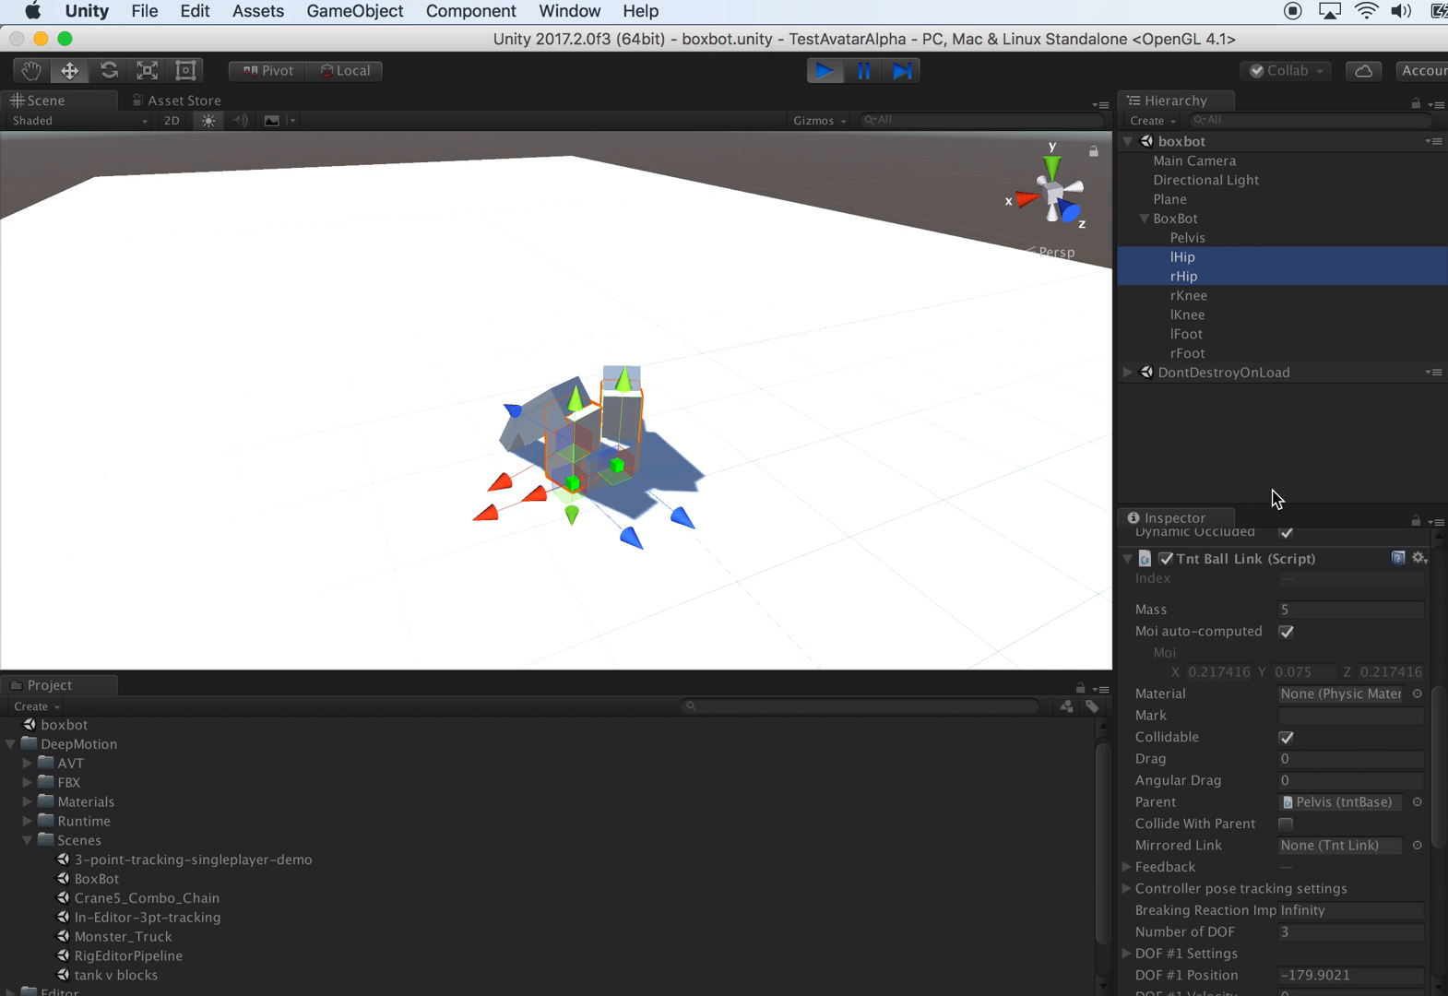
mouse_move(961, 122)
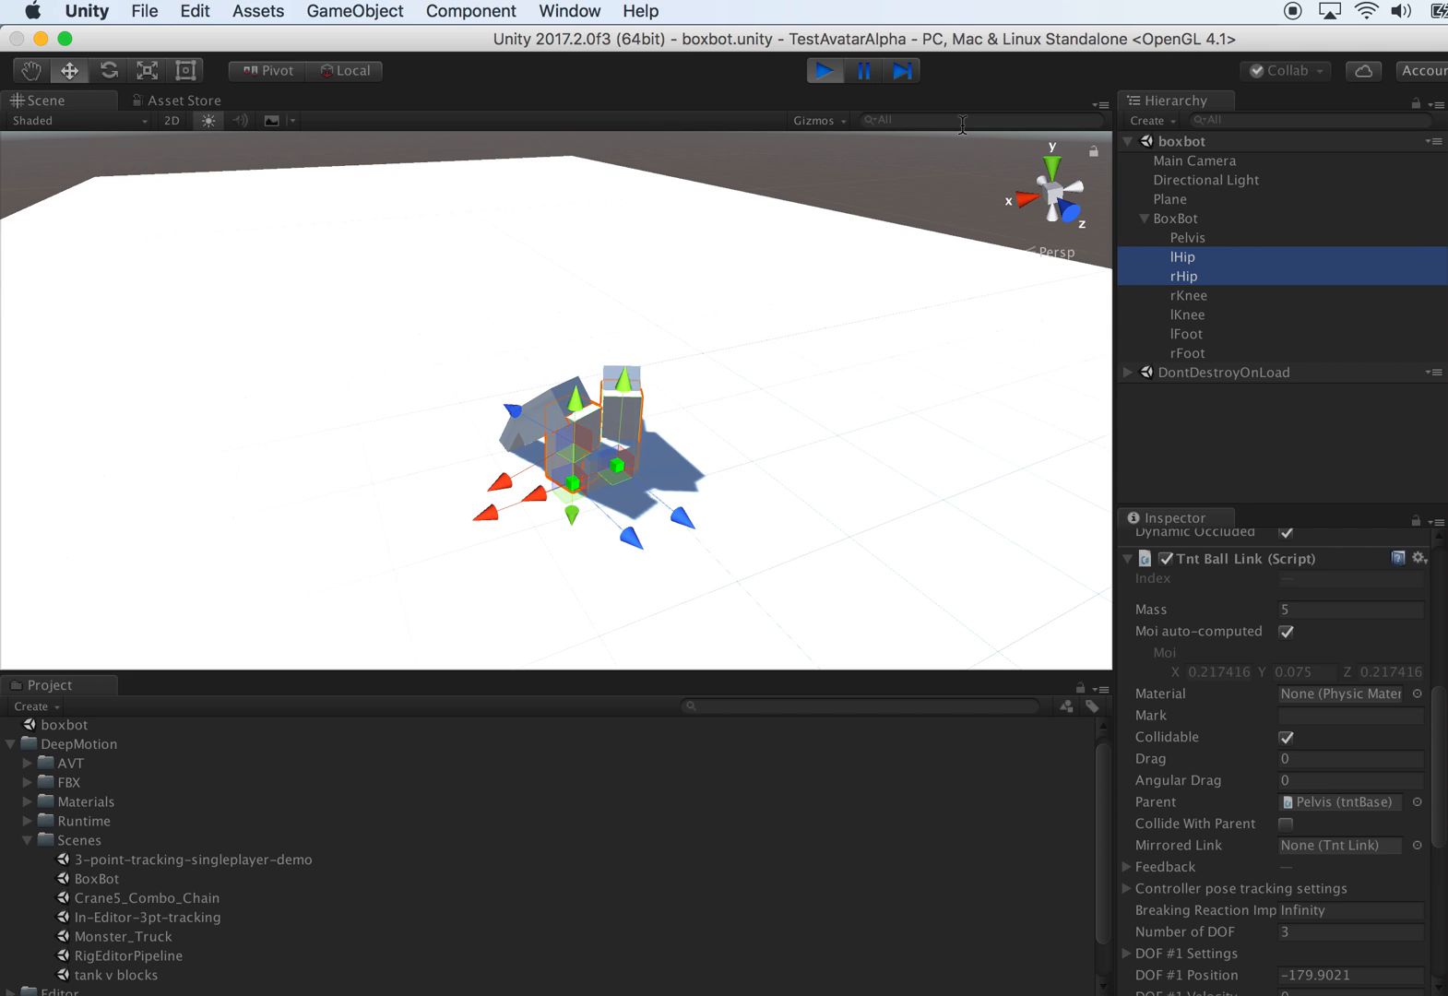